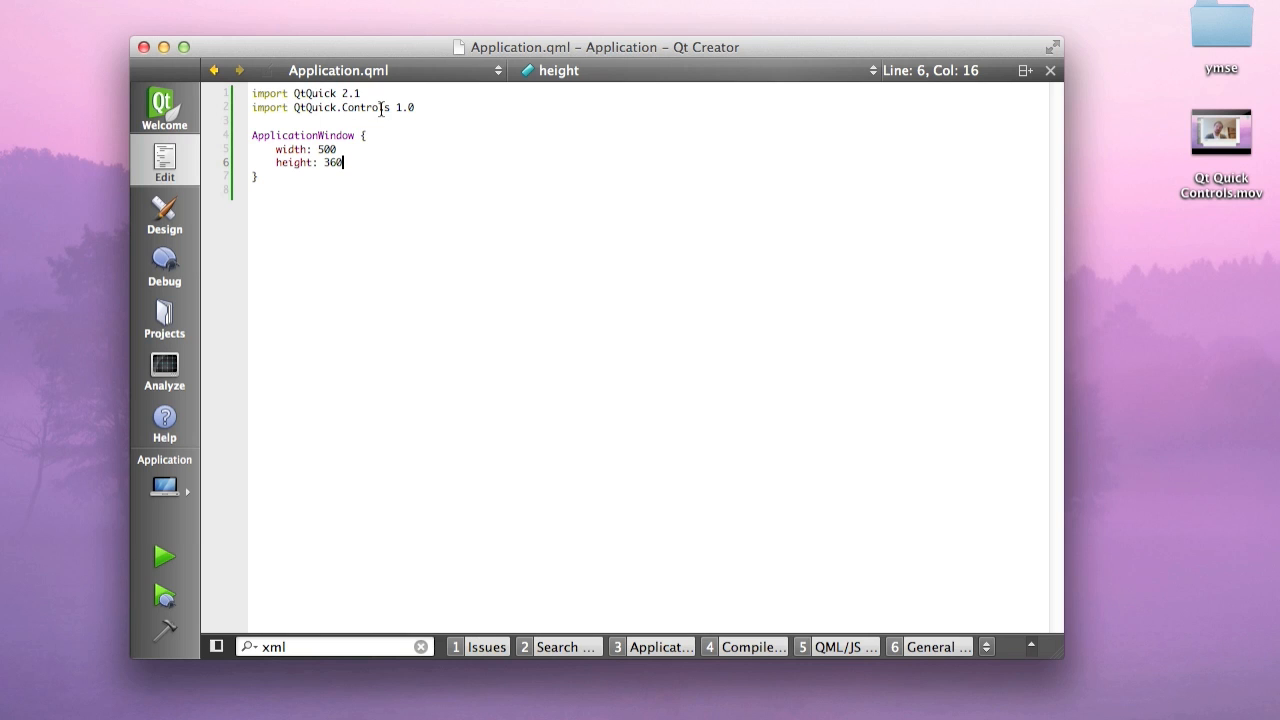
{"action": "mouse_move", "coordinate": [418, 108]}
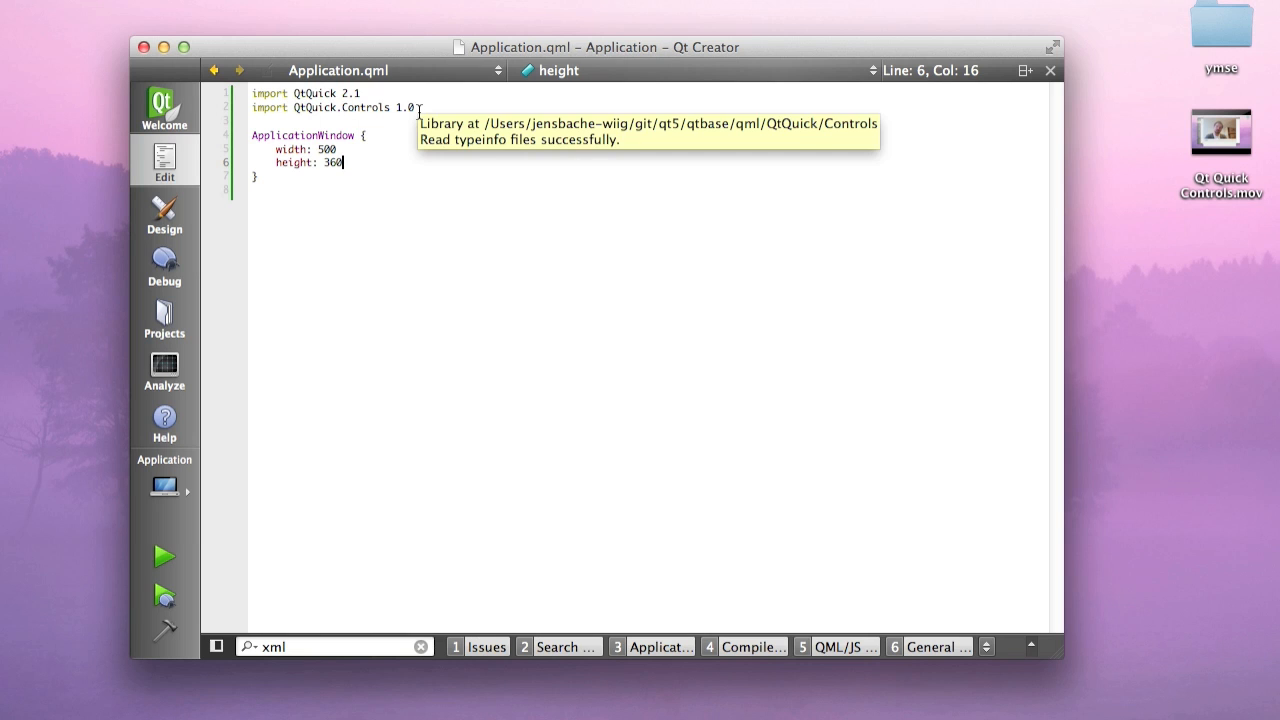
Add the title 'Qt Rocks!' to the ApplicationWindow after the height line
{"action": "left_click", "coordinate": [253, 121]}
{"action": "type", "text": "title: \""}
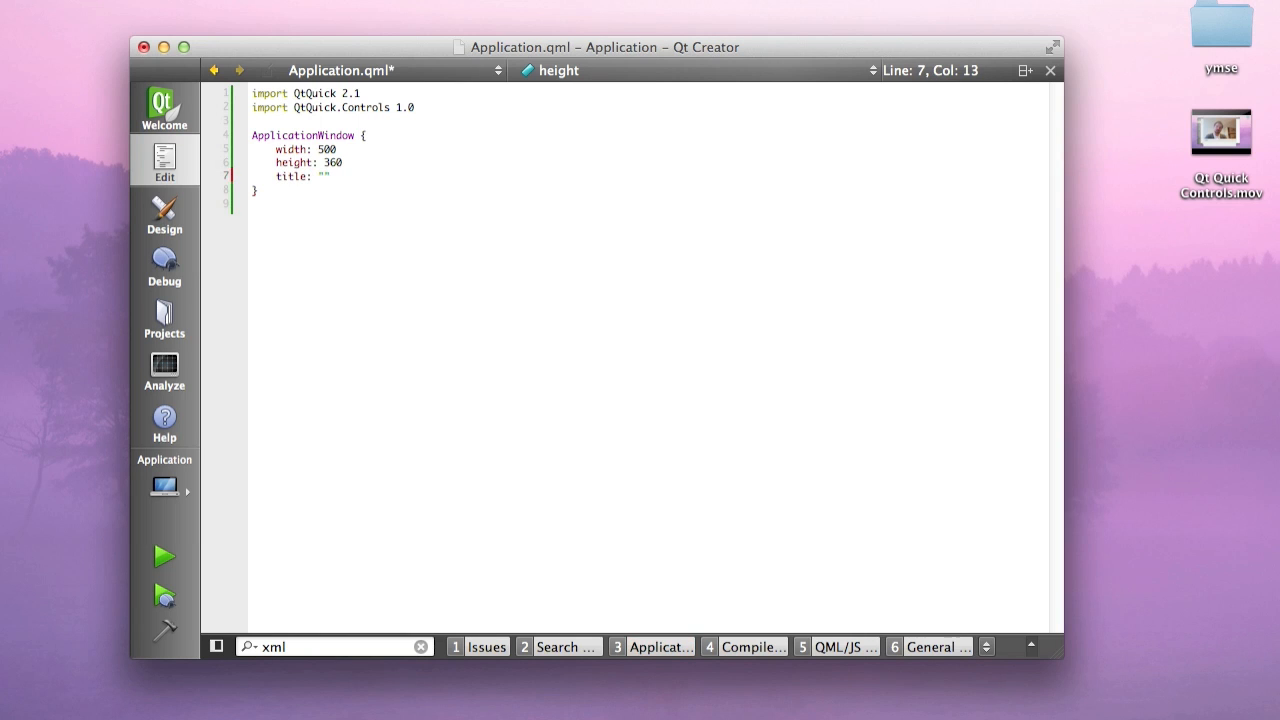
{"action": "type", "text": "Qt T"}
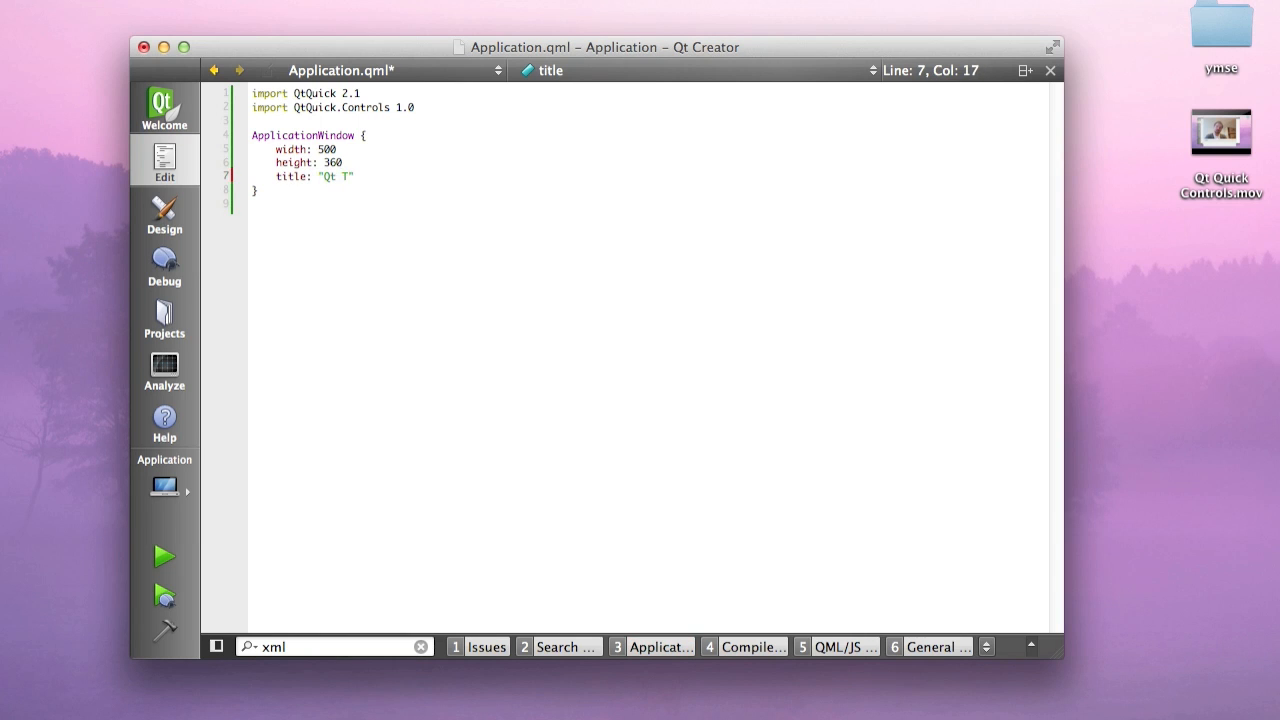
{"action": "type", "text": "Rocks"}
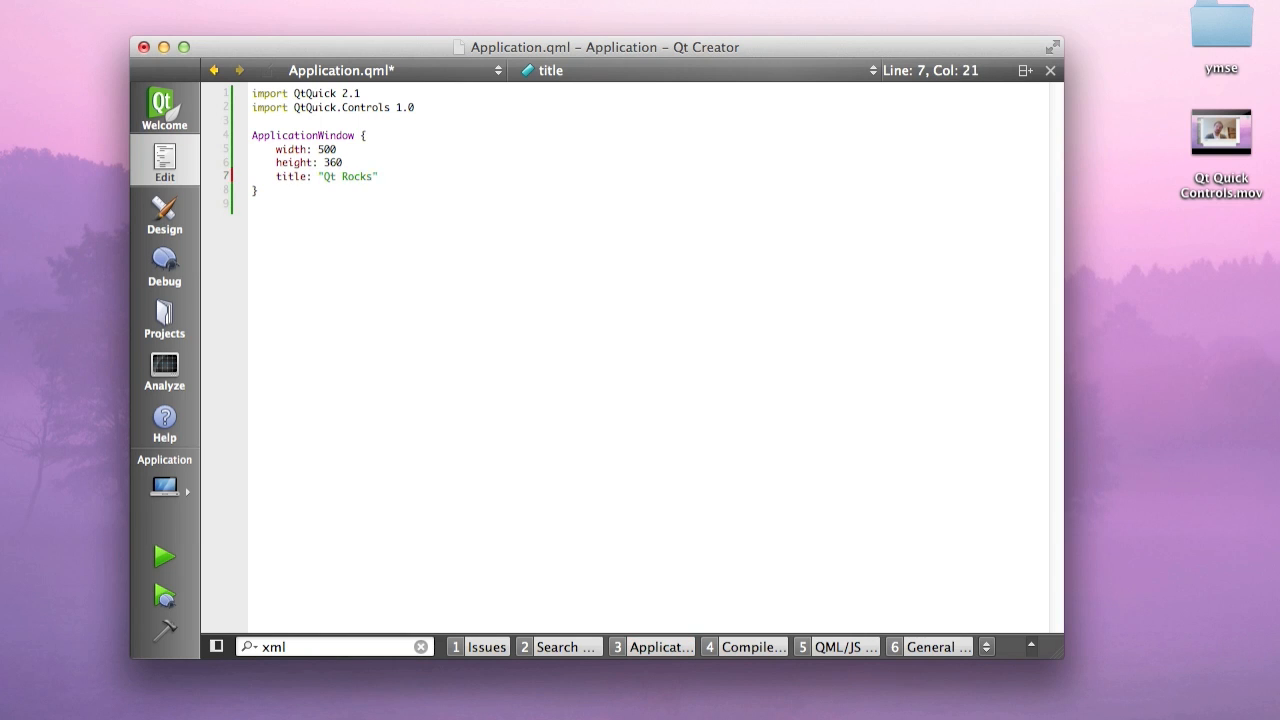
Run the app to preview the empty 'Qt Rocks!' window, then close it
{"action": "left_click", "coordinate": [164, 490]}
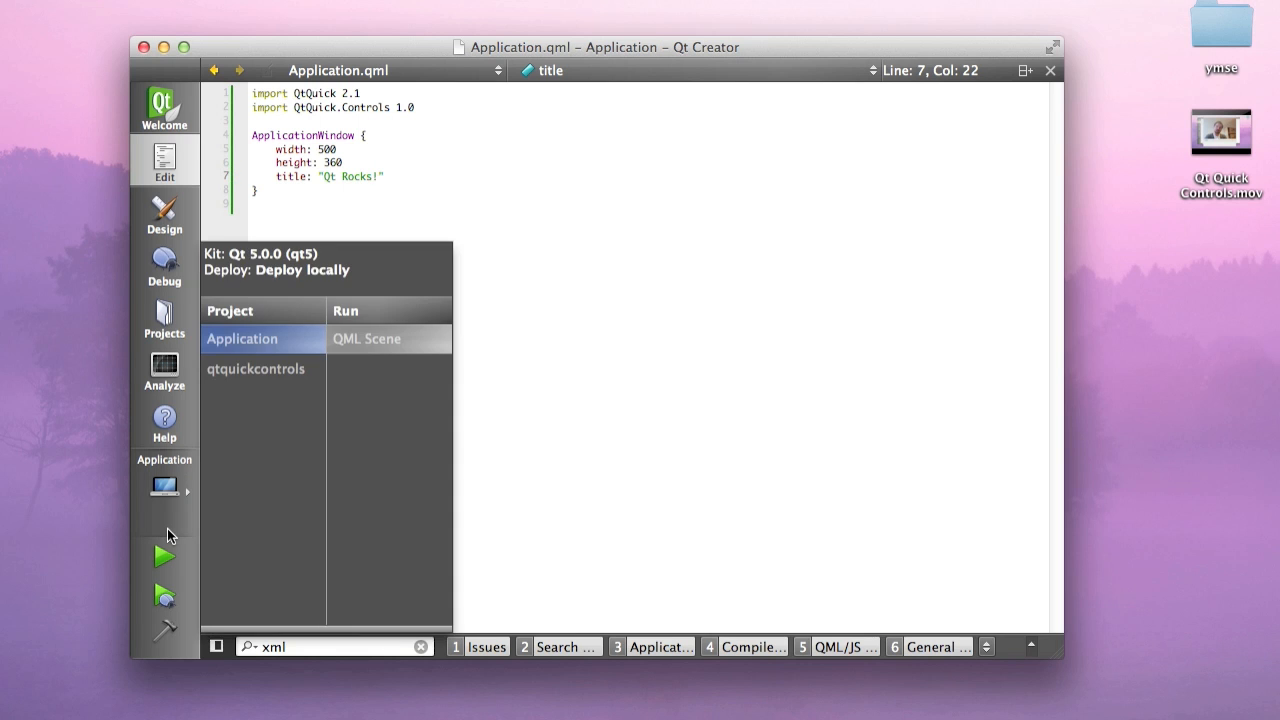
{"action": "left_click", "coordinate": [163, 556]}
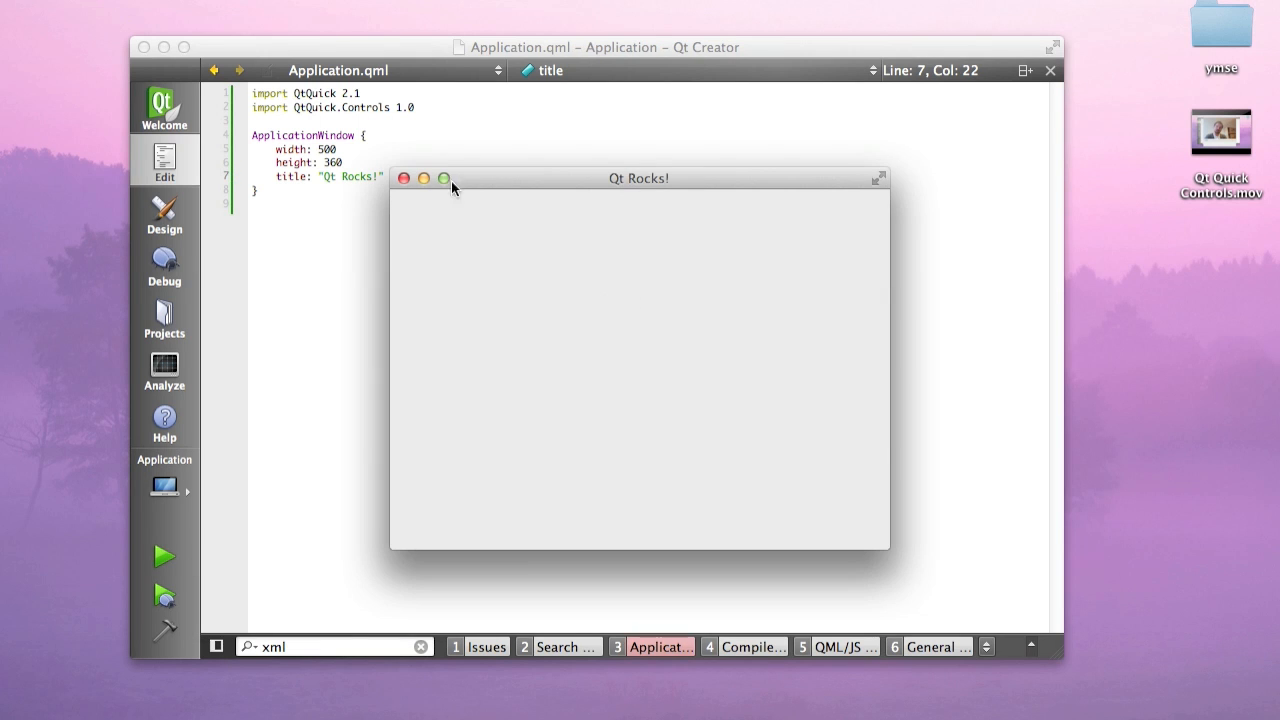
{"action": "left_click", "coordinate": [404, 178]}
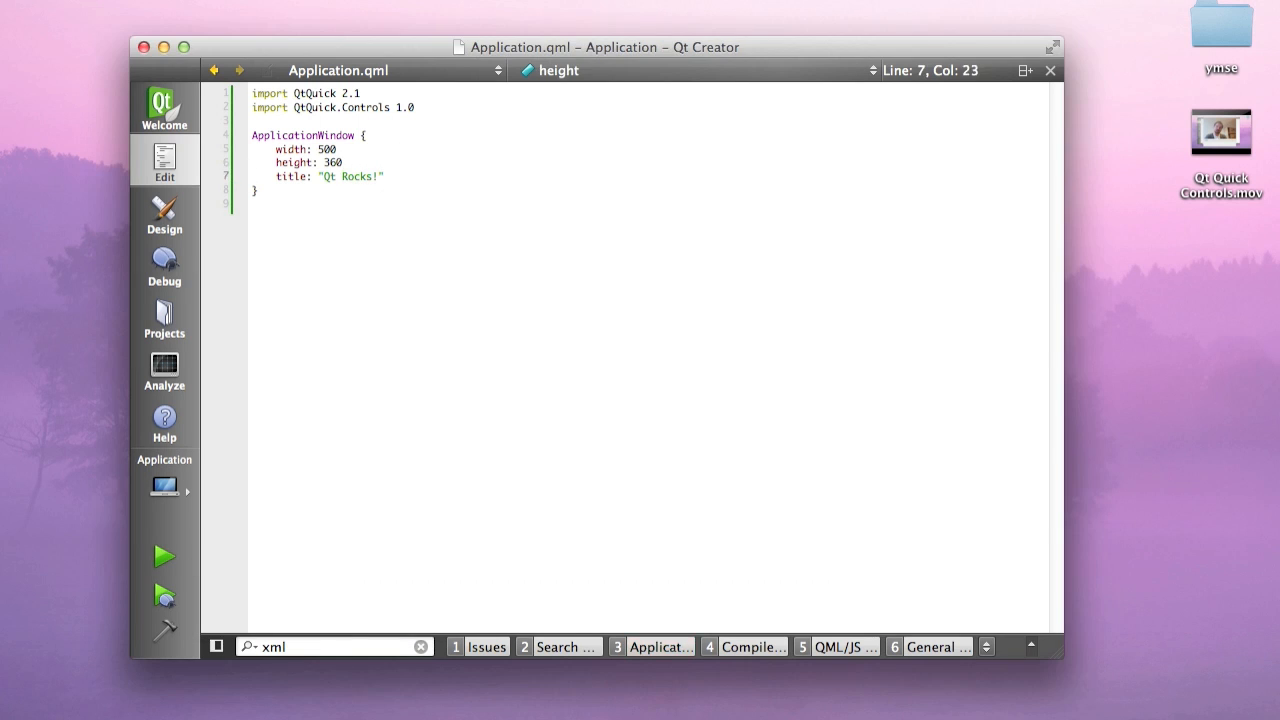
Add a Button centred in parent with text 'Push me', run it to check, then close
{"action": "key", "text": "Return"}
{"action": "type", "text": "anchors.centerIn: paren"}
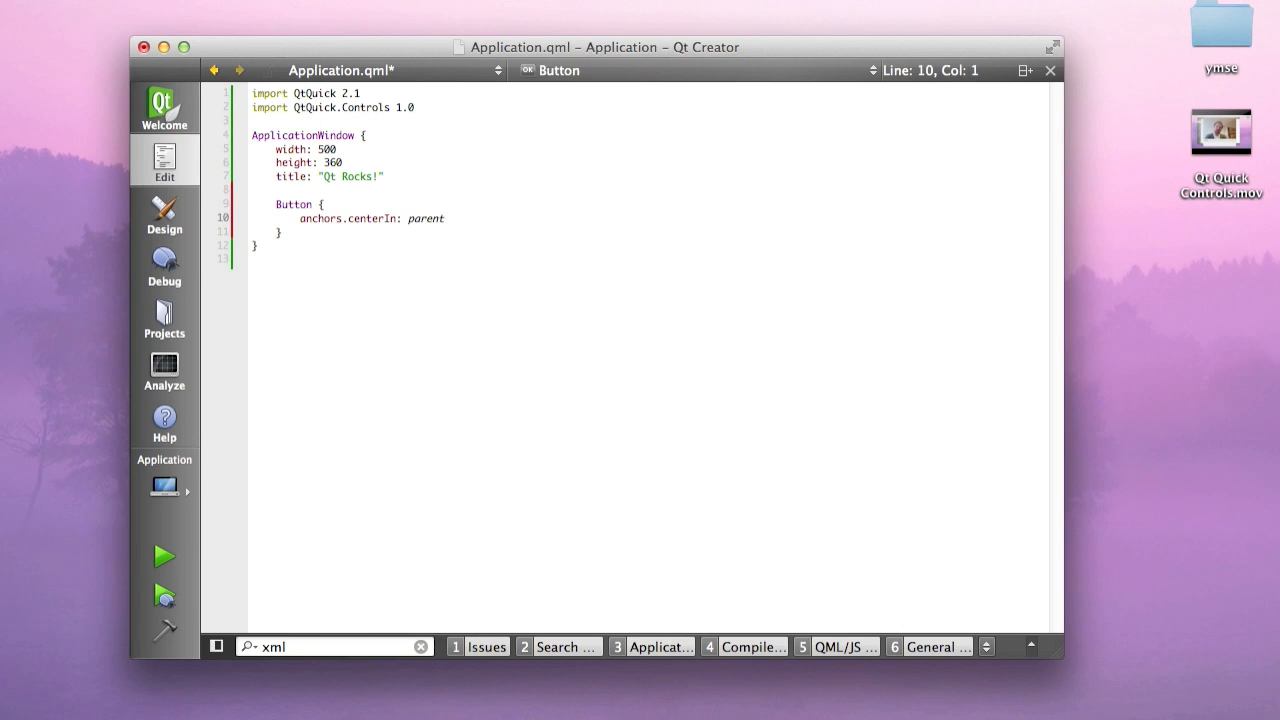
{"action": "type", "text": "text: \"Push me"}
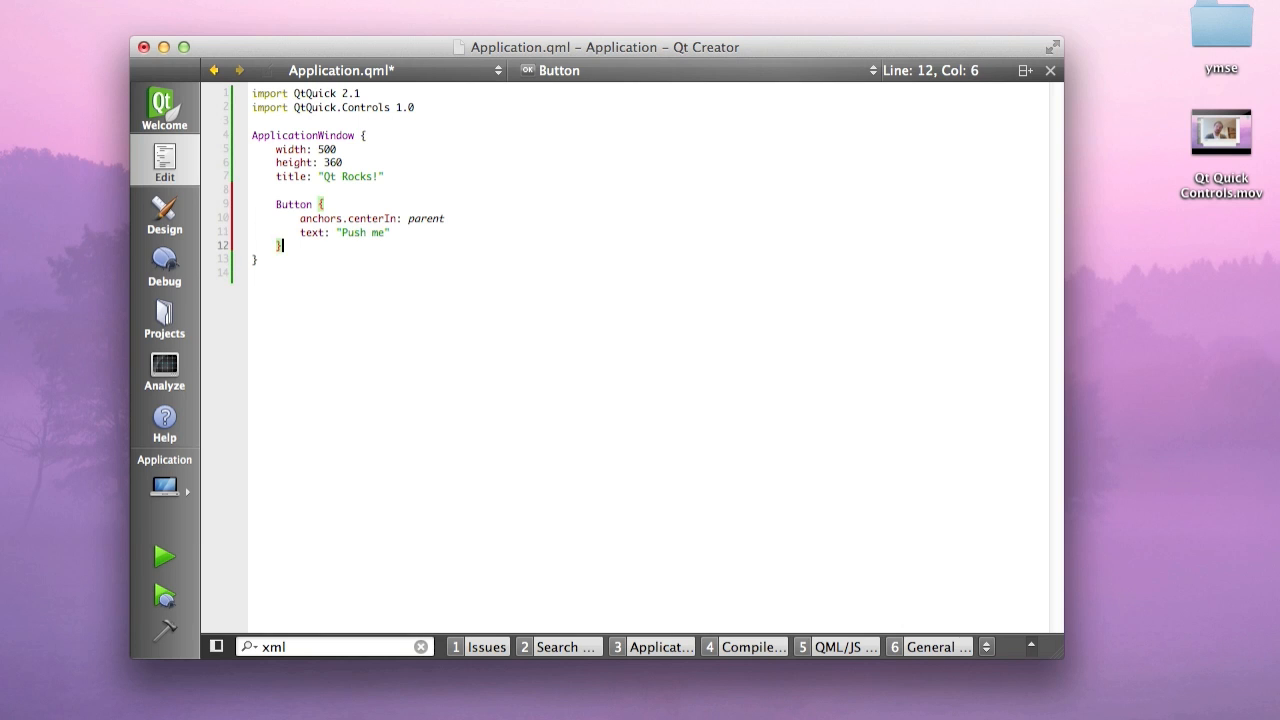
{"action": "left_click", "coordinate": [163, 556]}
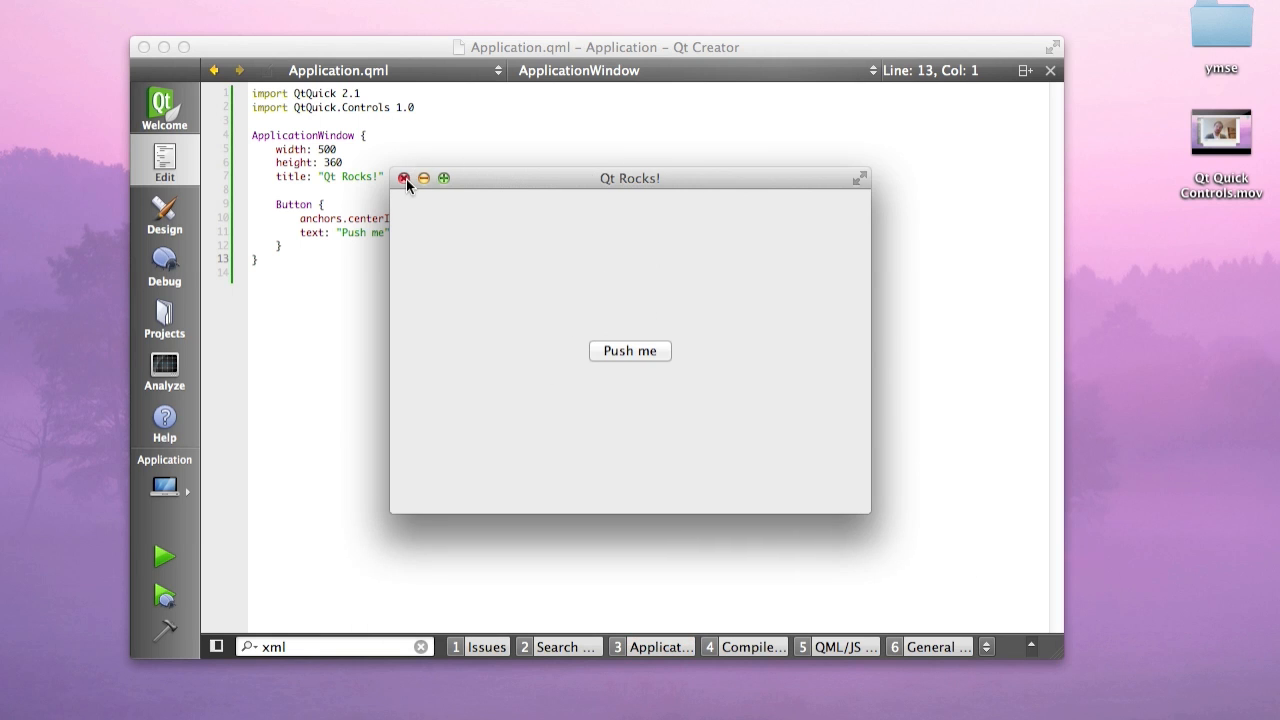
{"action": "left_click", "coordinate": [405, 178]}
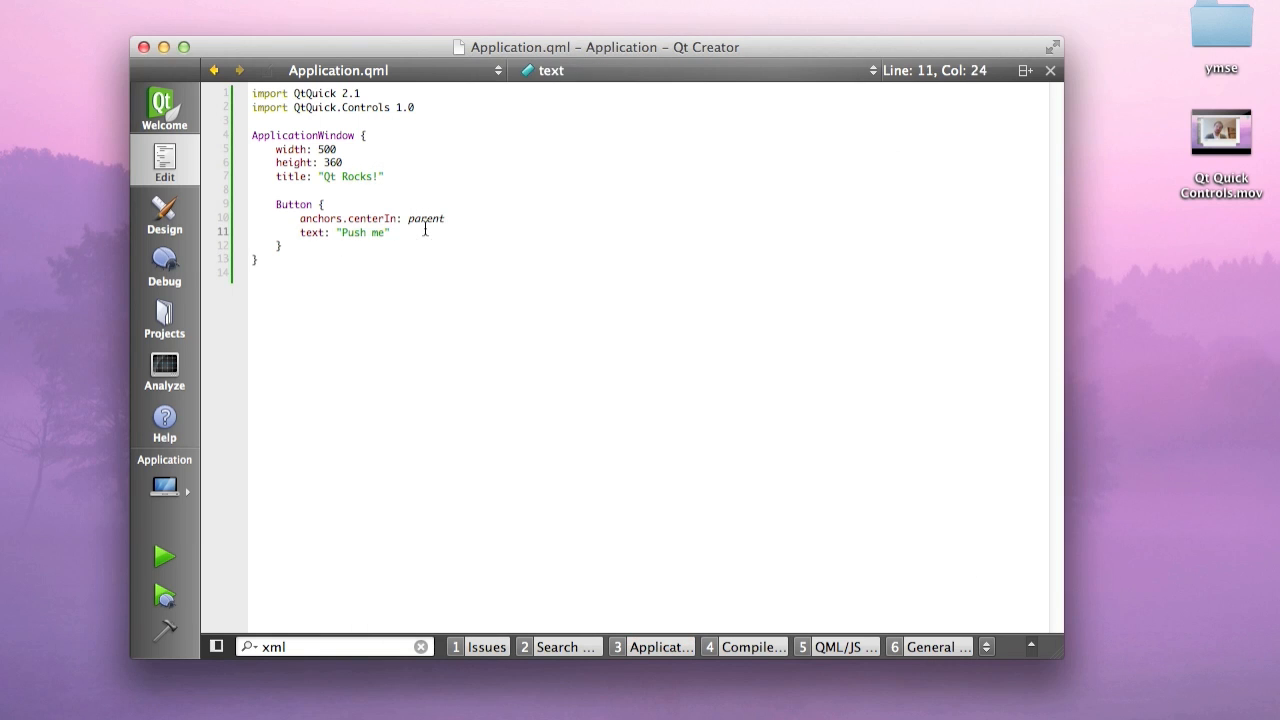
{"action": "left_click", "coordinate": [324, 204]}
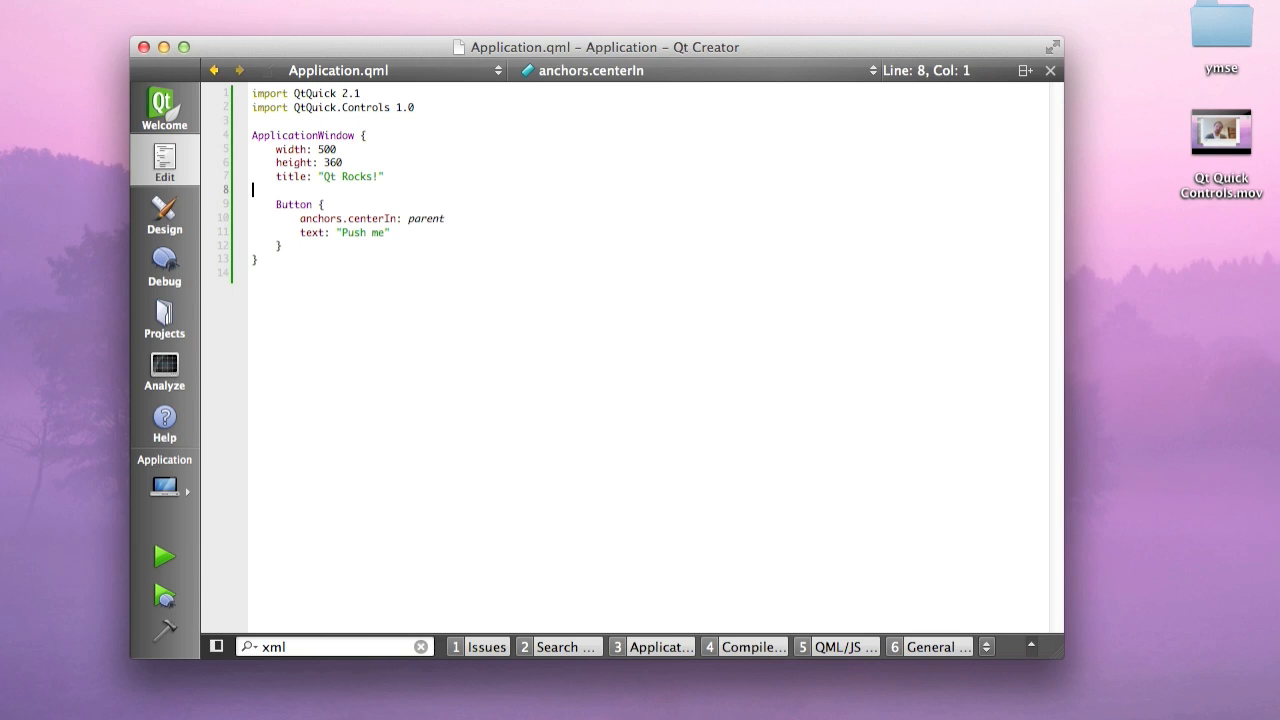
Add id: root to the window and onClicked: root.color = "khaki" to the button
{"action": "type", "text": "id:"}
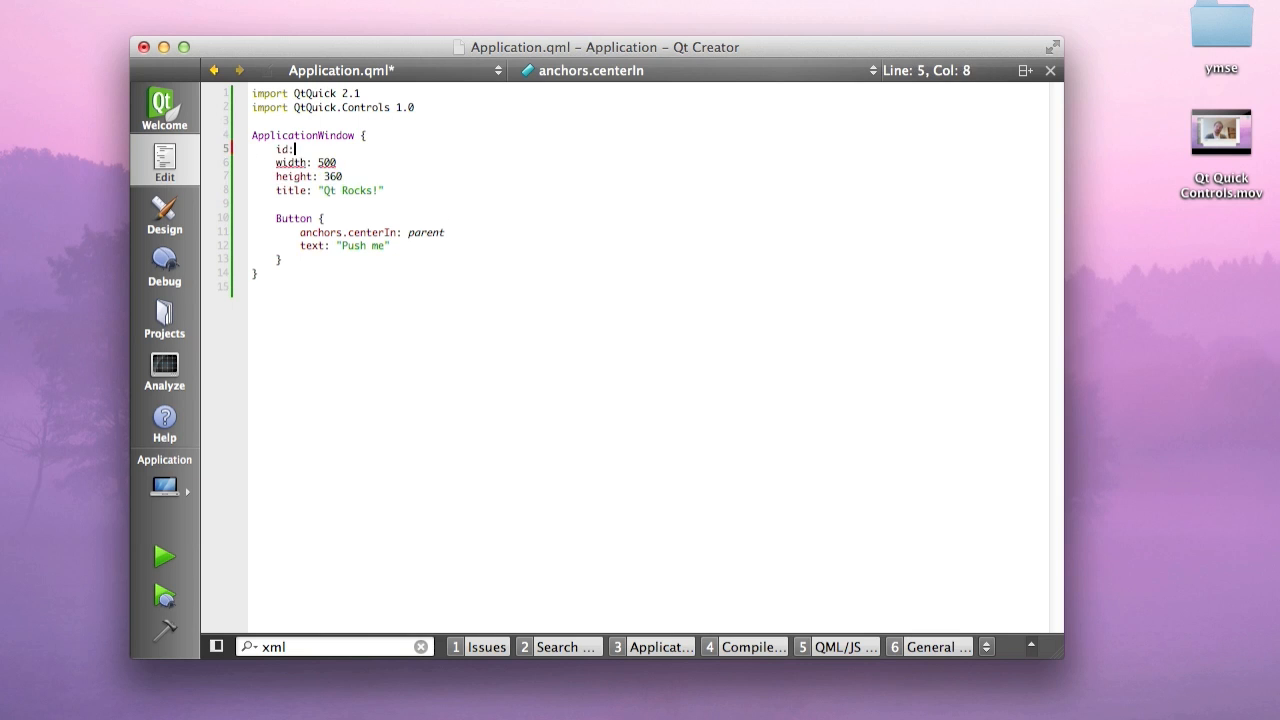
{"action": "type", "text": "root"}
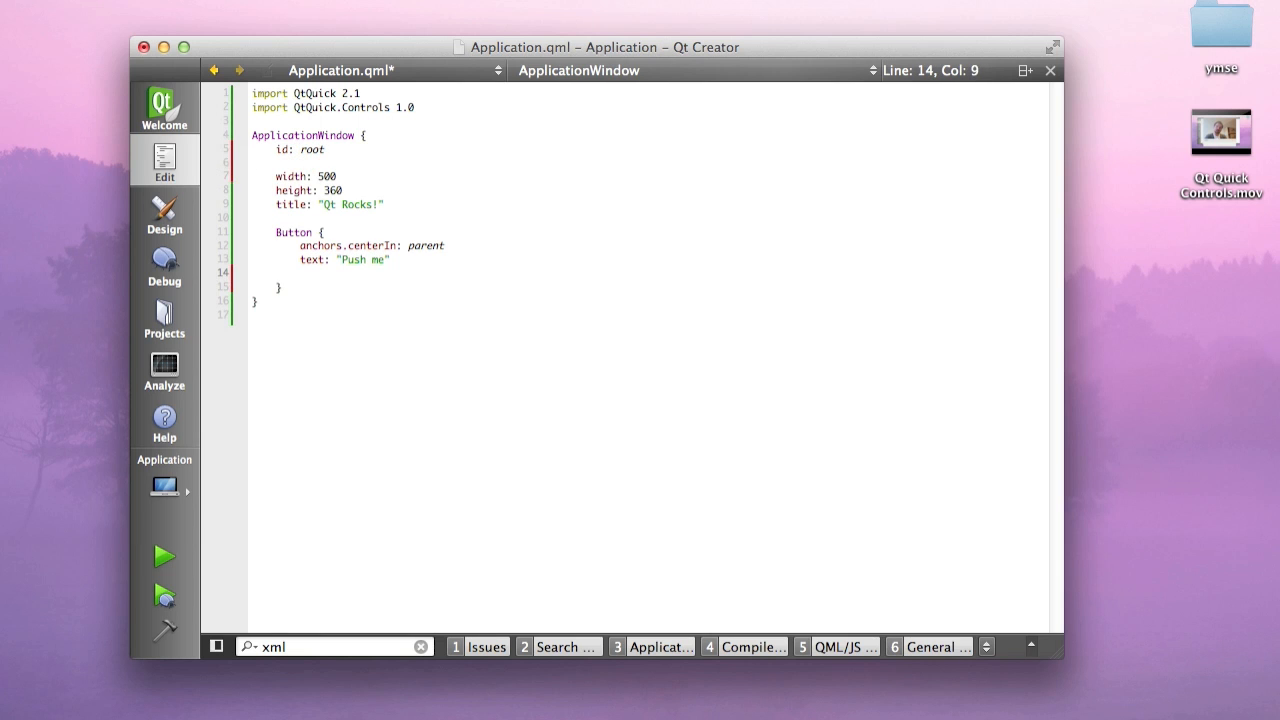
{"action": "type", "text": "onClicked:"}
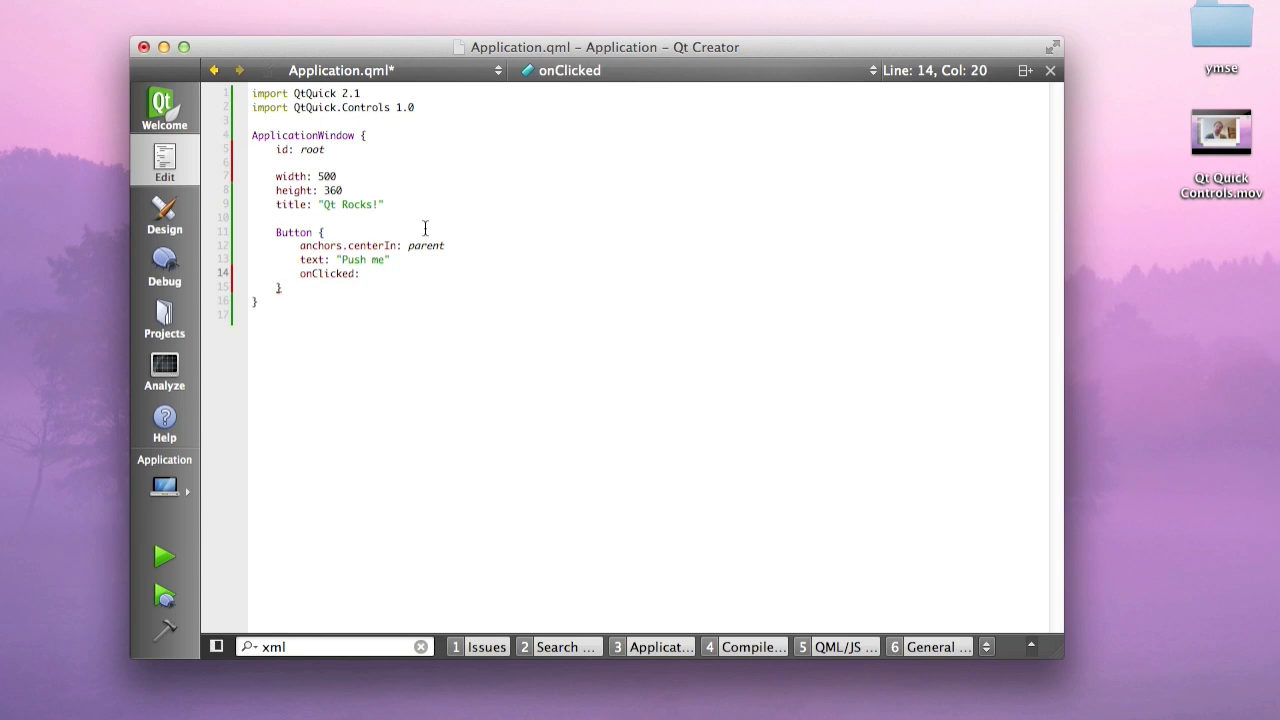
{"action": "type", "text": "root.colo = \"khaki"}
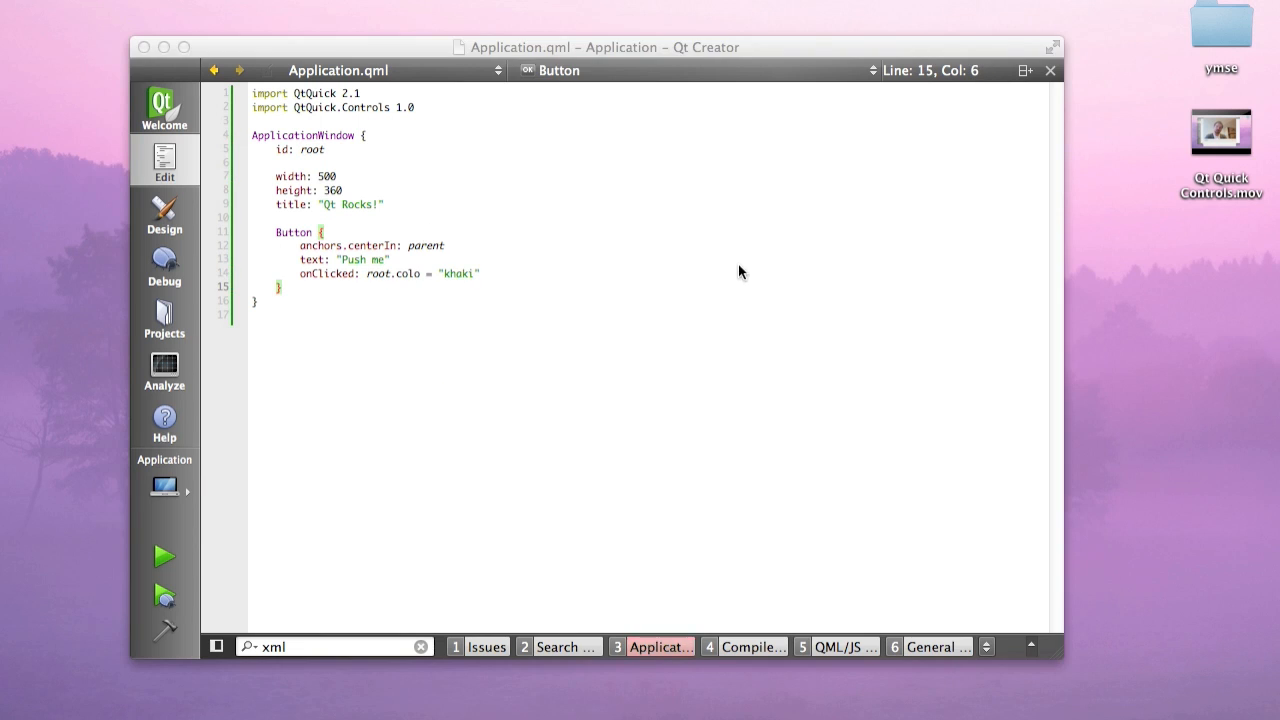
{"action": "left_click", "coordinate": [163, 556]}
{"action": "type", "text": "r"}
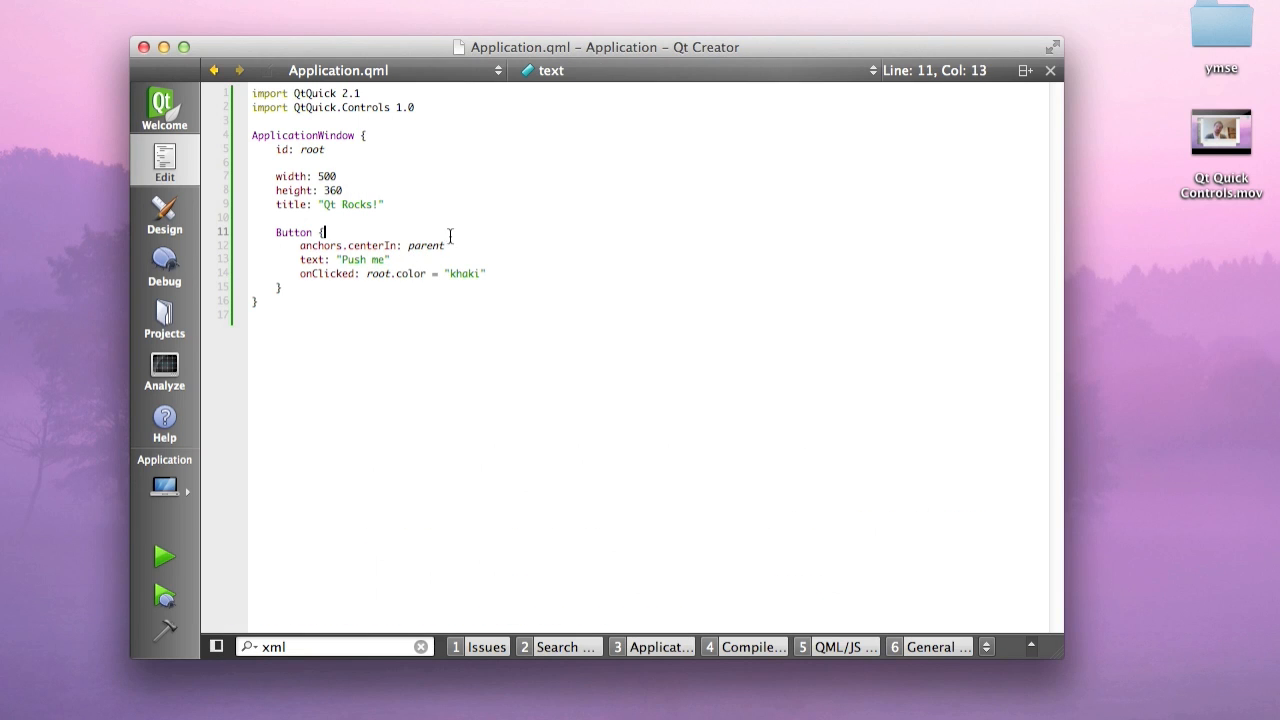
Wrap the button in toolBar: ToolBar, run, press Push me to turn khaki, then close
{"action": "type", "text": "t"}
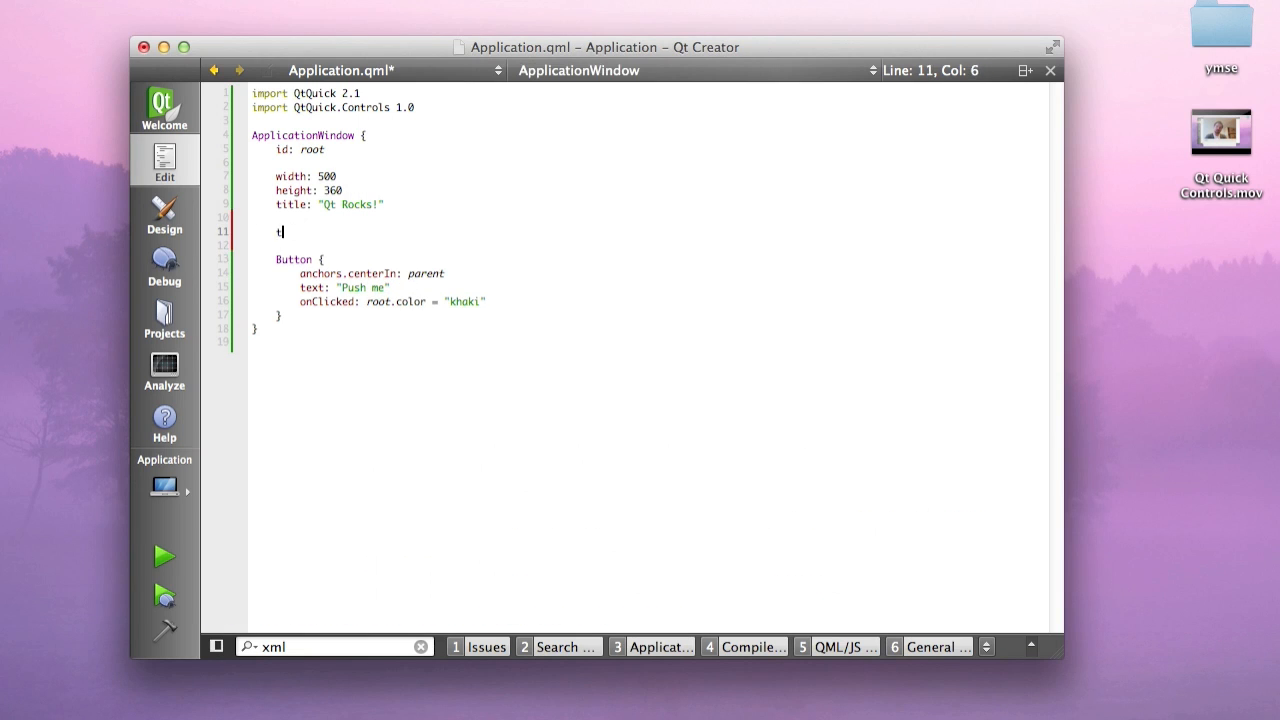
{"action": "type", "text": "oolBar: ToolBar {"}
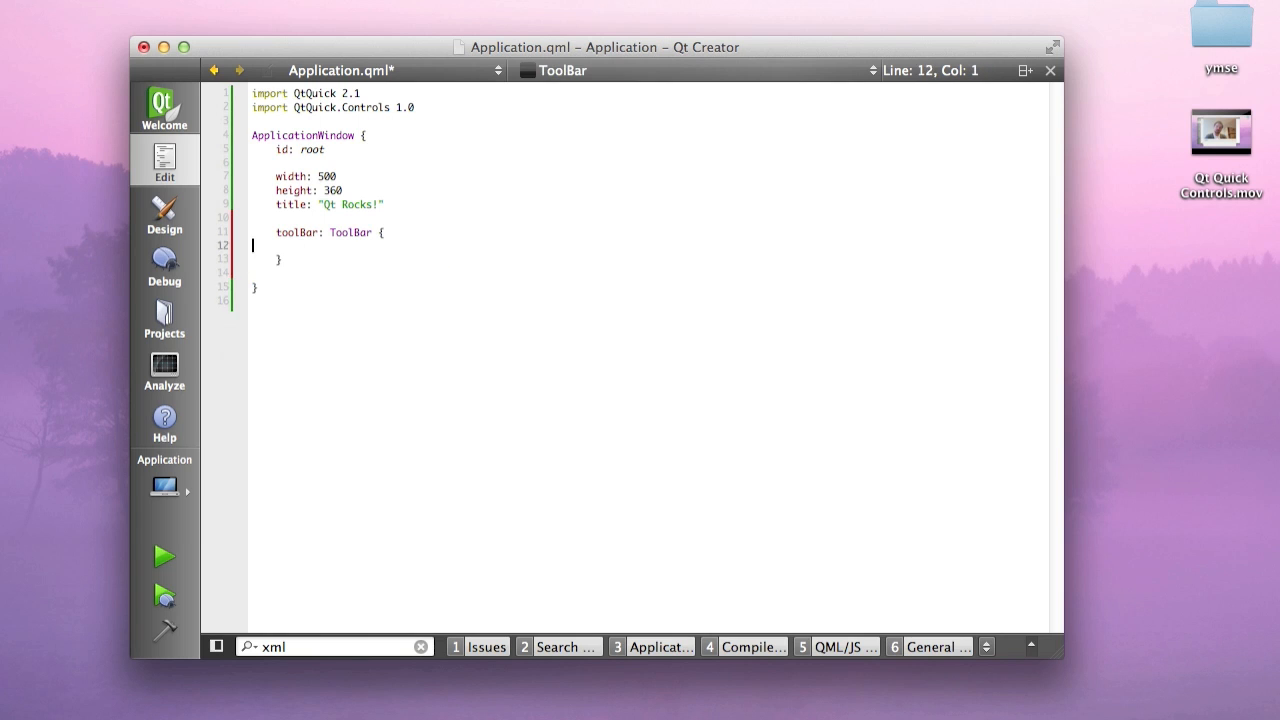
{"action": "left_click", "coordinate": [163, 556]}
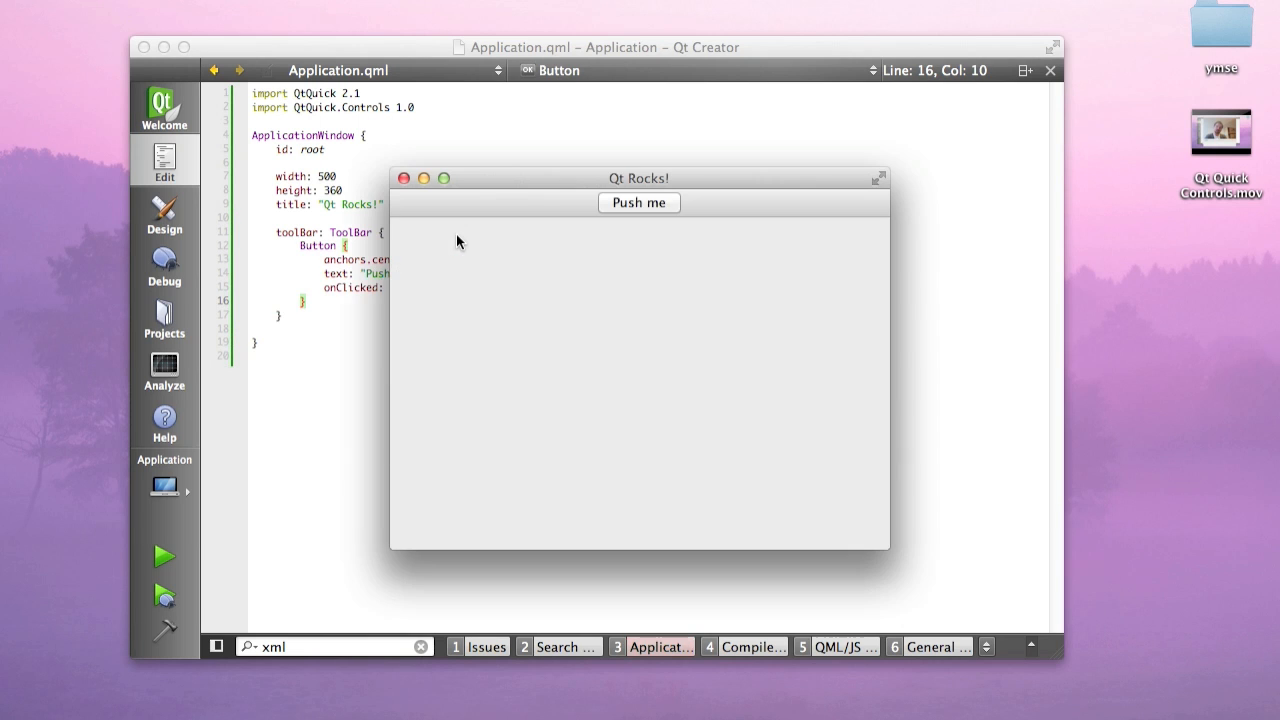
{"action": "left_click", "coordinate": [639, 202]}
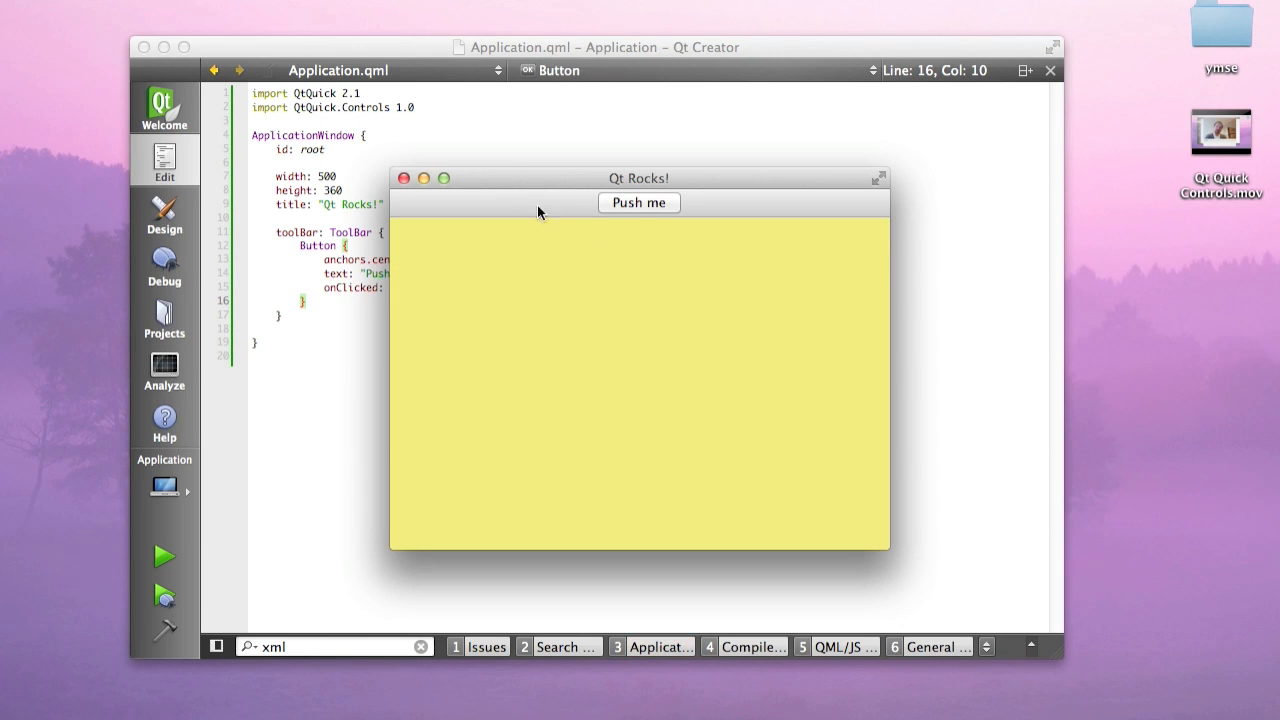
{"action": "mouse_move", "coordinate": [418, 183]}
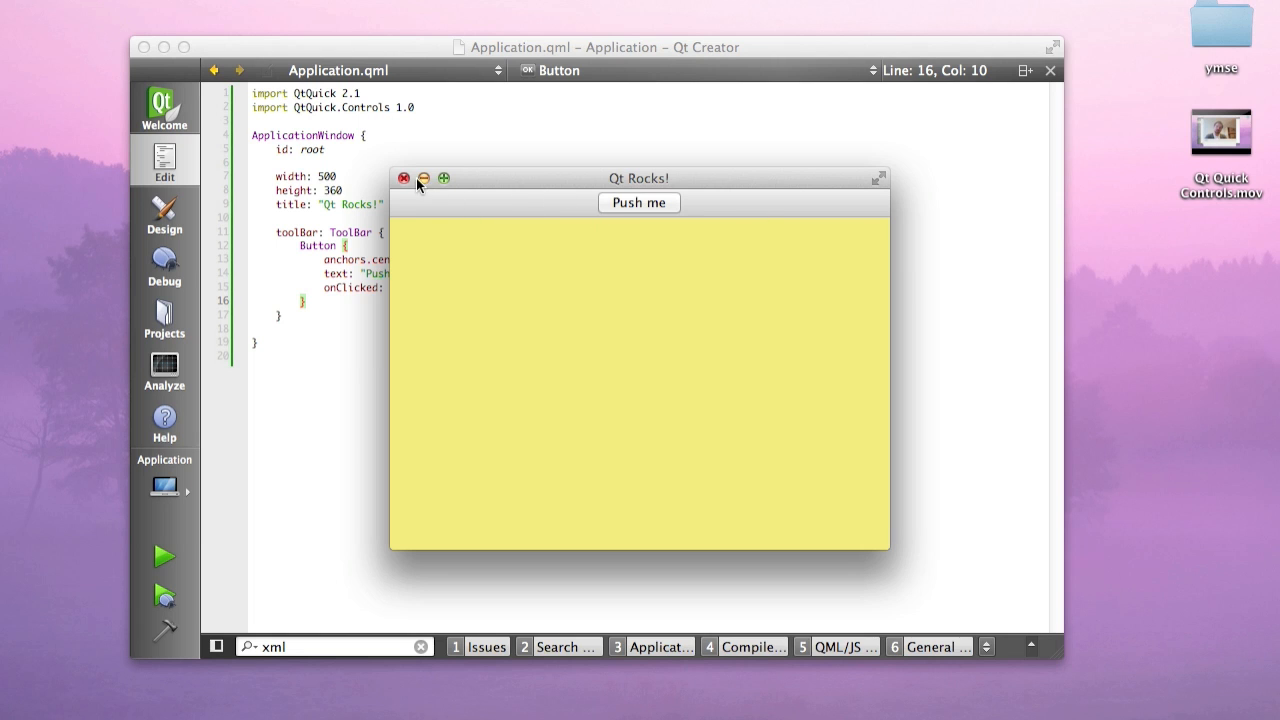
{"action": "left_click", "coordinate": [404, 178]}
{"action": "type", "text": "import QtQuick.Layouts 1.0"}
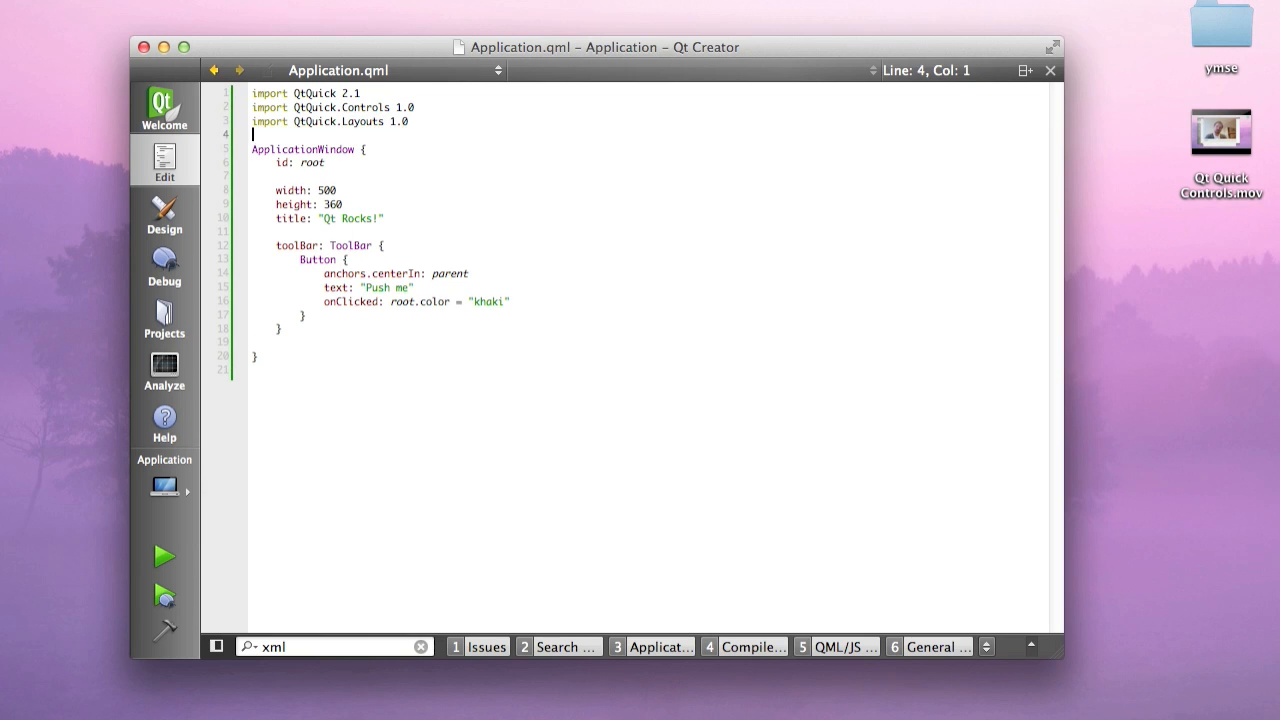
Put the toolbar contents in a RowLayout and change the second button's color to green
{"action": "left_click", "coordinate": [382, 245]}
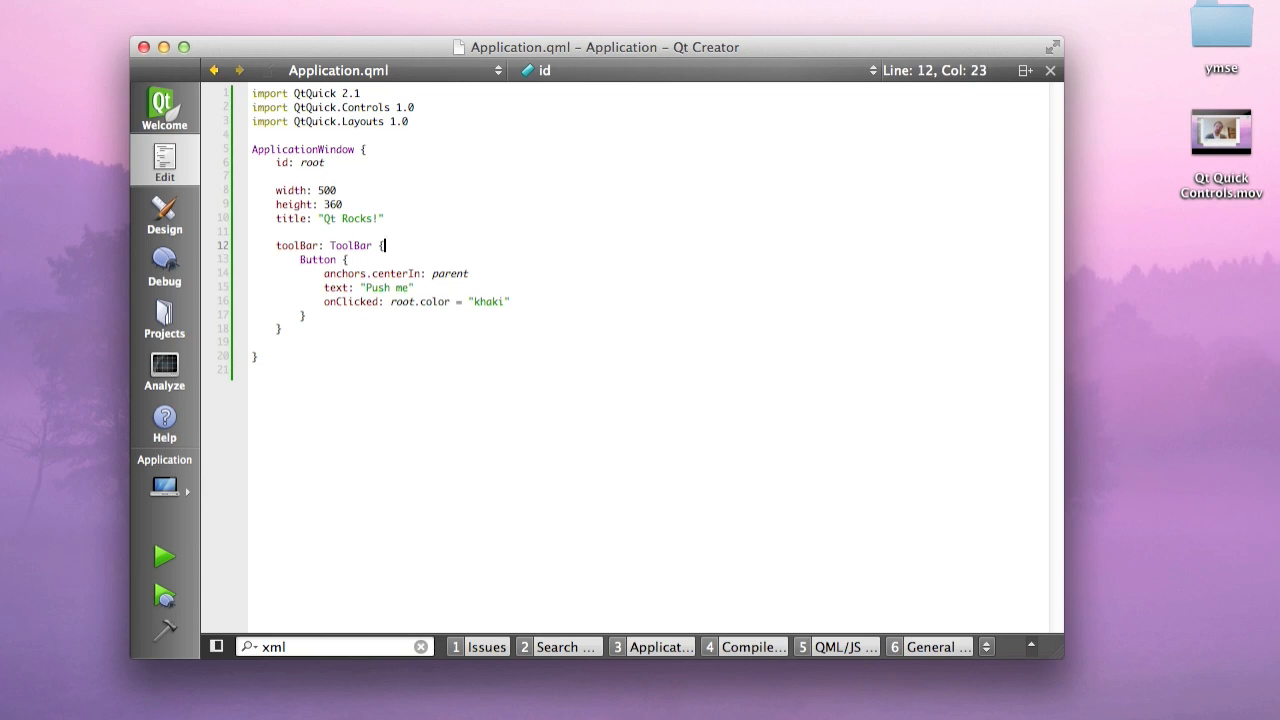
{"action": "type", "text": "RowLayout {"}
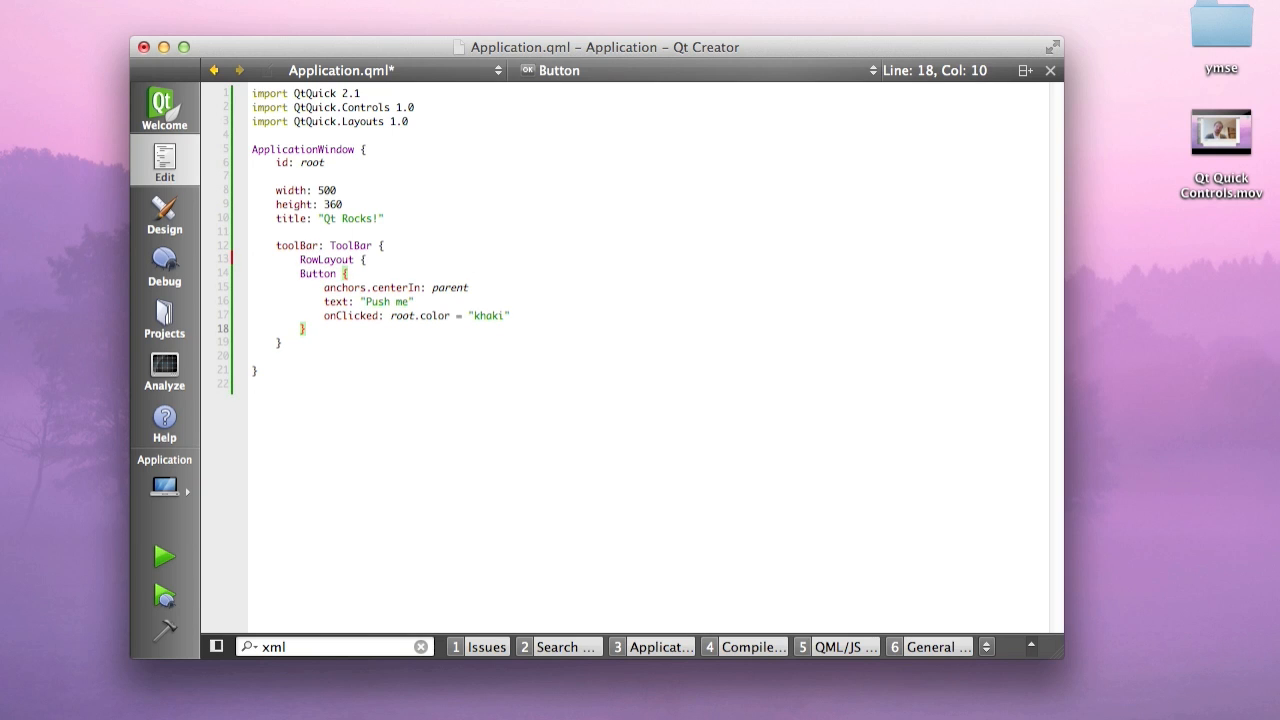
{"action": "key", "text": "enter"}
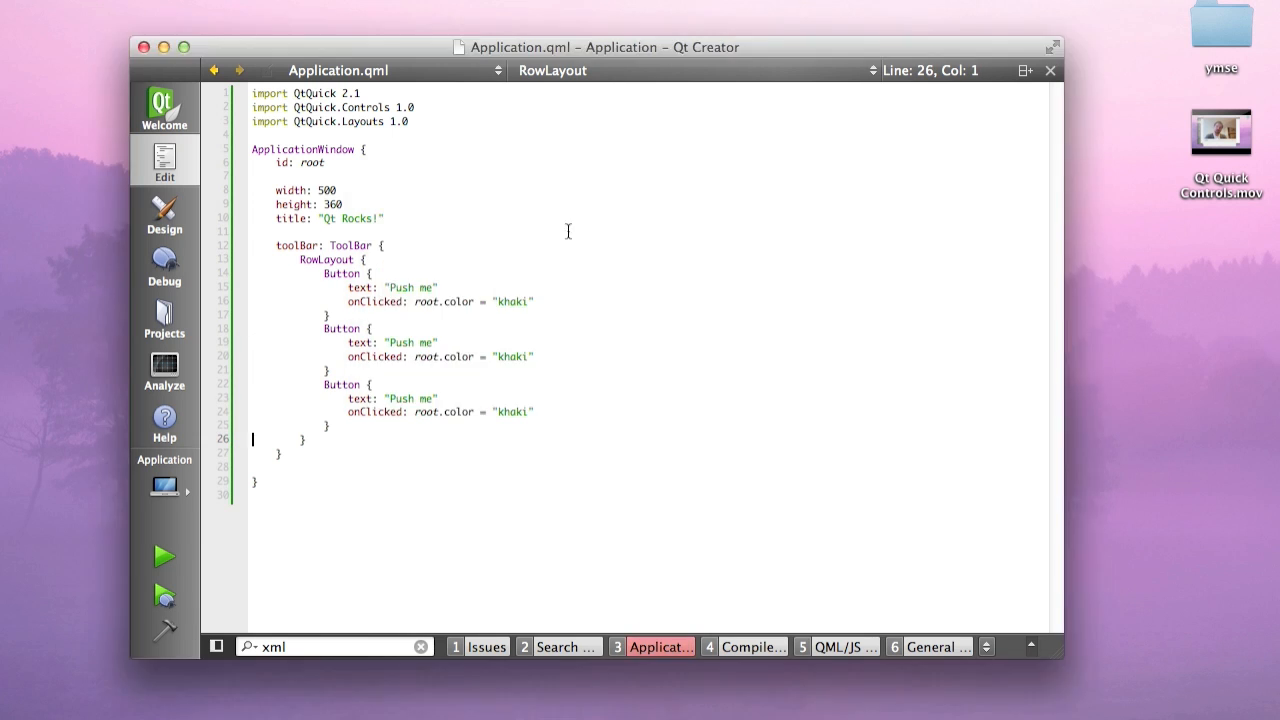
{"action": "double_click", "coordinate": [513, 356]}
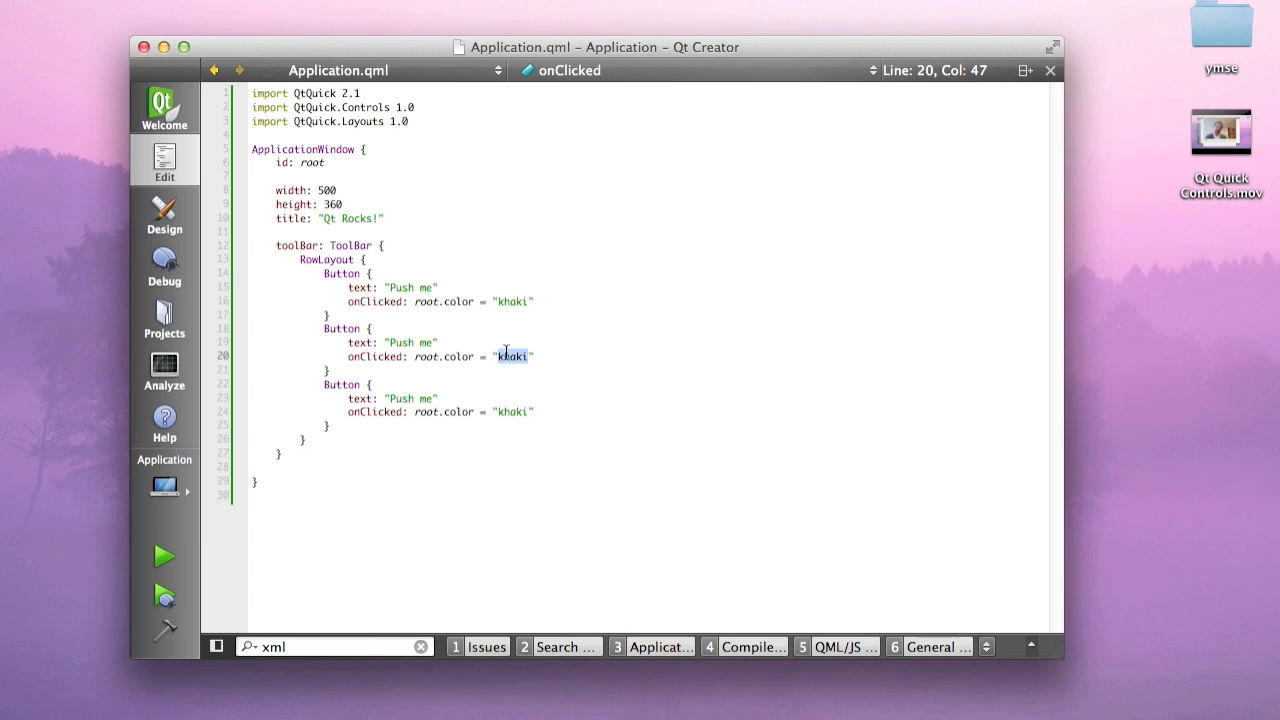
{"action": "type", "text": "green"}
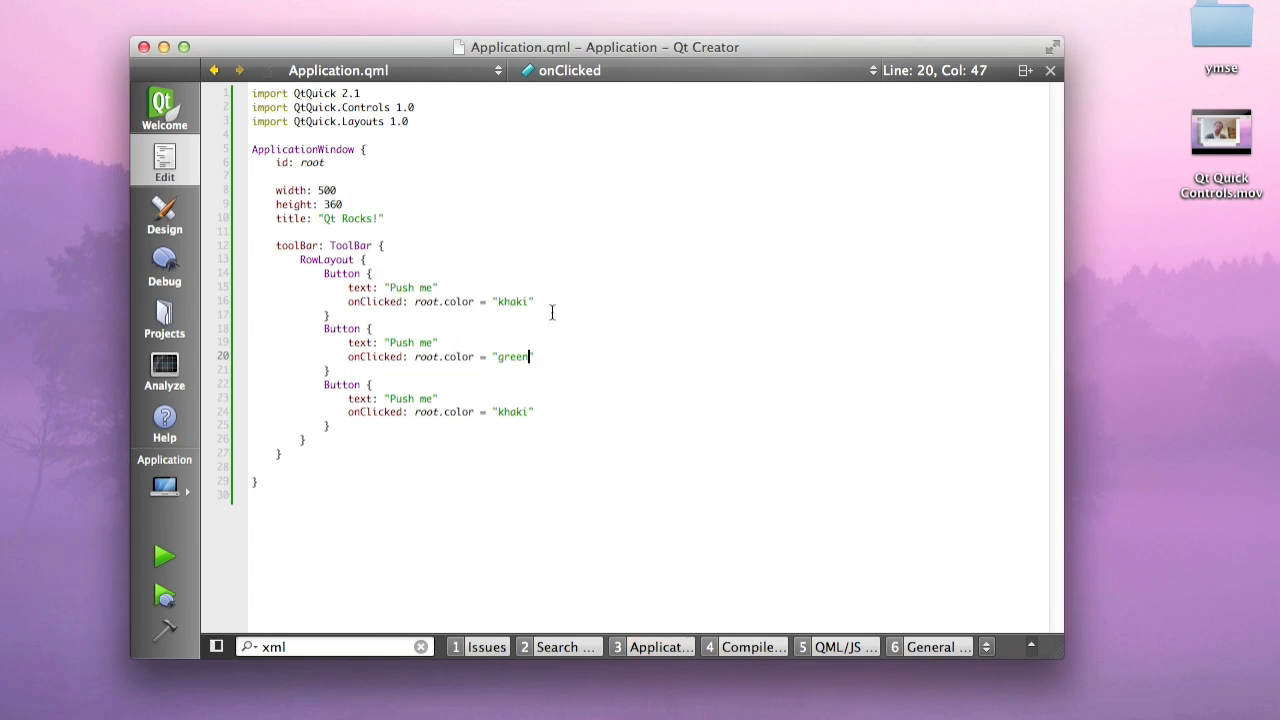
Give the slider Layout.fillWidth: true and the RowLayout width: parent.width
{"action": "left_click", "coordinate": [327, 425]}
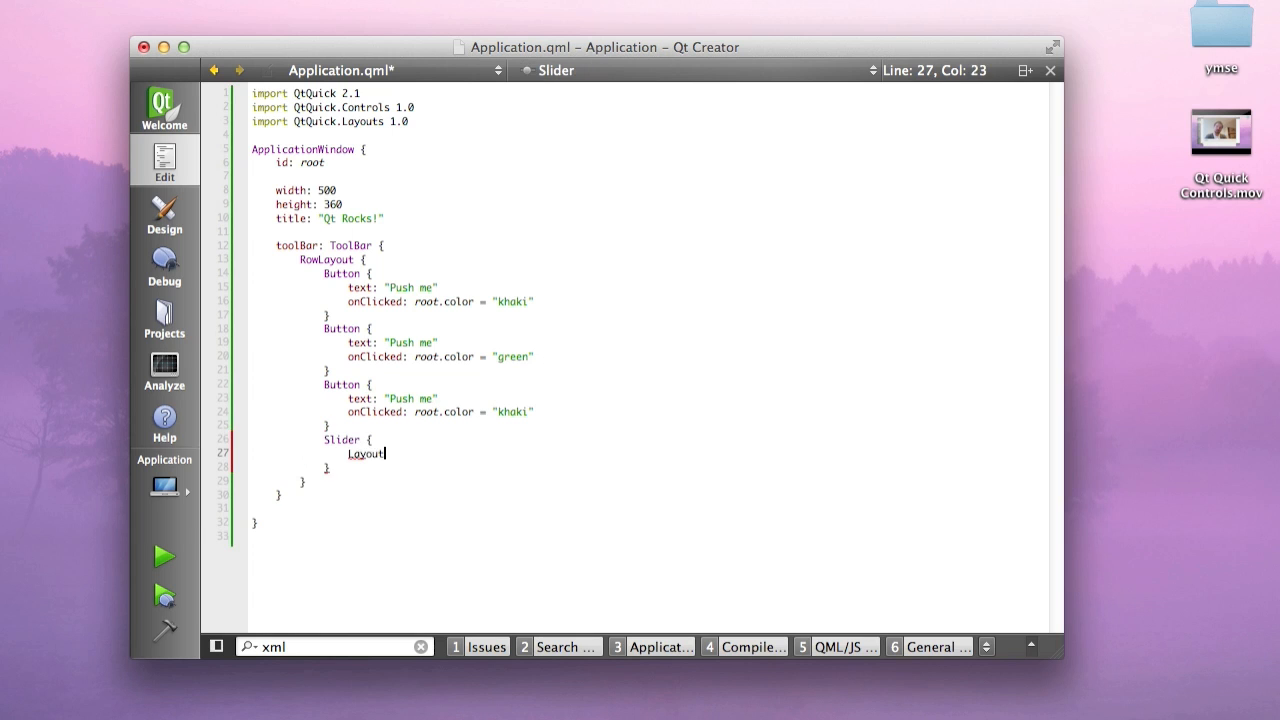
{"action": "type", "text": ".fillWidth: true"}
{"action": "type", "text": "TextField {"}
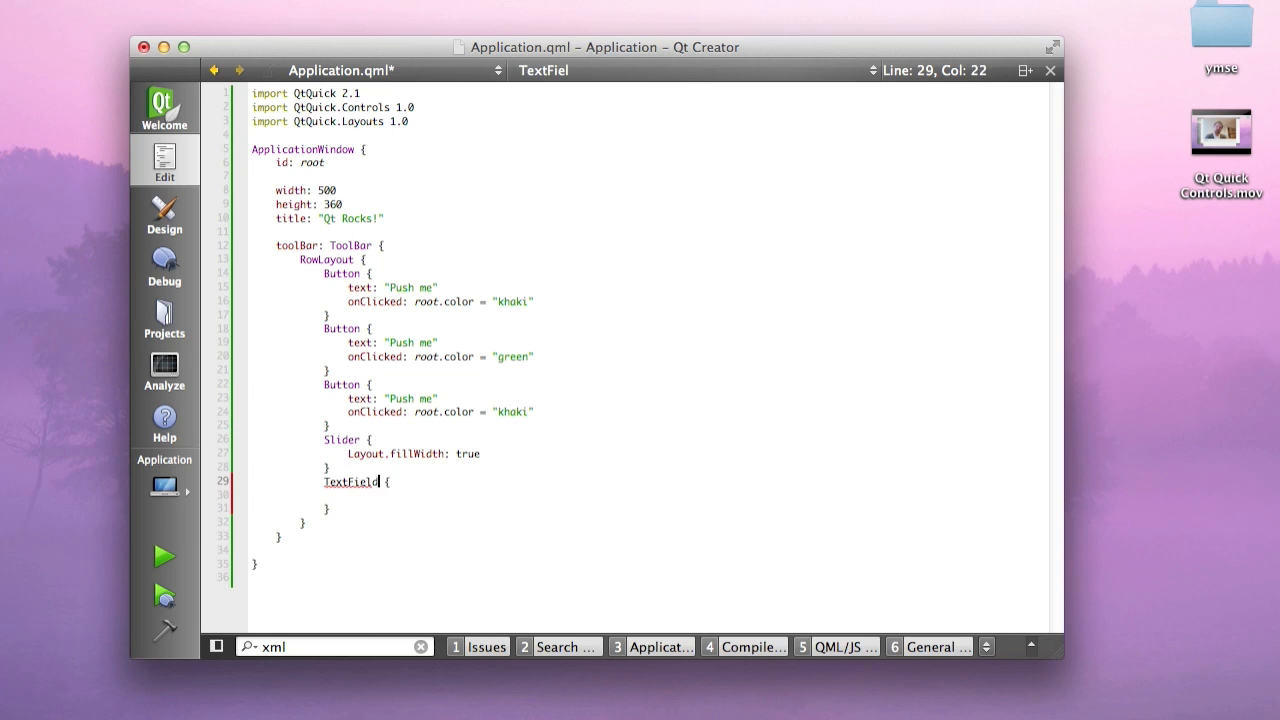
{"action": "left_click", "coordinate": [325, 259]}
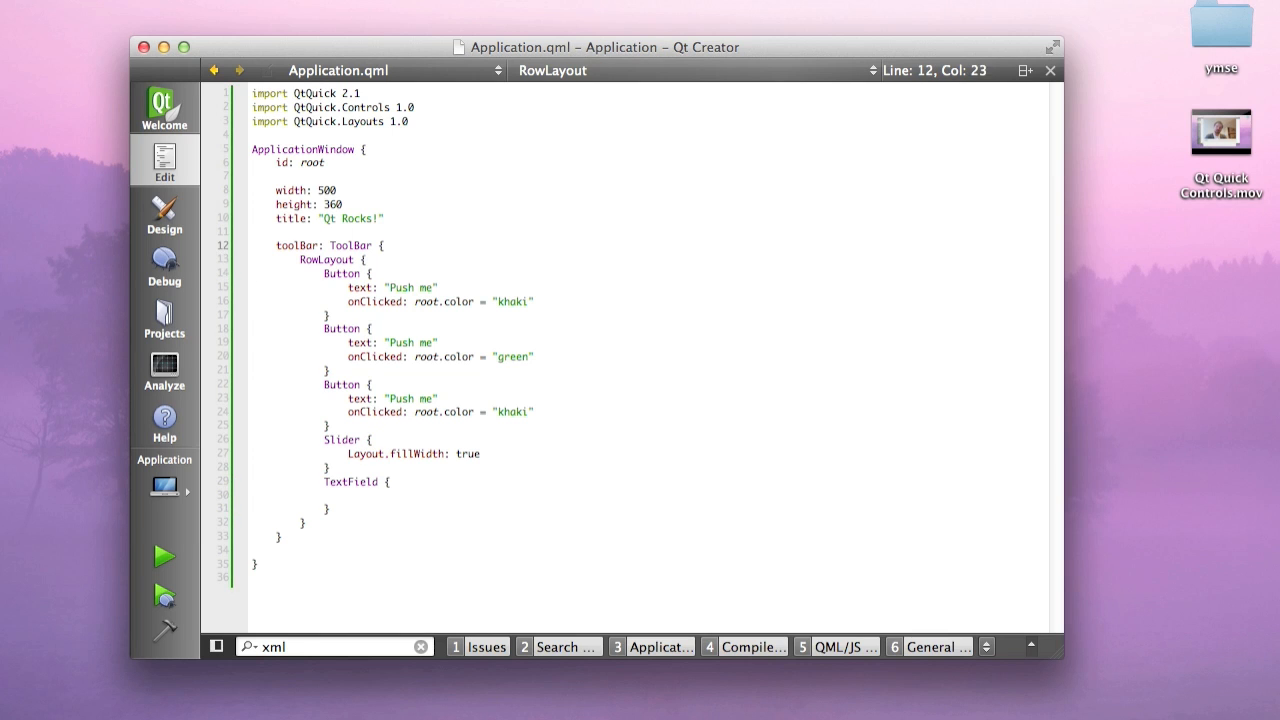
{"action": "type", "text": "width: parent.width"}
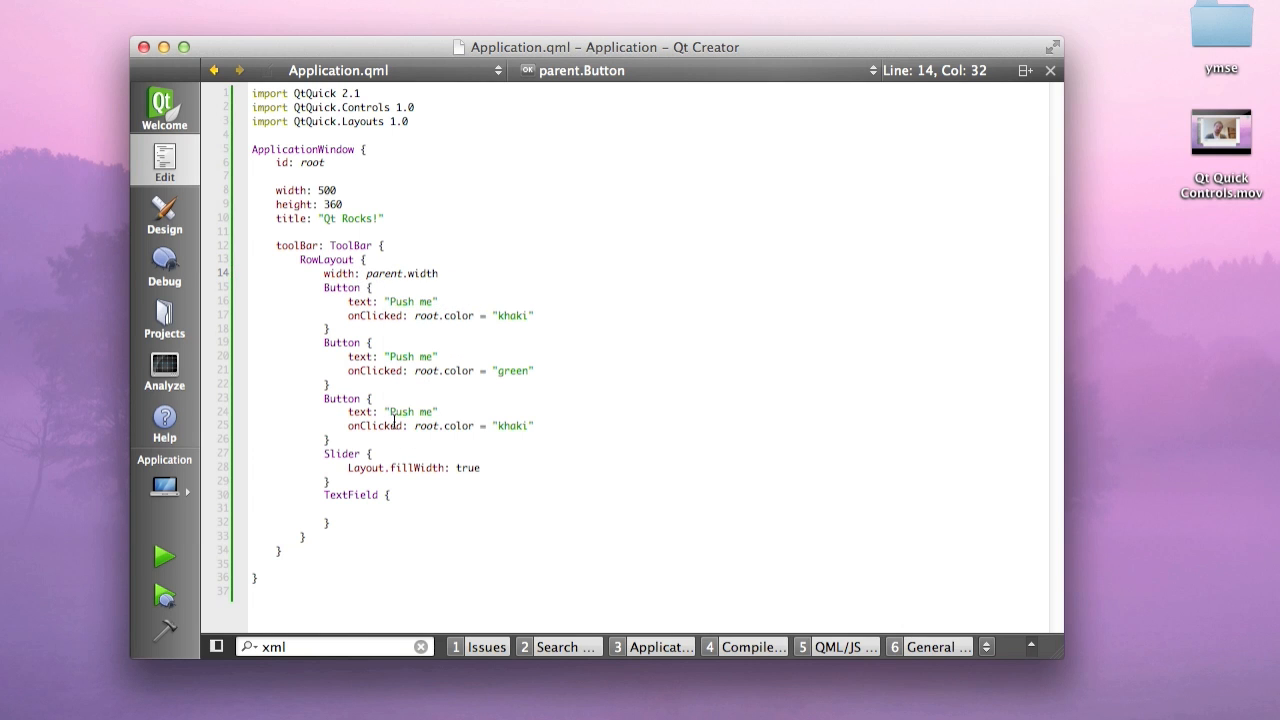
Run the updated app, move its window up, and press the first button to turn it khaki
{"action": "left_click", "coordinate": [163, 556]}
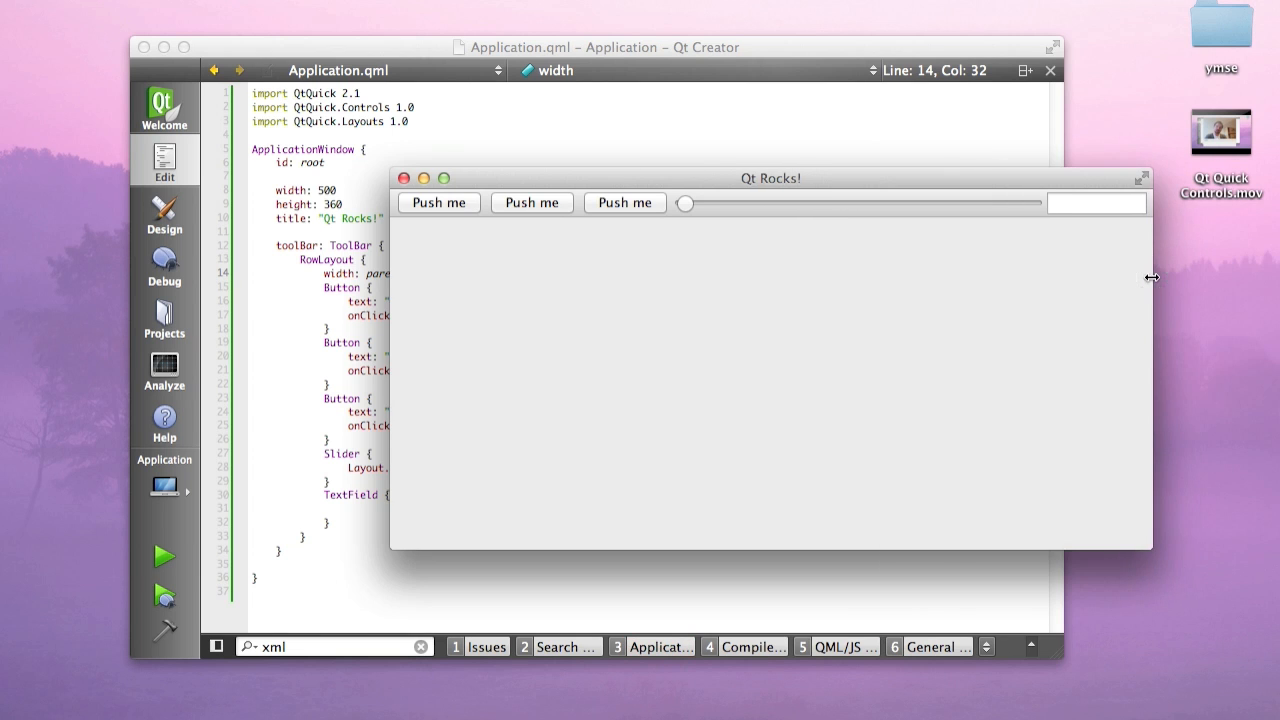
{"action": "left_click_drag", "start_coordinate": [770, 178], "coordinate": [827, 18]}
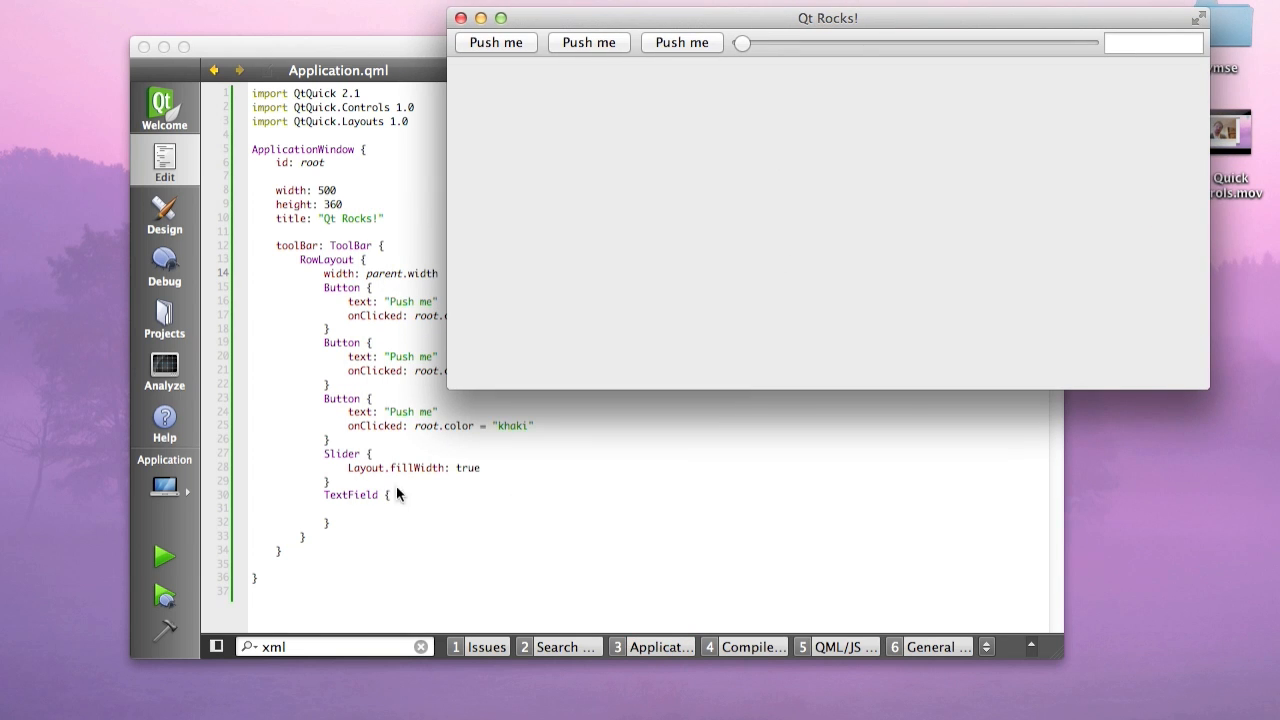
{"action": "mouse_move", "coordinate": [458, 362]}
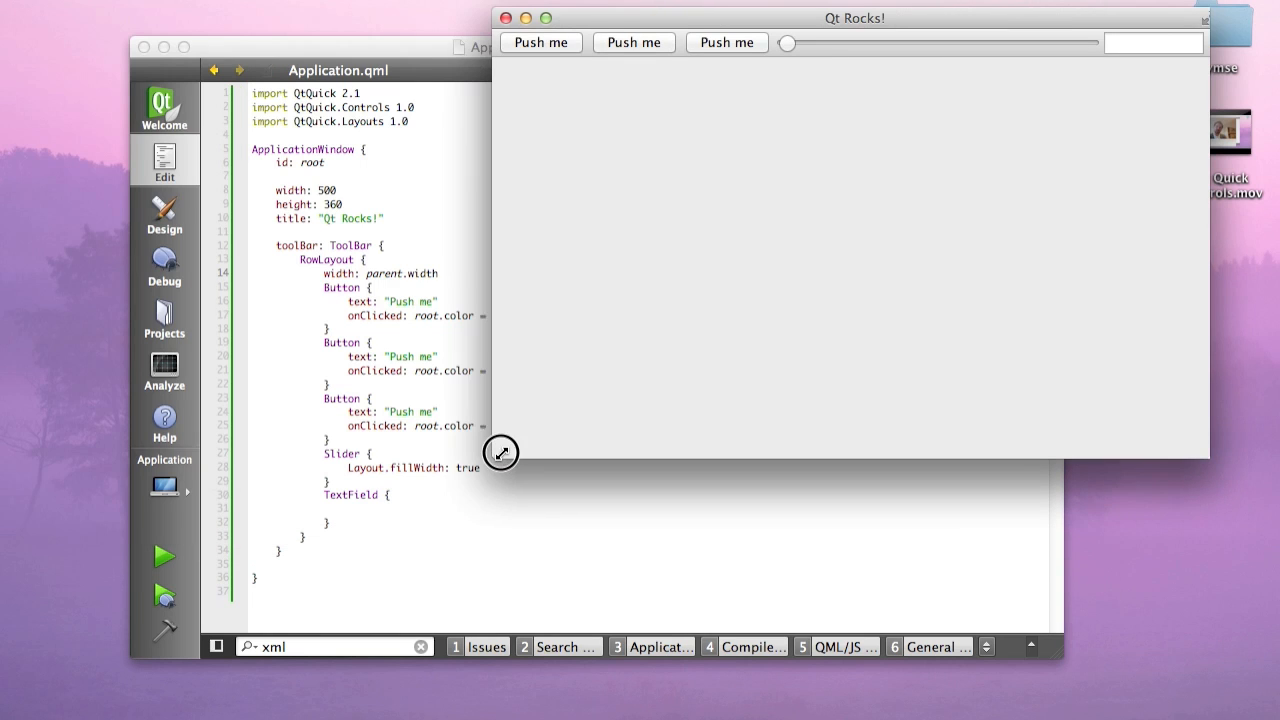
{"action": "left_click", "coordinate": [636, 42]}
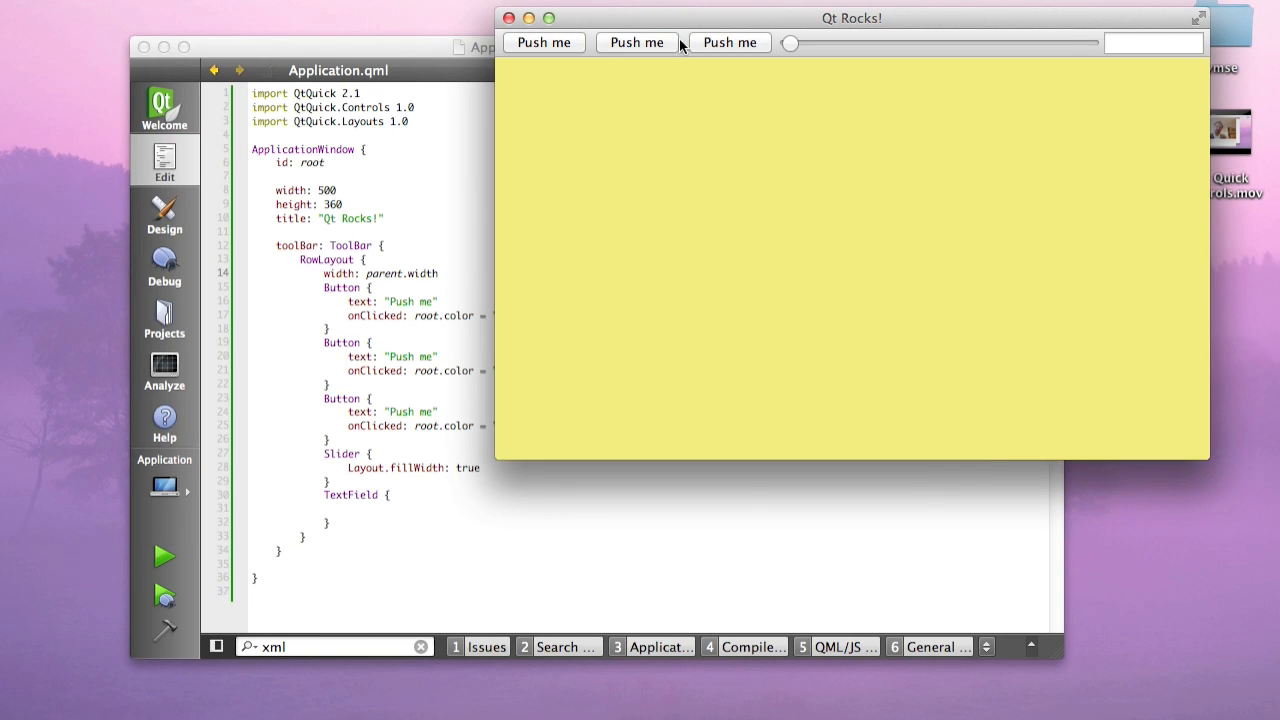
{"action": "mouse_move", "coordinate": [920, 97]}
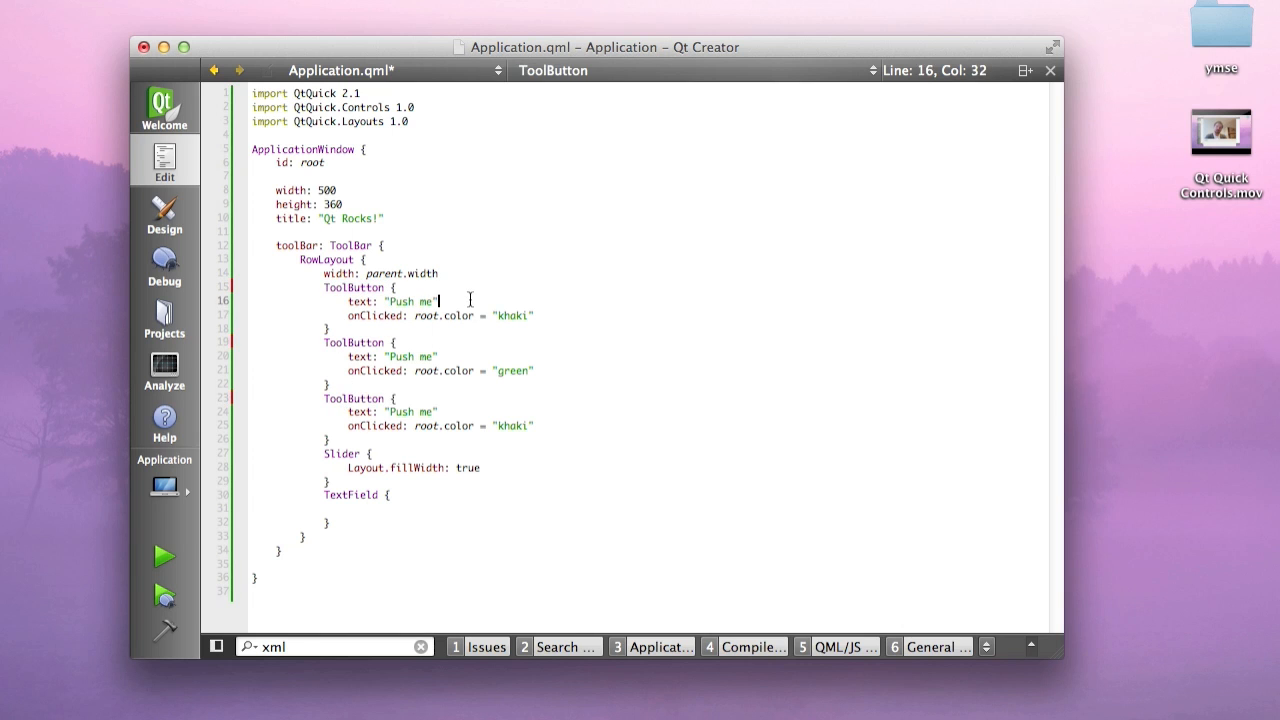
Make the buttons ToolButtons with icons/document-save.png, document-open.png and view-refresh.png icon sources
{"action": "type", "text": "iconSource: \"icons/"}
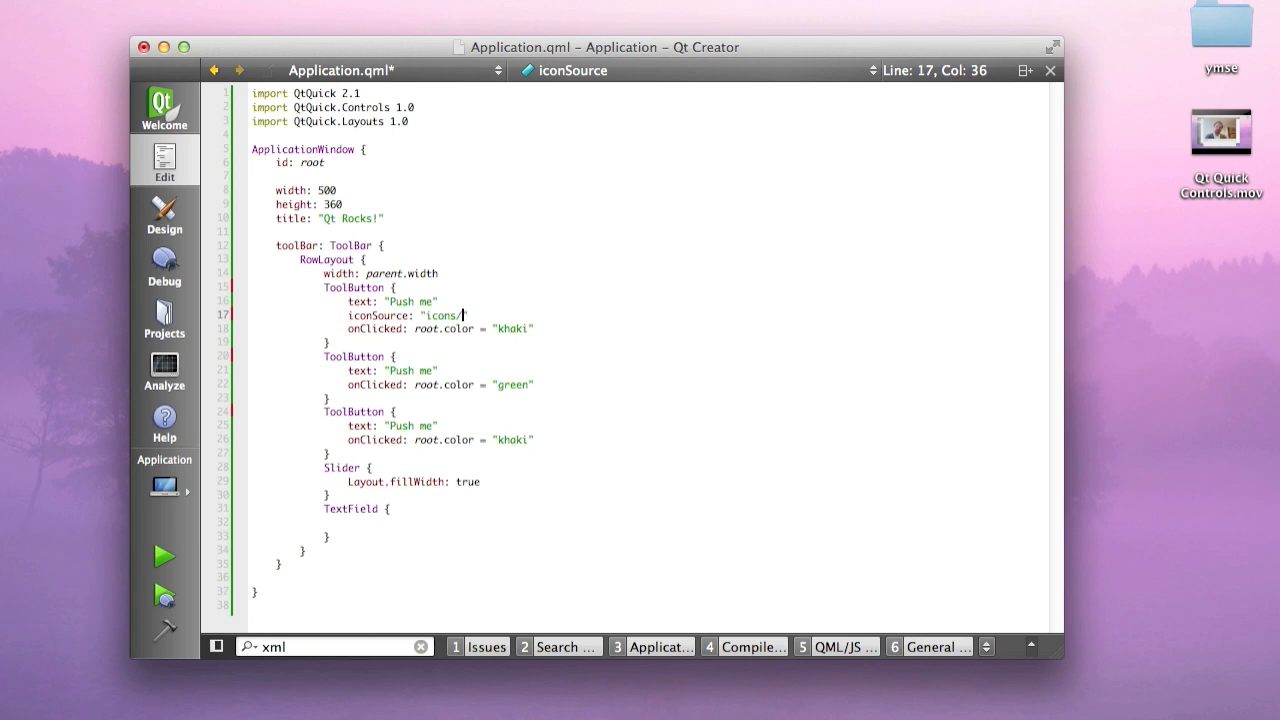
{"action": "type", "text": "document-save.png"}
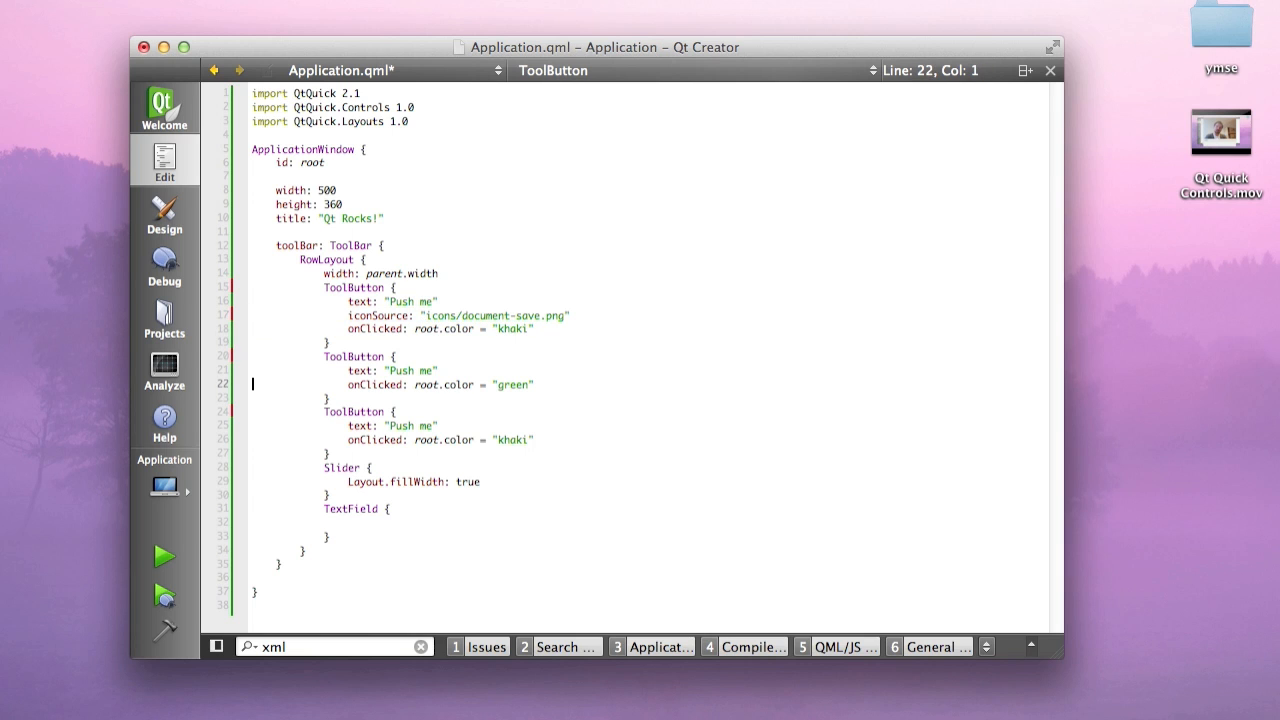
{"action": "type", "text": "iconSource: \"icons/document-open.png\""}
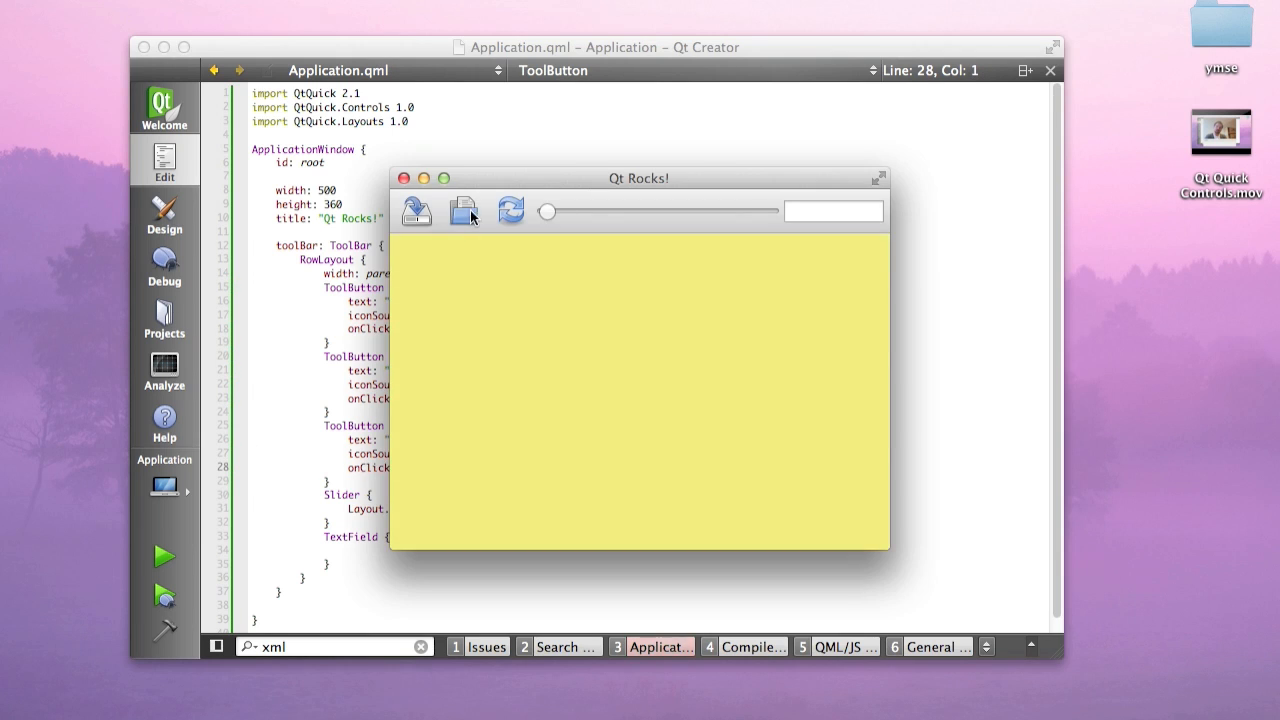
Drag the slider to about halfway, then widen and narrow the app window repeatedly
{"action": "left_click_drag", "start_coordinate": [547, 211], "coordinate": [635, 218]}
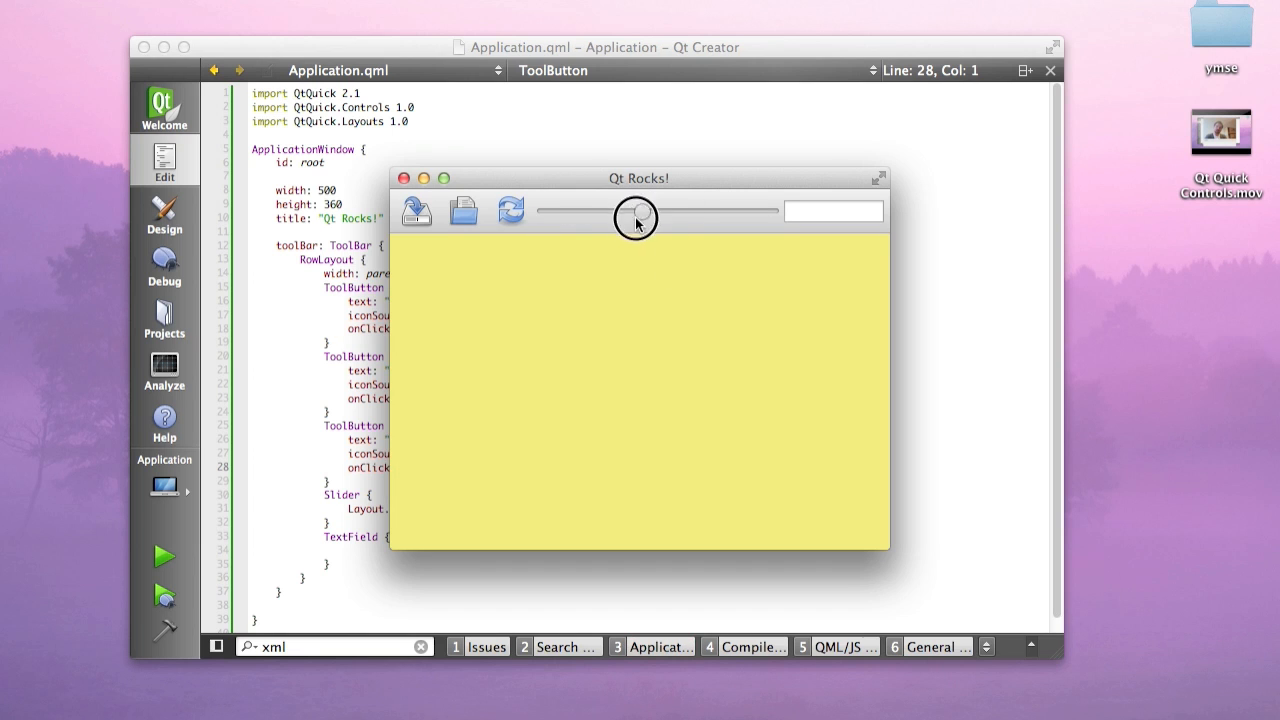
{"action": "left_click_drag", "start_coordinate": [635, 218], "coordinate": [642, 212]}
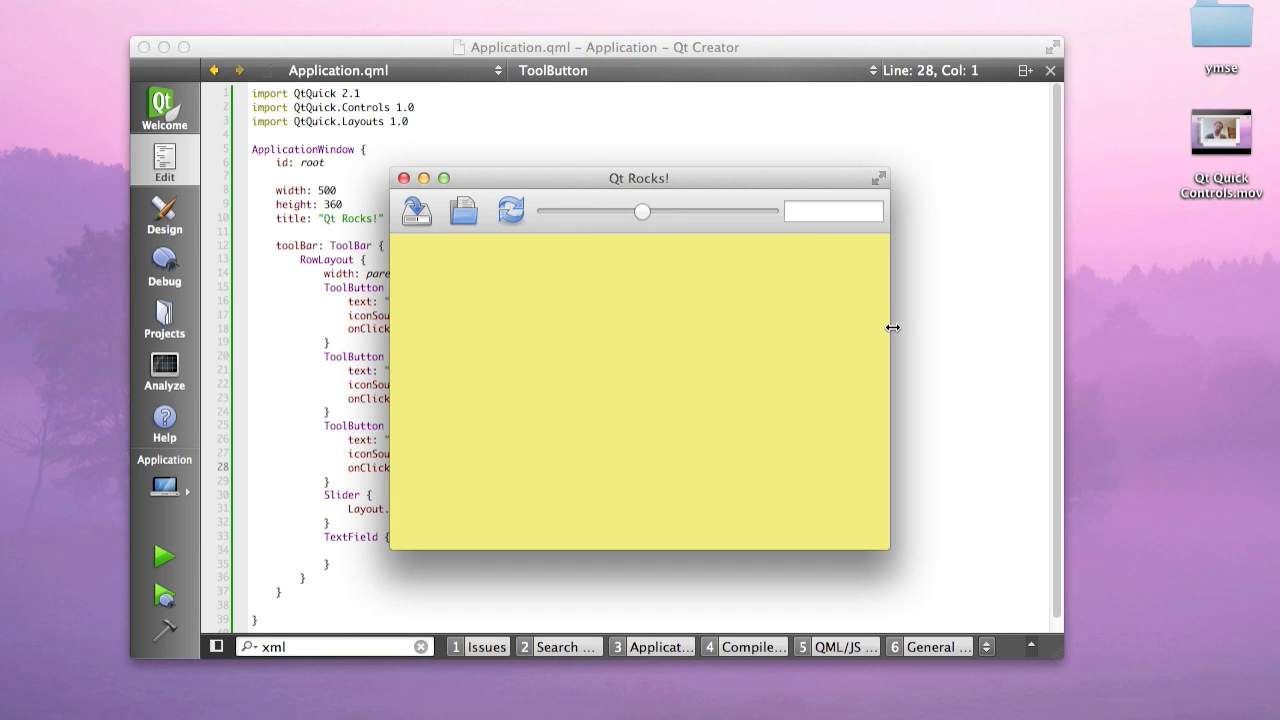
{"action": "left_click_drag", "start_coordinate": [890, 328], "coordinate": [958, 311]}
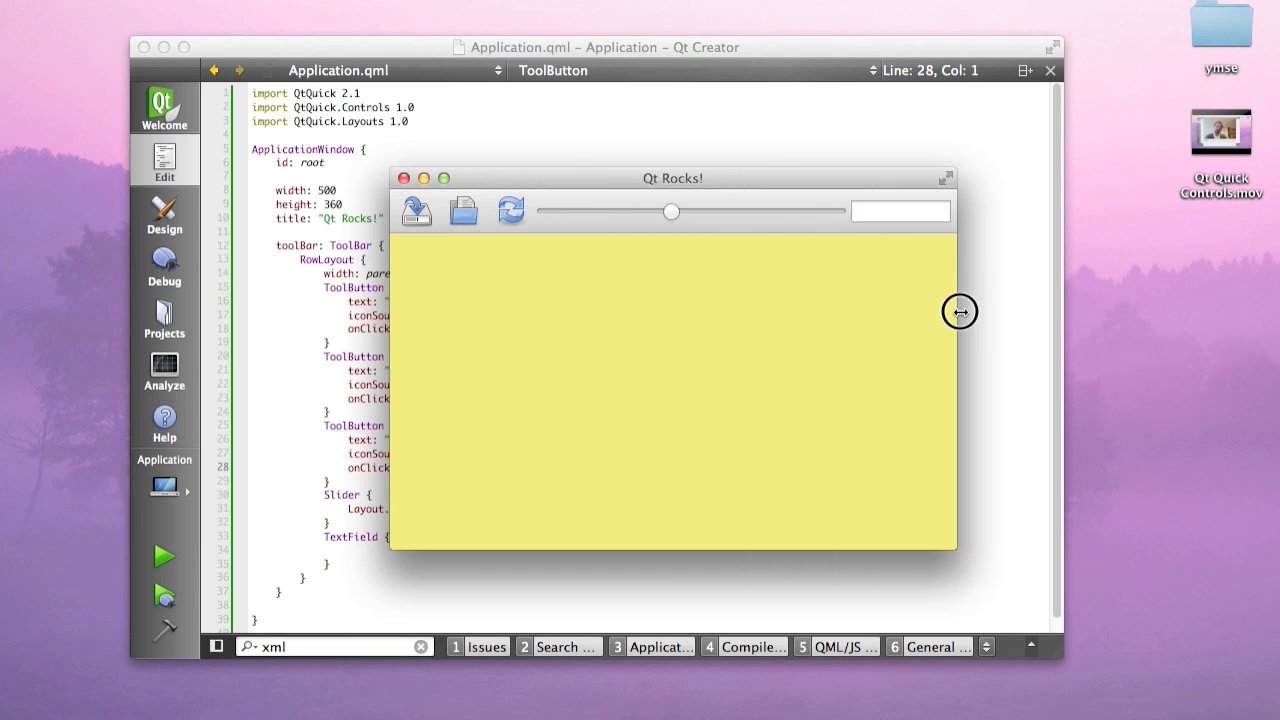
{"action": "left_click_drag", "start_coordinate": [957, 311], "coordinate": [852, 309]}
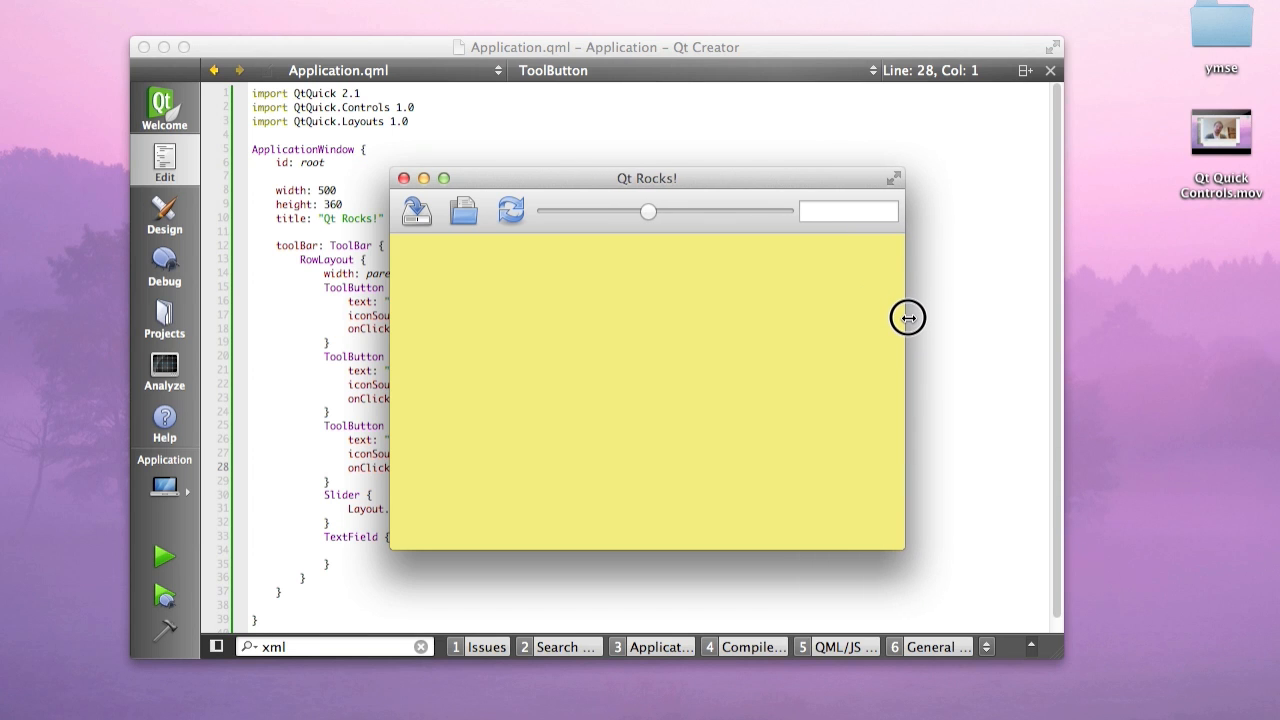
{"action": "left_click_drag", "start_coordinate": [908, 317], "coordinate": [757, 310]}
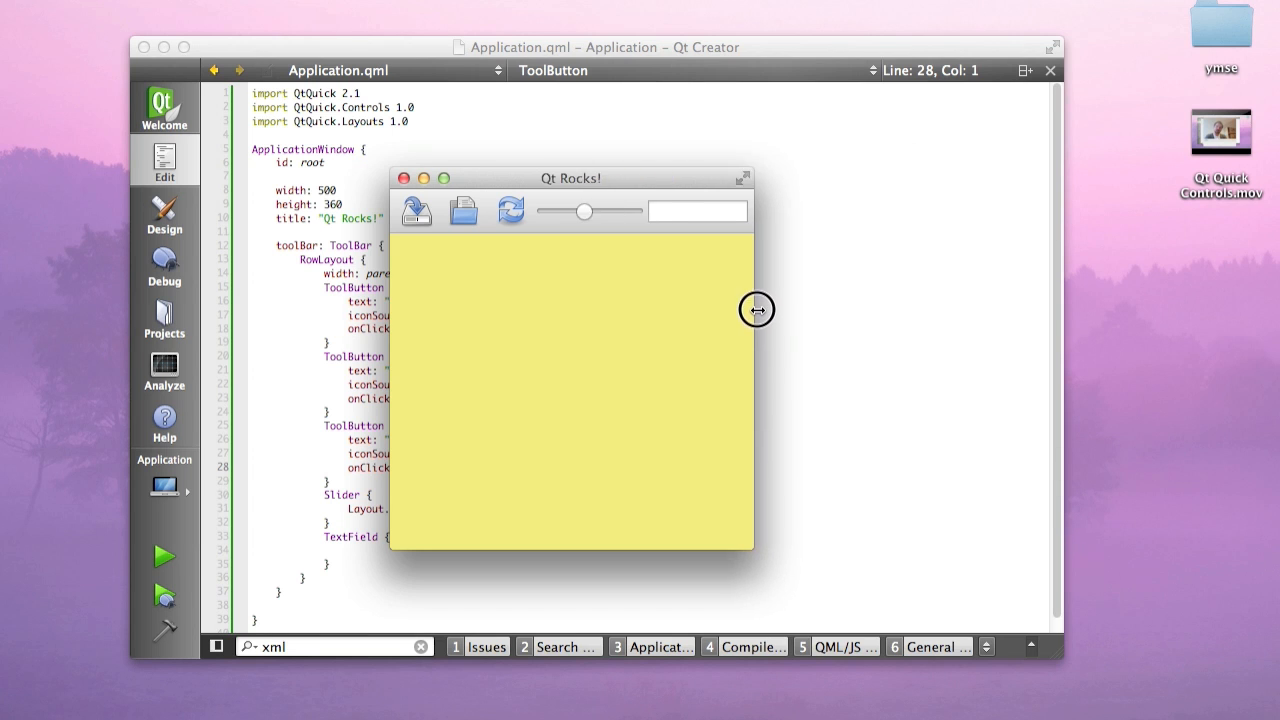
{"action": "left_click_drag", "start_coordinate": [757, 310], "coordinate": [831, 321]}
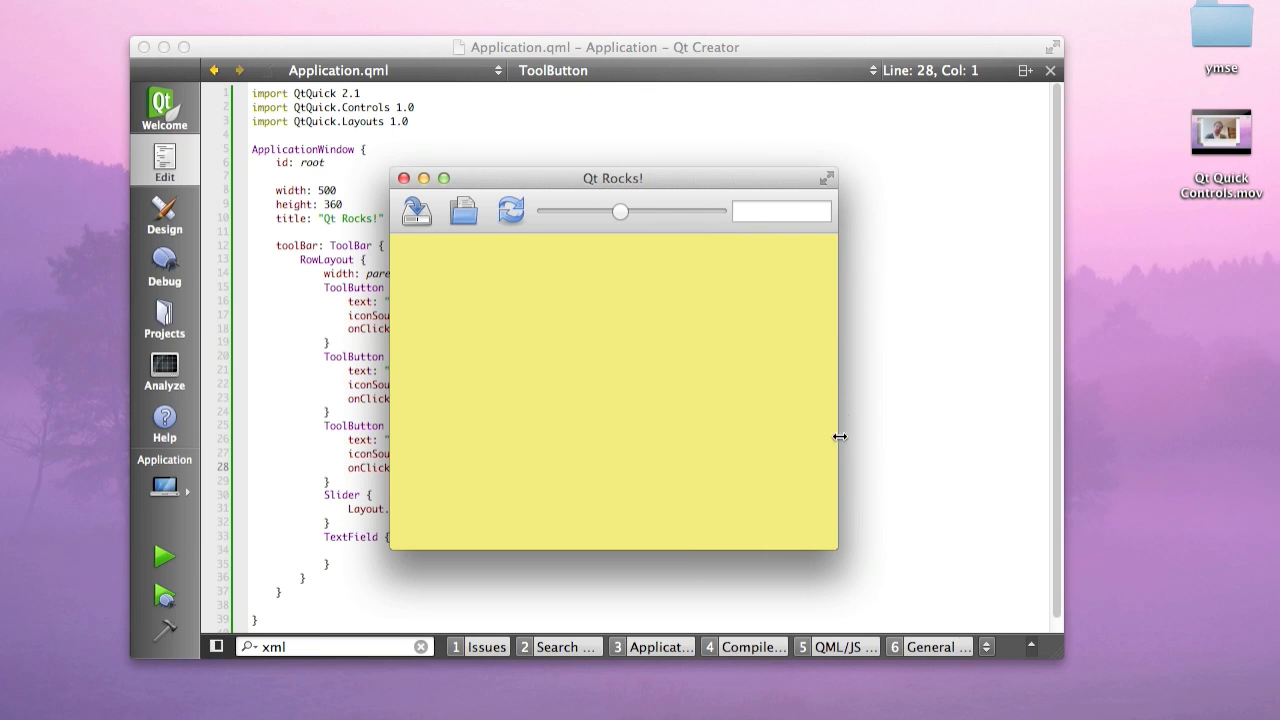
{"action": "left_click_drag", "start_coordinate": [838, 437], "coordinate": [610, 464]}
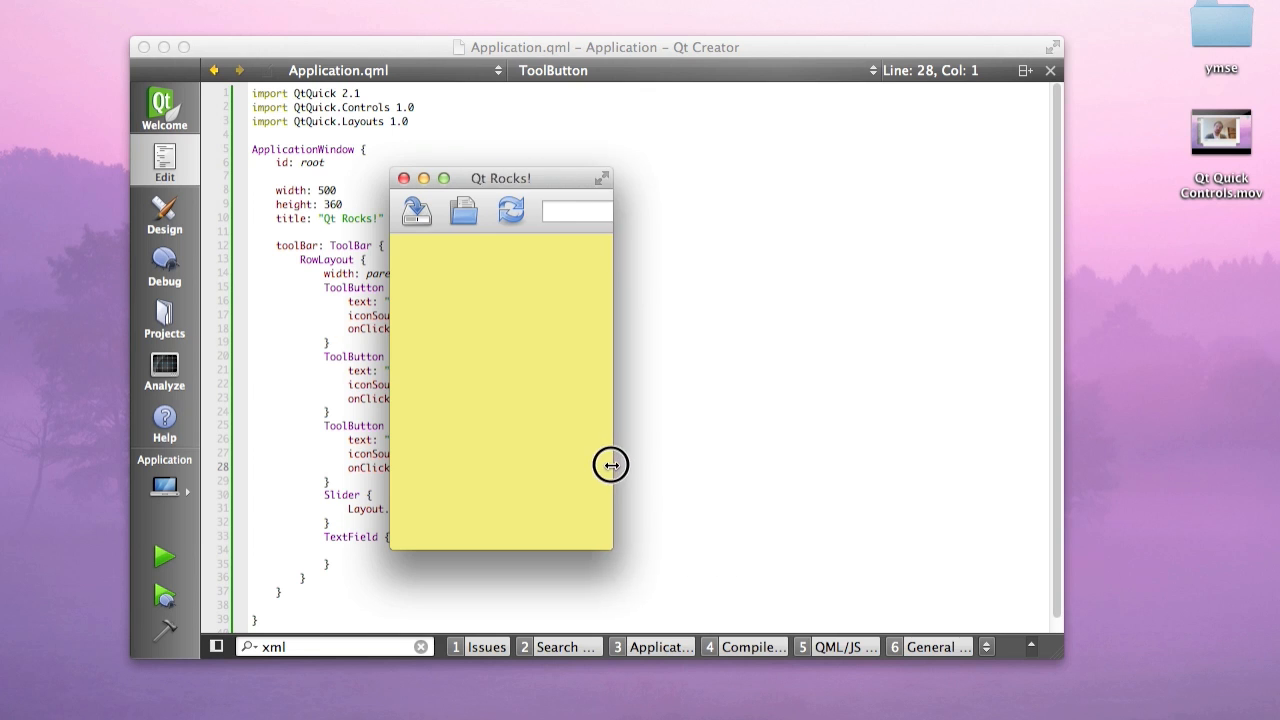
{"action": "left_click_drag", "start_coordinate": [610, 464], "coordinate": [785, 413]}
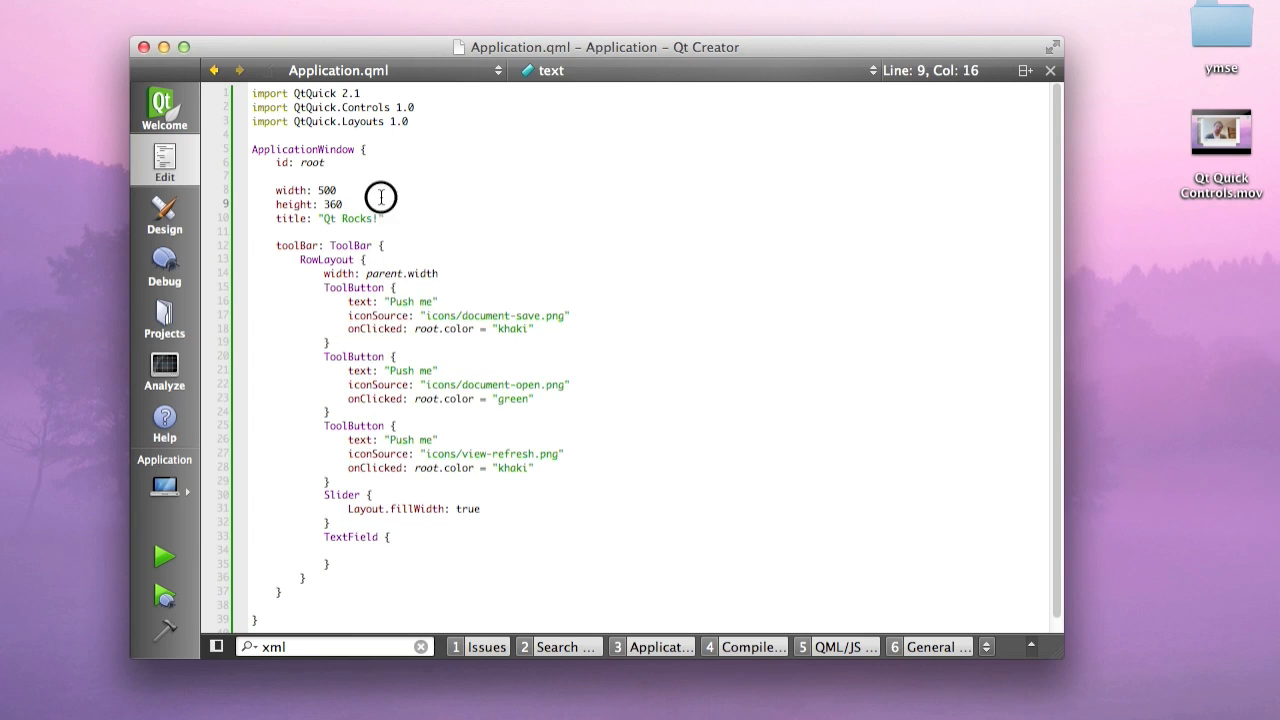
Add id: mainToolBar, bind minimumWidth to mainToolBar.implicitWidth, and run the app
{"action": "left_click", "coordinate": [338, 190]}
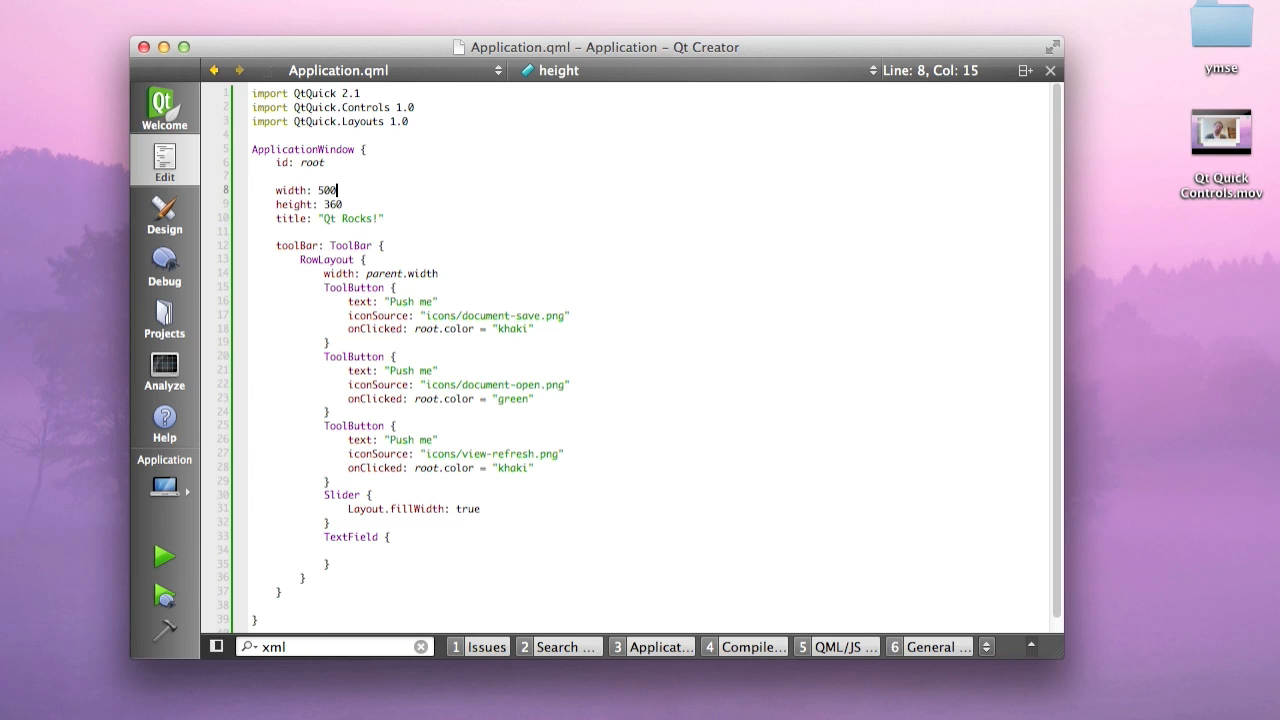
{"action": "type", "text": "minimumWidth:"}
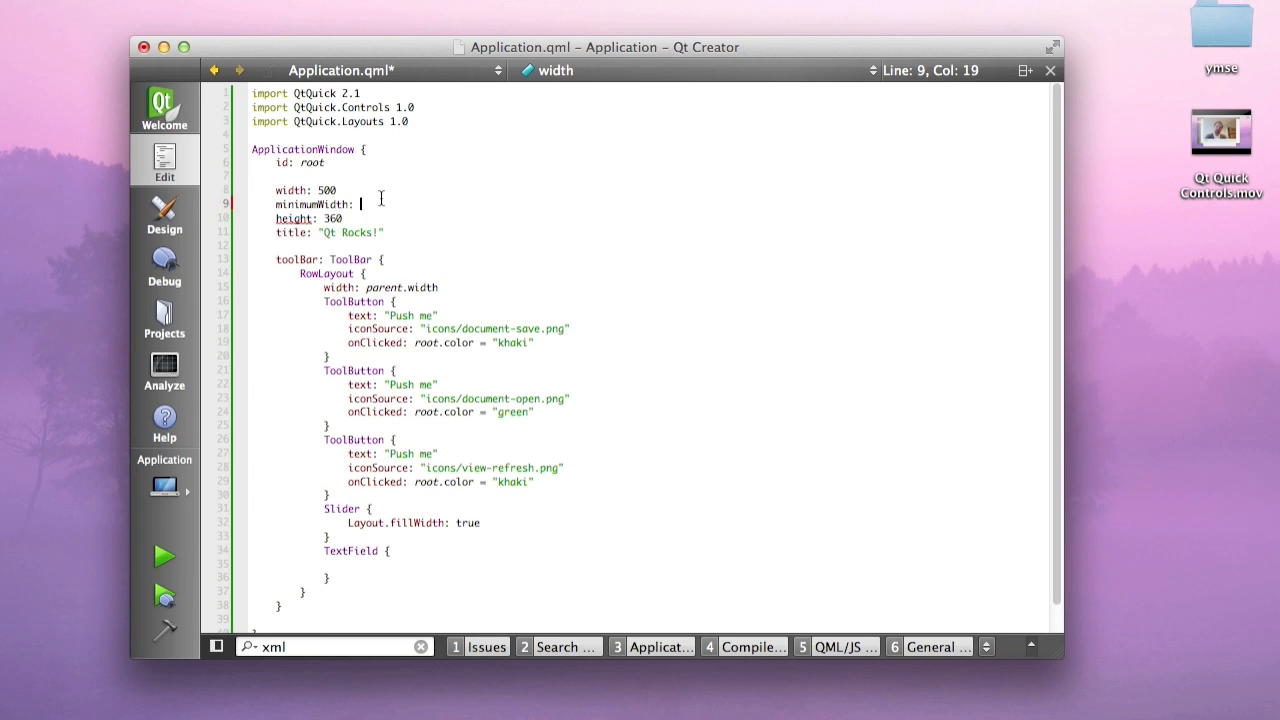
{"action": "left_click", "coordinate": [393, 259]}
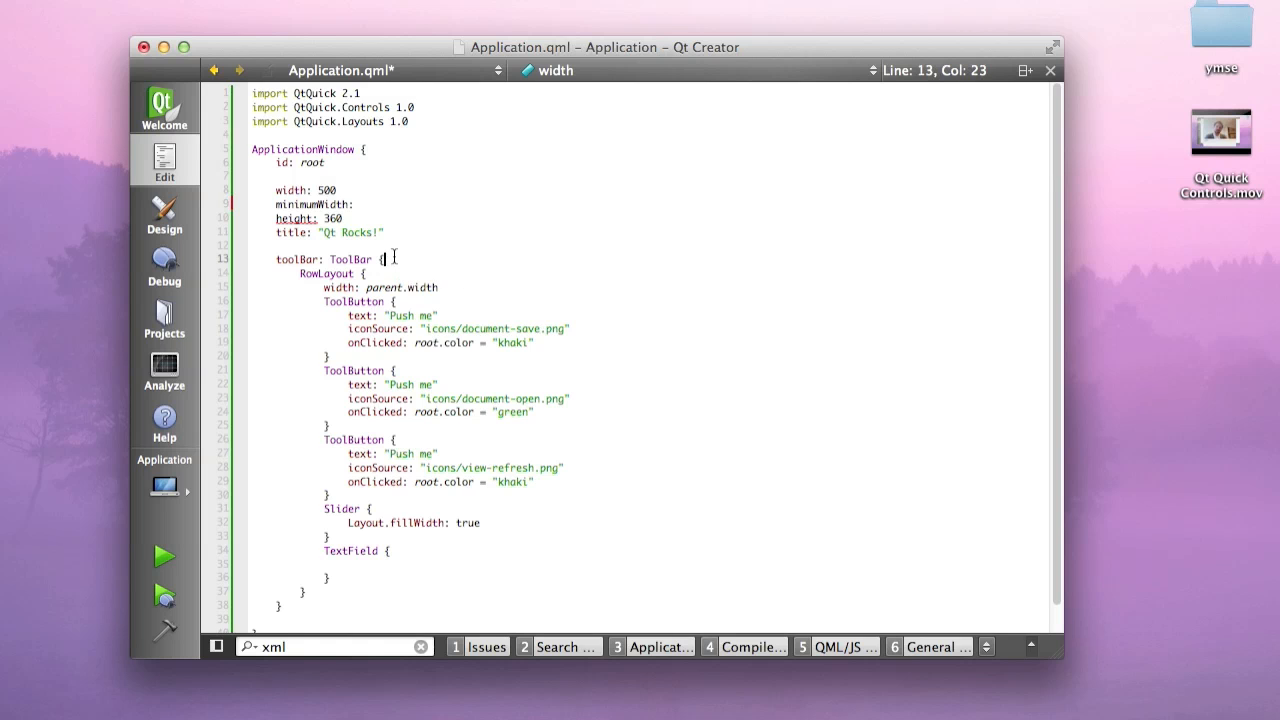
{"action": "type", "text": "id: mainToolB"}
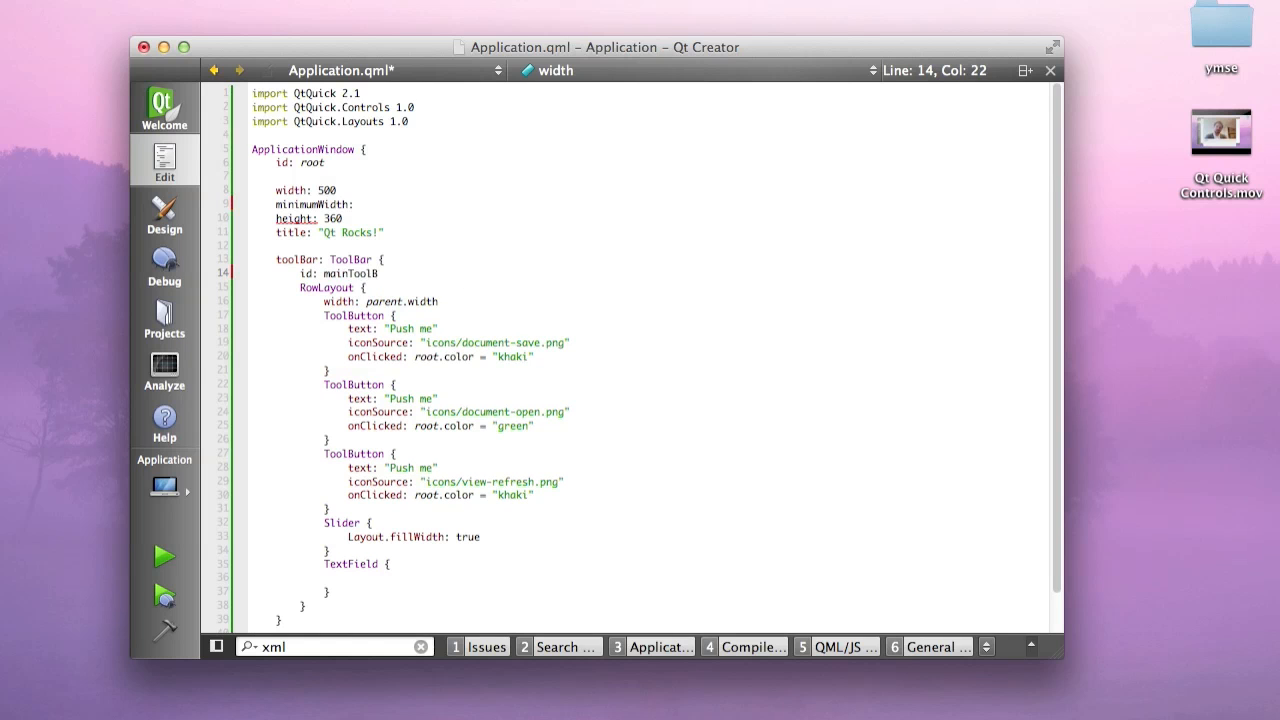
{"action": "double_click", "coordinate": [355, 273]}
{"action": "type", "text": "mainToolBar.oi"}
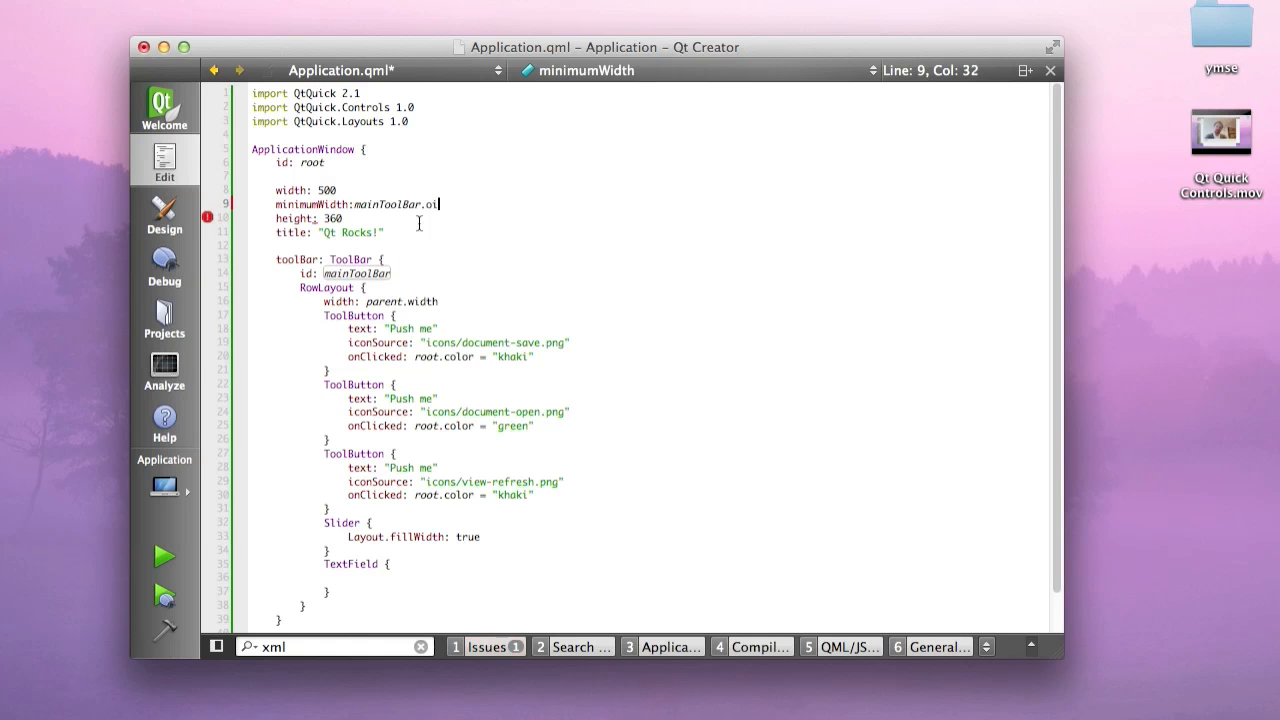
{"action": "type", "text": ".implicitWidth"}
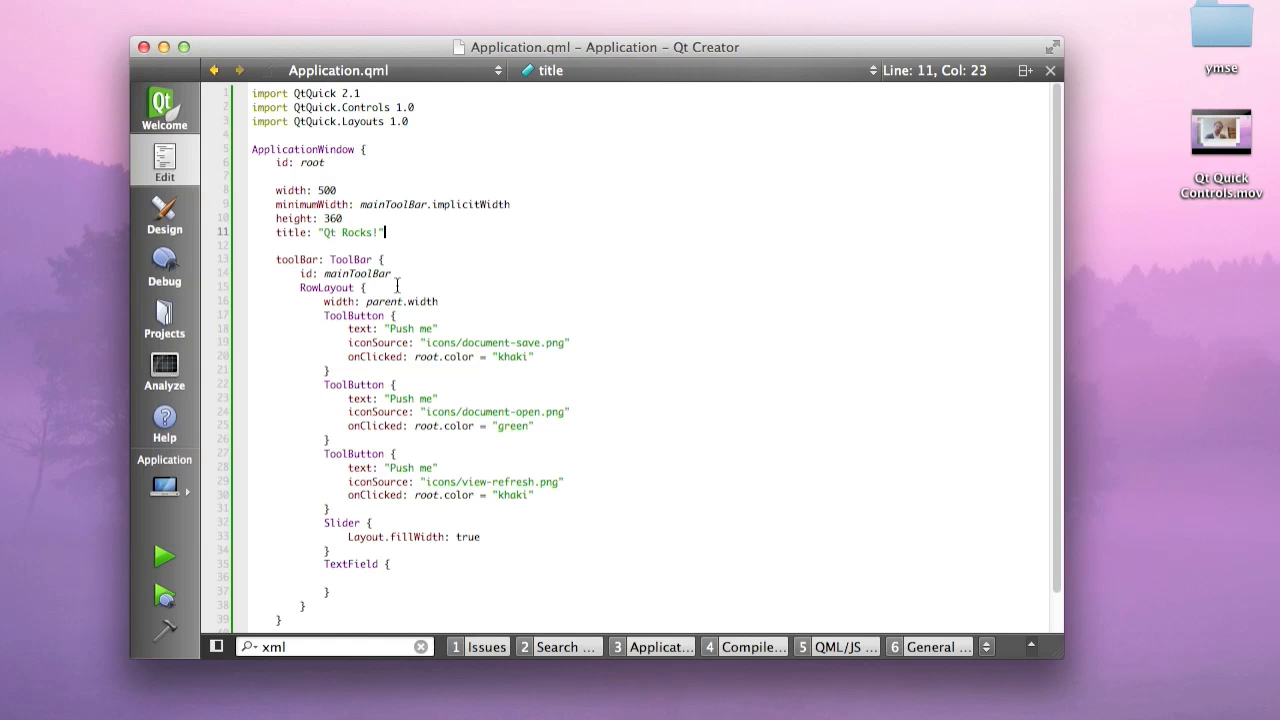
{"action": "mouse_move", "coordinate": [432, 363]}
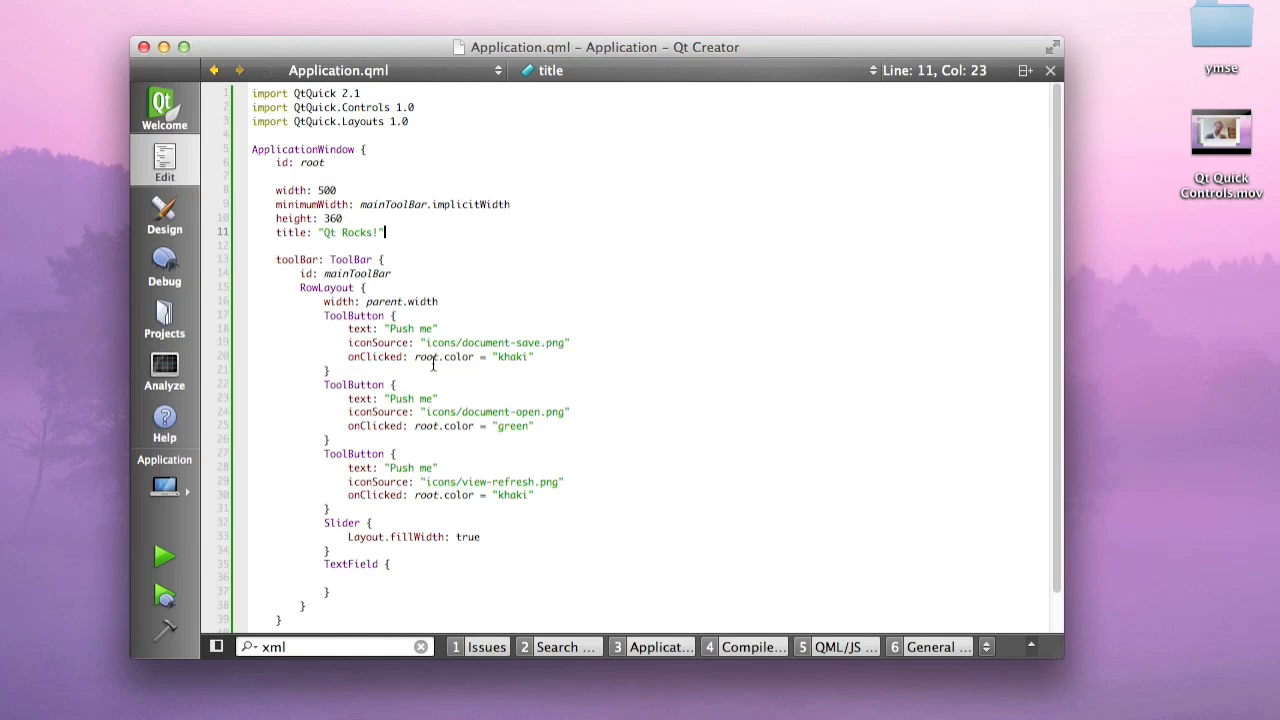
{"action": "mouse_move", "coordinate": [336, 423]}
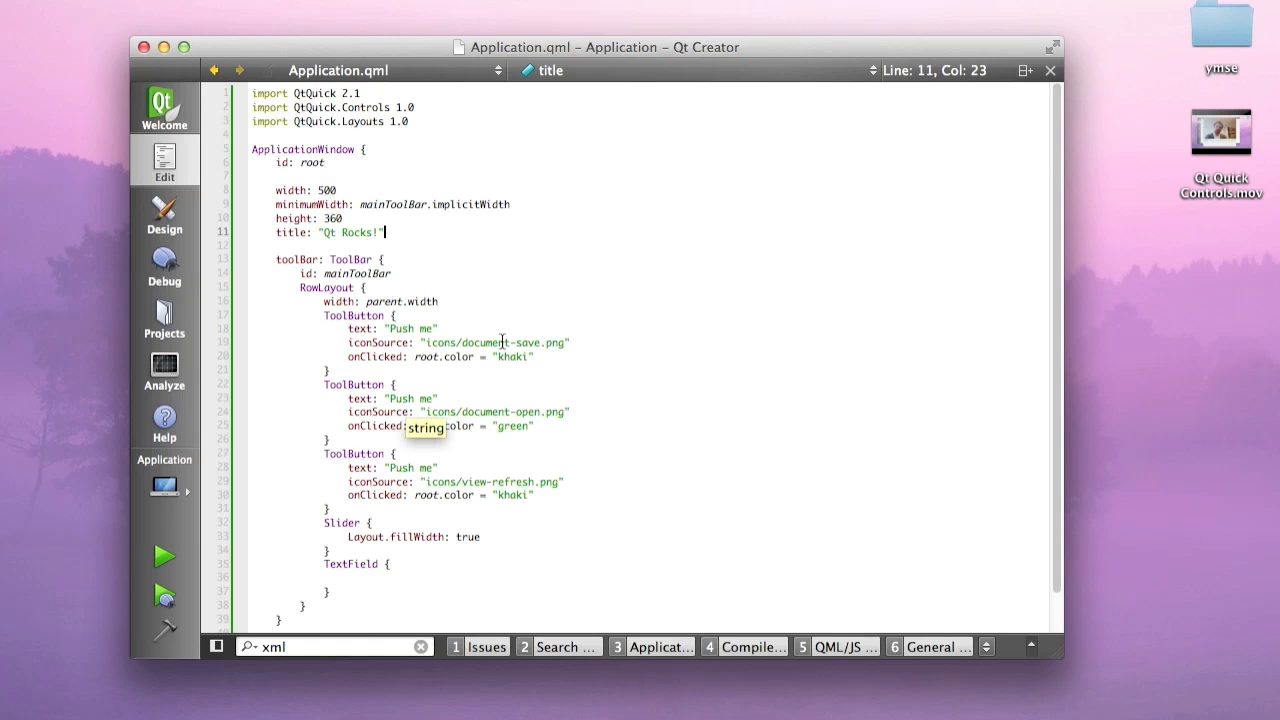
{"action": "left_click", "coordinate": [330, 439]}
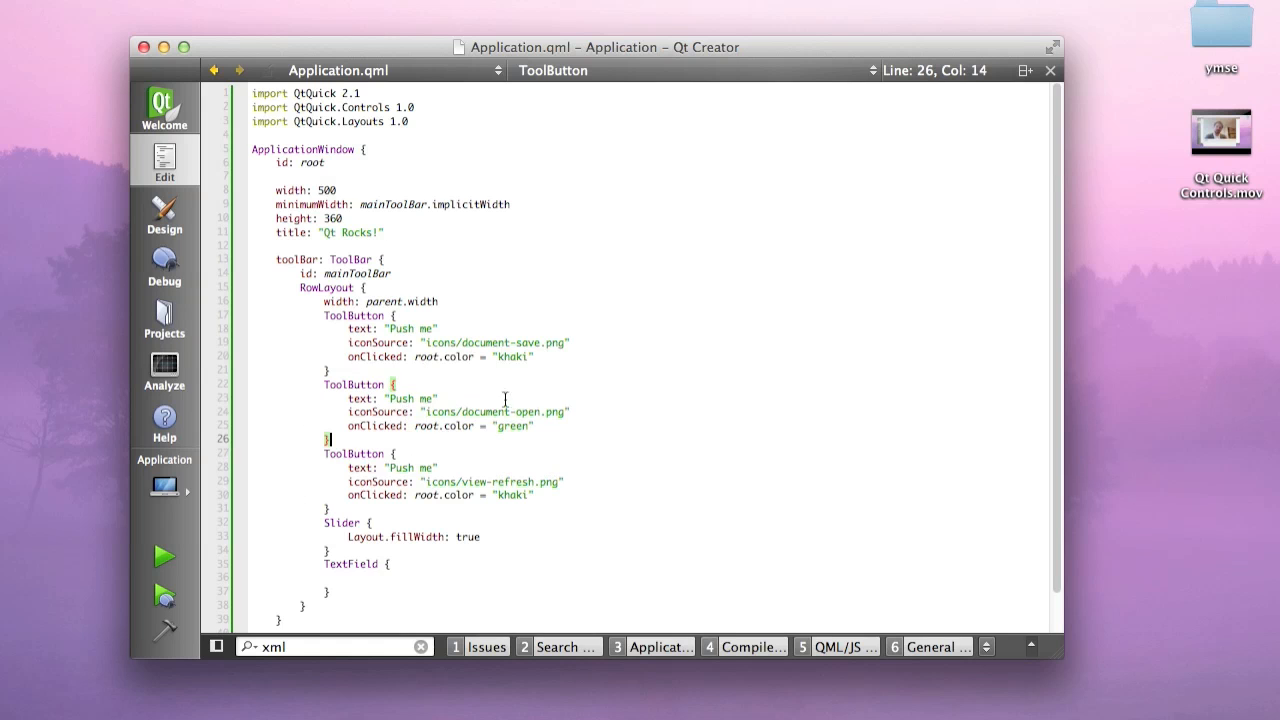
{"action": "left_click", "coordinate": [163, 556]}
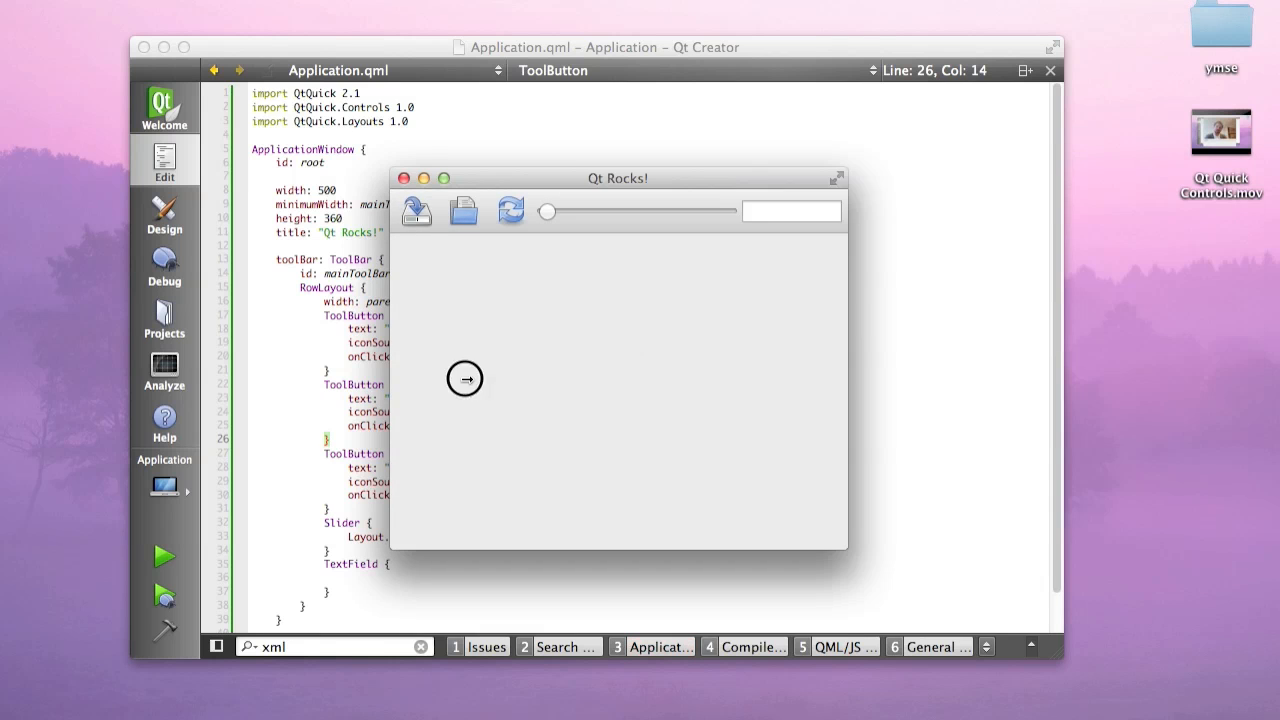
{"action": "mouse_move", "coordinate": [617, 320]}
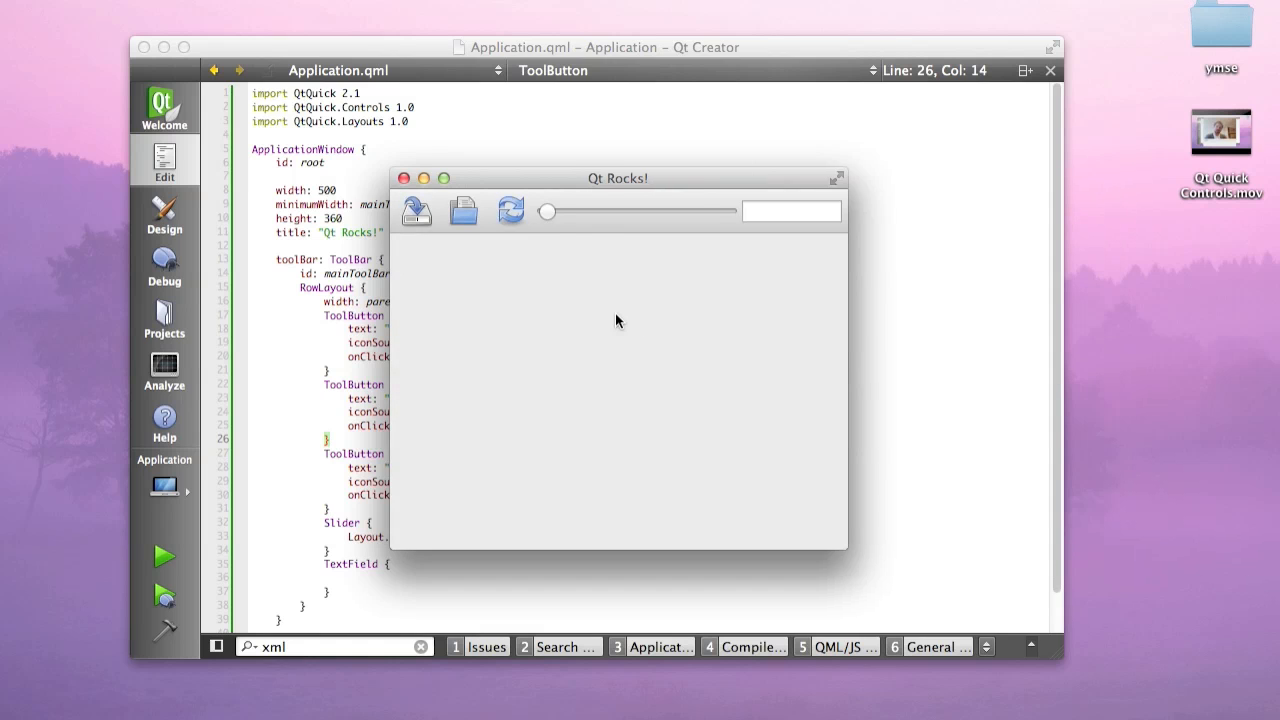
{"action": "mouse_move", "coordinate": [779, 430]}
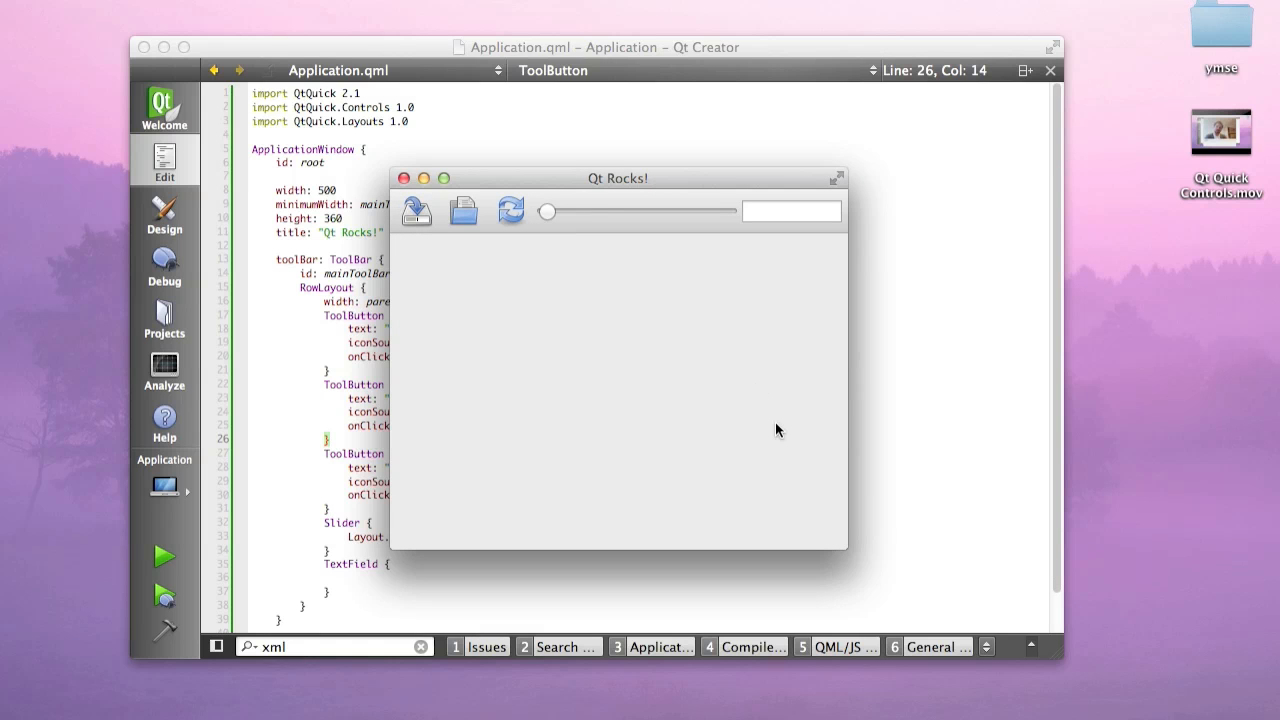
{"action": "mouse_move", "coordinate": [495, 225]}
{"action": "type", "text": "implicitWidth: 1"}
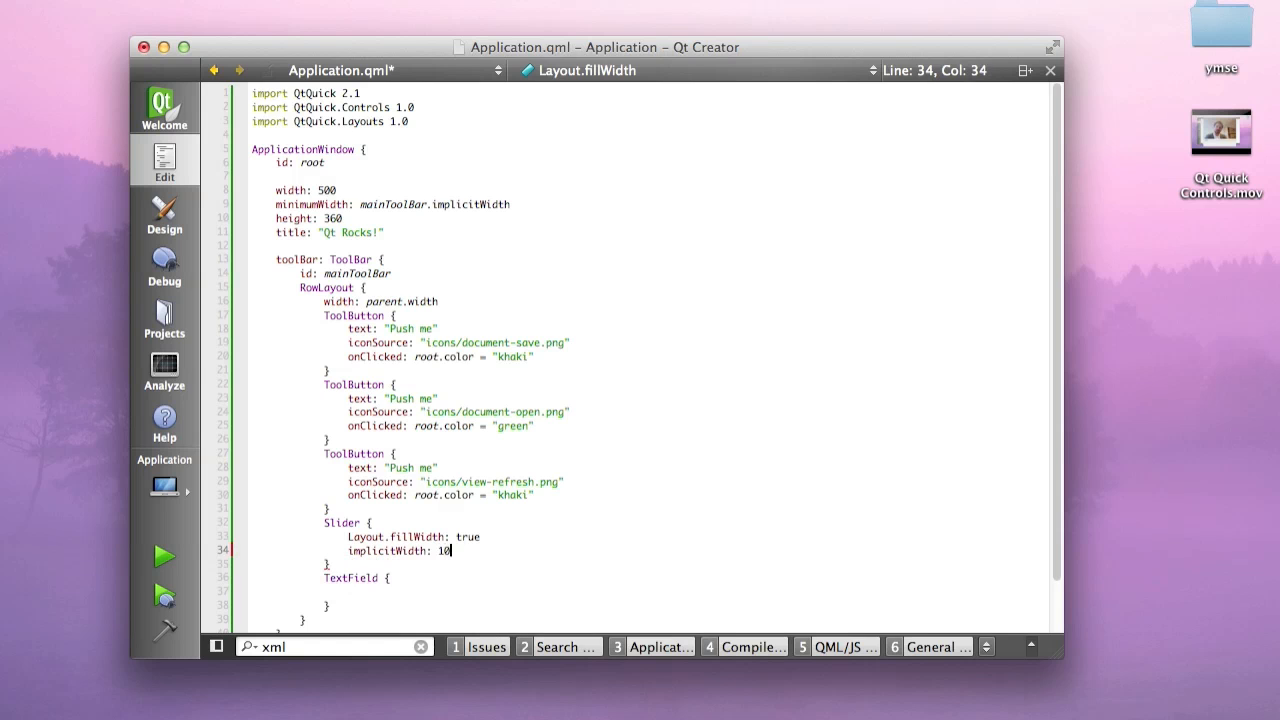
Finish the Slider's implicitWidth: 150 line below Layout.fillWidth: true
{"action": "type", "text": "0"}
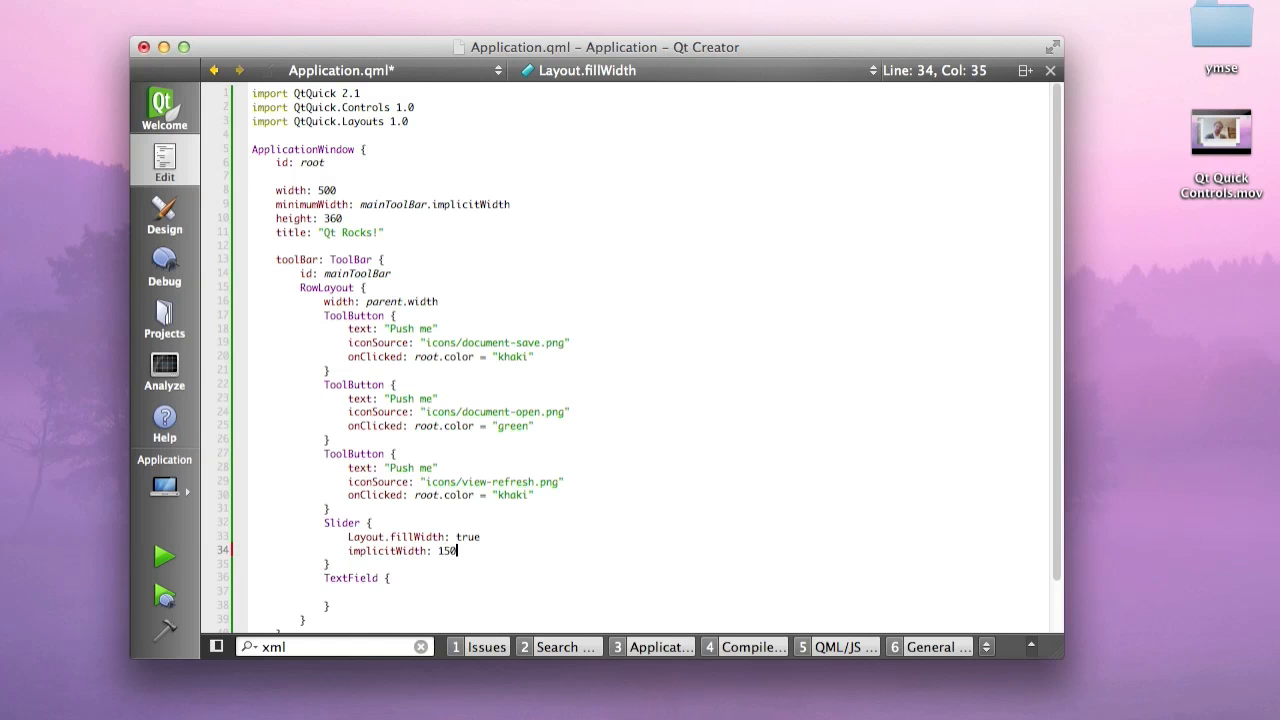
{"action": "left_click", "coordinate": [163, 556]}
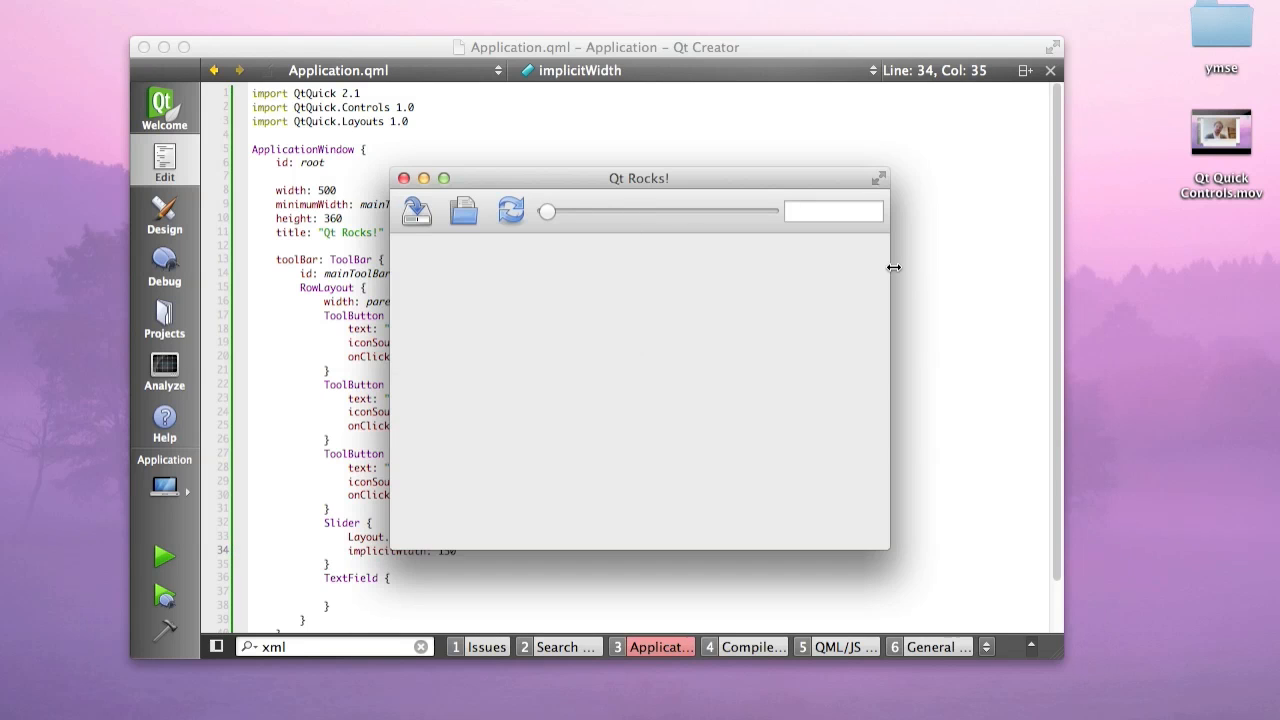
{"action": "left_click_drag", "start_coordinate": [890, 267], "coordinate": [779, 267]}
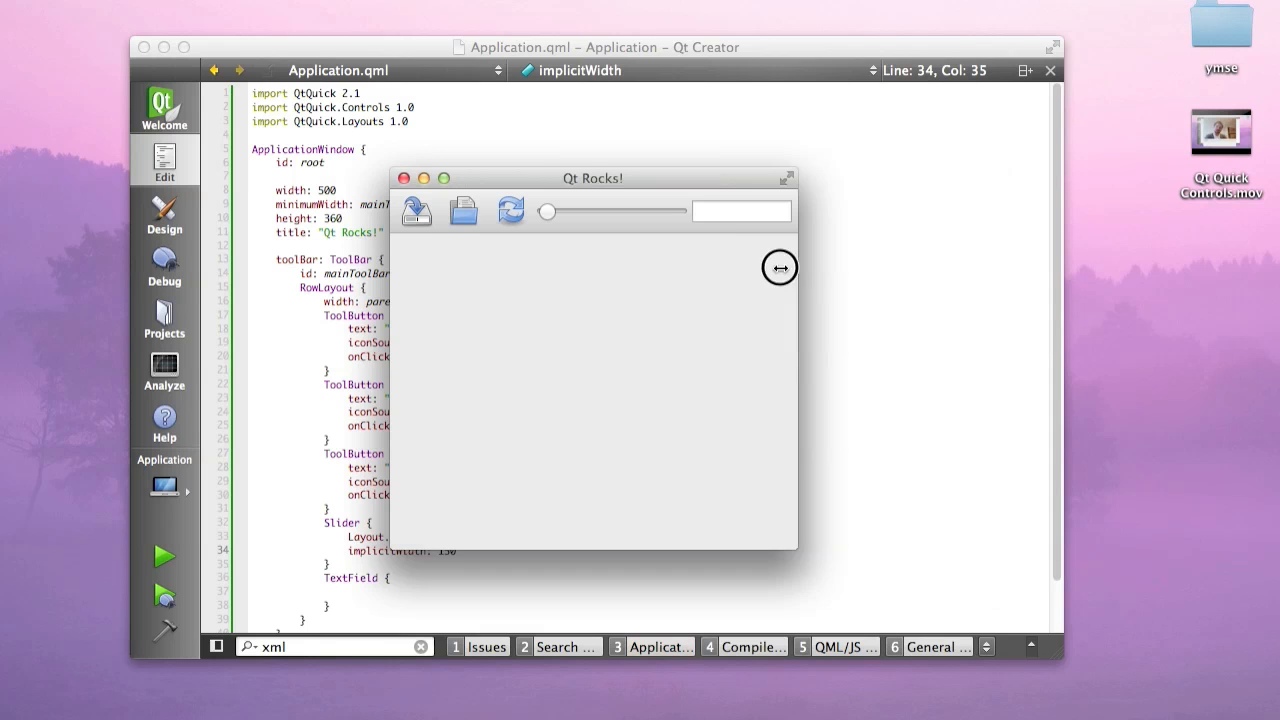
{"action": "left_click_drag", "start_coordinate": [592, 178], "coordinate": [565, 113]}
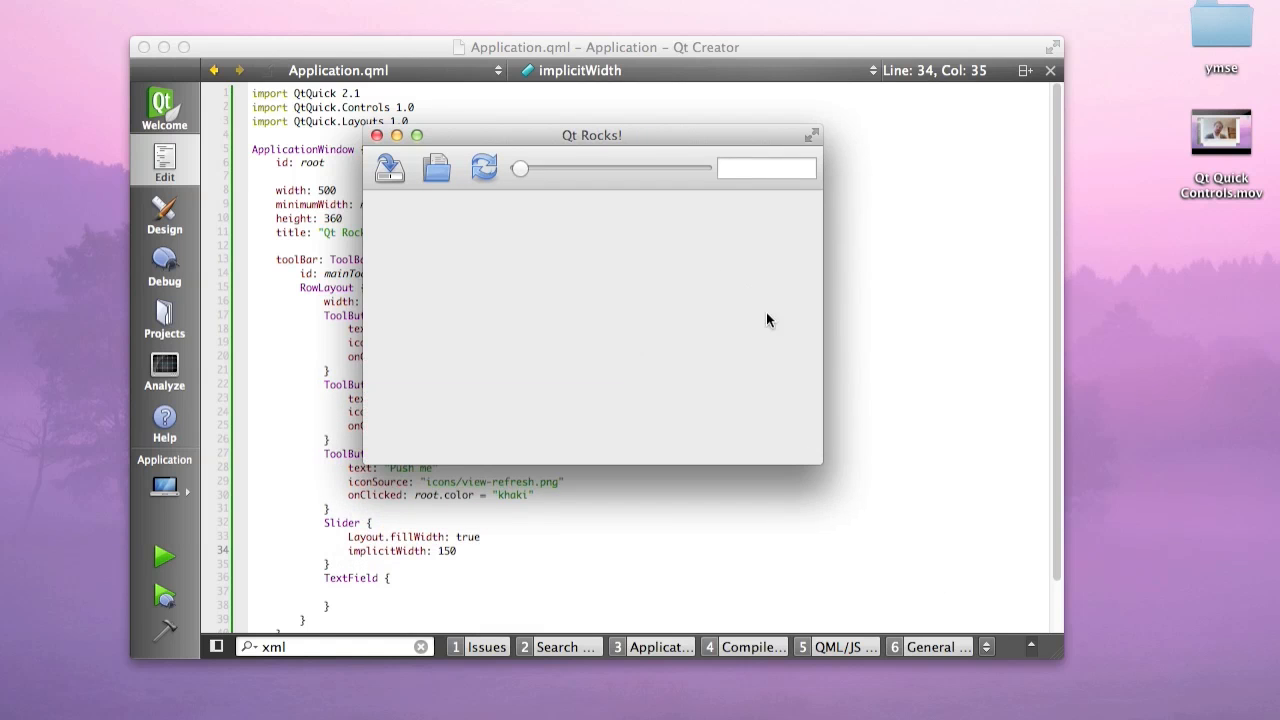
{"action": "mouse_move", "coordinate": [482, 324]}
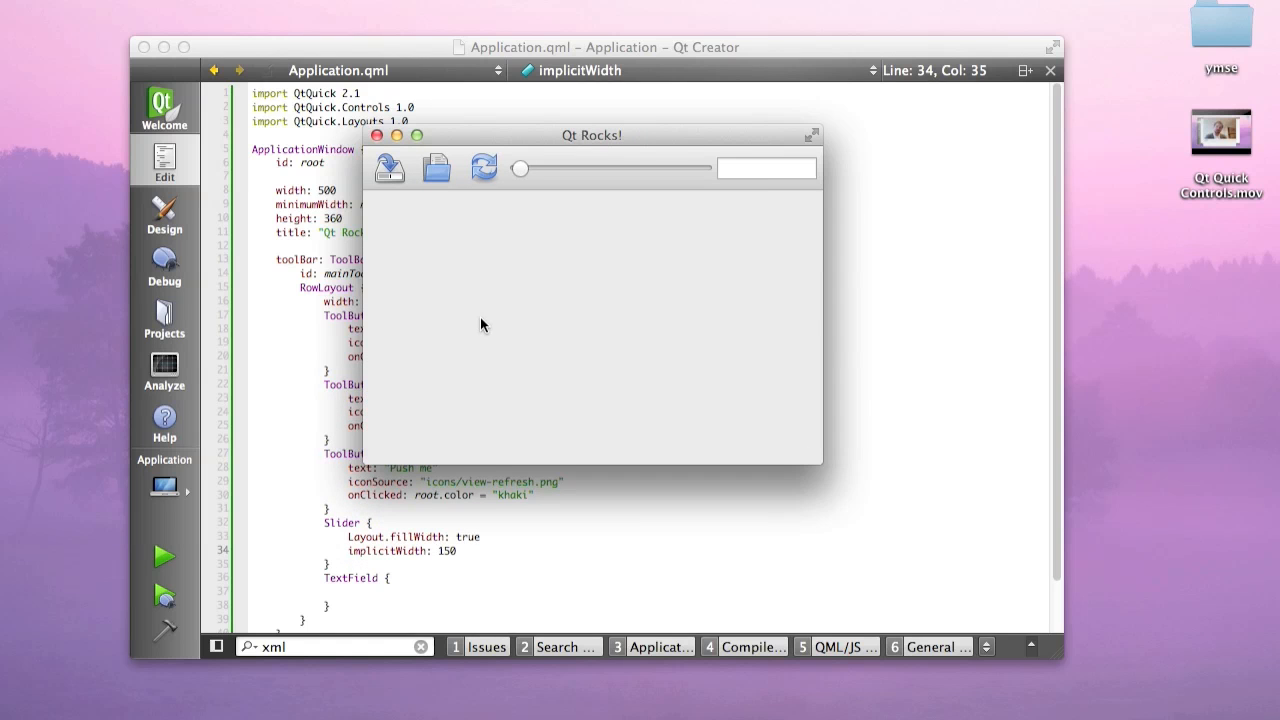
{"action": "mouse_move", "coordinate": [379, 135]}
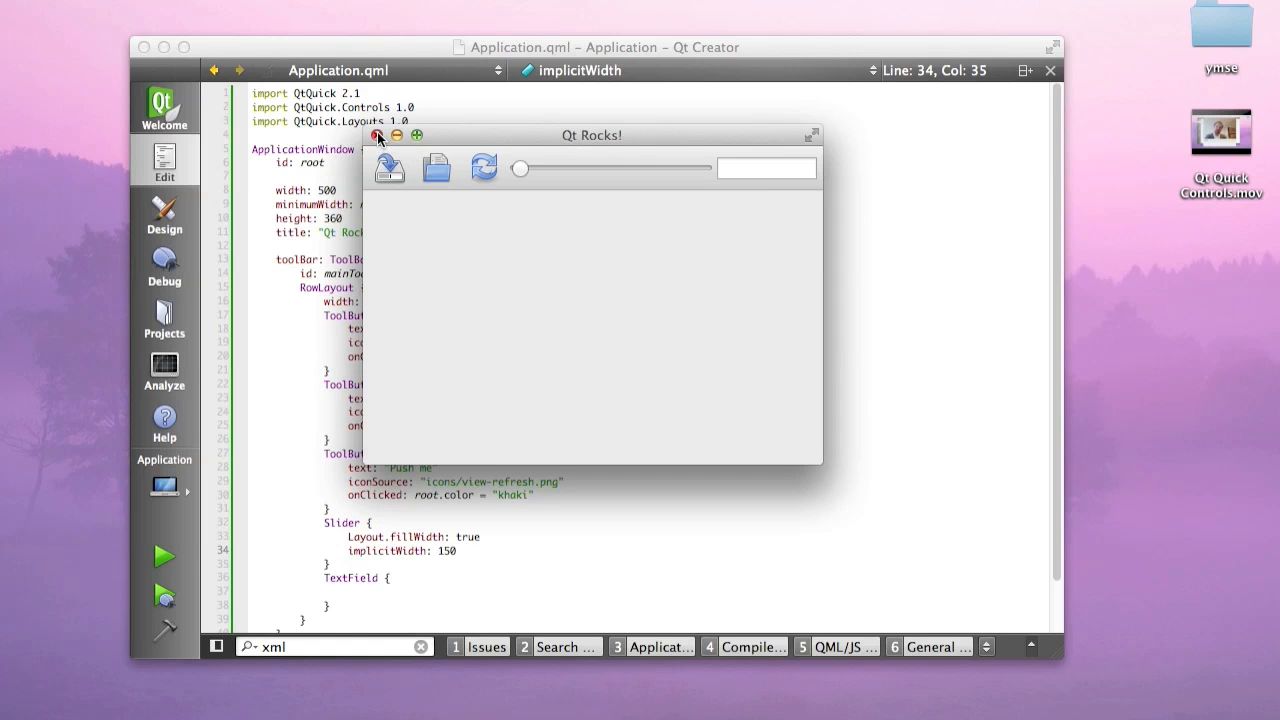
{"action": "left_click", "coordinate": [378, 135]}
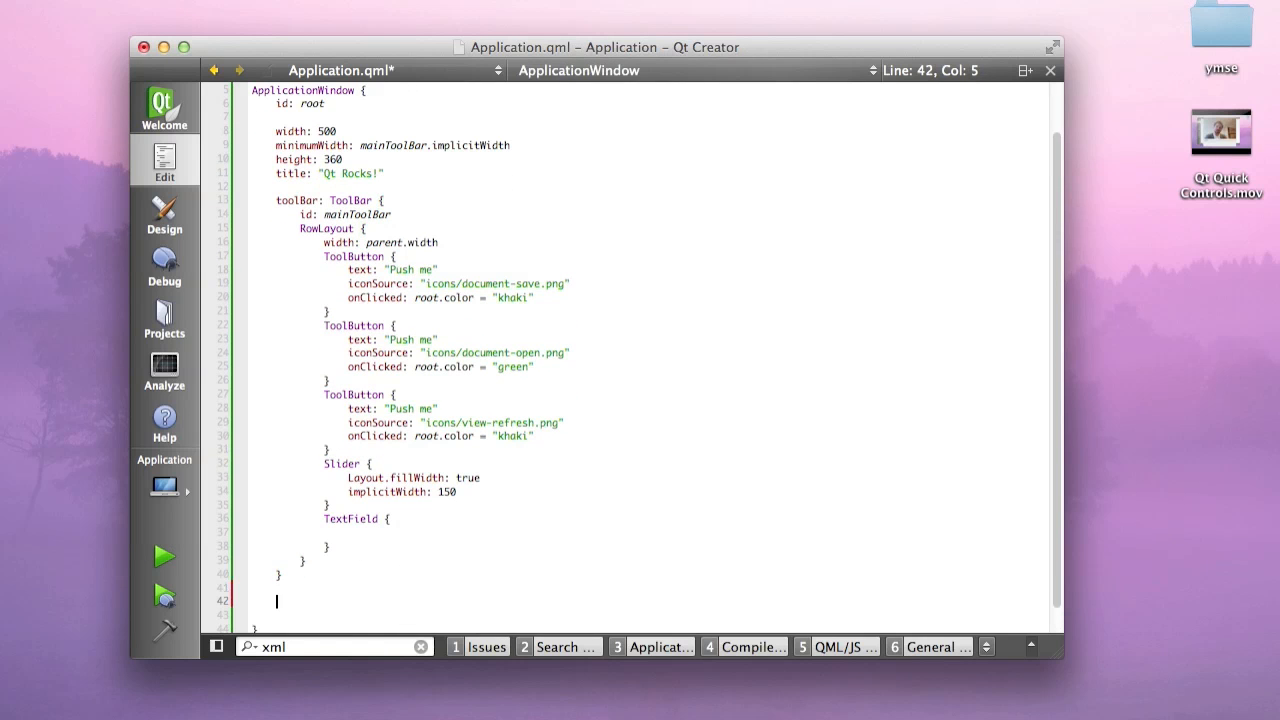
Type a GroupBox with anchors.centerIn: parent containing a ColumnLayout of RadioButtons labelled button 1–3
{"action": "type", "text": "GroupBox {"}
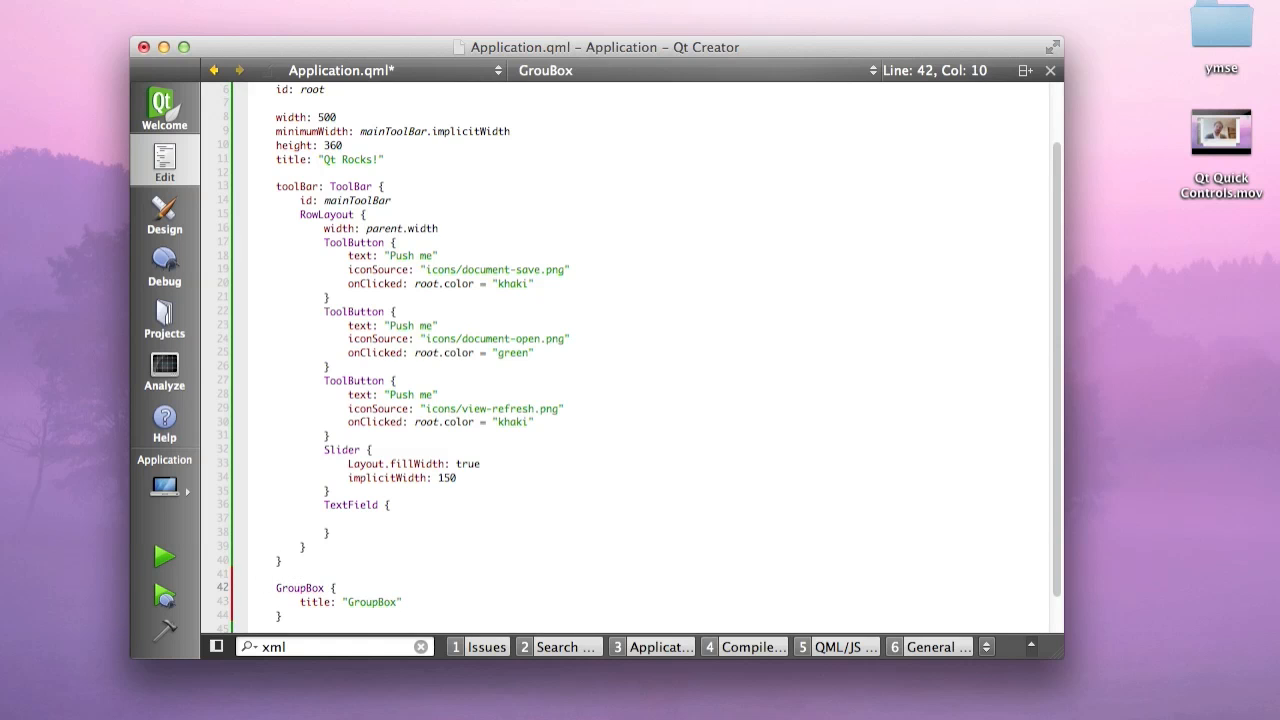
{"action": "type", "text": "ColumnLayout {"}
{"action": "type", "text": "RadioButton {"}
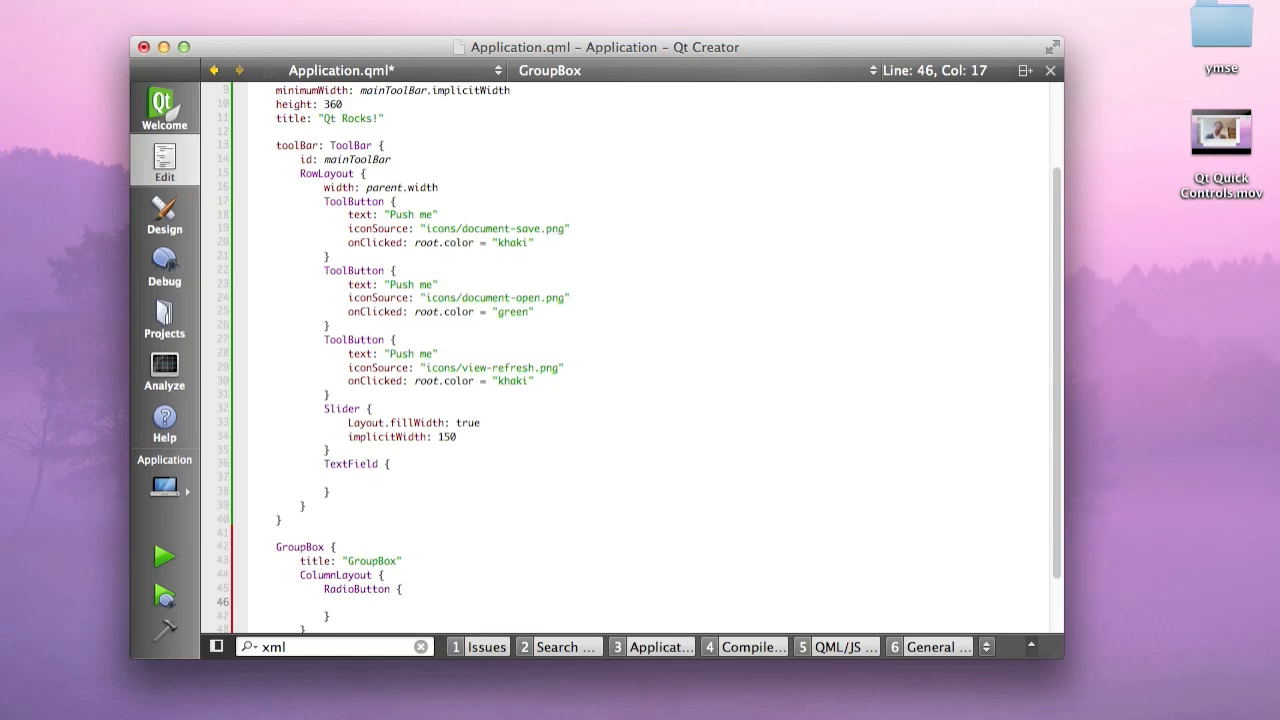
{"action": "left_click", "coordinate": [357, 589]}
{"action": "type", "text": " text: \"button1\" "}
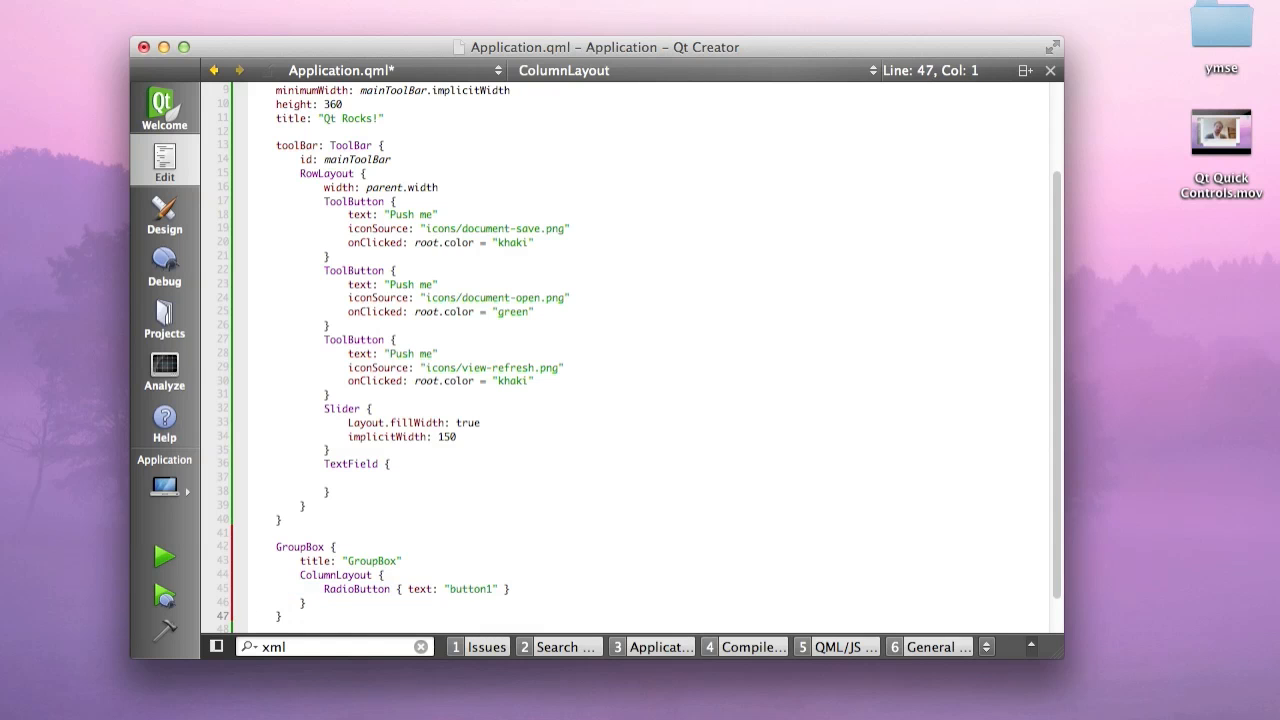
{"action": "type", "text": "acn"}
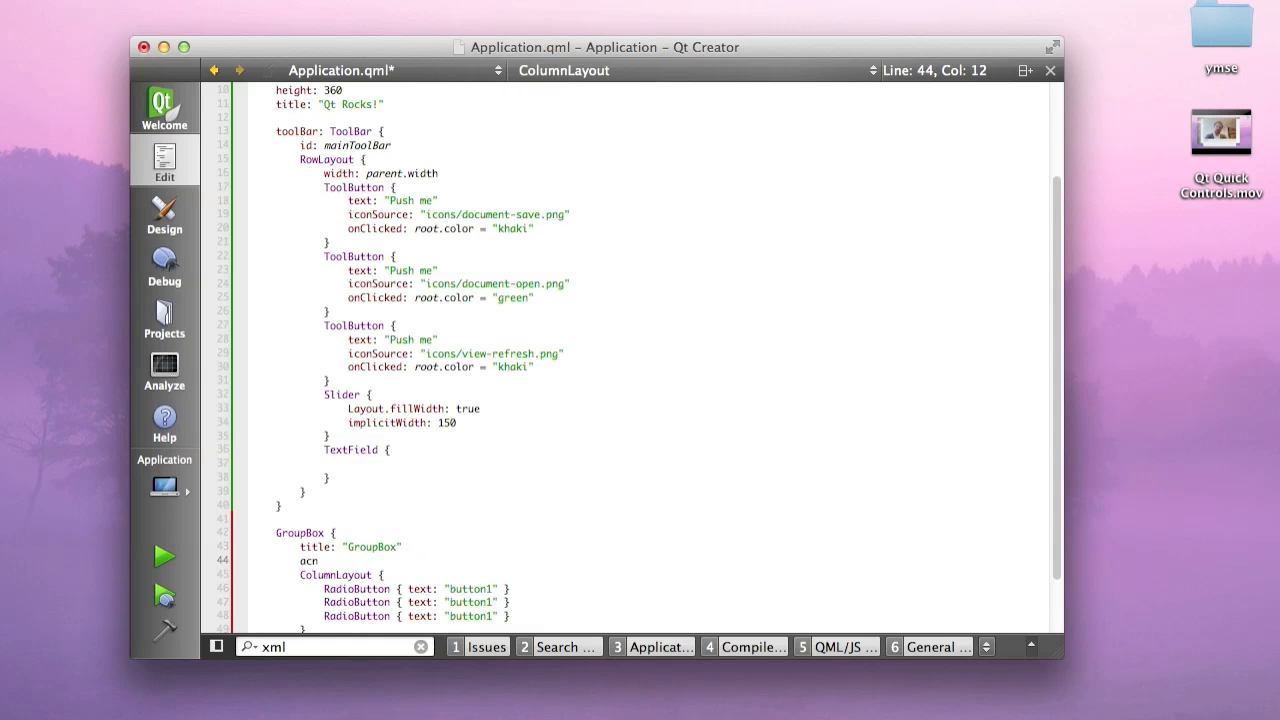
{"action": "type", "text": "anchors.centerIn: parent"}
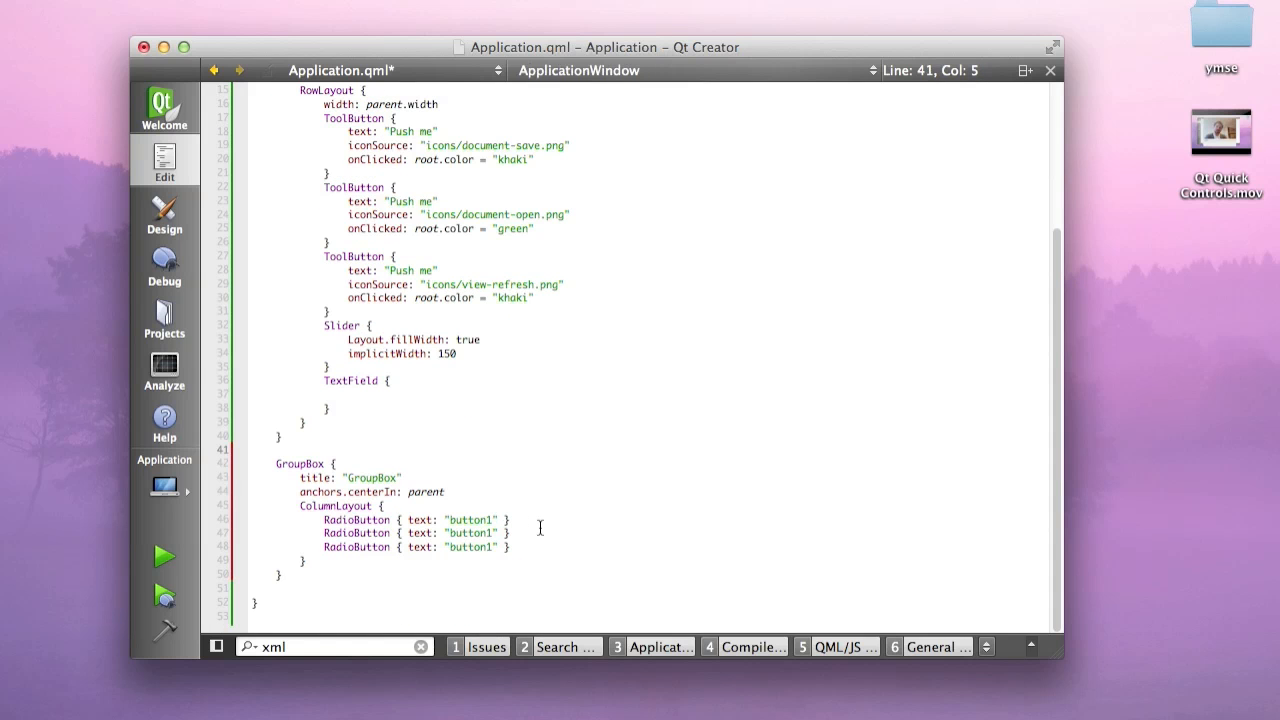
{"action": "left_click", "coordinate": [163, 557]}
{"action": "type", "text": " 3"}
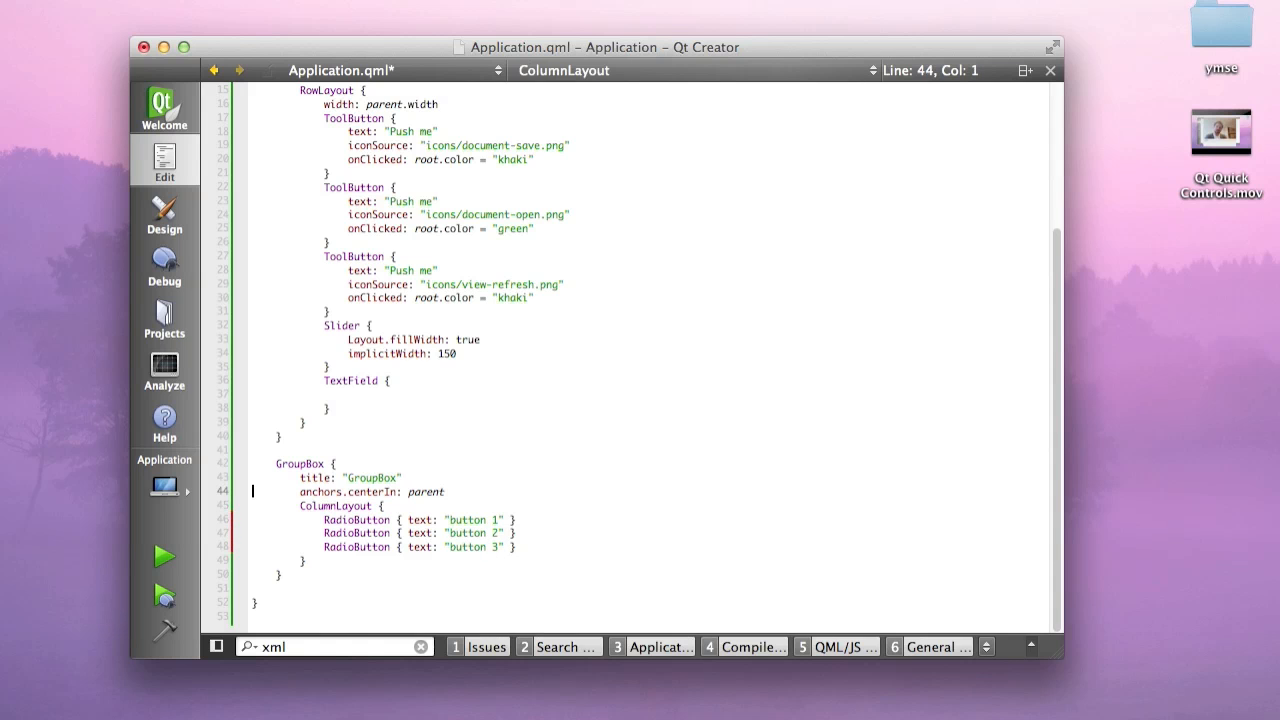
Add ExclusiveGroup with id group, fix the misspelled id, then run and choose button 1
{"action": "type", "text": "ExlusiveGroup {"}
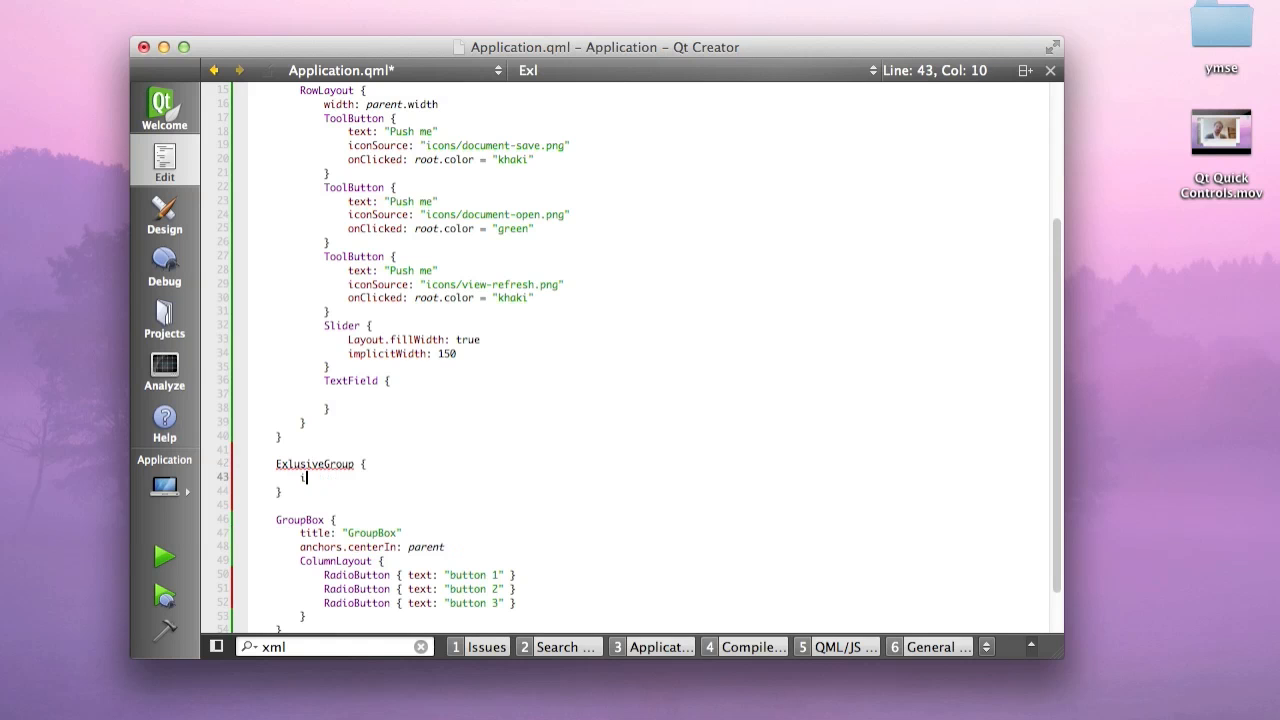
{"action": "type", "text": "id: gorup"}
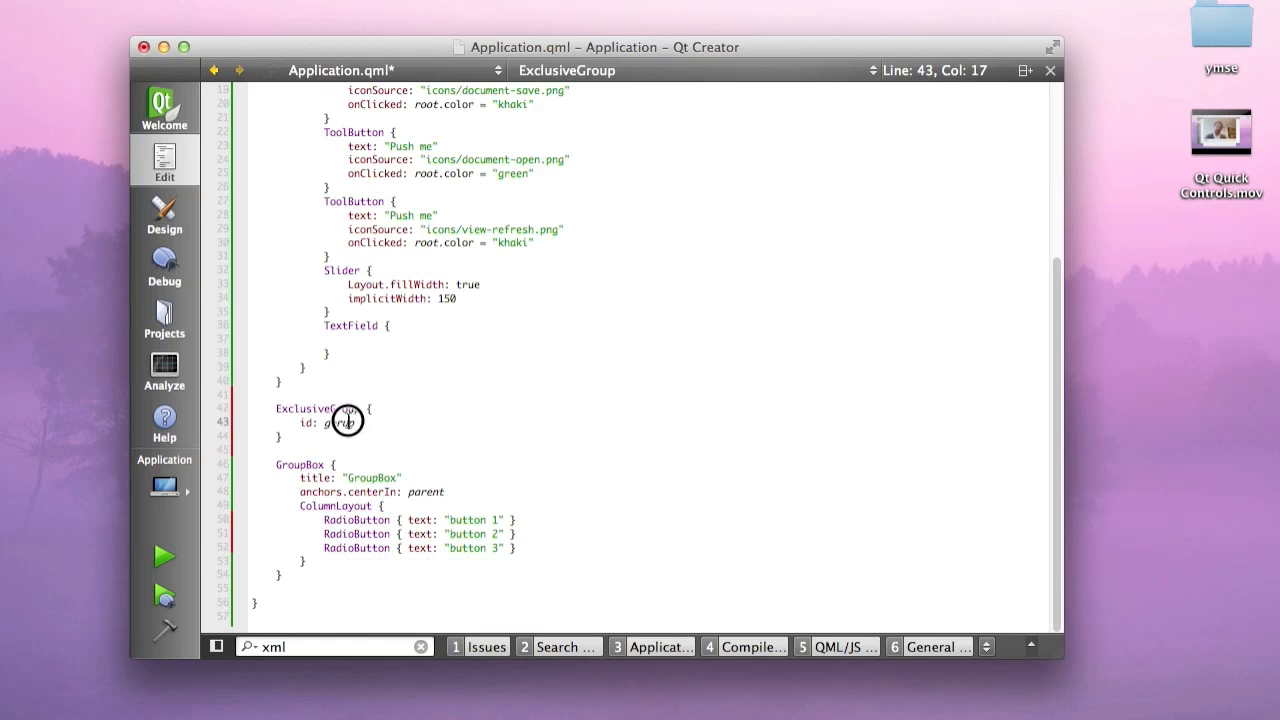
{"action": "double_click", "coordinate": [340, 421]}
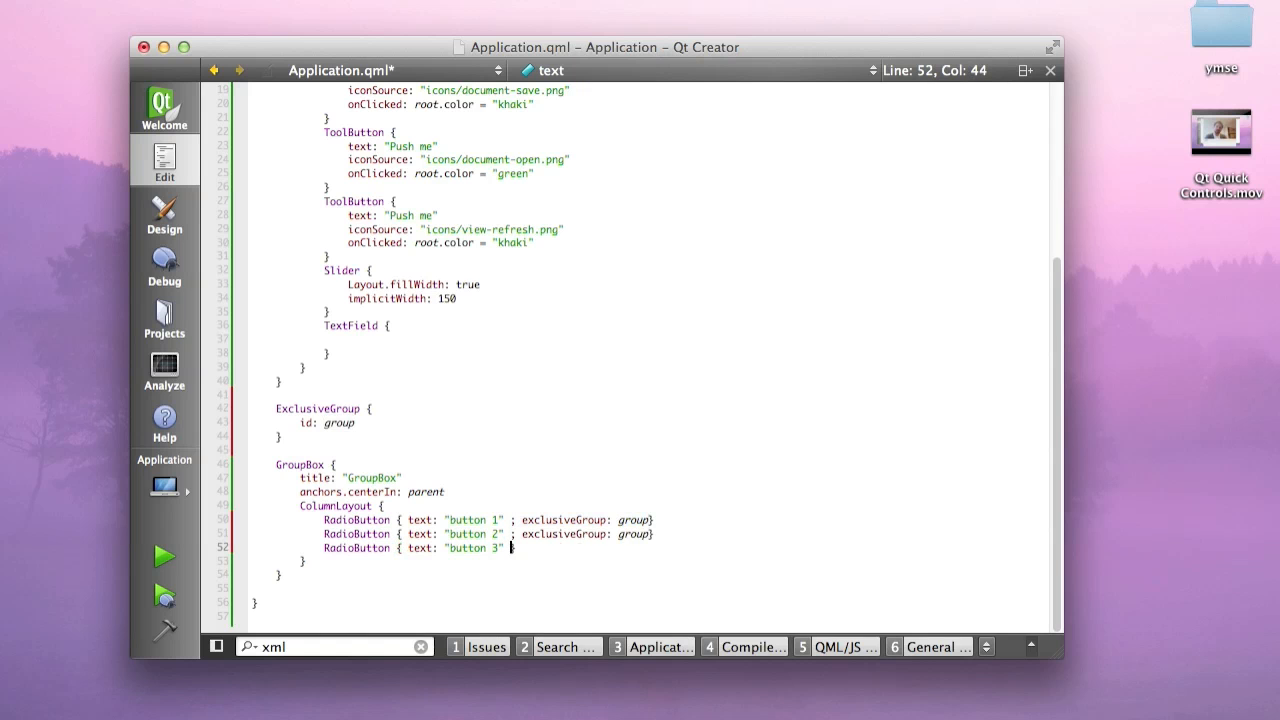
{"action": "left_click", "coordinate": [163, 556]}
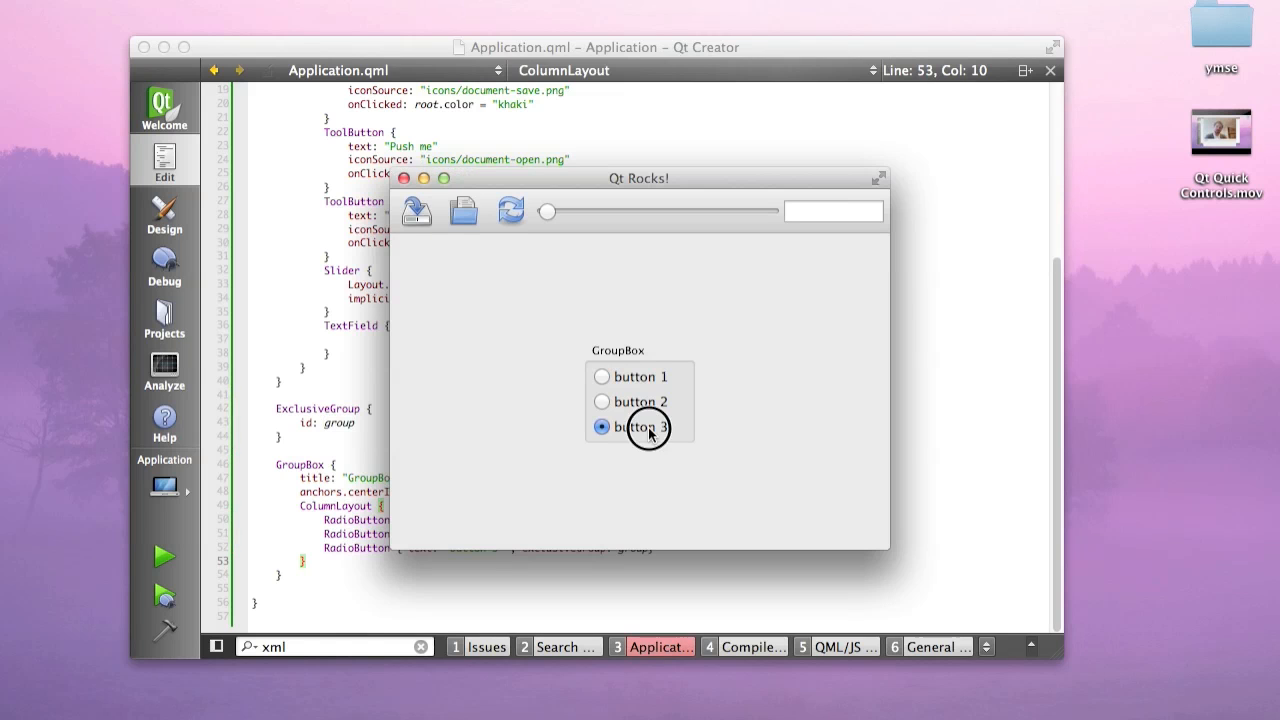
{"action": "left_click", "coordinate": [602, 377]}
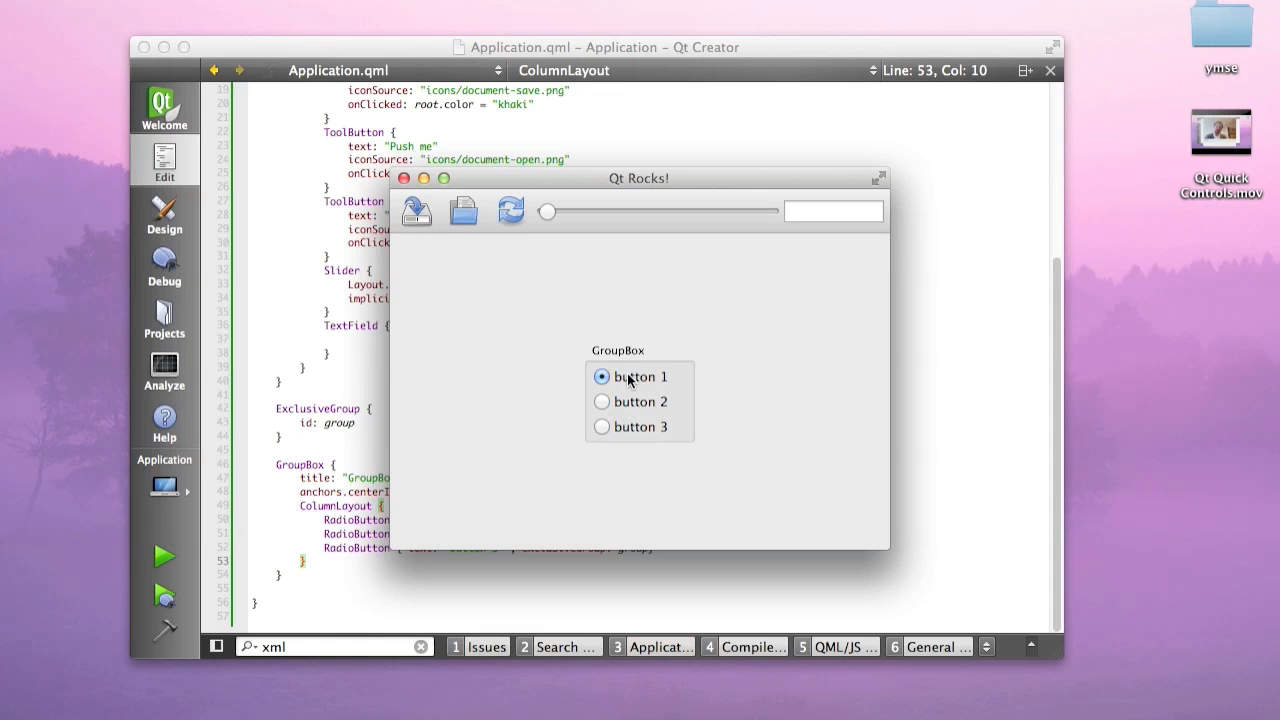
{"action": "mouse_move", "coordinate": [417, 212]}
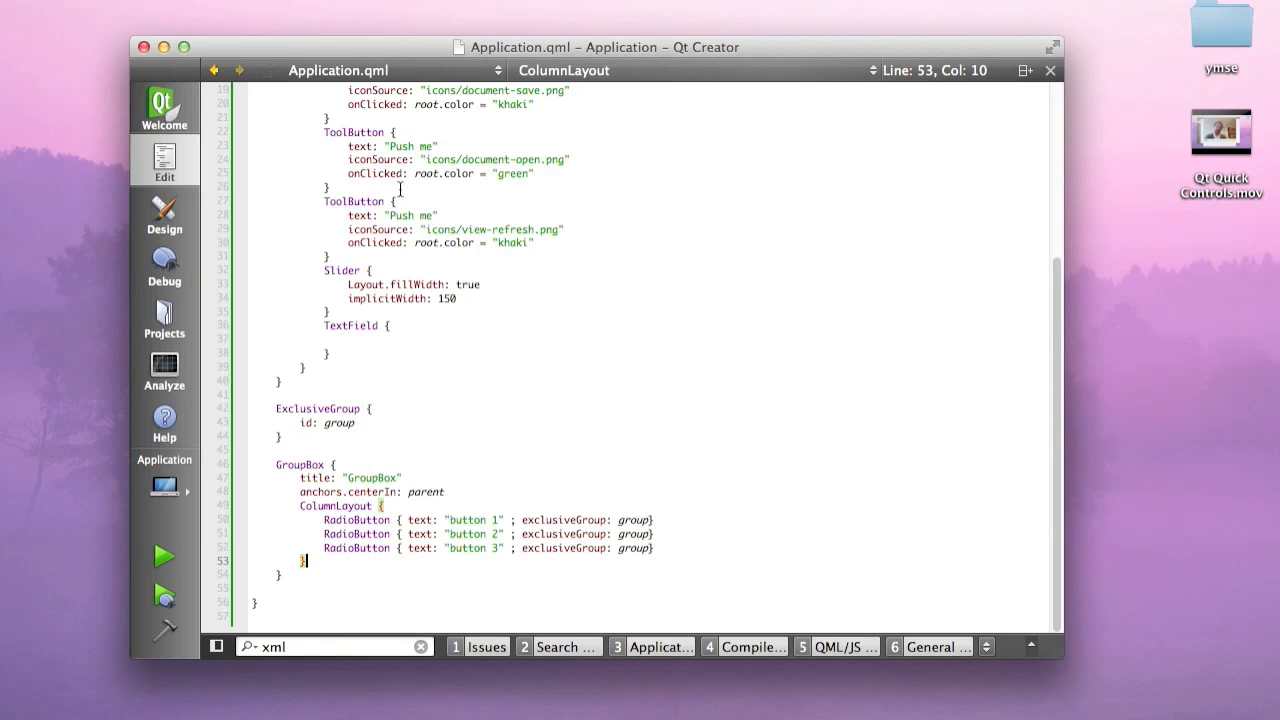
Select and delete the ExclusiveGroup and radio-button GroupBox code blocks
{"action": "left_click", "coordinate": [339, 422]}
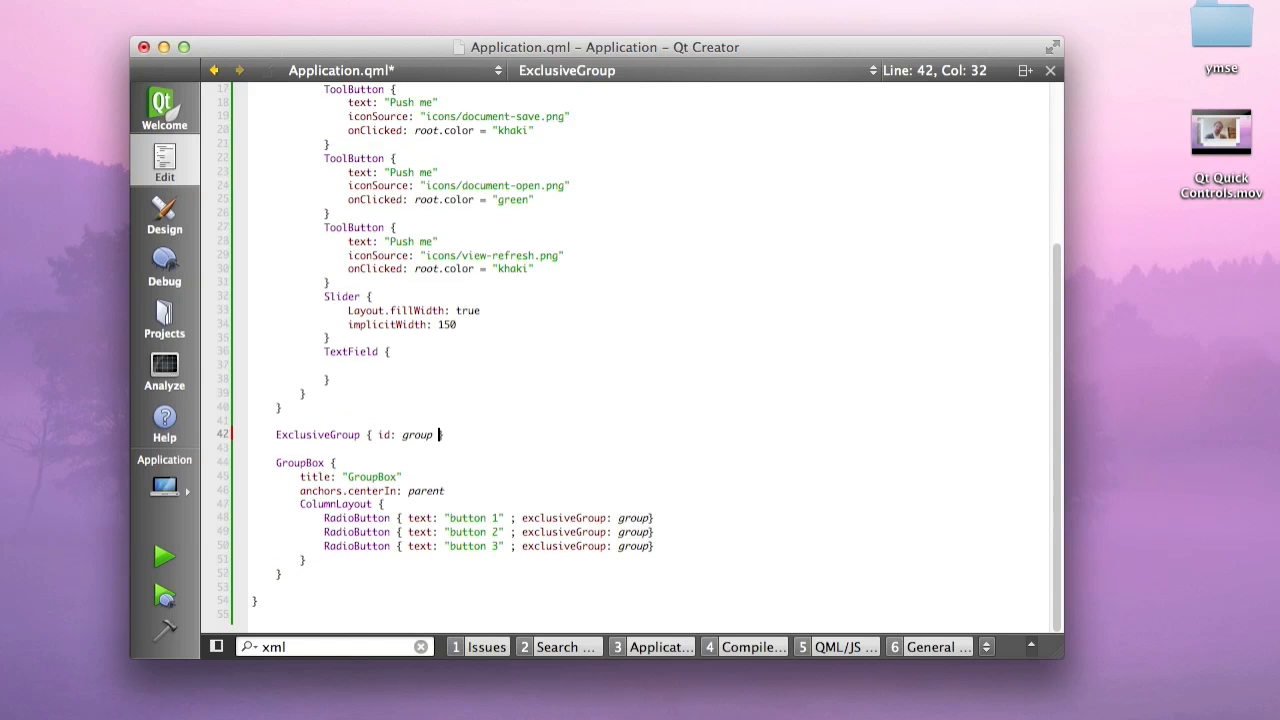
{"action": "left_click", "coordinate": [386, 503]}
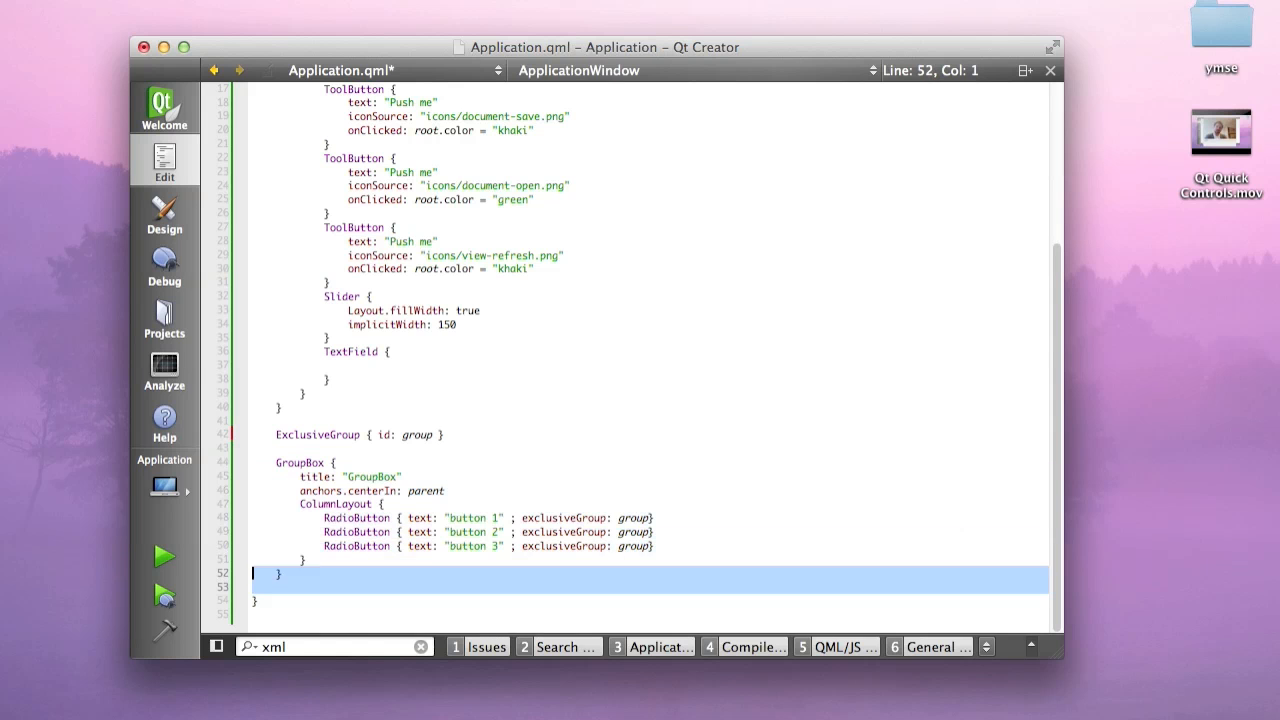
{"action": "scroll", "scroll_direction": "up", "scroll_amount": 3}
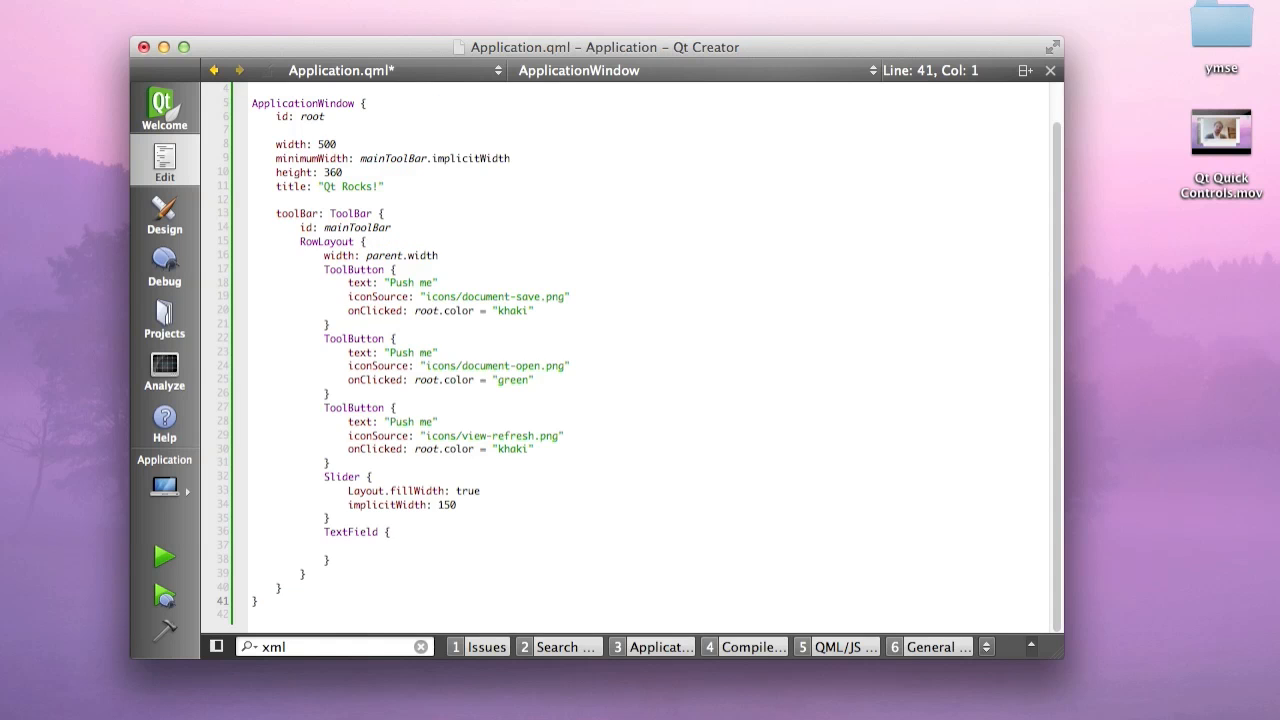
Add a TableView with anchors.centerIn: parent to the window
{"action": "left_click", "coordinate": [277, 600]}
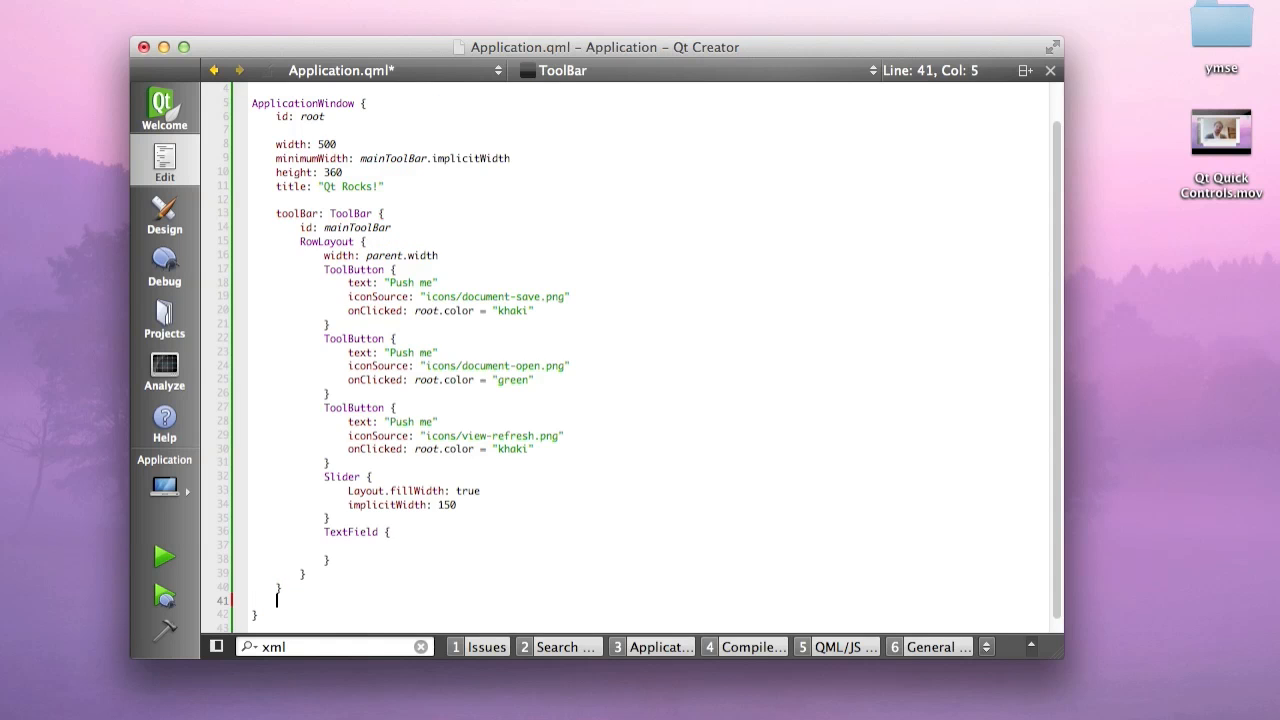
{"action": "type", "text": "TableView {"}
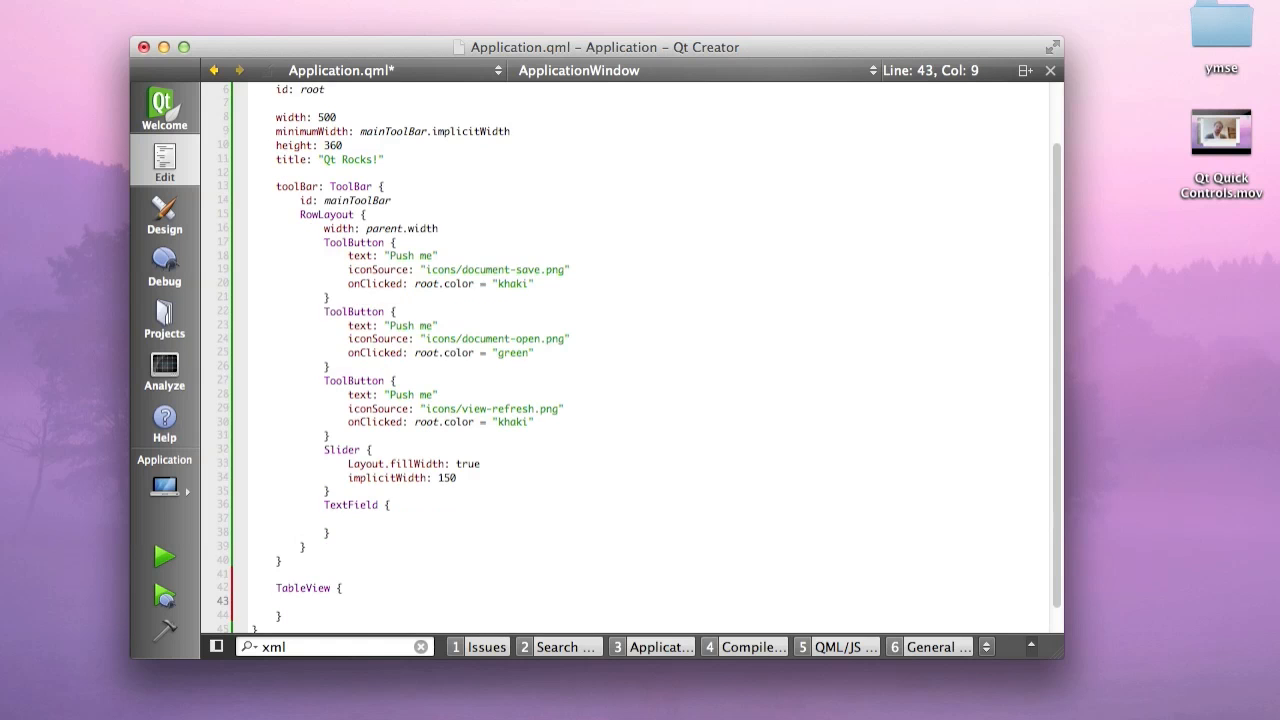
{"action": "type", "text": "anch"}
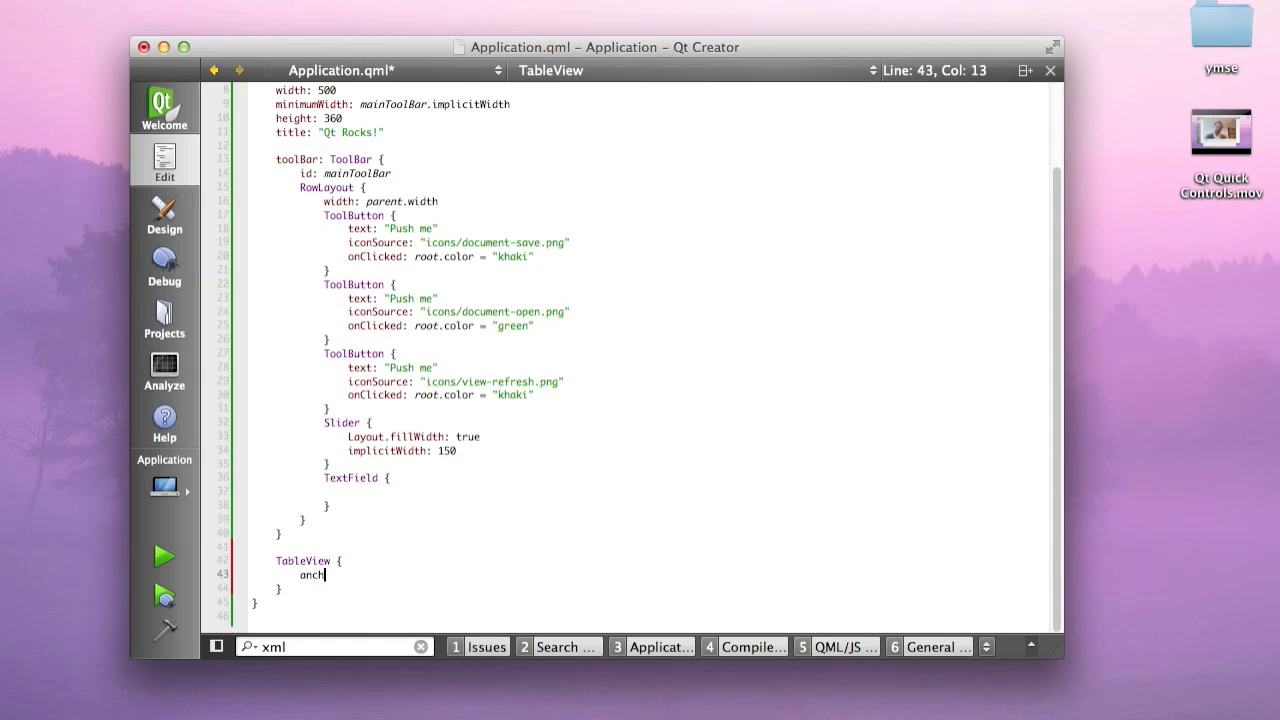
{"action": "type", "text": "ors.centerIn: parent"}
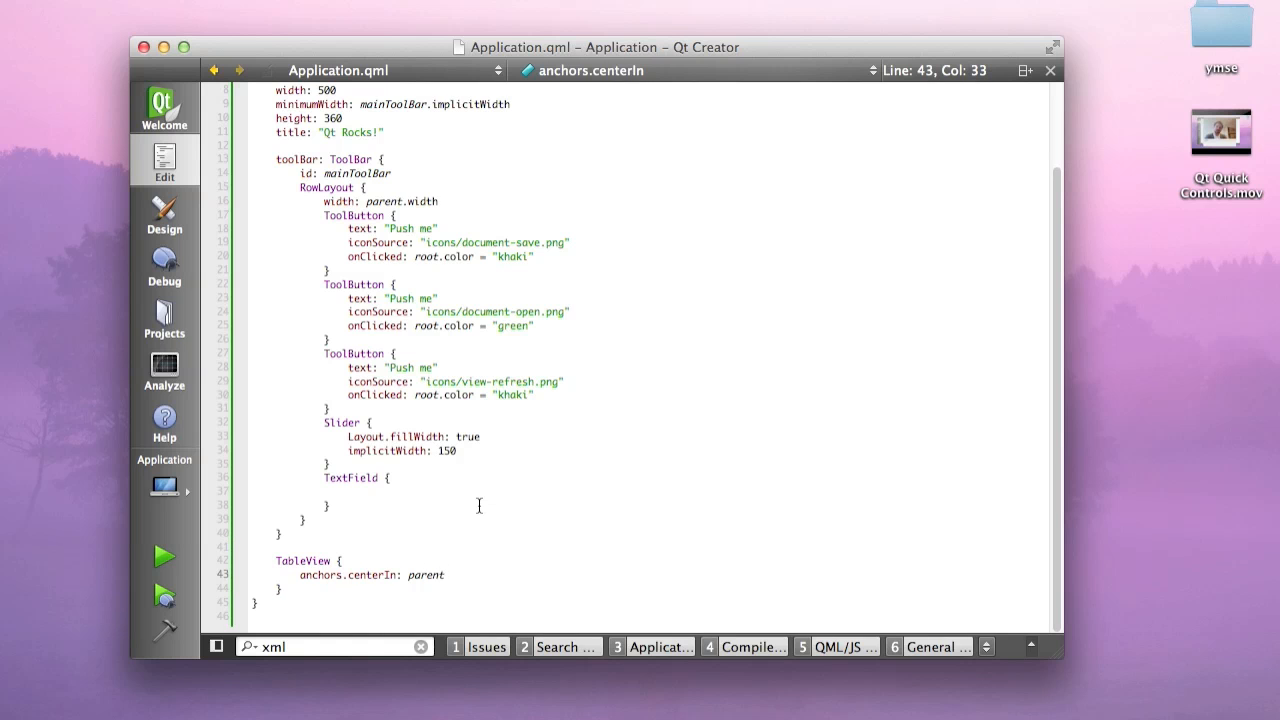
{"action": "left_click", "coordinate": [326, 504]}
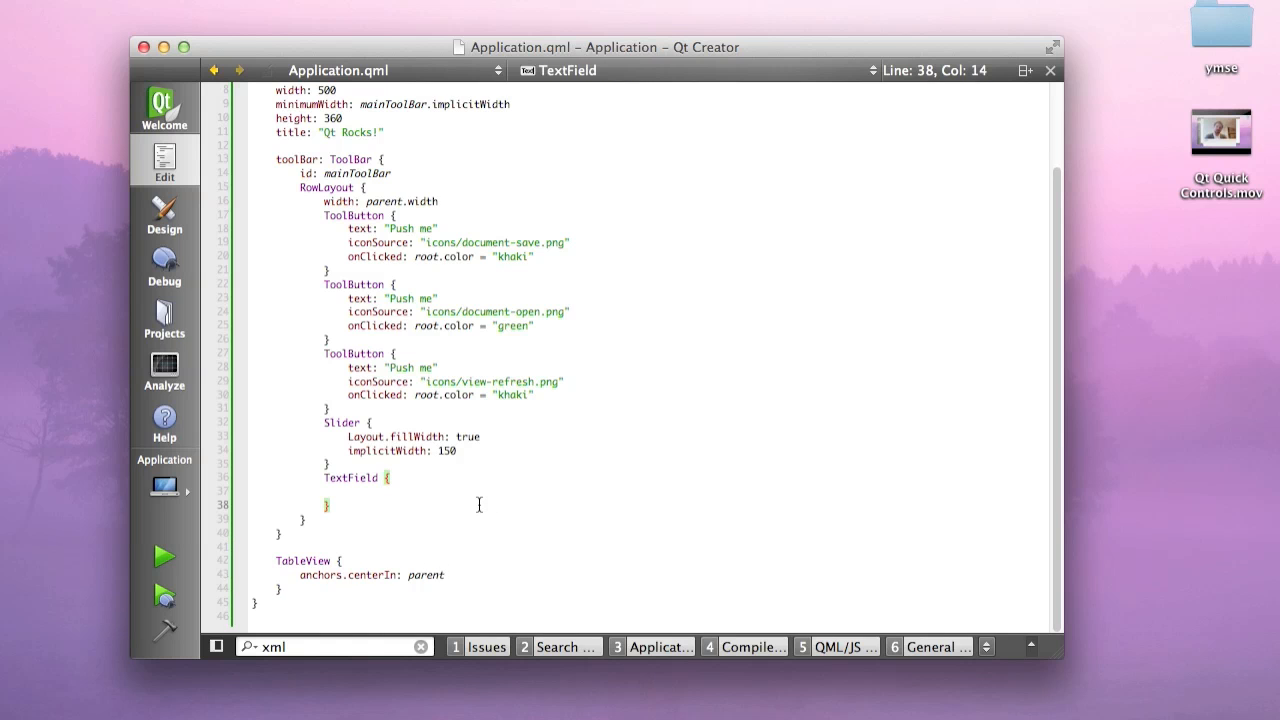
{"action": "left_click", "coordinate": [497, 584]}
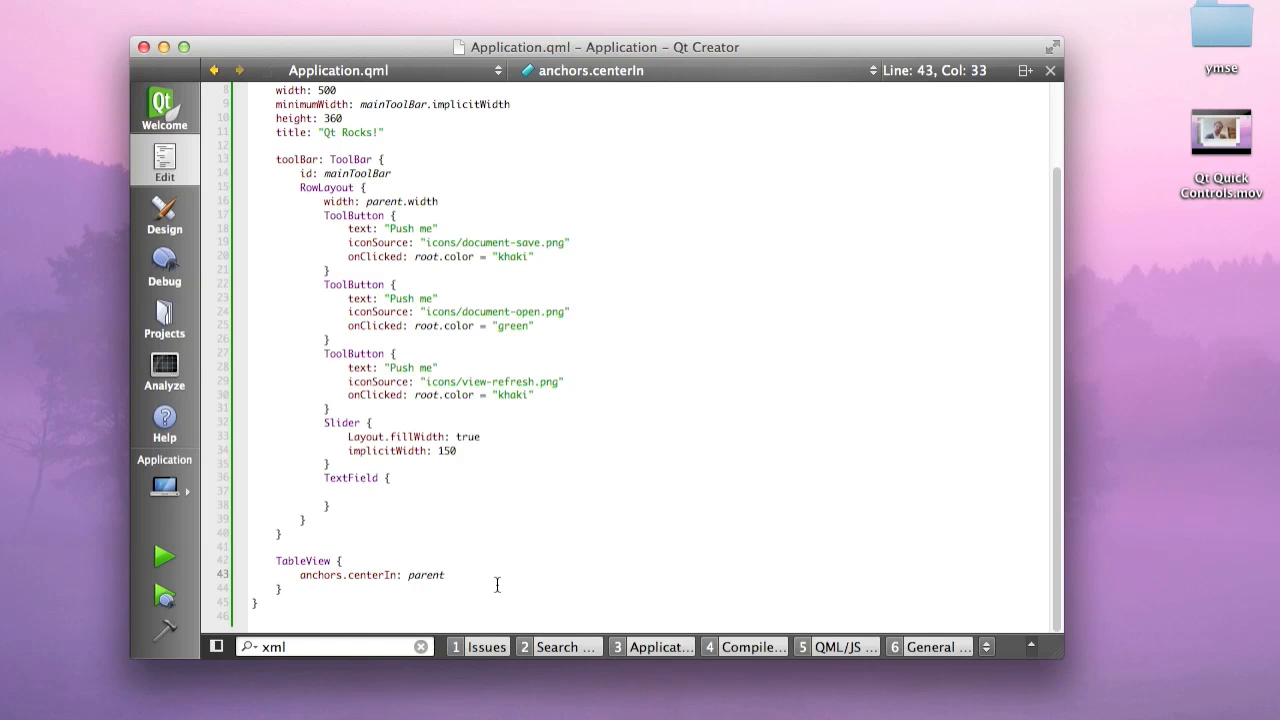
Add a TableViewColumn titled "Column 1" and model: 20, then run the app
{"action": "key", "text": "Return"}
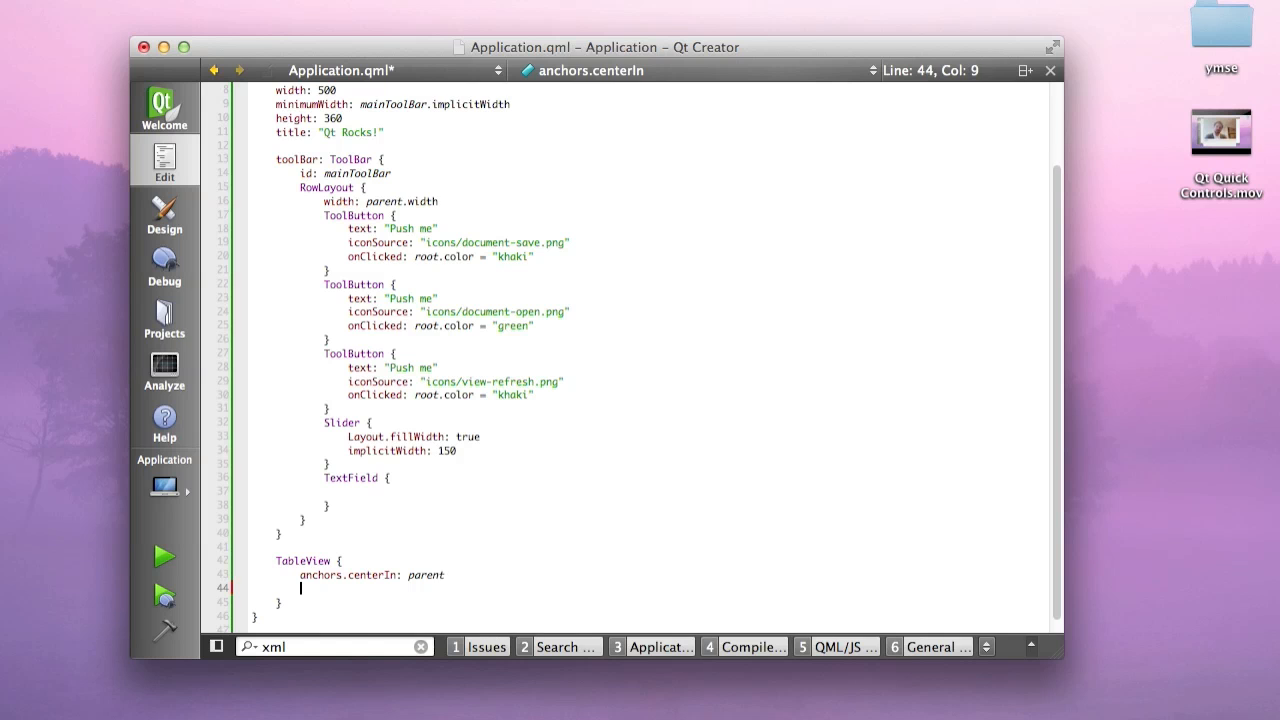
{"action": "type", "text": "TableViewColumn"}
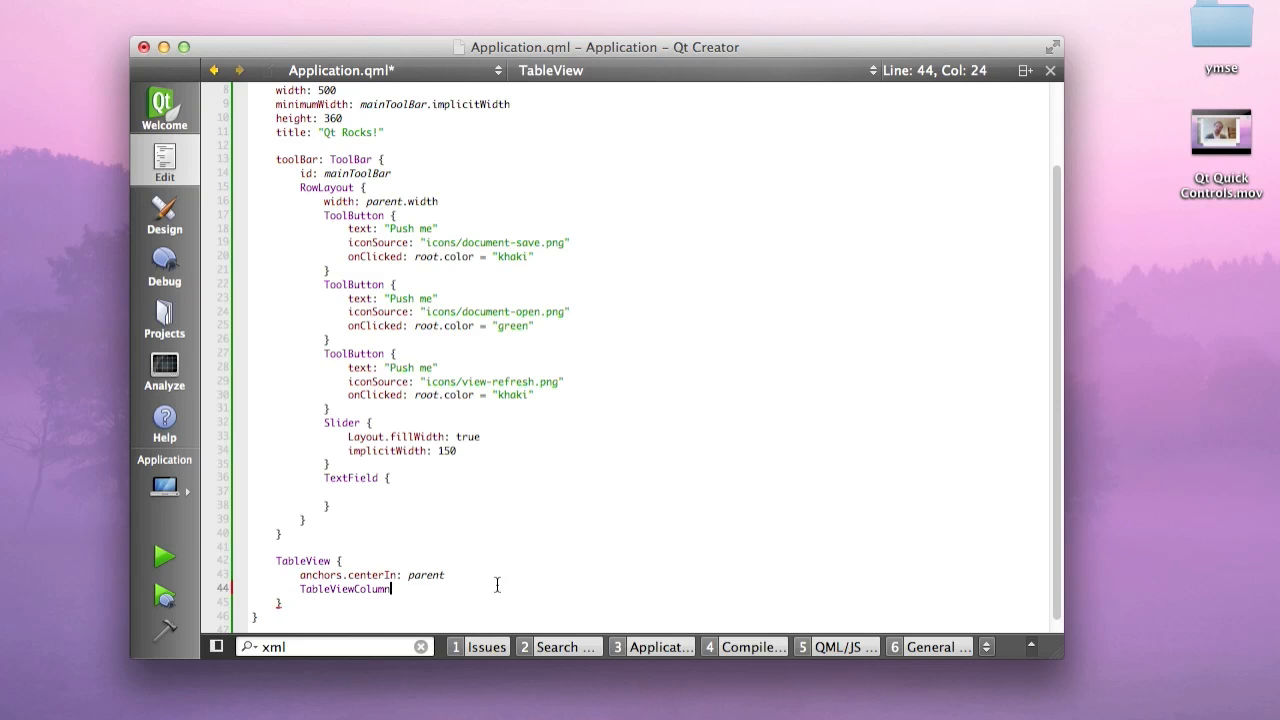
{"action": "type", "text": "{tti"}
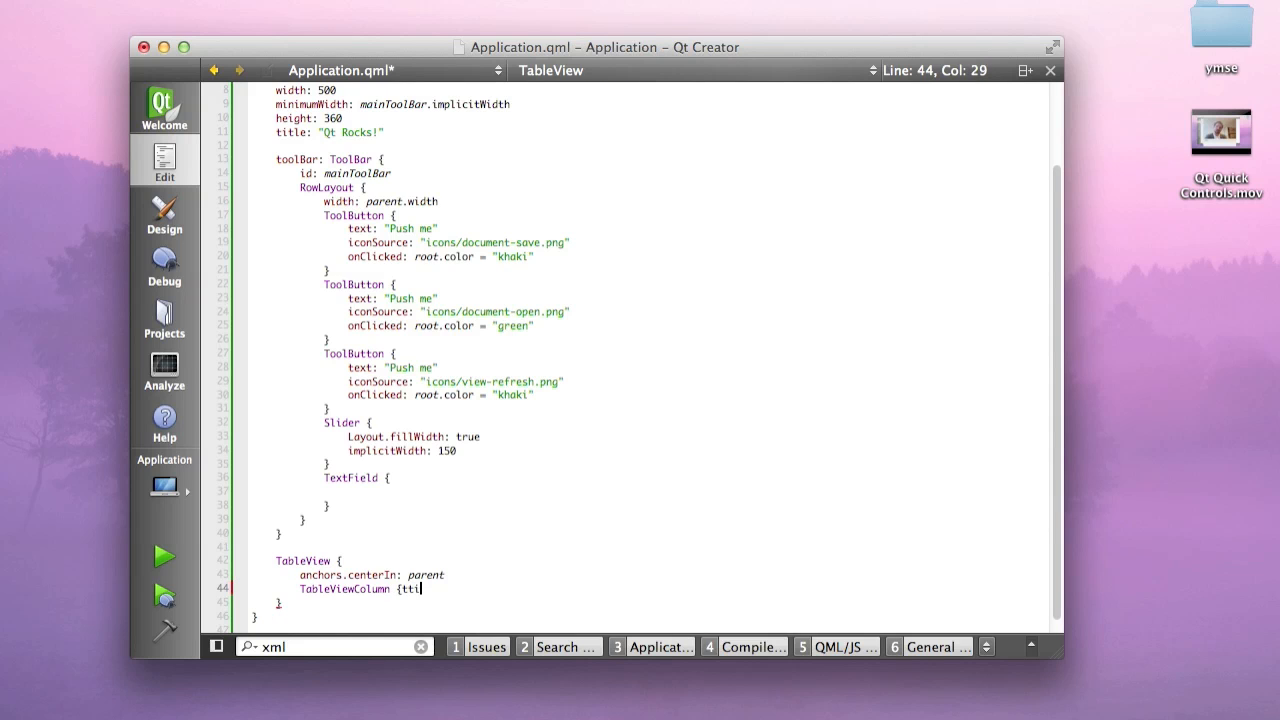
{"action": "type", "text": "tle: \"\""}
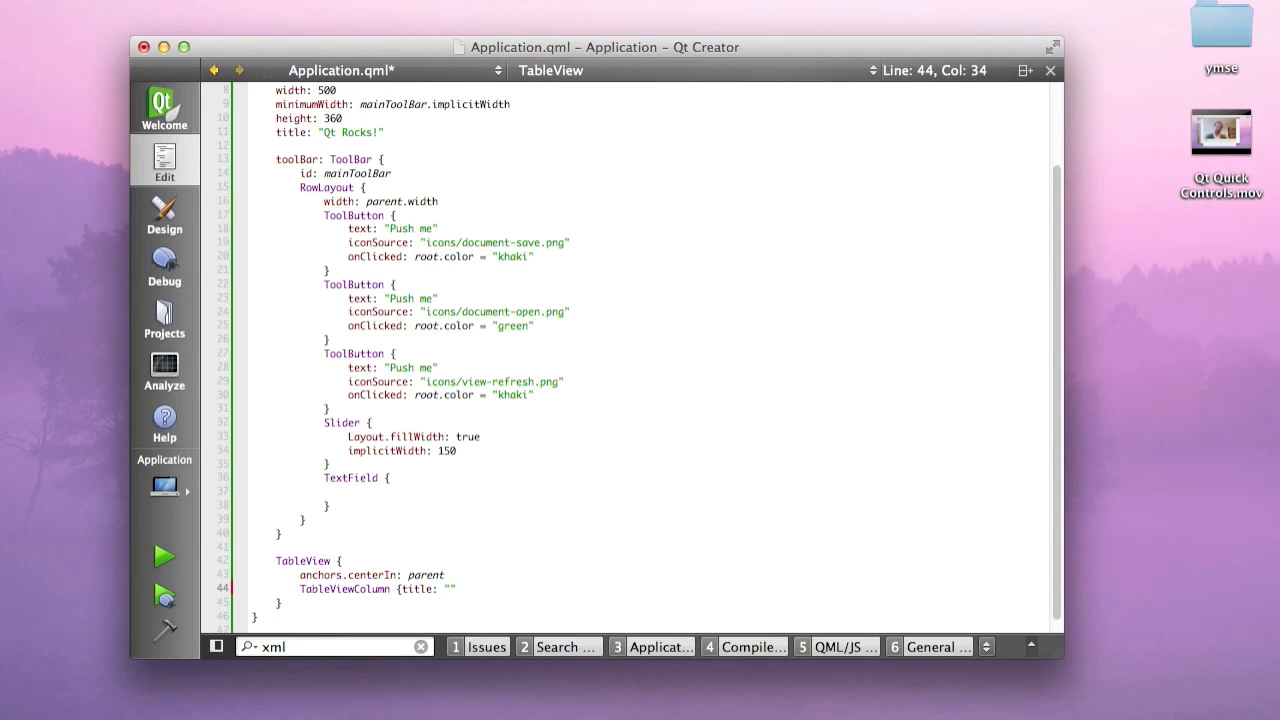
{"action": "type", "text": "Column 1"}
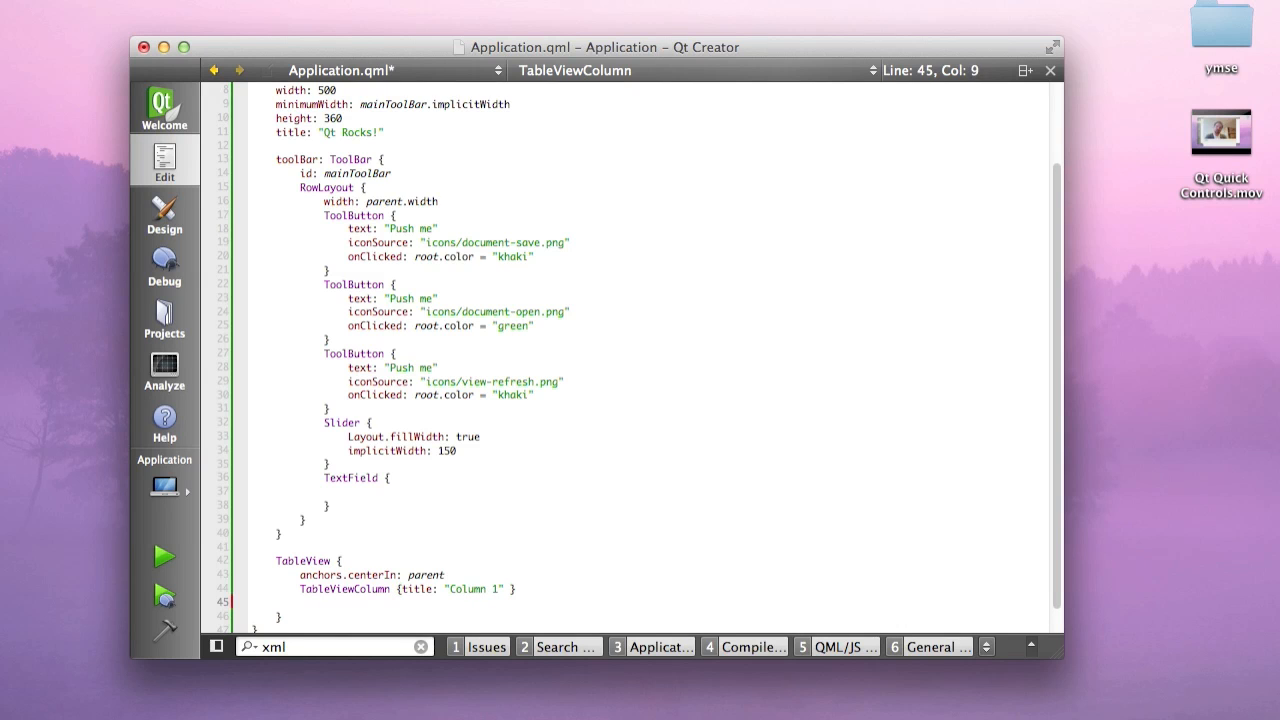
{"action": "type", "text": "model: 20"}
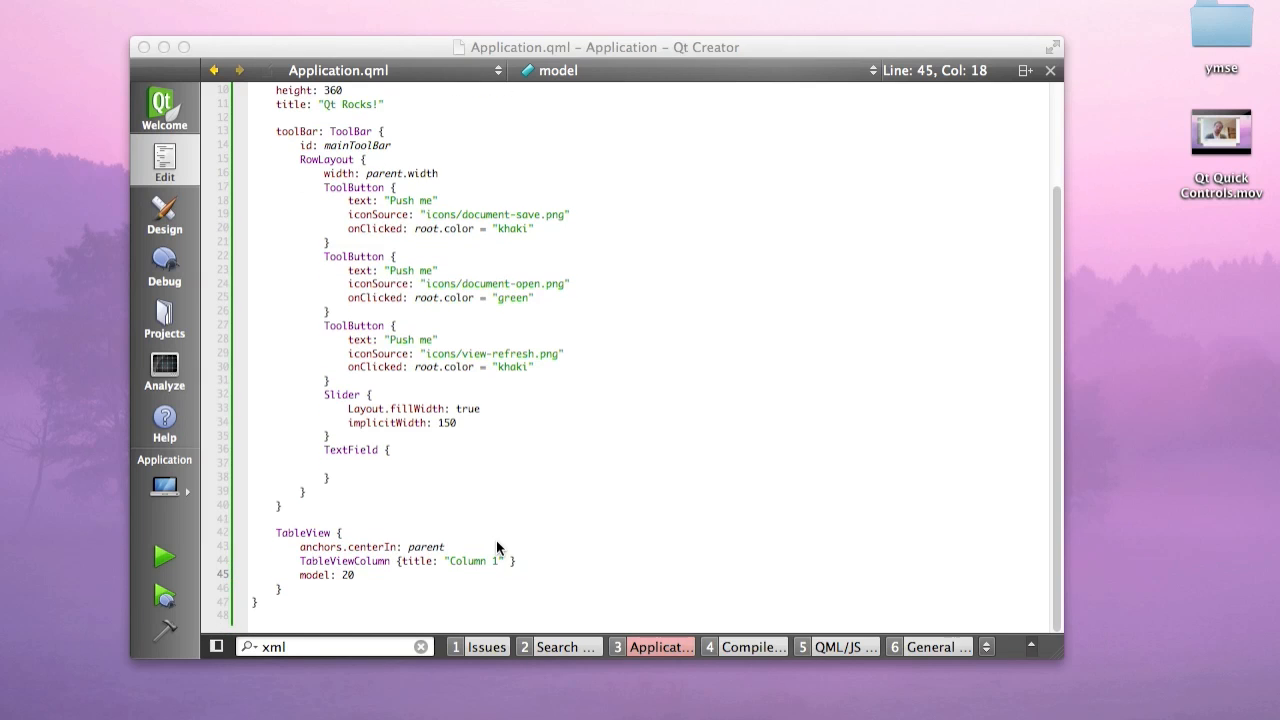
{"action": "left_click", "coordinate": [163, 556]}
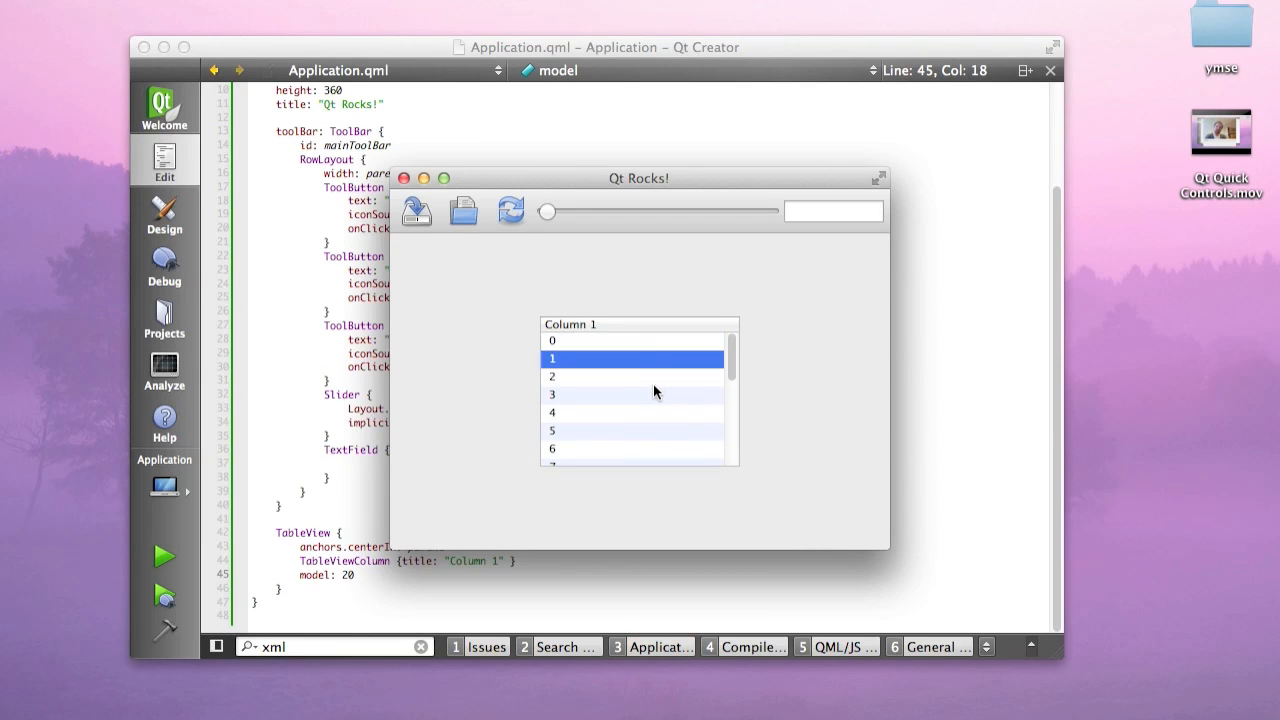
Select a numbered row in the running app's table and scroll the list
{"action": "left_click", "coordinate": [634, 412]}
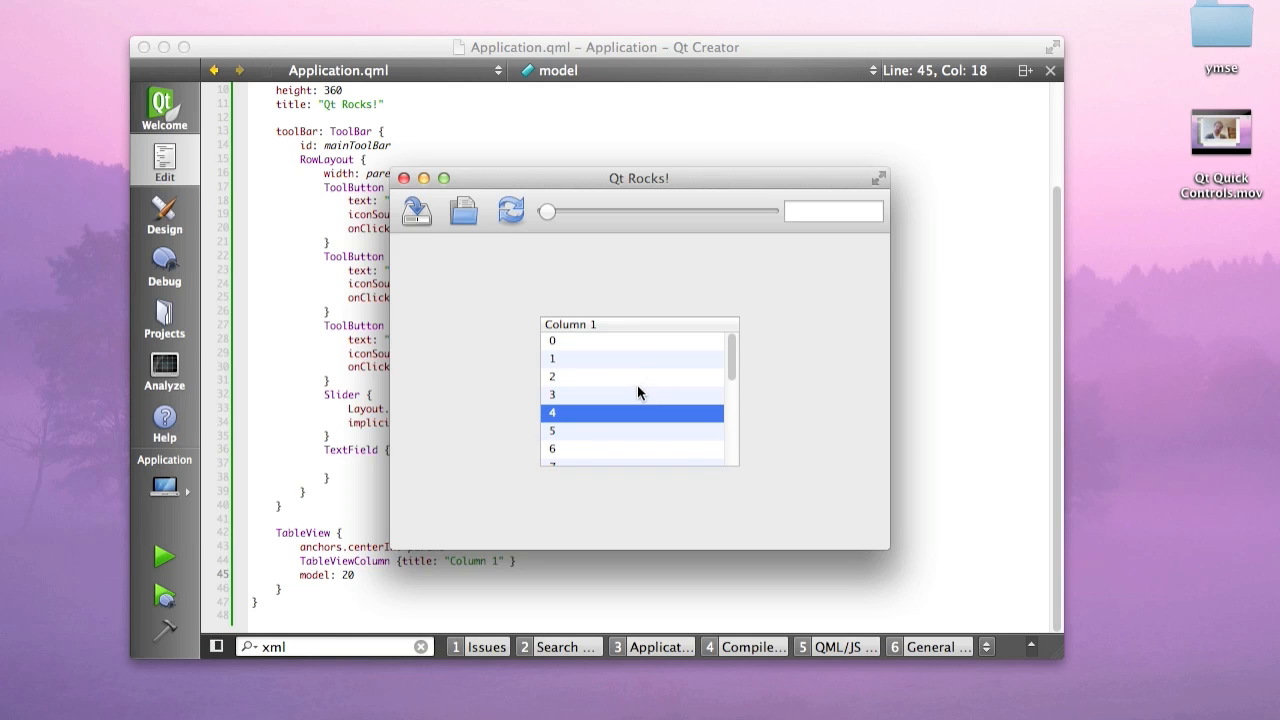
{"action": "scroll", "scroll_direction": "down", "scroll_amount": 3}
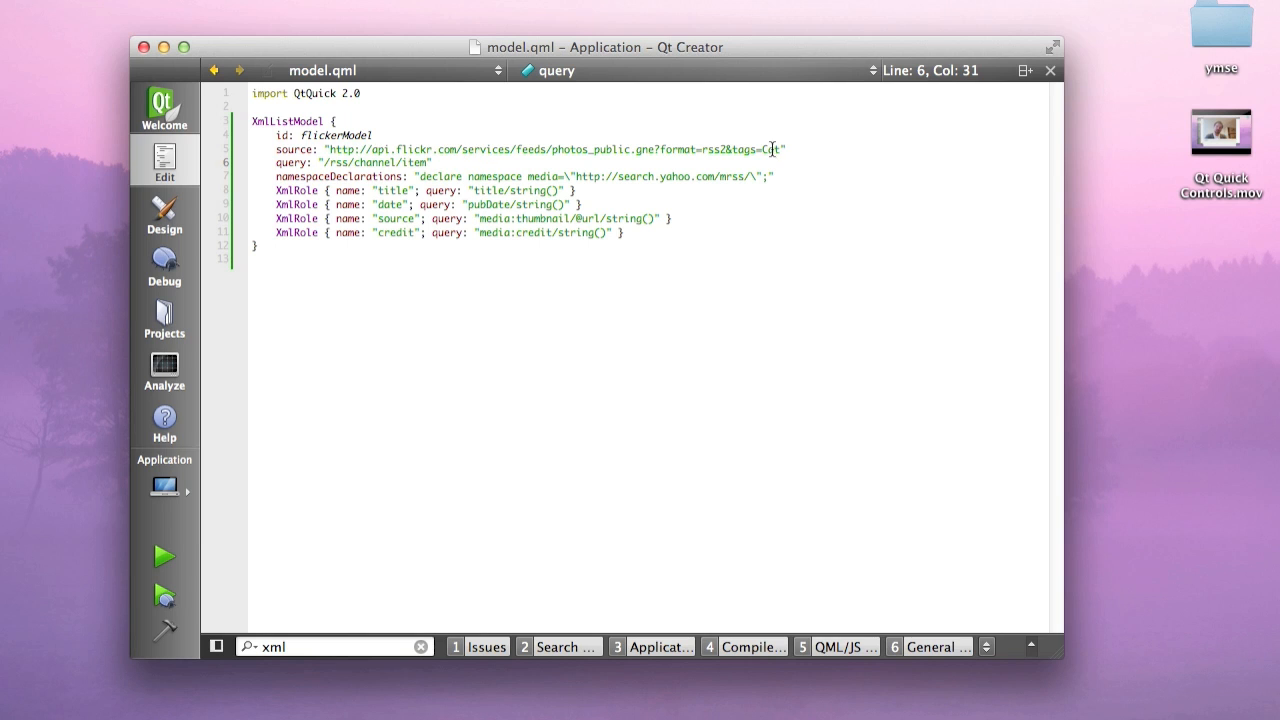
{"action": "mouse_move", "coordinate": [505, 148]}
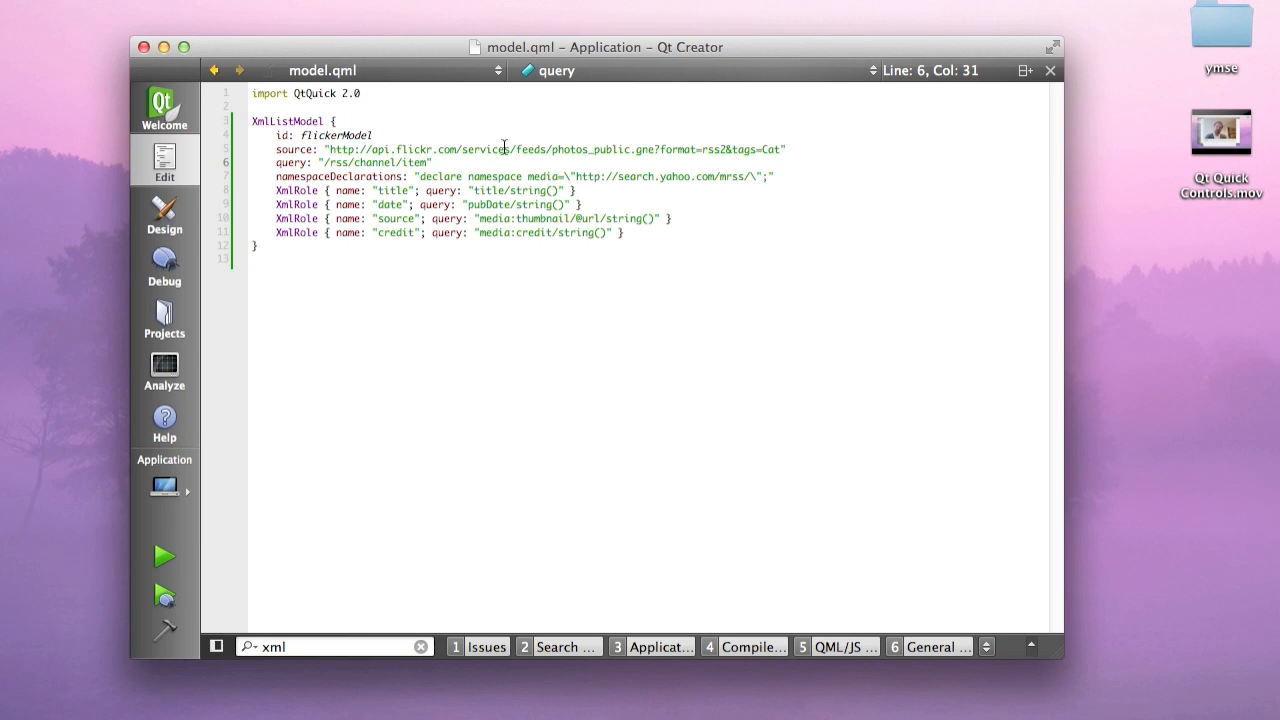
{"action": "mouse_move", "coordinate": [437, 148]}
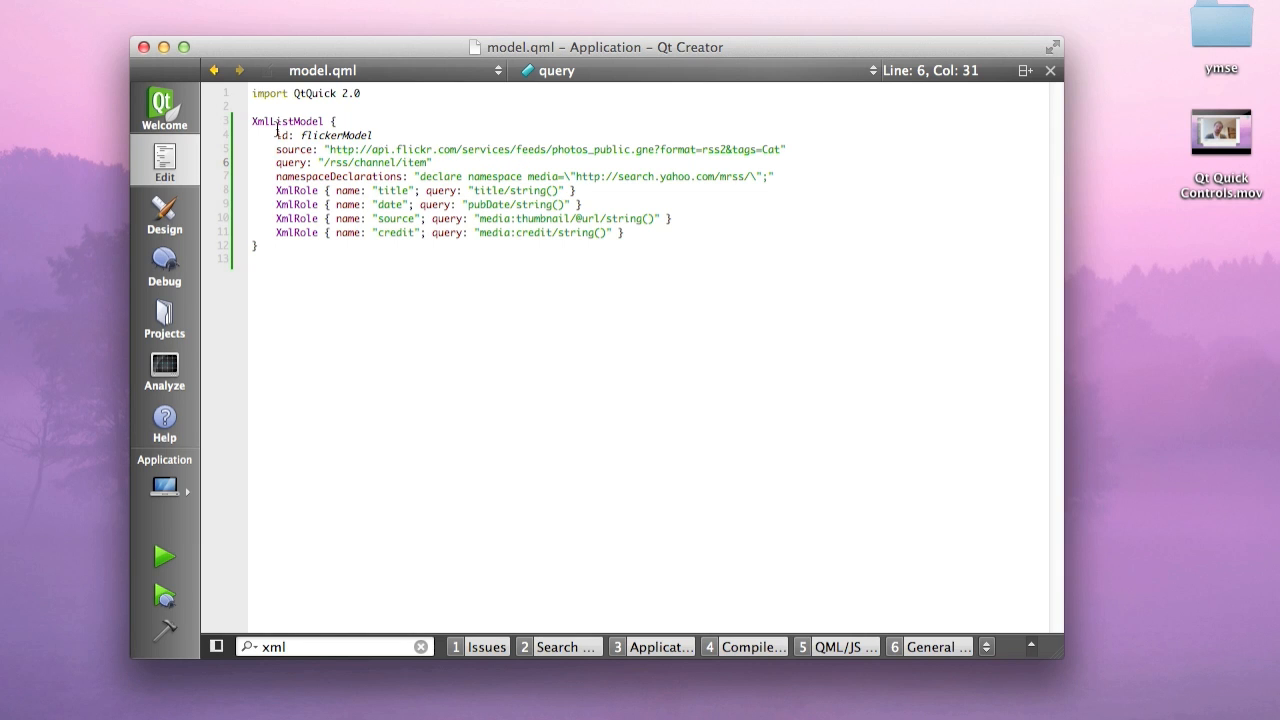
{"action": "mouse_move", "coordinate": [448, 232]}
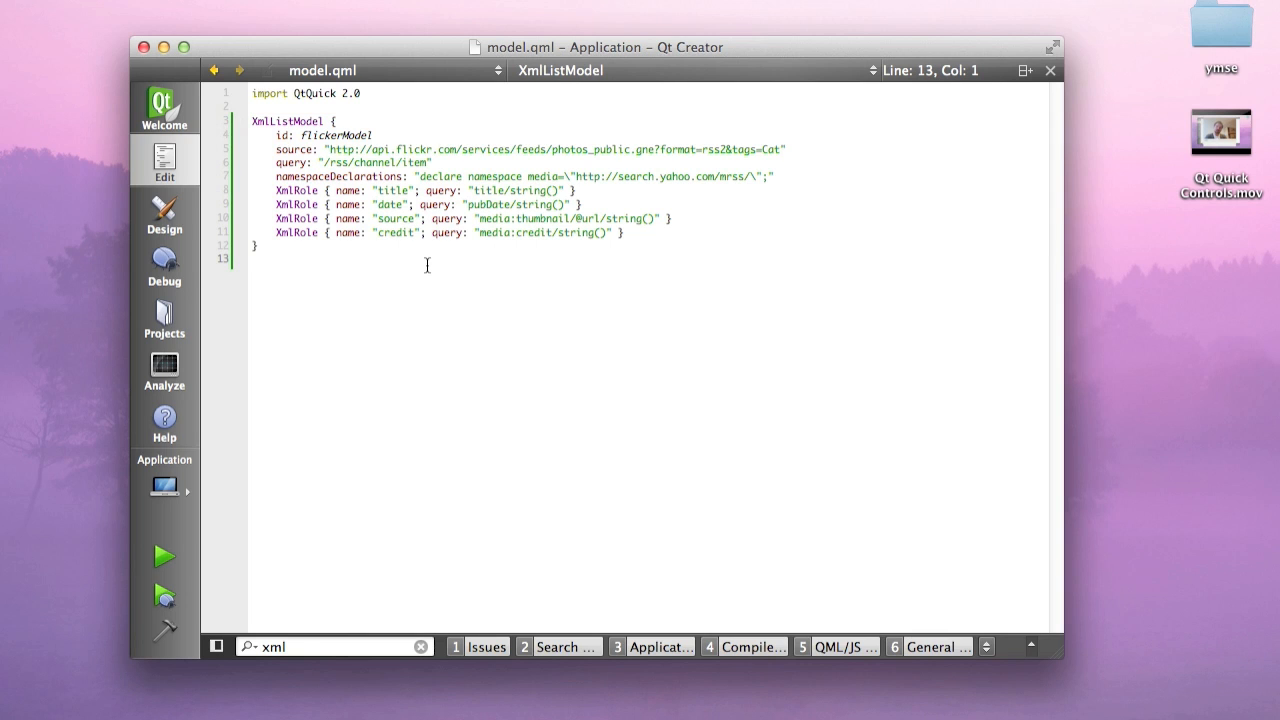
{"action": "mouse_move", "coordinate": [531, 175]}
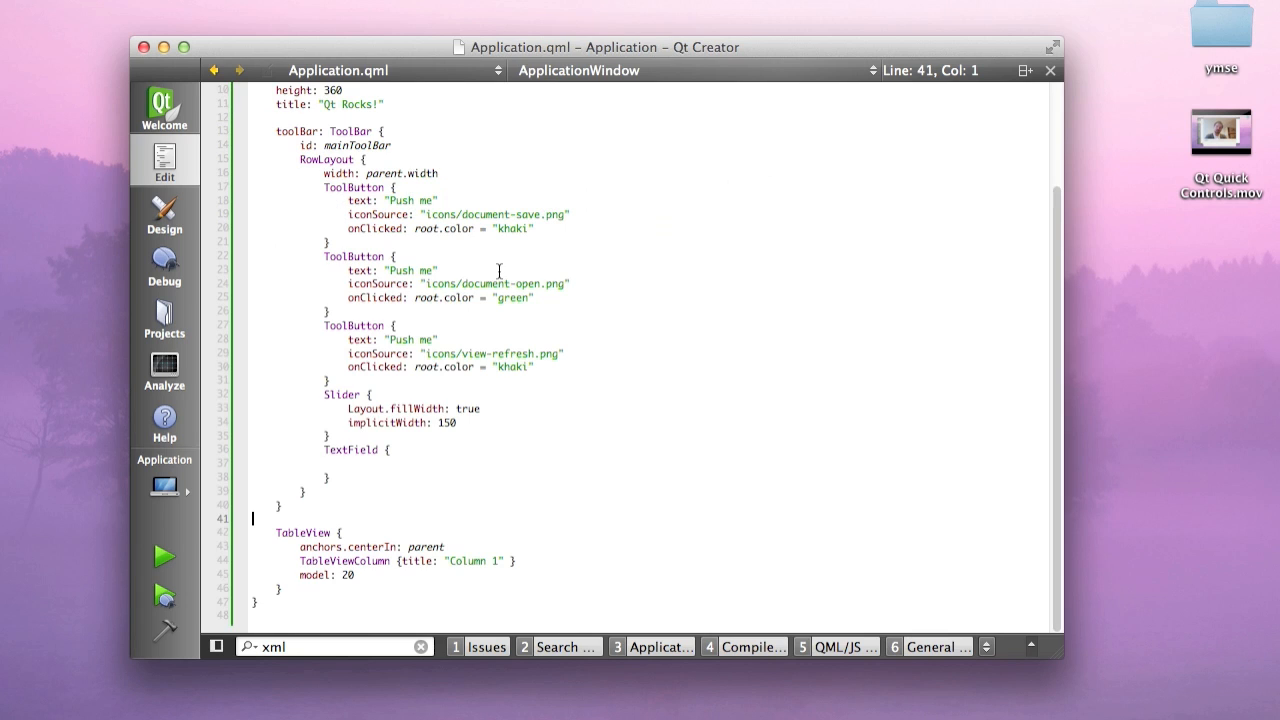
Place the Flickr XmlListModel below the TableView and add its QtQuick XmlListModel import
{"action": "left_click", "coordinate": [280, 589]}
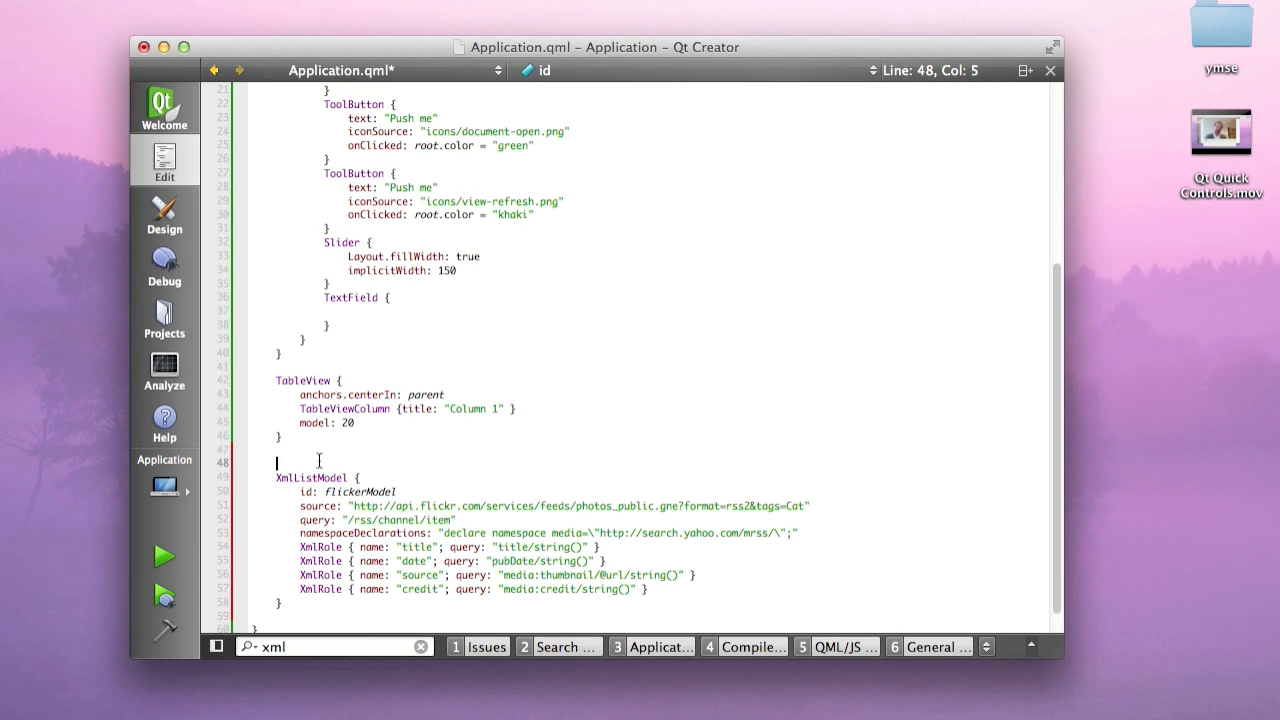
{"action": "scroll", "scroll_direction": "up", "scroll_amount": 3}
{"action": "type", "text": "impo"}
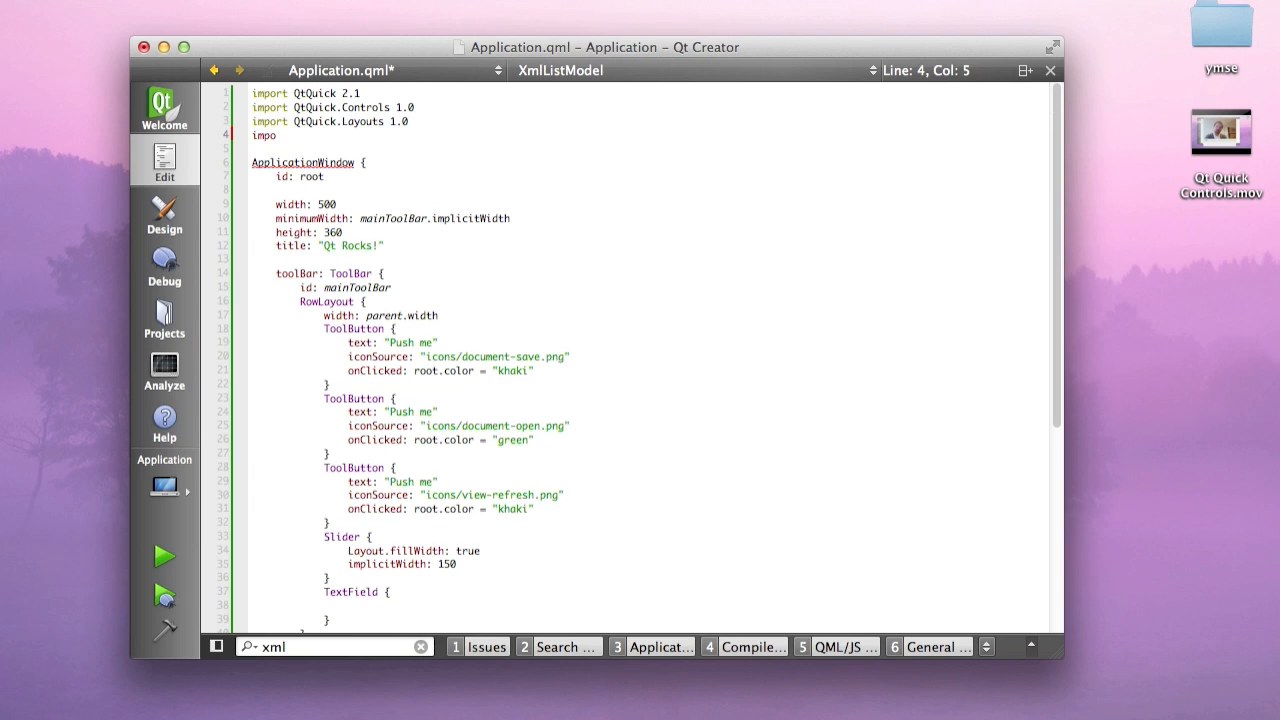
{"action": "type", "text": "rt QtQuick."}
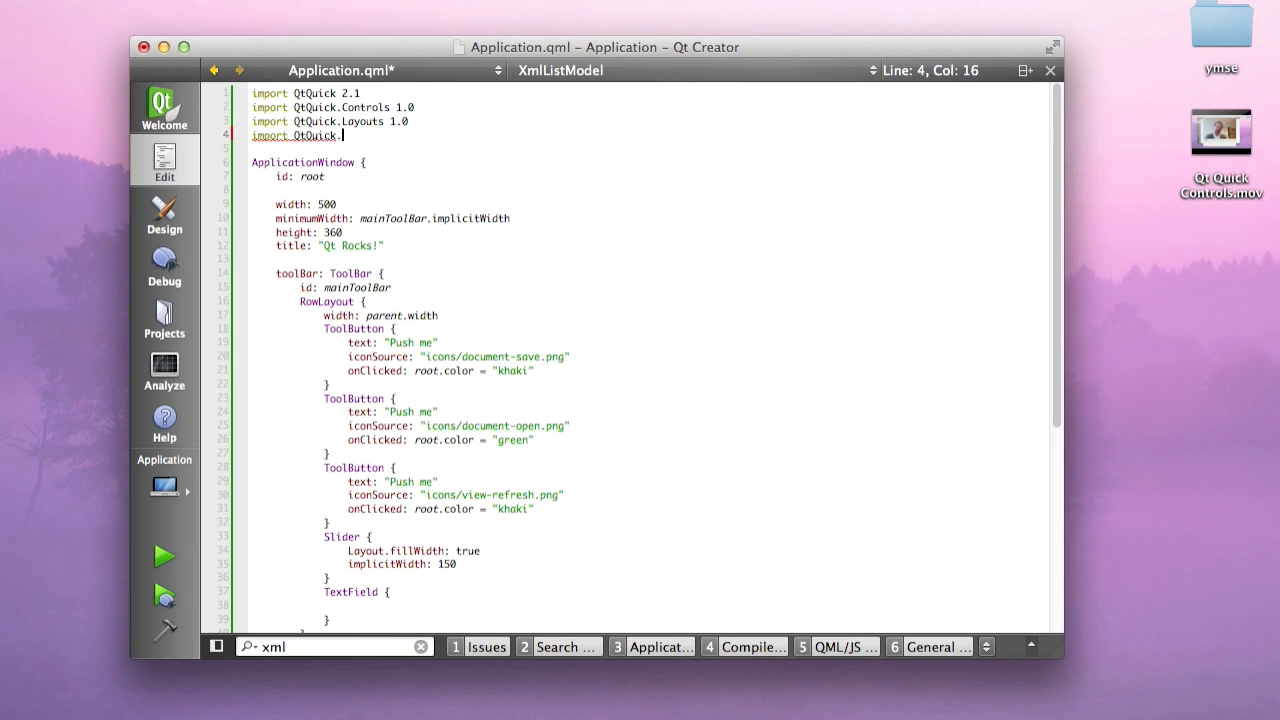
{"action": "scroll", "scroll_direction": "down", "scroll_amount": 3}
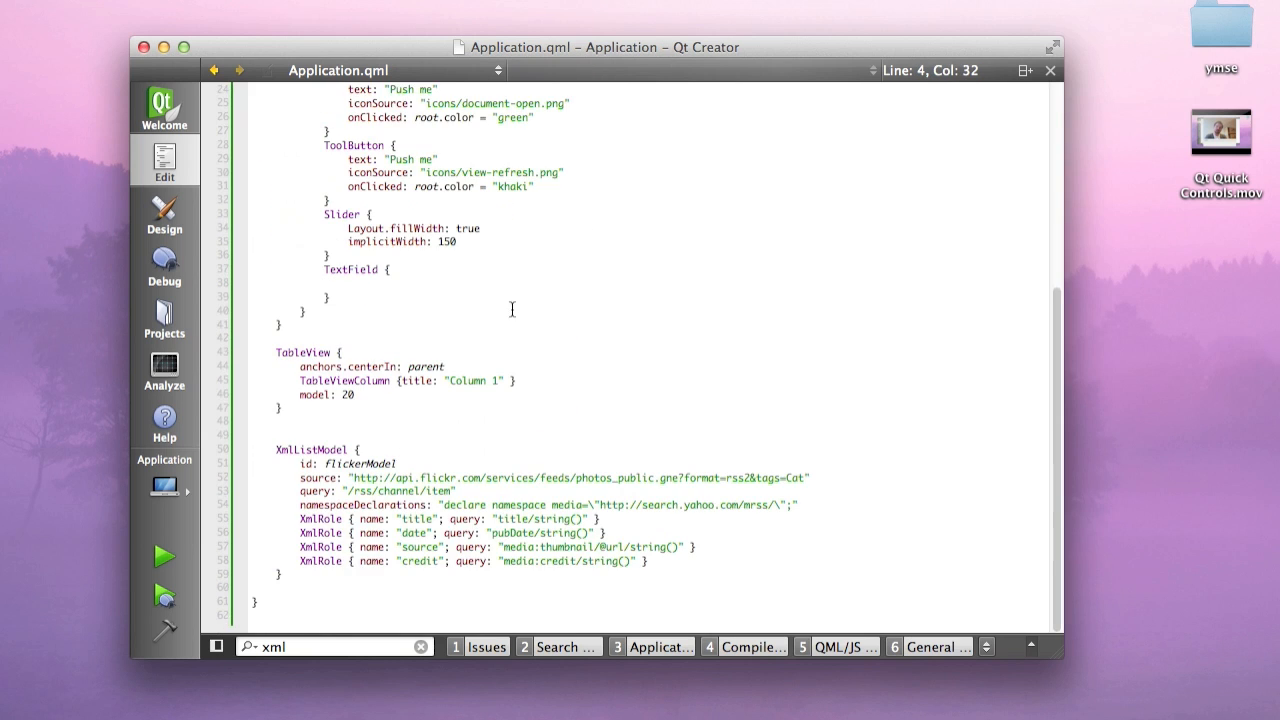
Set the table's model to flickerModel, add role: "title" to Column 1, and run
{"action": "double_click", "coordinate": [360, 463]}
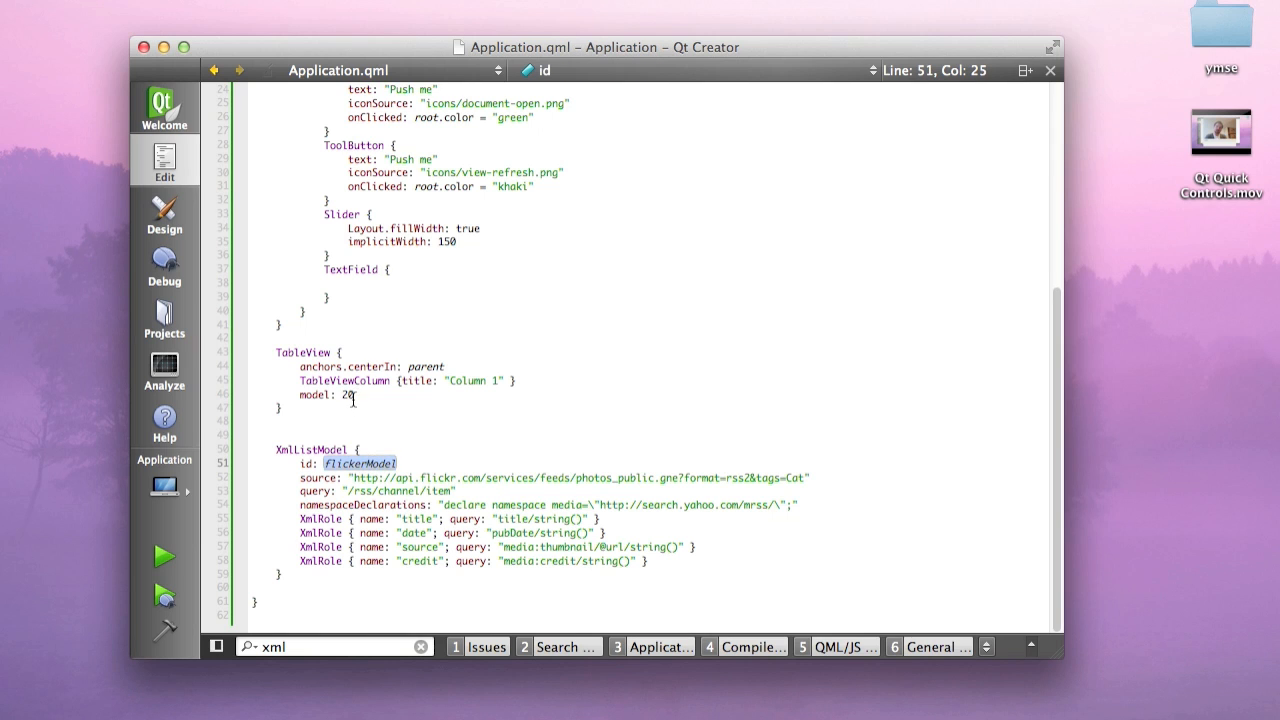
{"action": "type", "text": "flickerModel"}
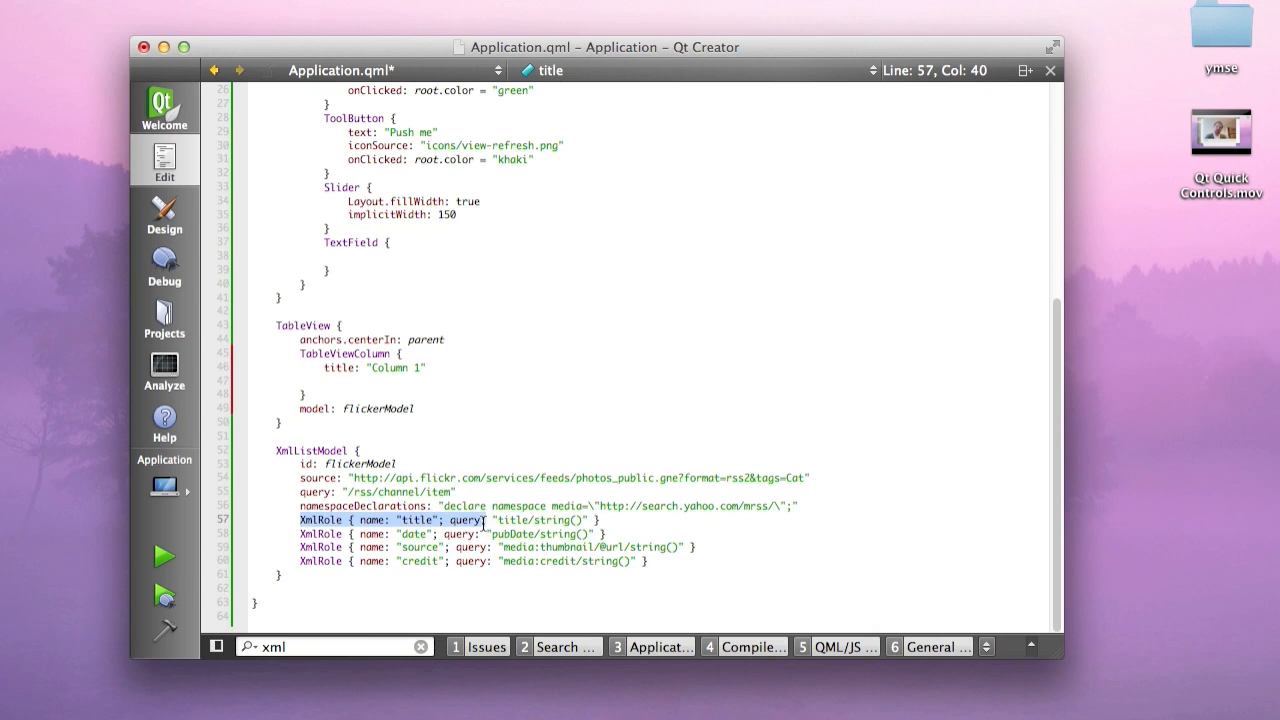
{"action": "left_click", "coordinate": [324, 380]}
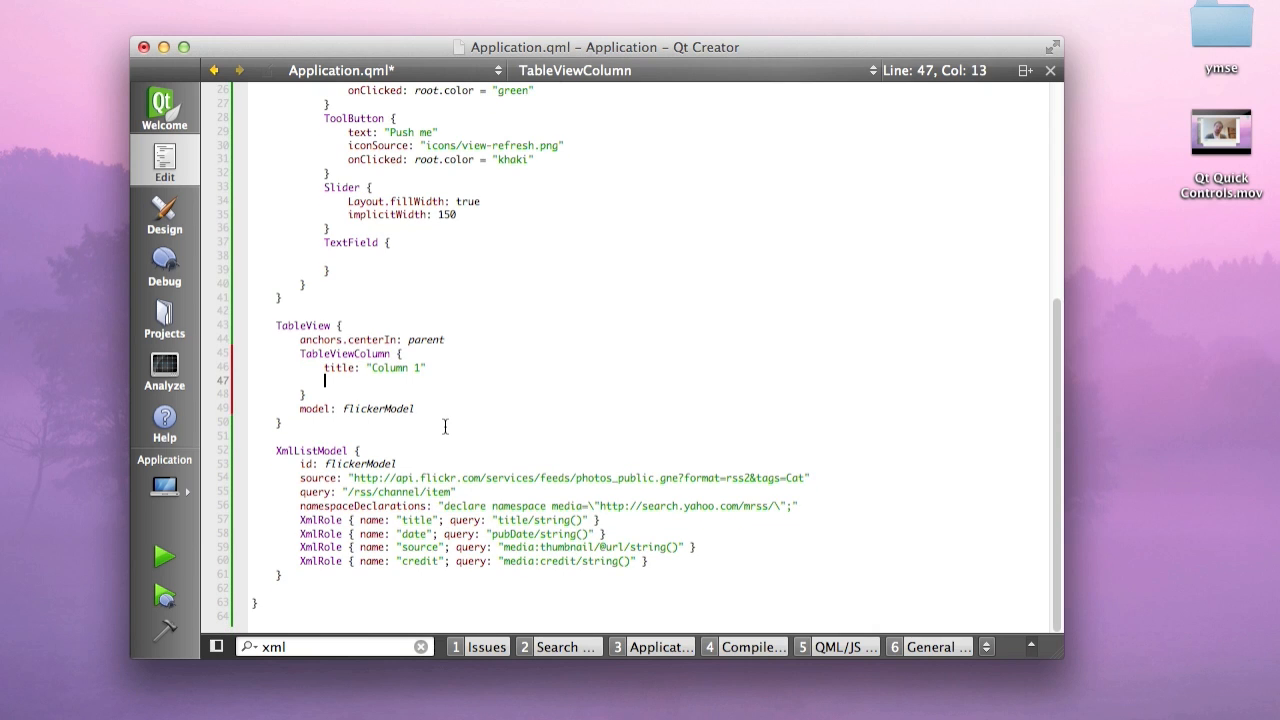
{"action": "type", "text": "role: \"\""}
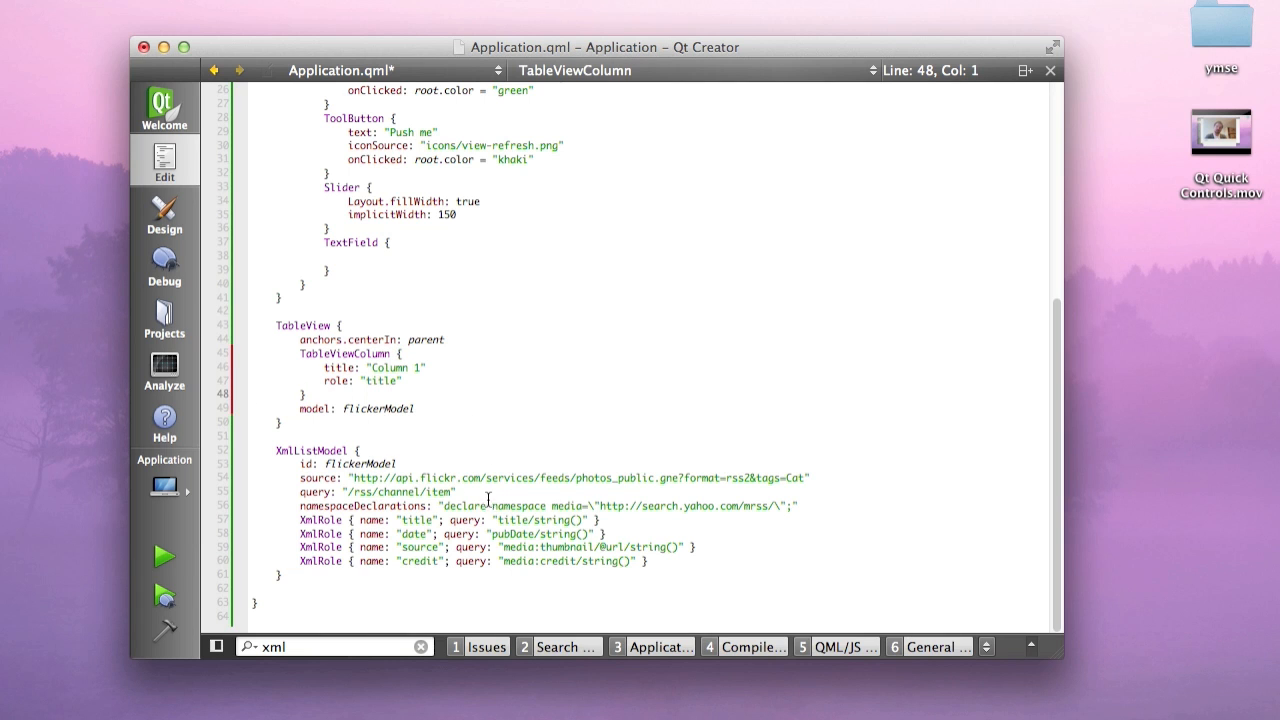
{"action": "left_click", "coordinate": [163, 556]}
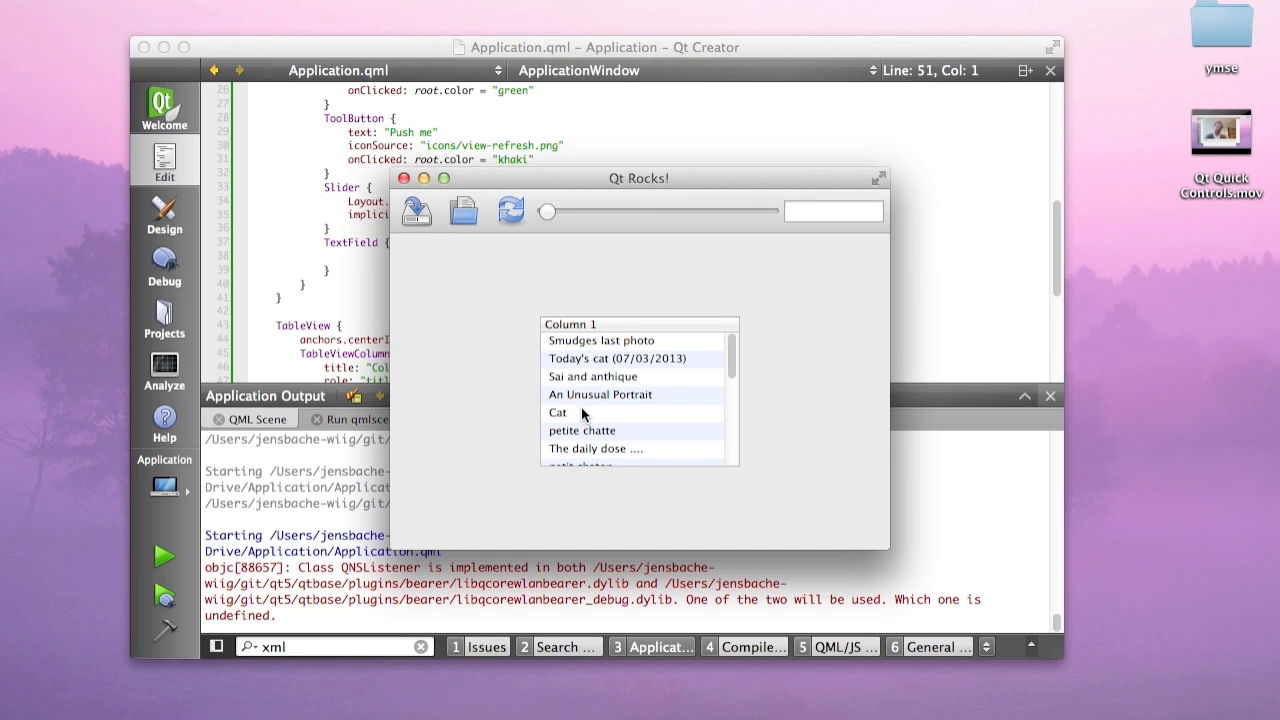
{"action": "mouse_move", "coordinate": [605, 380]}
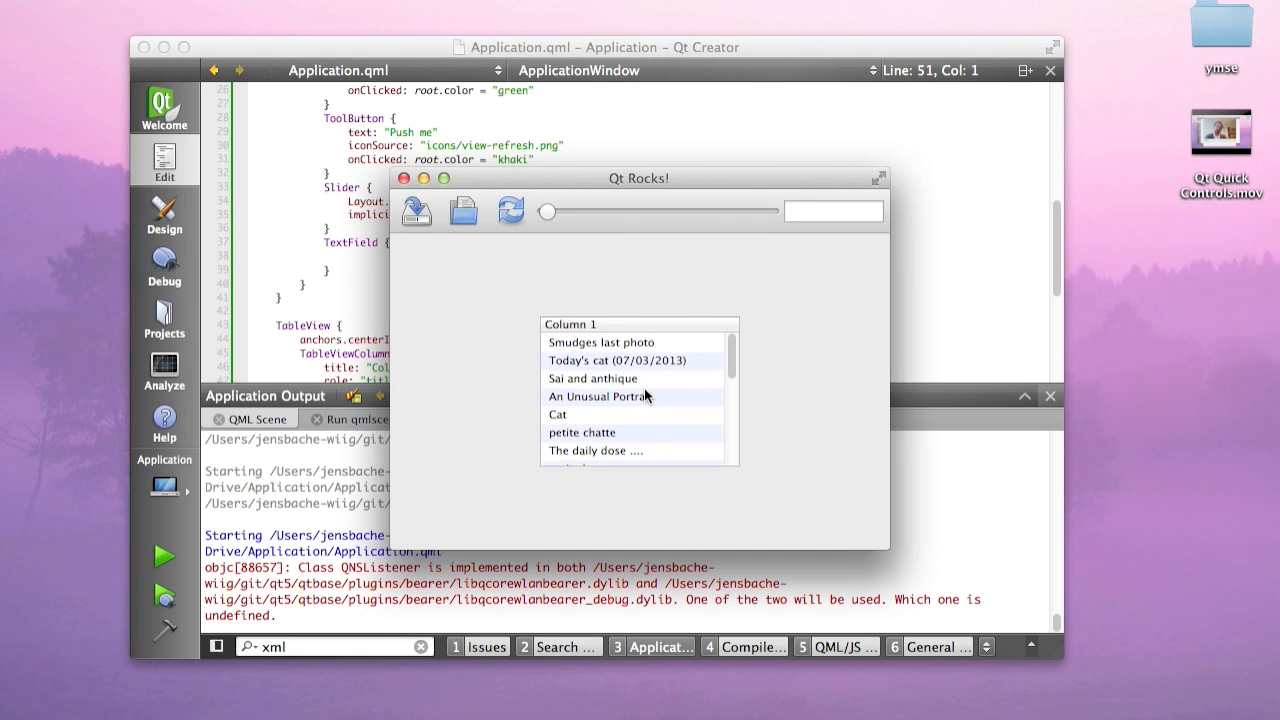
Scroll the running table of Flickr titles and select An Unusual Portrait
{"action": "scroll", "scroll_direction": "down", "scroll_amount": 3}
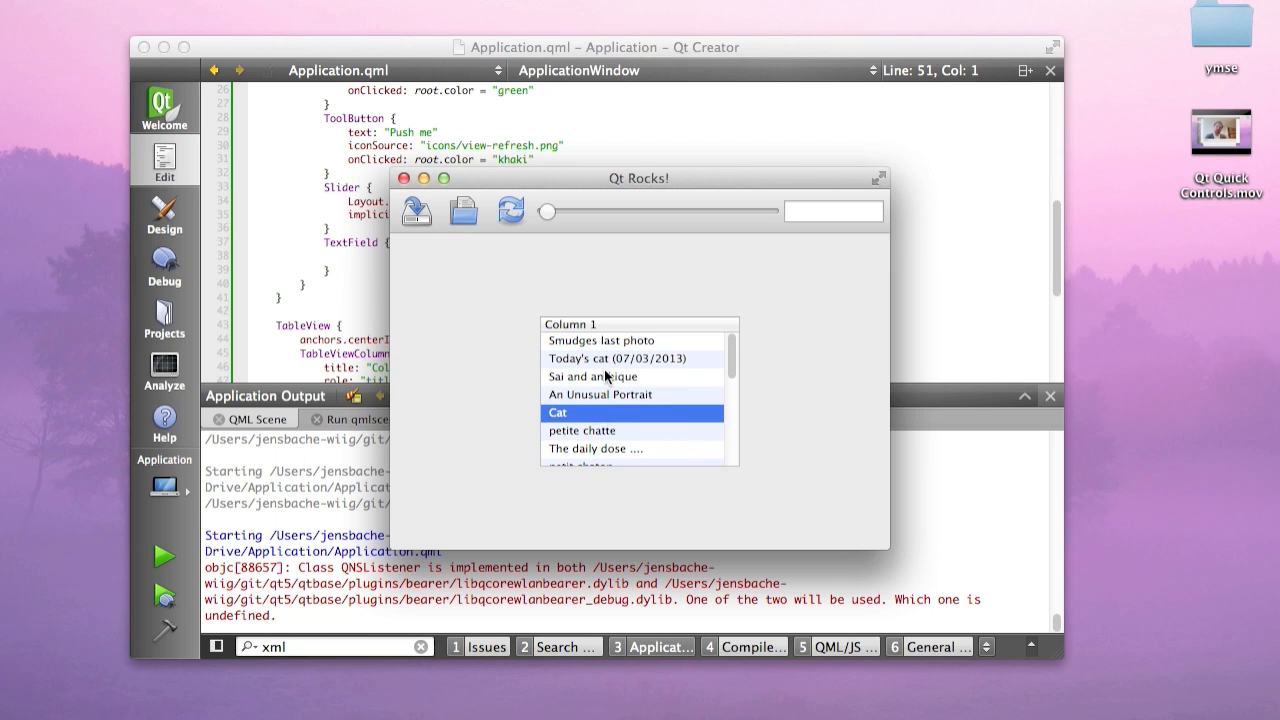
{"action": "scroll", "scroll_direction": "down", "scroll_amount": 3}
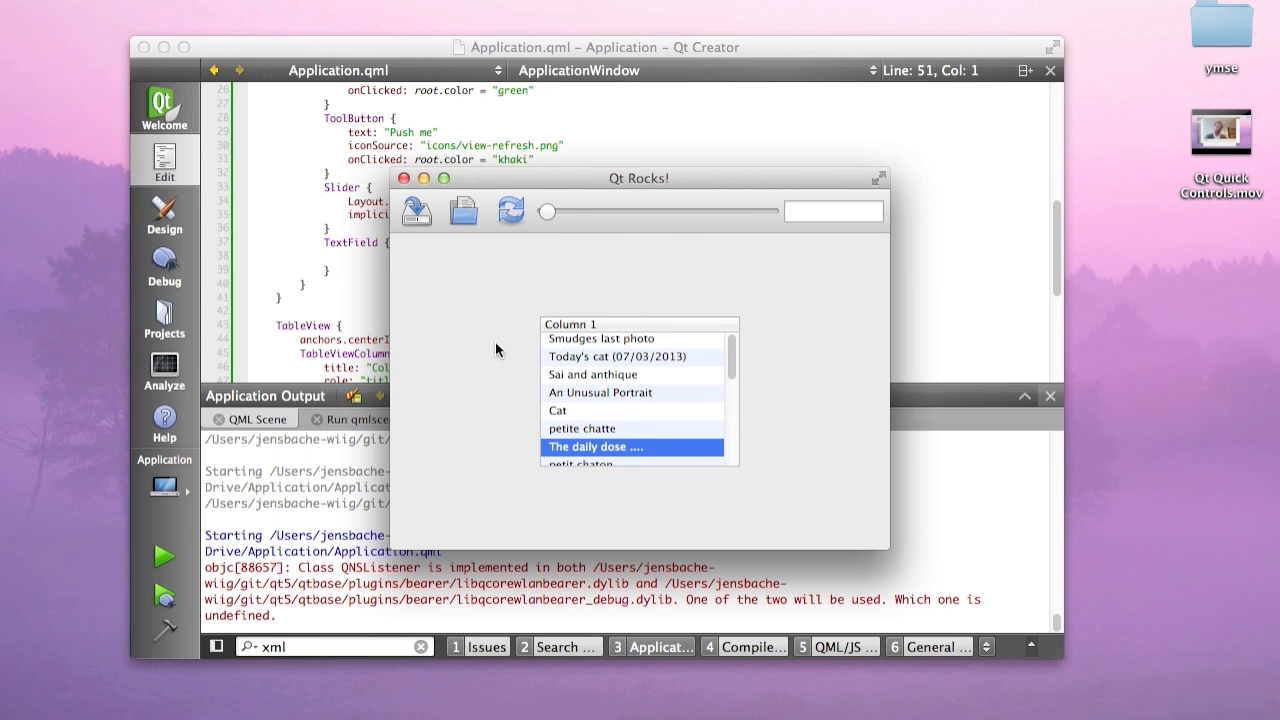
{"action": "left_click", "coordinate": [598, 392]}
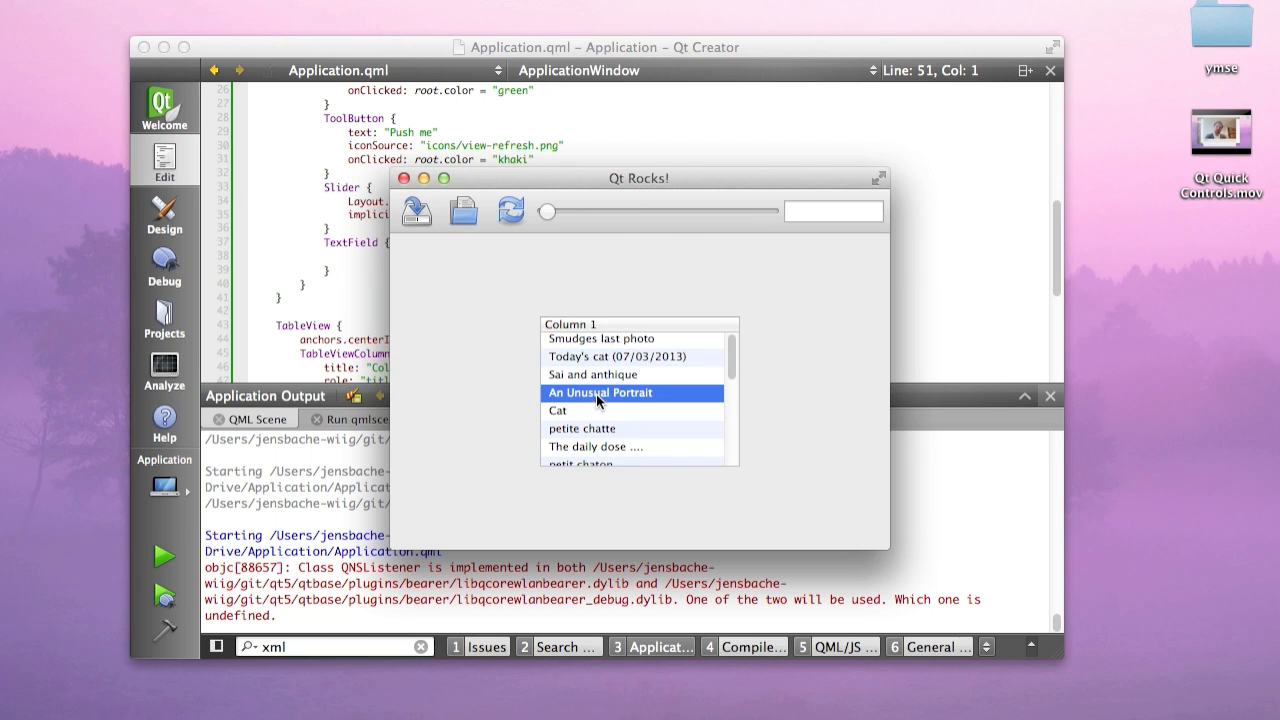
{"action": "mouse_move", "coordinate": [615, 414]}
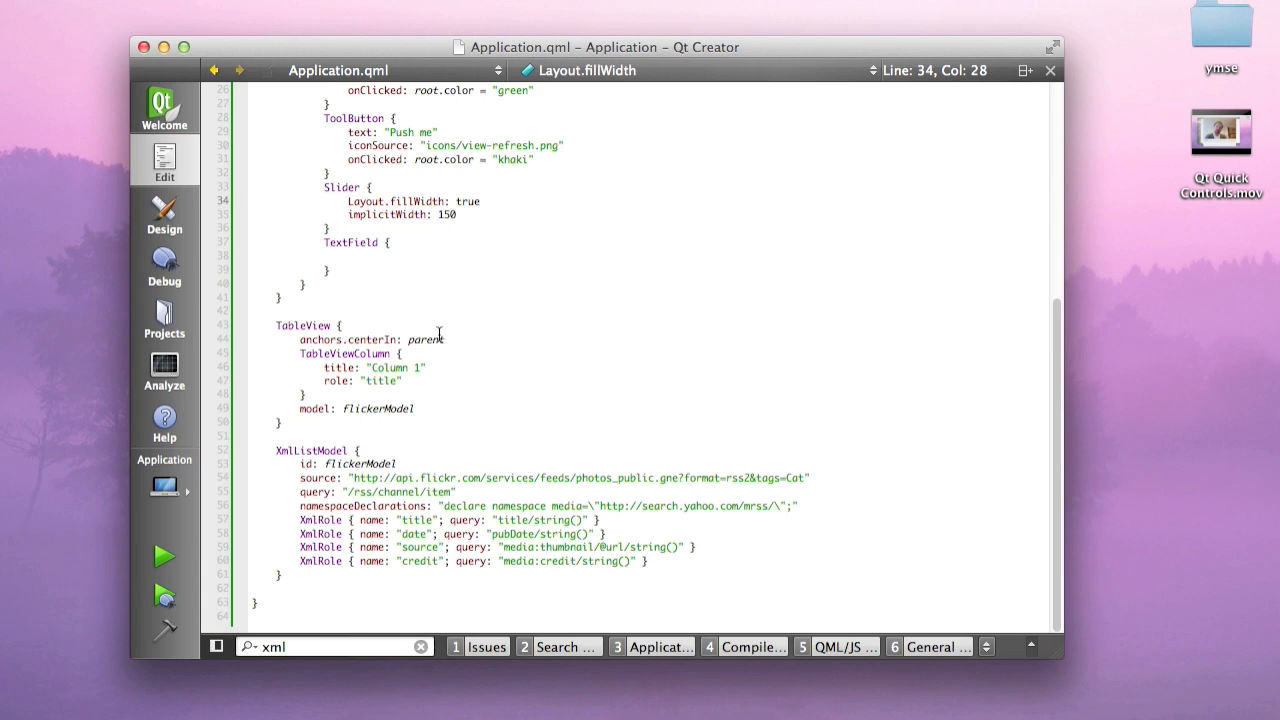
Open a SplitView with anchors.fill: parent above the TableView
{"action": "key", "text": "Return"}
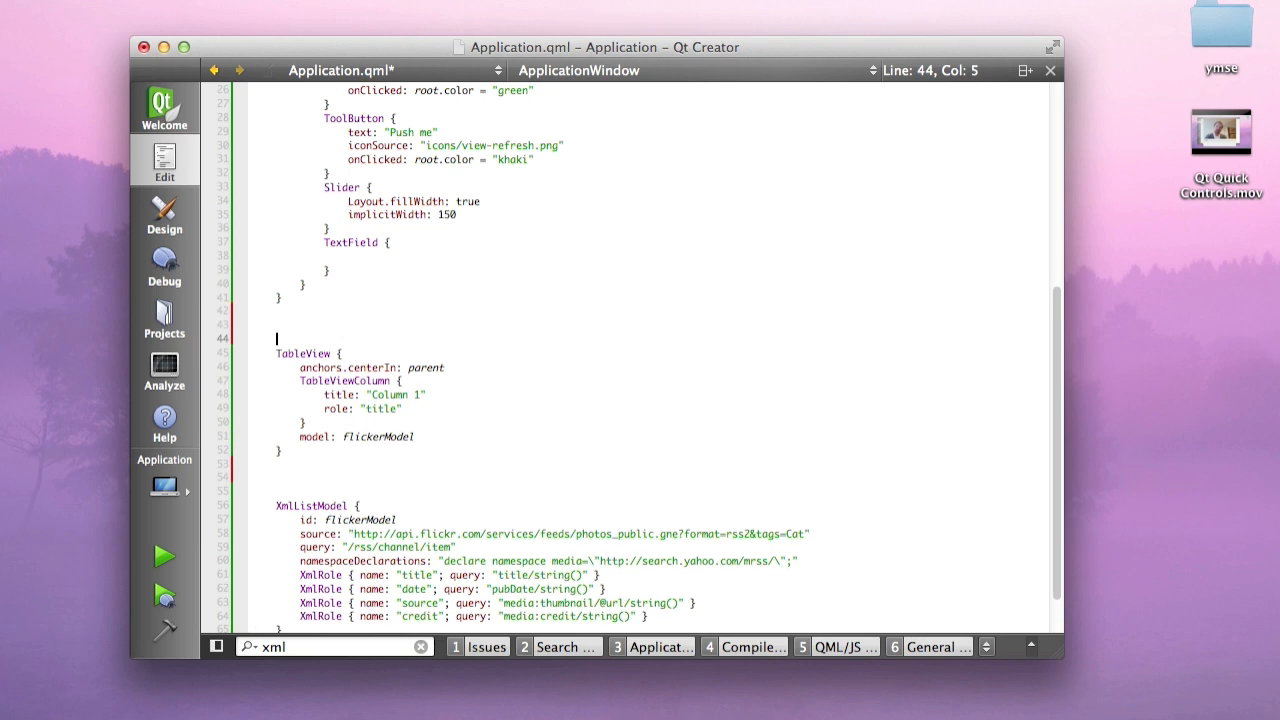
{"action": "type", "text": "Spl"}
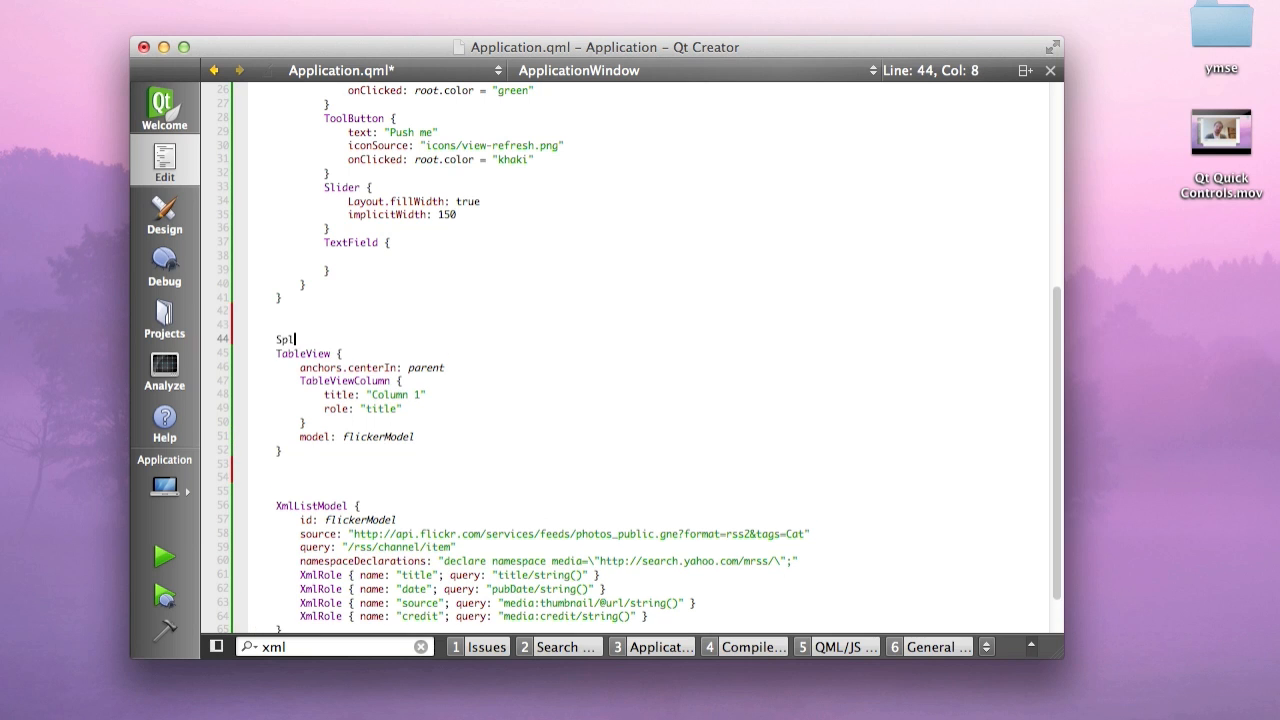
{"action": "type", "text": "itView {"}
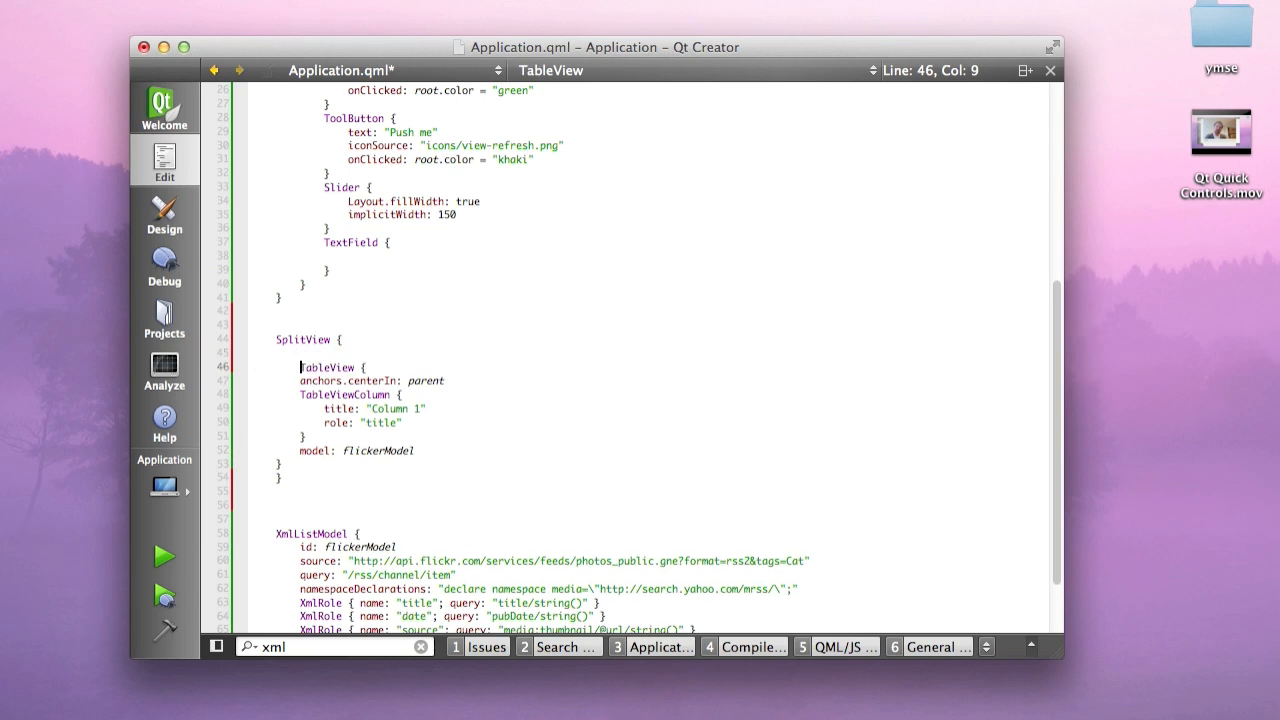
{"action": "type", "text": "anchors.fill: parent"}
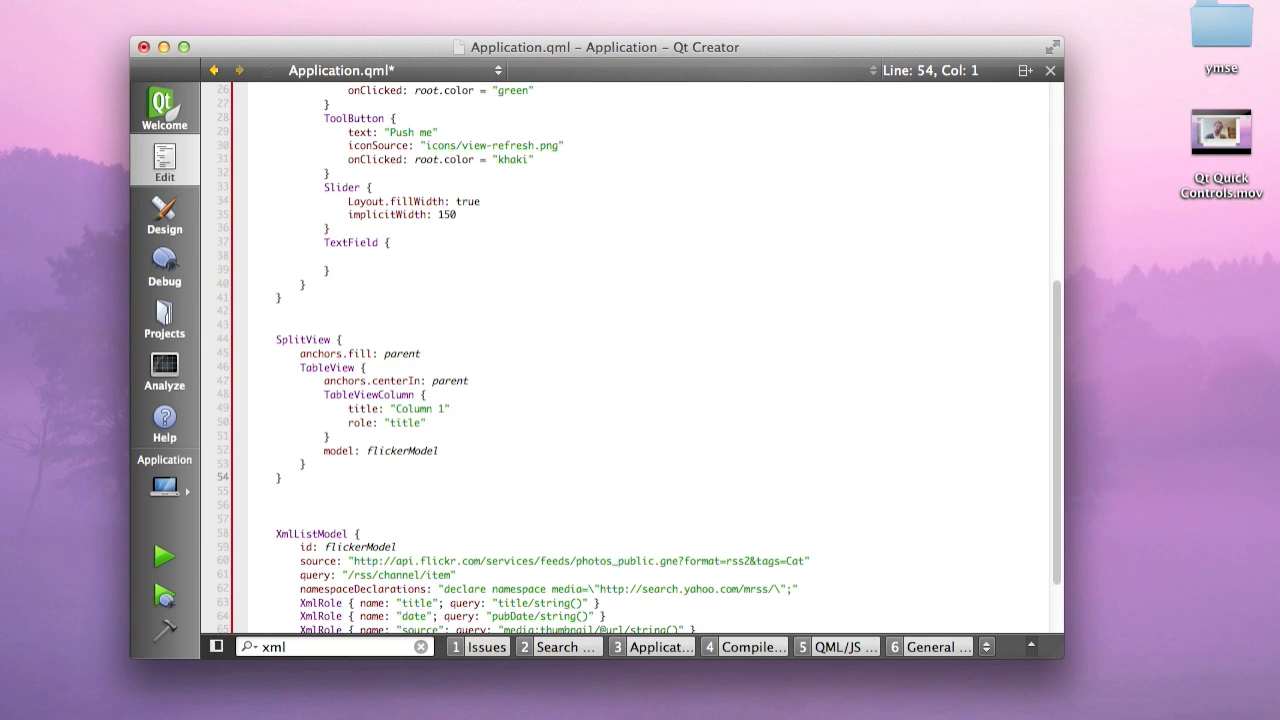
Add an empty Image block after the table, then return inside the TableView
{"action": "type", "text": "Image {"}
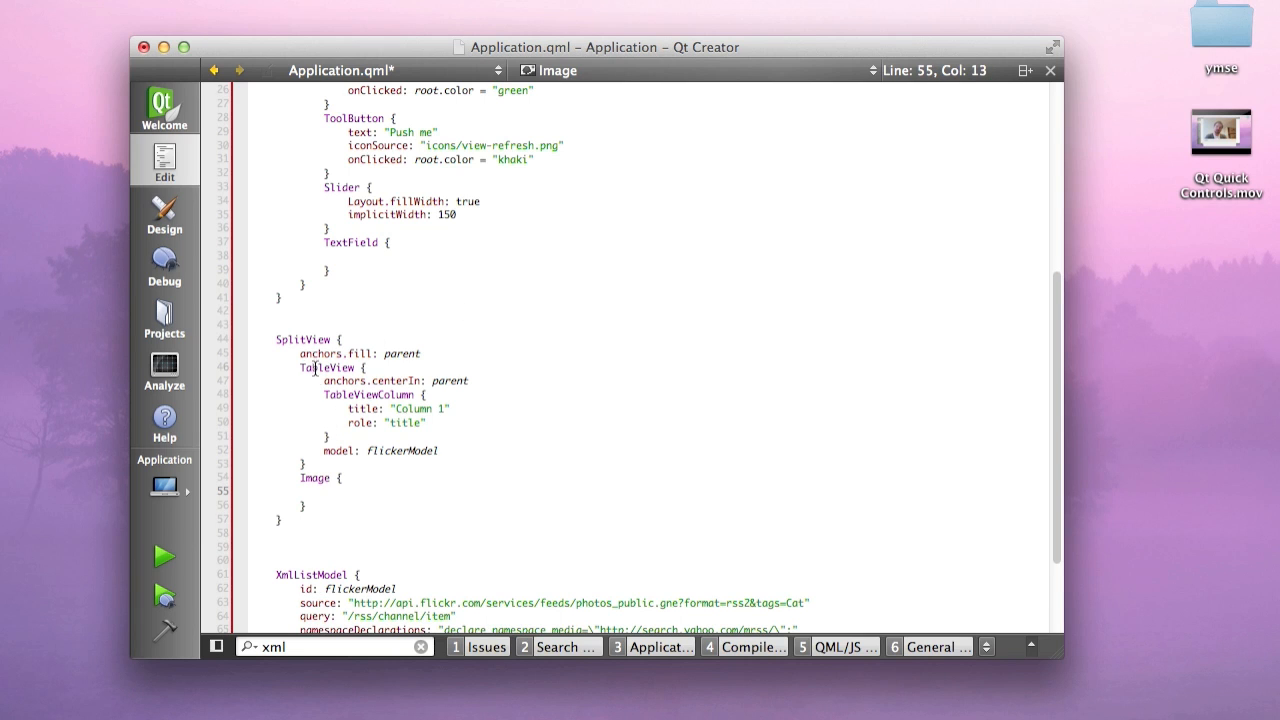
{"action": "left_click", "coordinate": [328, 488]}
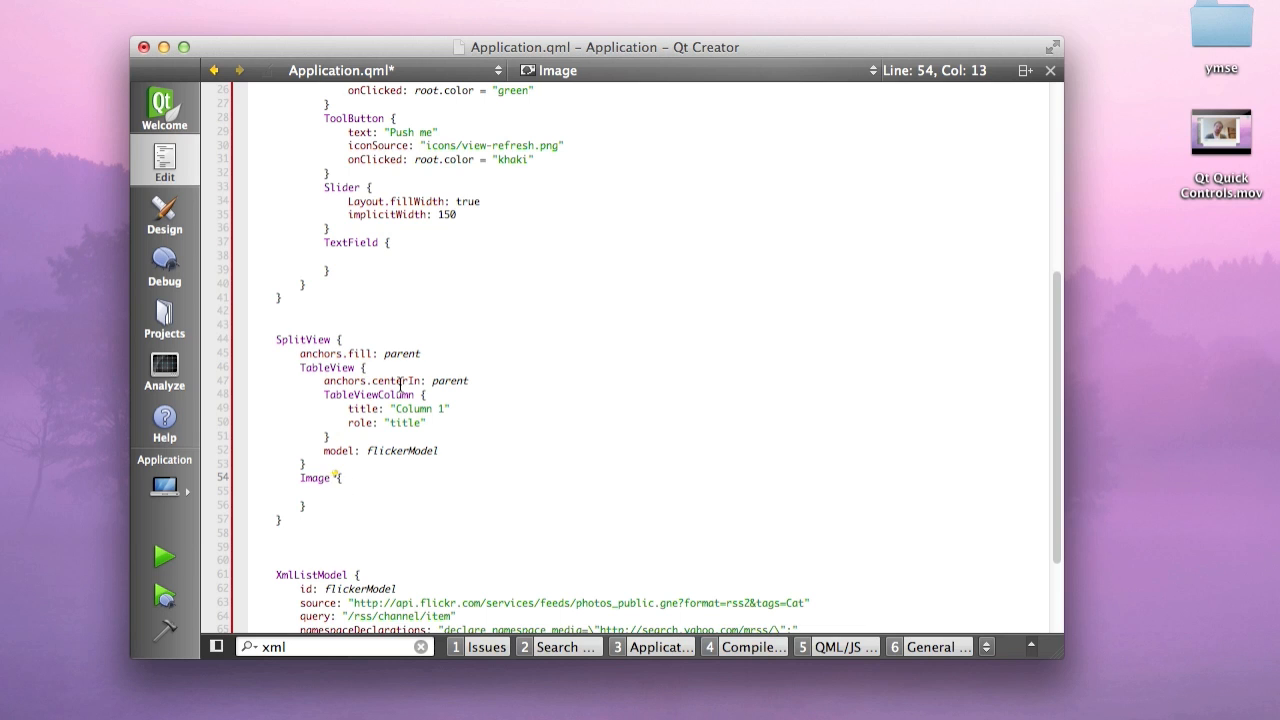
{"action": "mouse_move", "coordinate": [368, 488]}
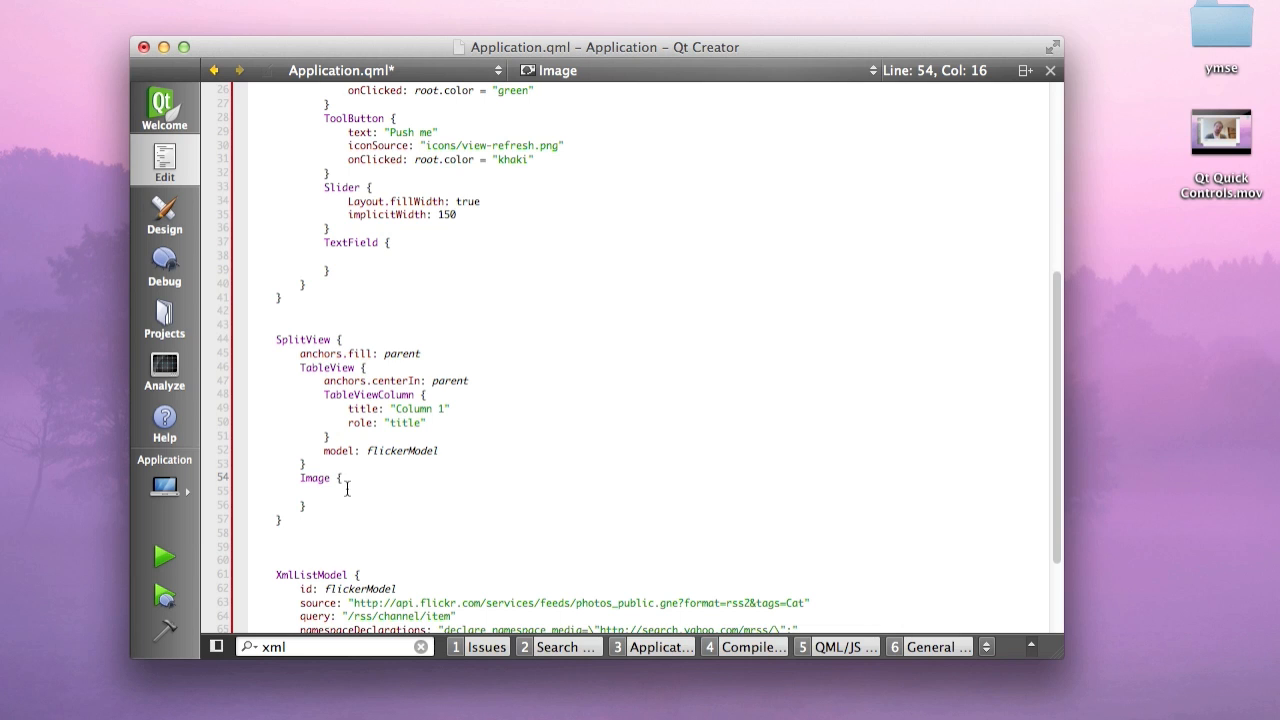
{"action": "mouse_move", "coordinate": [405, 522]}
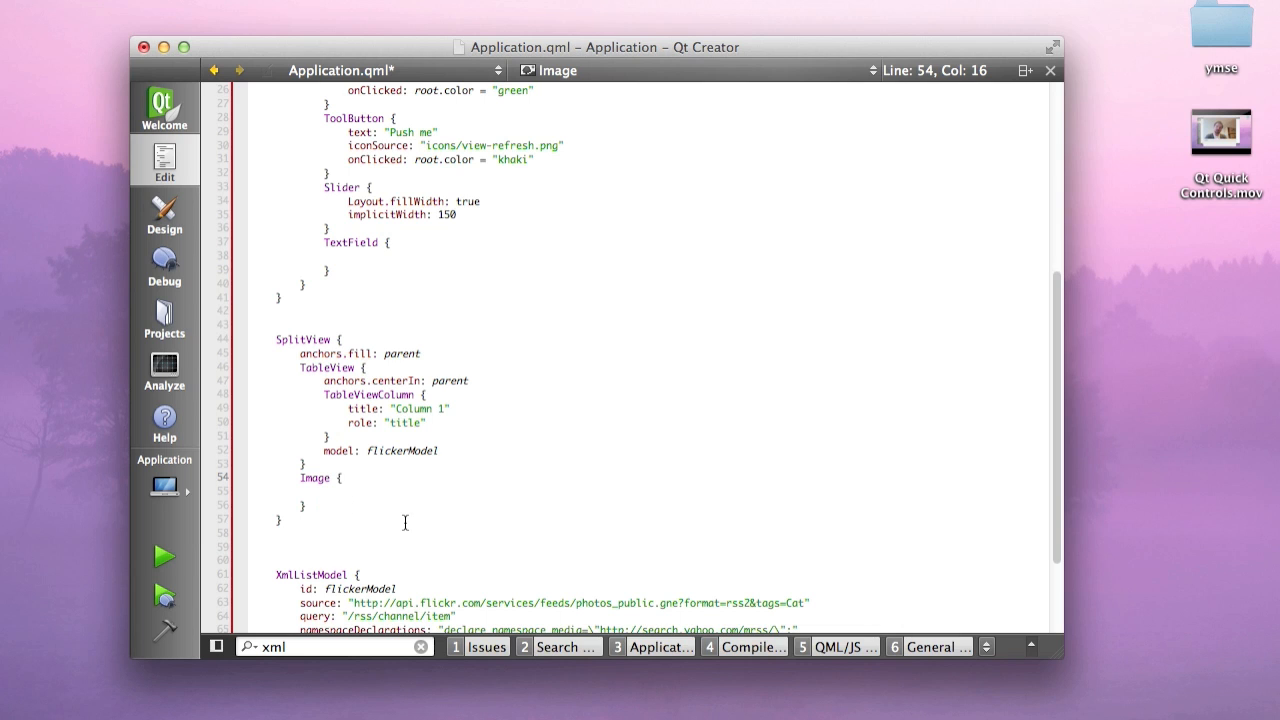
{"action": "scroll", "scroll_direction": "down", "scroll_amount": 3}
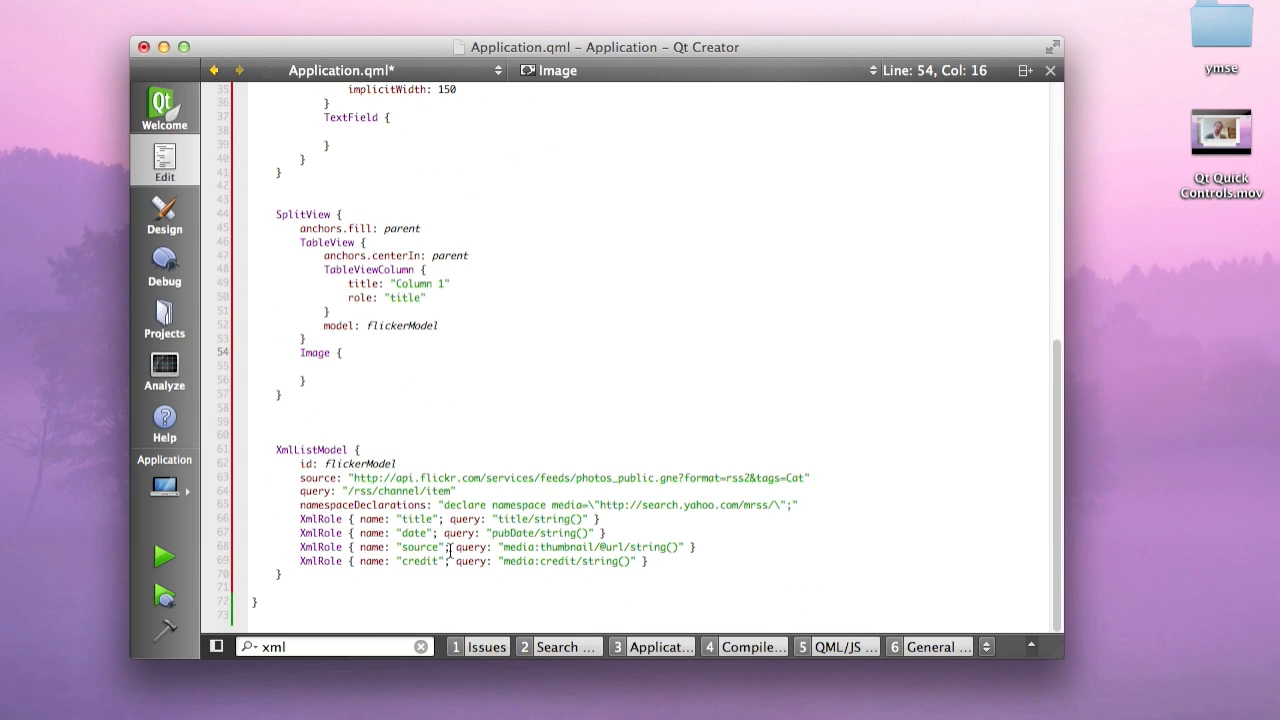
{"action": "double_click", "coordinate": [420, 547]}
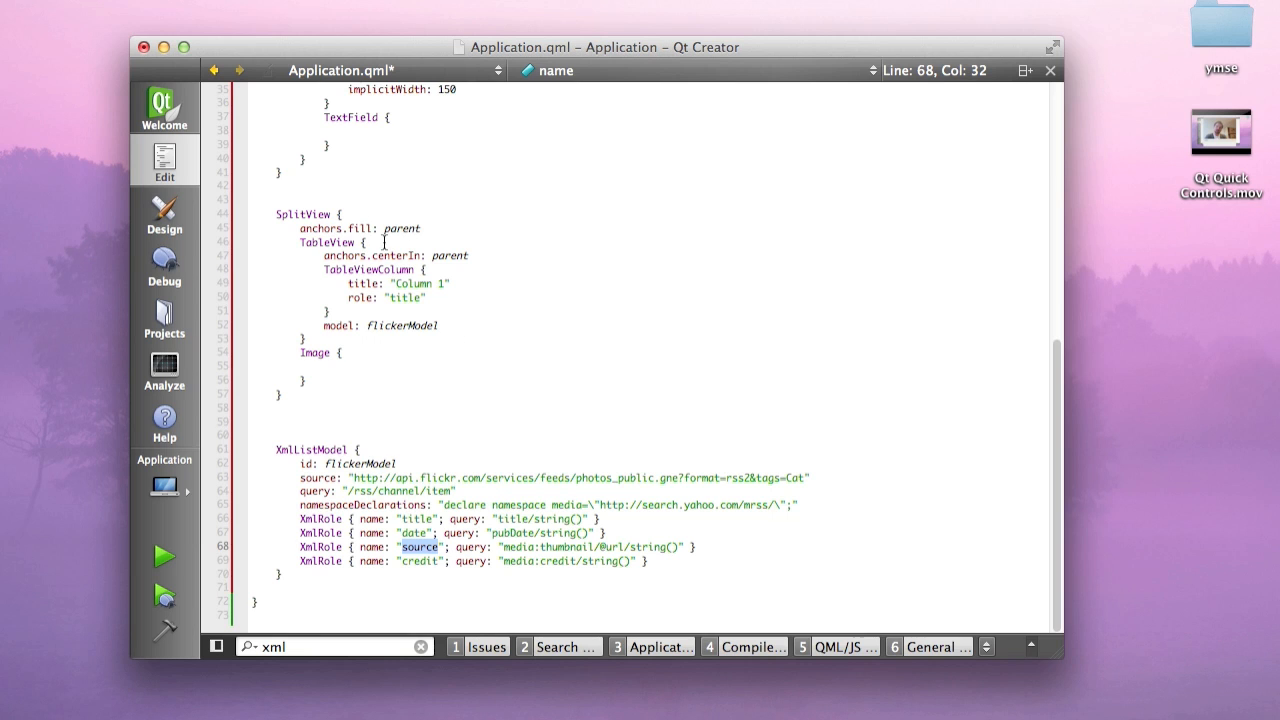
{"action": "left_click", "coordinate": [367, 242]}
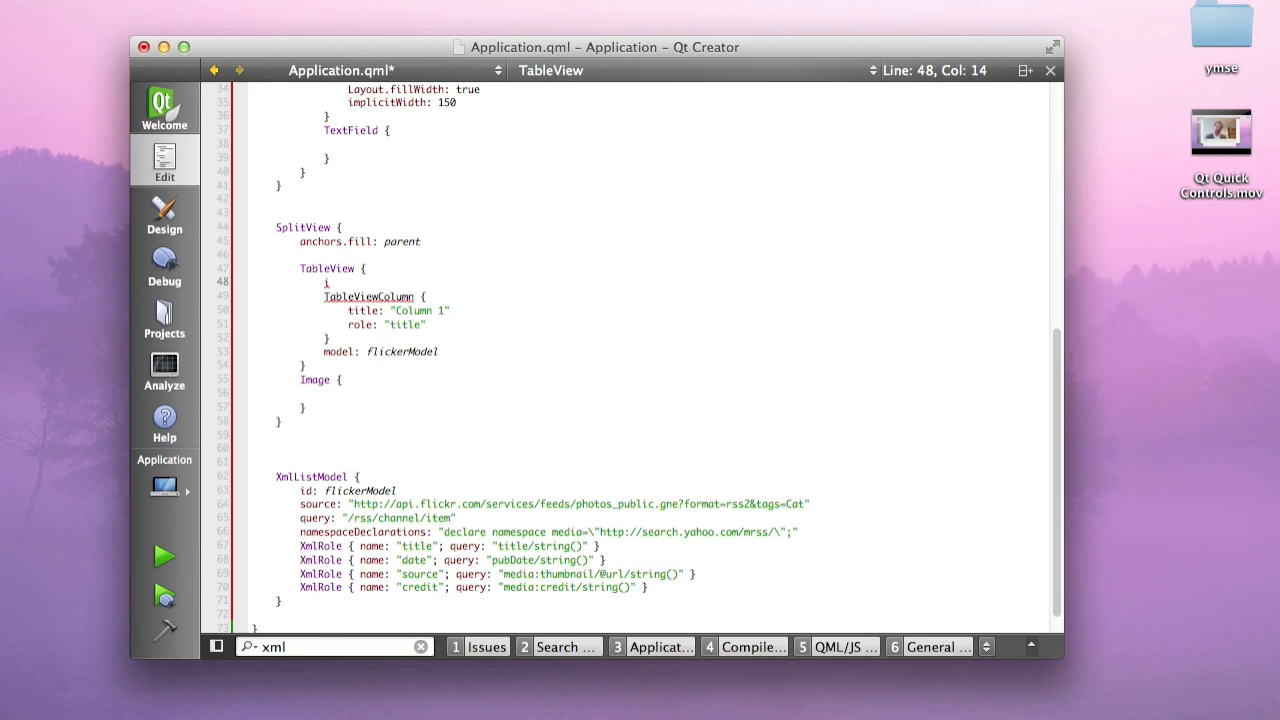
Give the TableView the id flickerTable
{"action": "type", "text": "id:"}
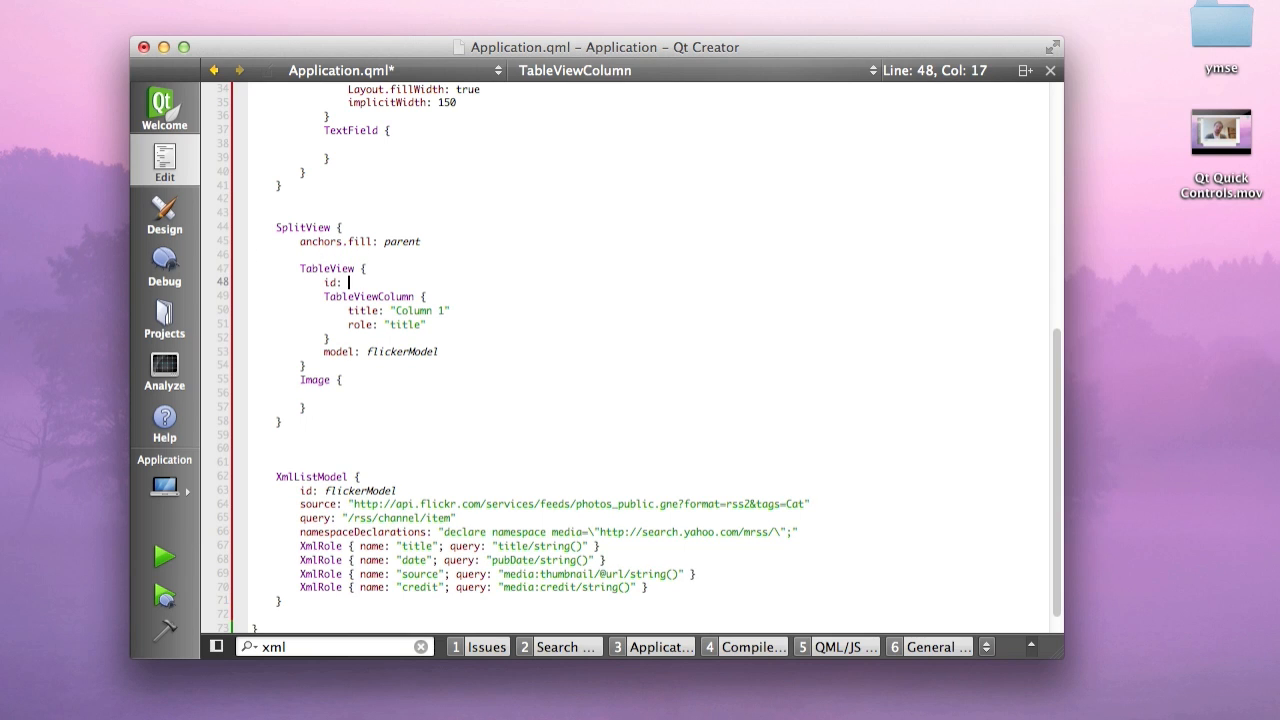
{"action": "type", "text": "flickerTable"}
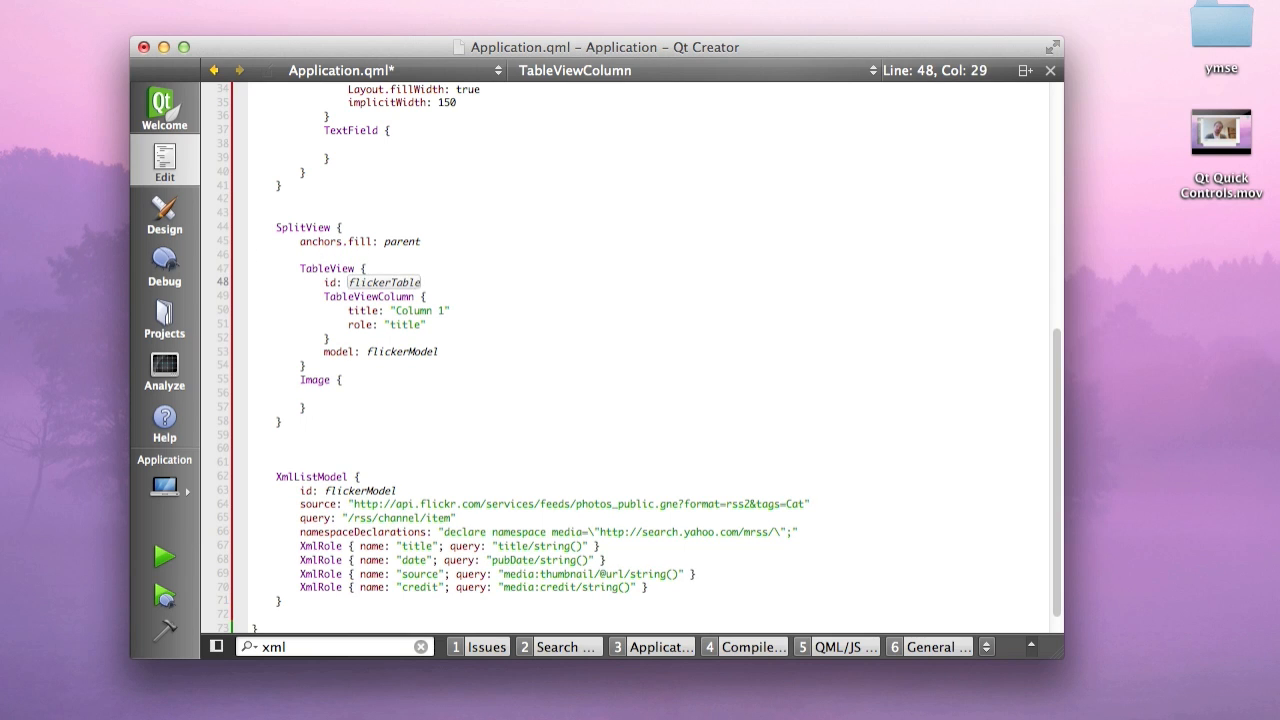
{"action": "double_click", "coordinate": [383, 282]}
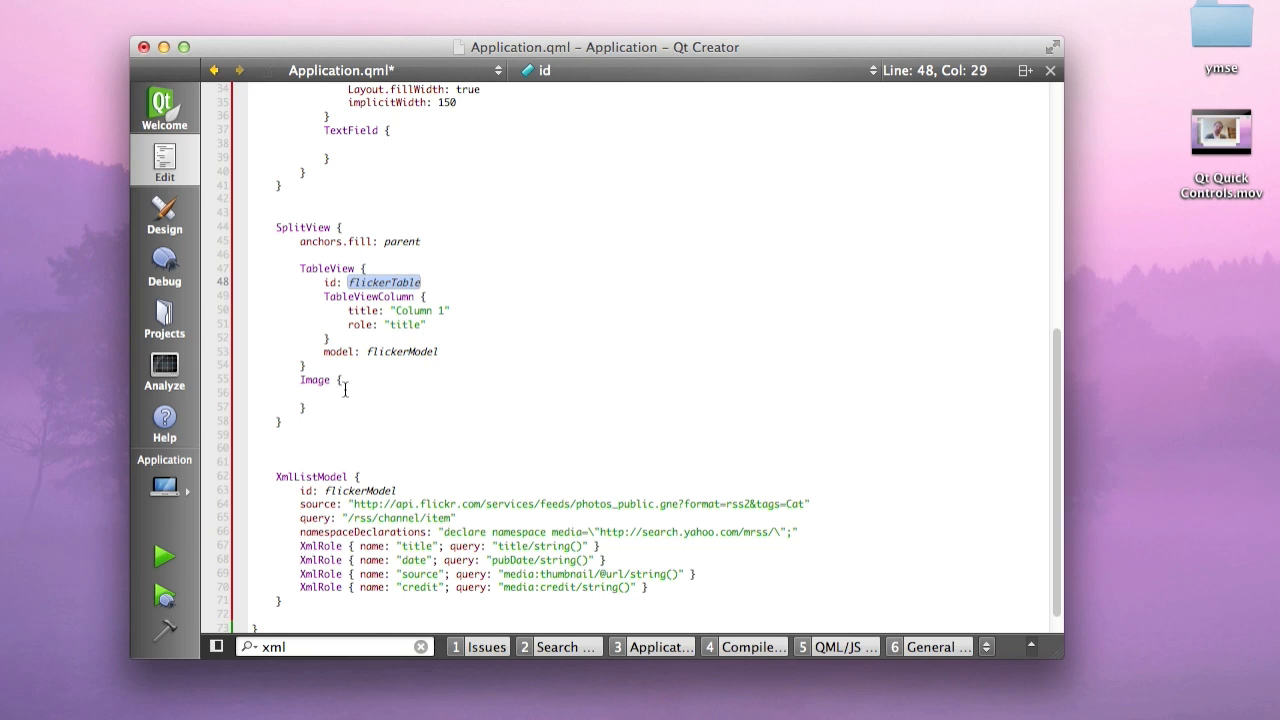
Set the Image source to flickerModel.get(flickerTable.currentRow).source
{"action": "left_click", "coordinate": [386, 415]}
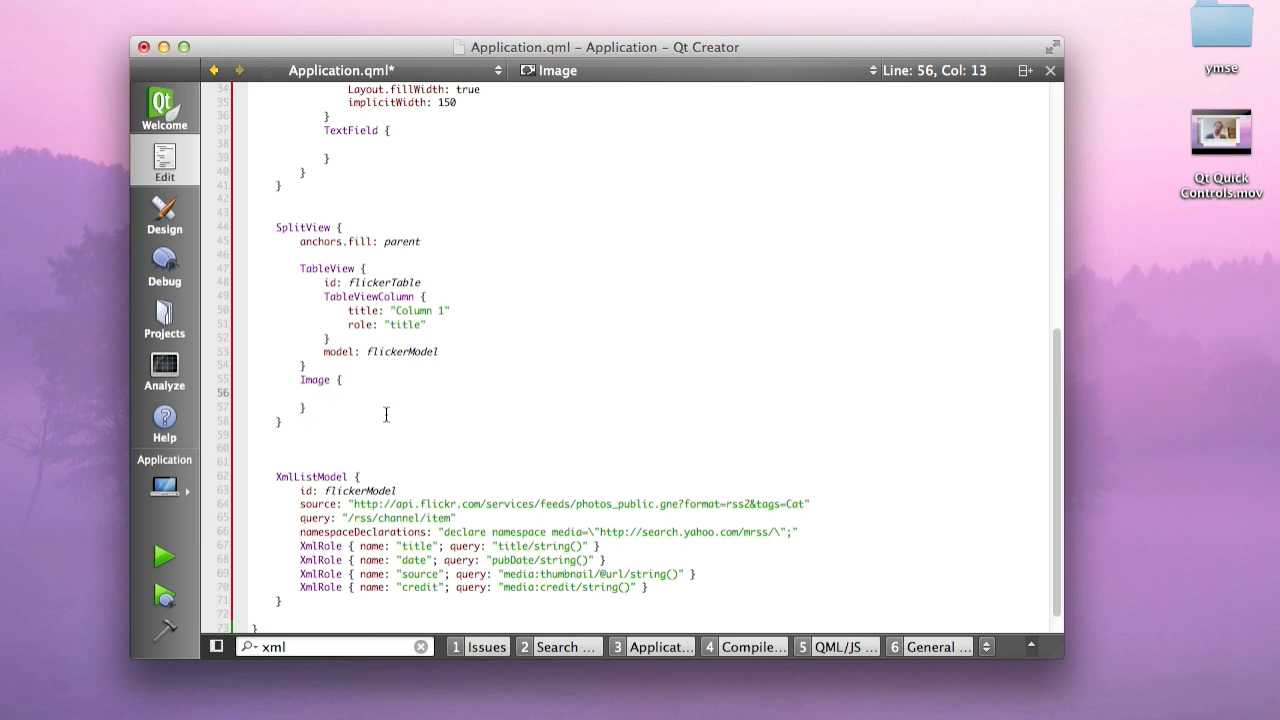
{"action": "type", "text": "source:"}
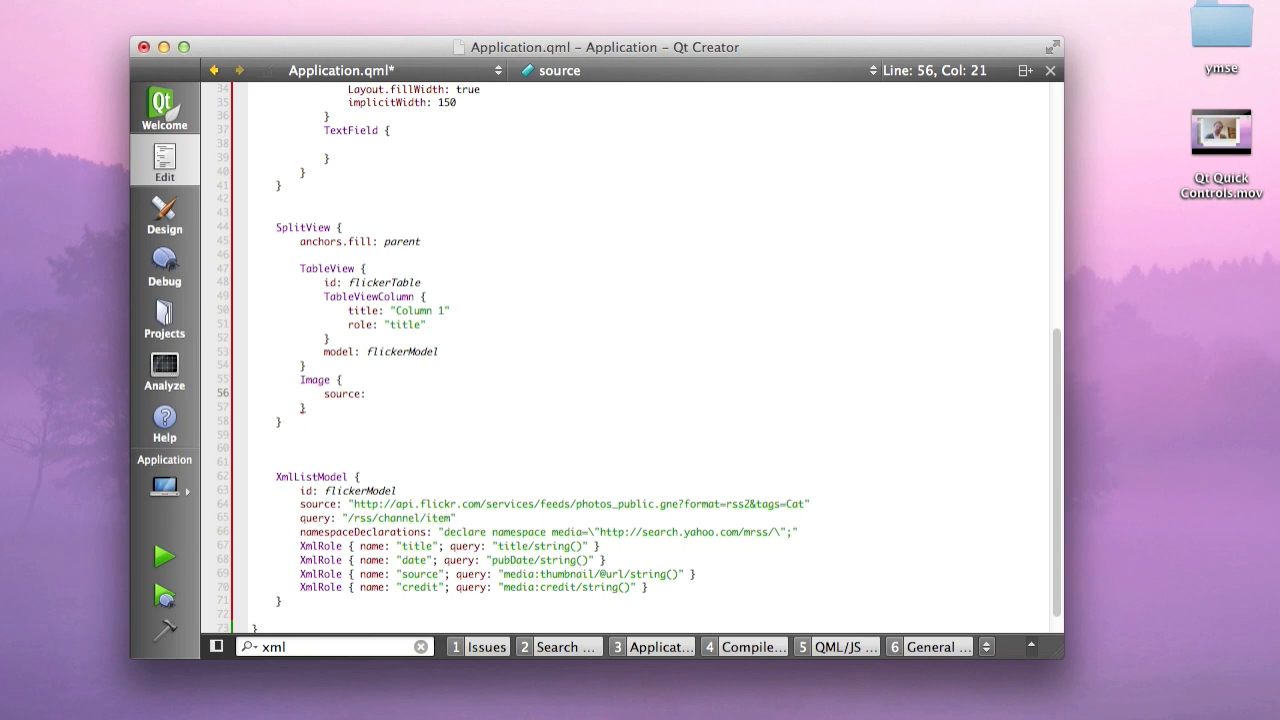
{"action": "type", "text": "flickerTable.model.get"}
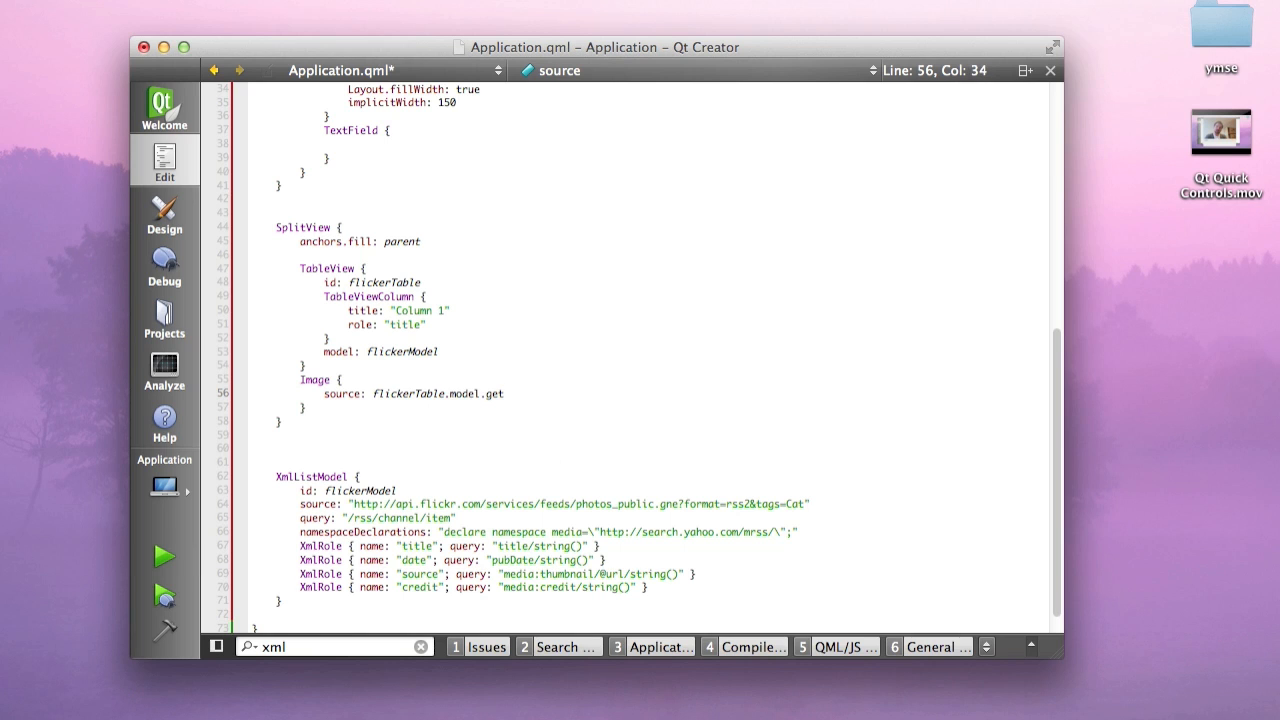
{"action": "double_click", "coordinate": [362, 464]}
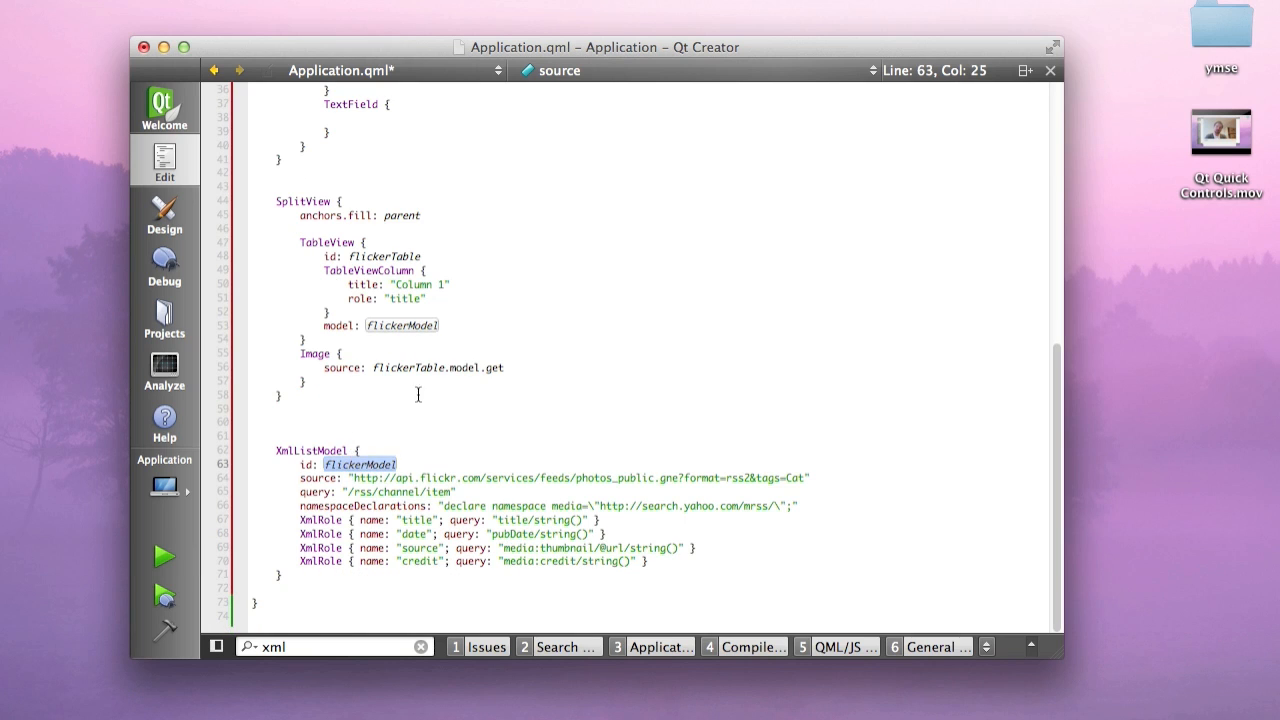
{"action": "double_click", "coordinate": [464, 367]}
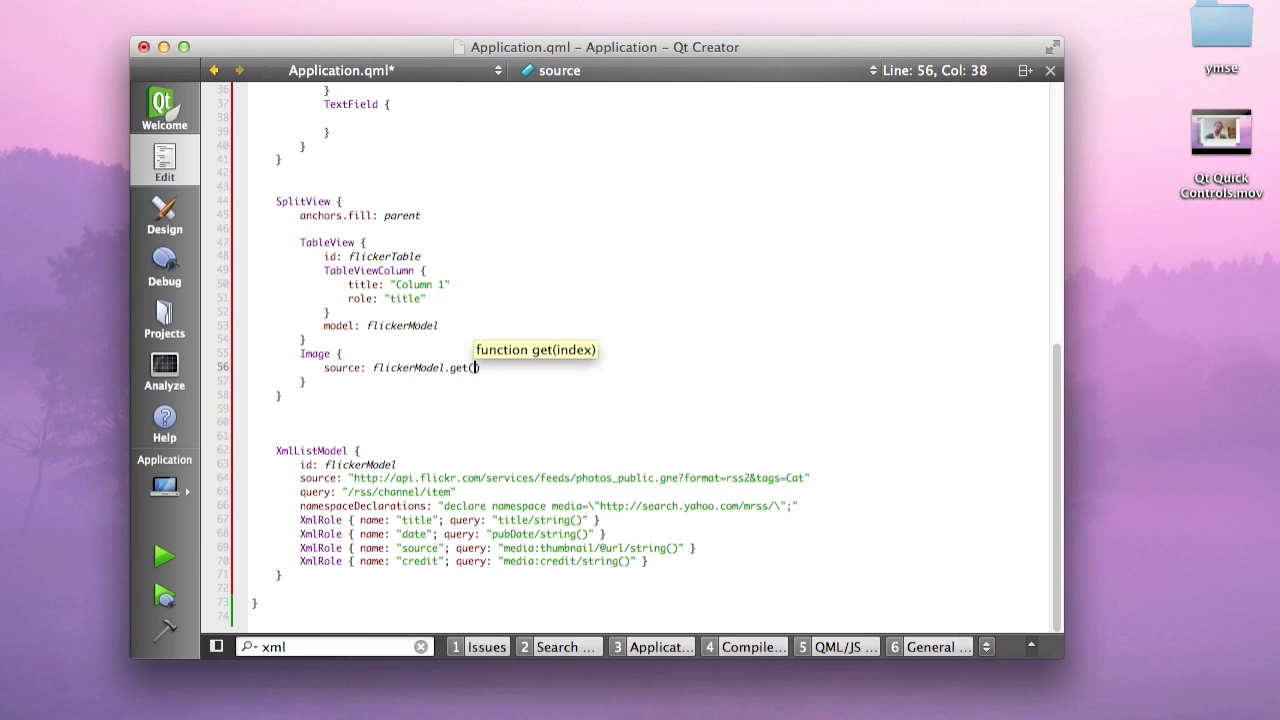
{"action": "type", "text": "flickerTable.currentRow"}
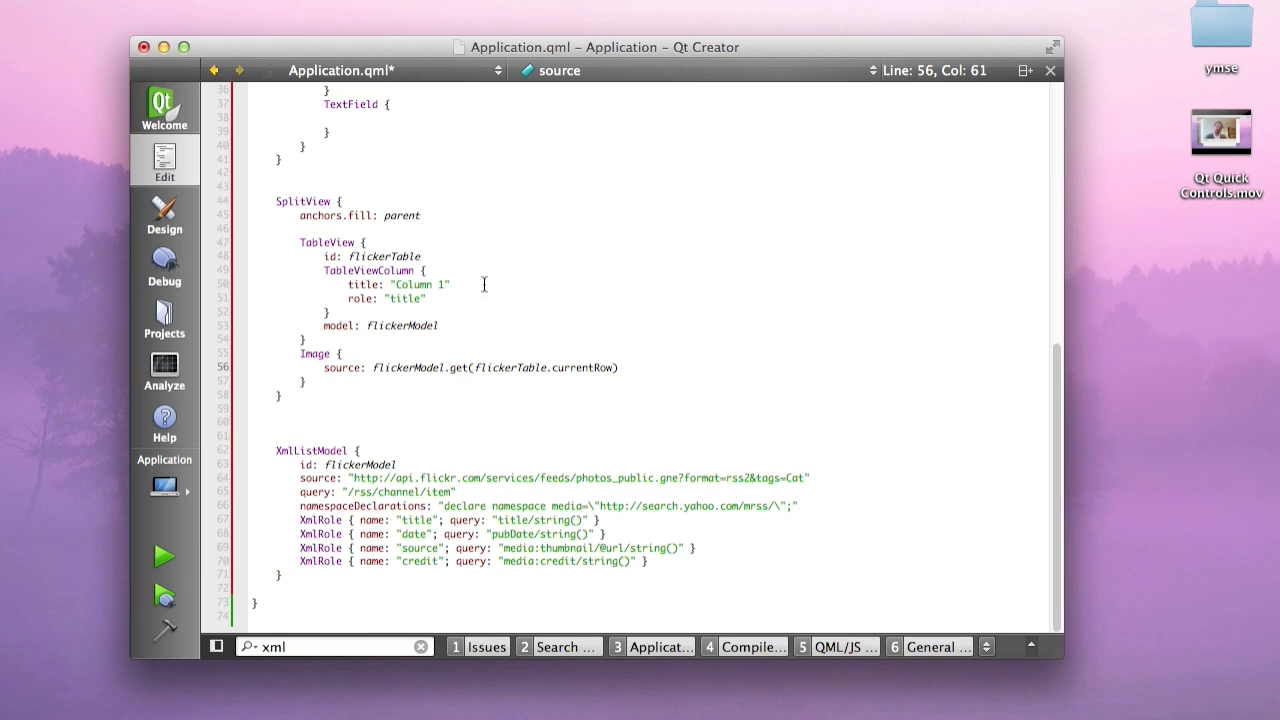
{"action": "type", "text": "."}
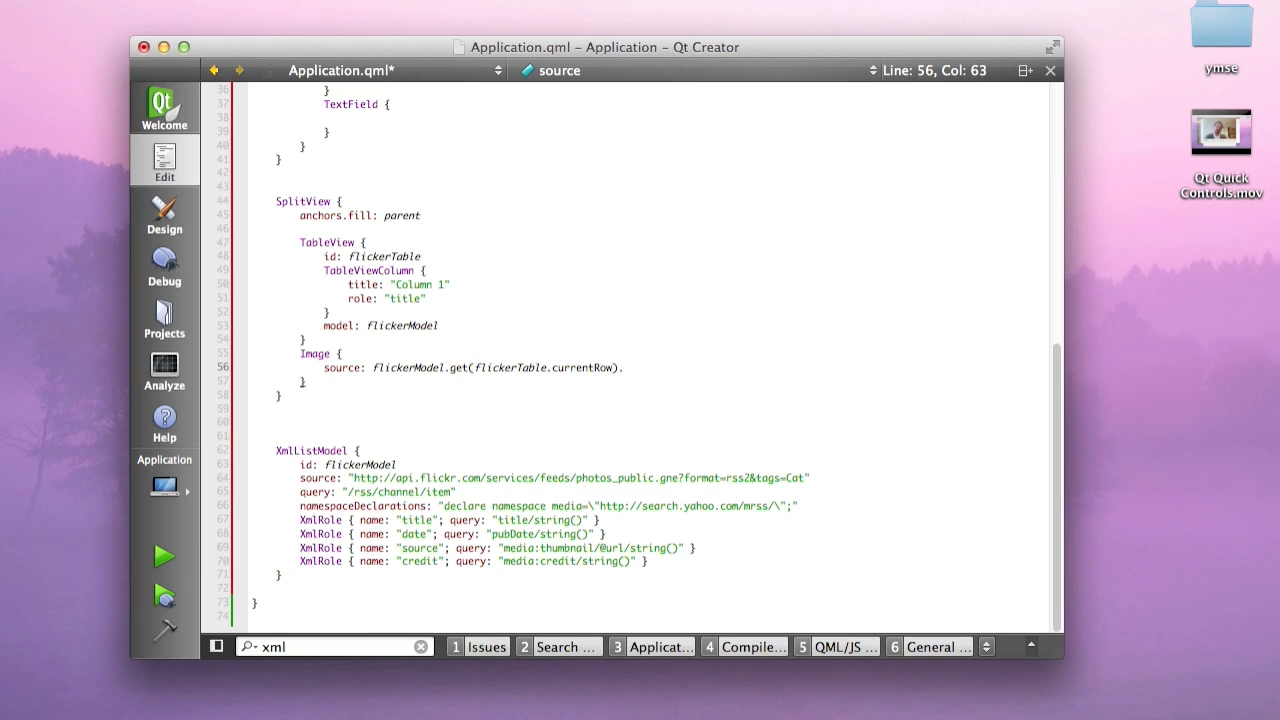
{"action": "type", "text": ".source"}
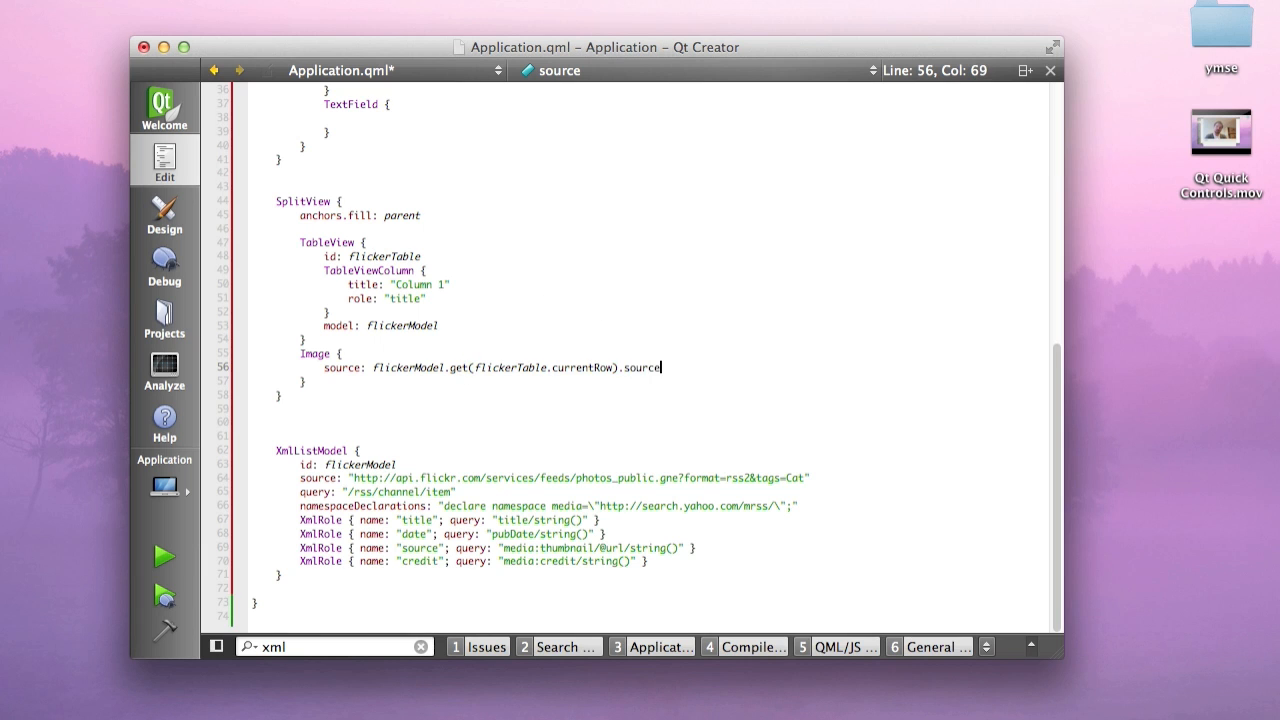
Run the app, pick several Flickr rows to view their cat photos, then close it
{"action": "left_click", "coordinate": [163, 556]}
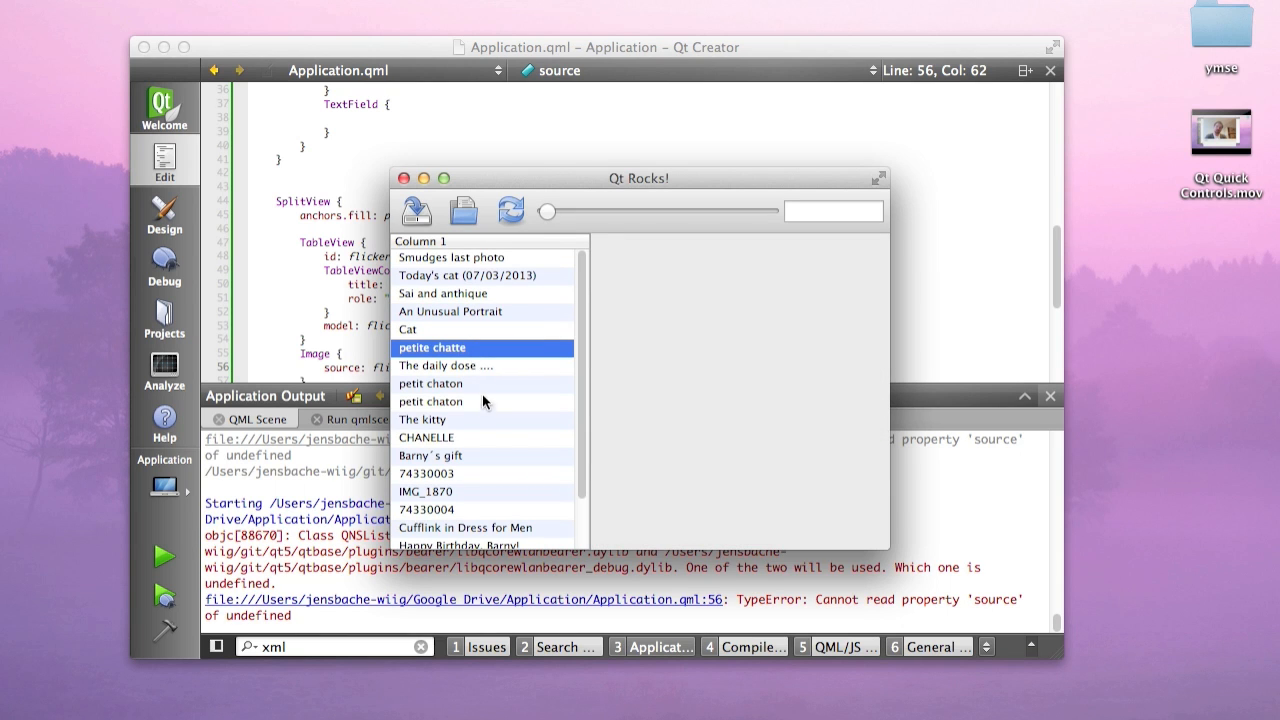
{"action": "left_click", "coordinate": [446, 365]}
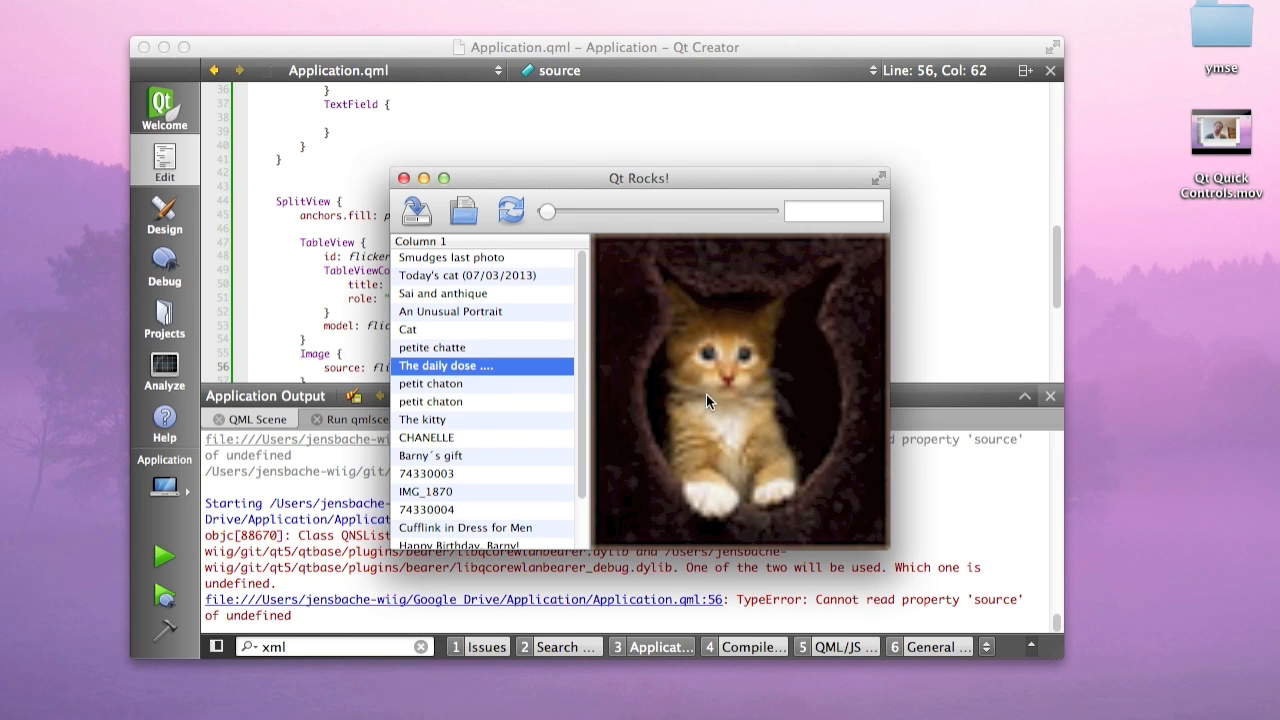
{"action": "left_click", "coordinate": [426, 473]}
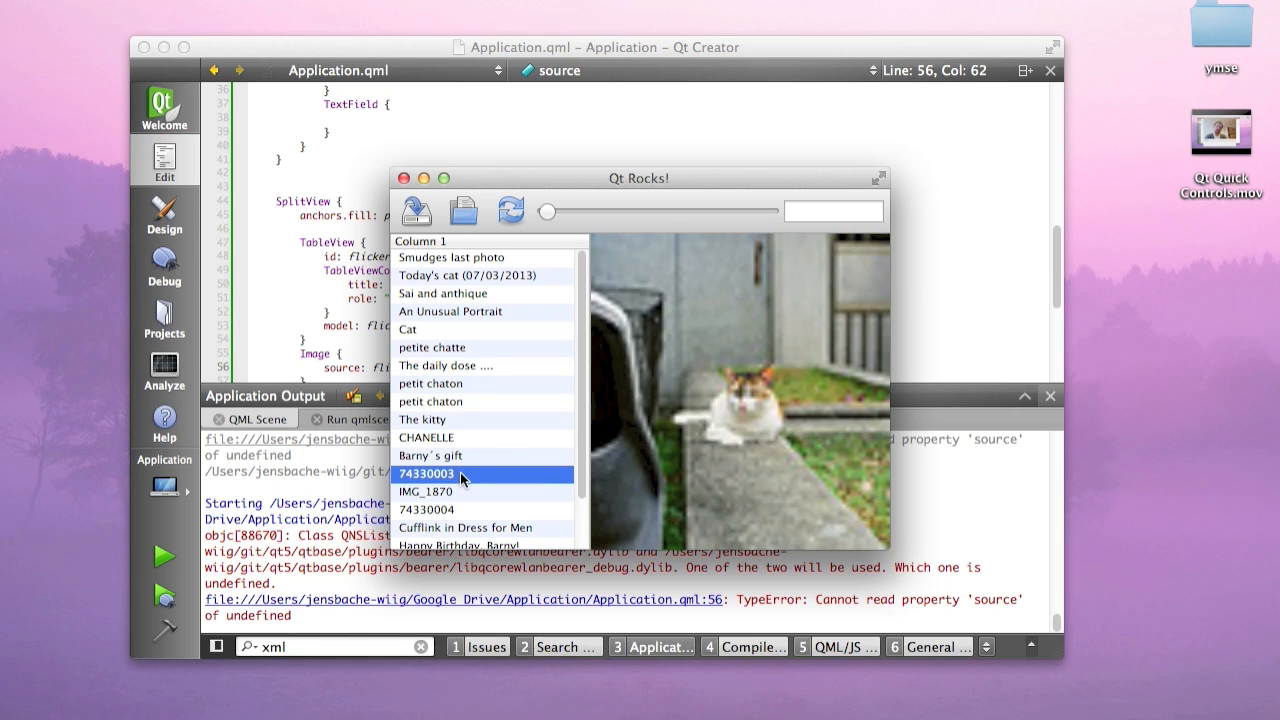
{"action": "left_click", "coordinate": [450, 311]}
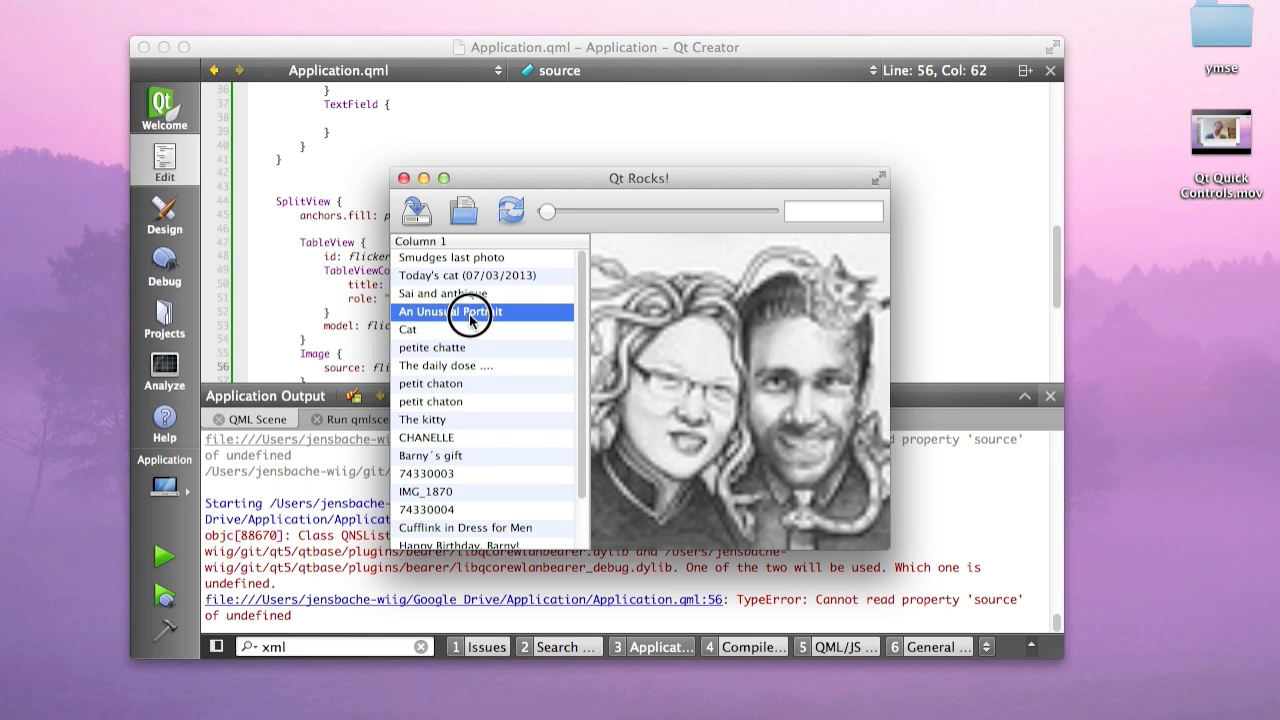
{"action": "left_click", "coordinate": [432, 347]}
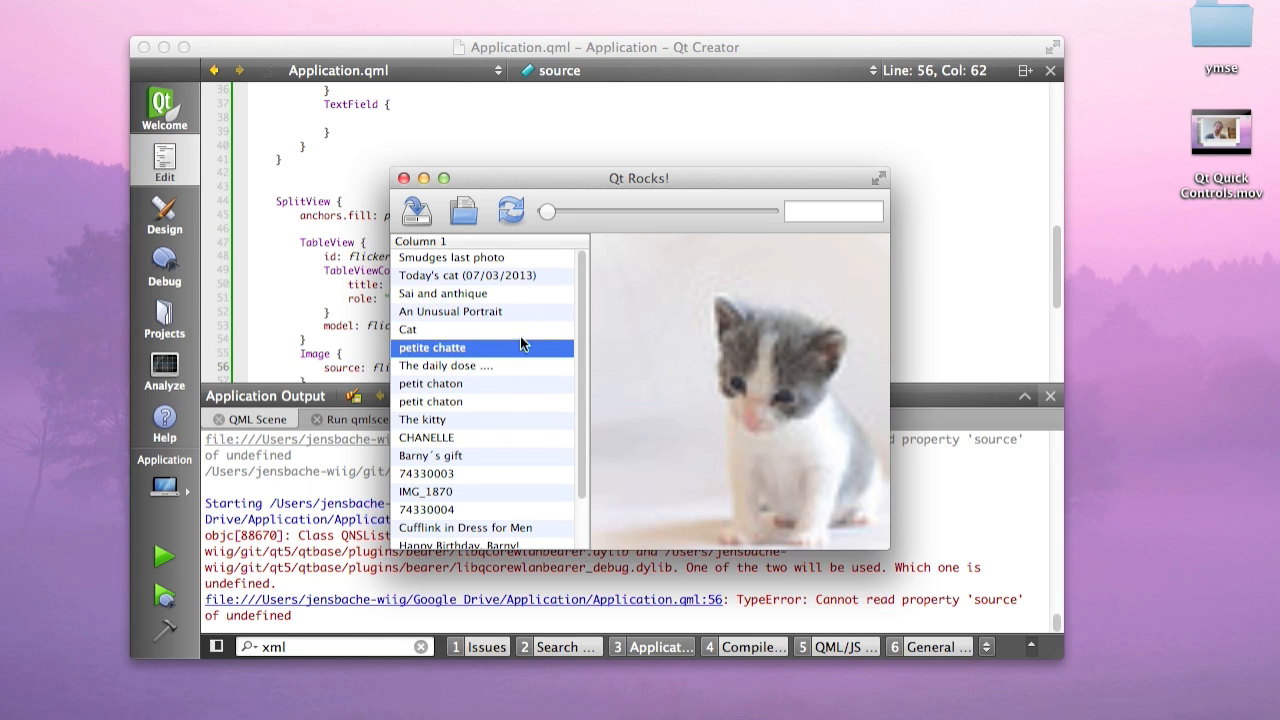
{"action": "left_click", "coordinate": [443, 293]}
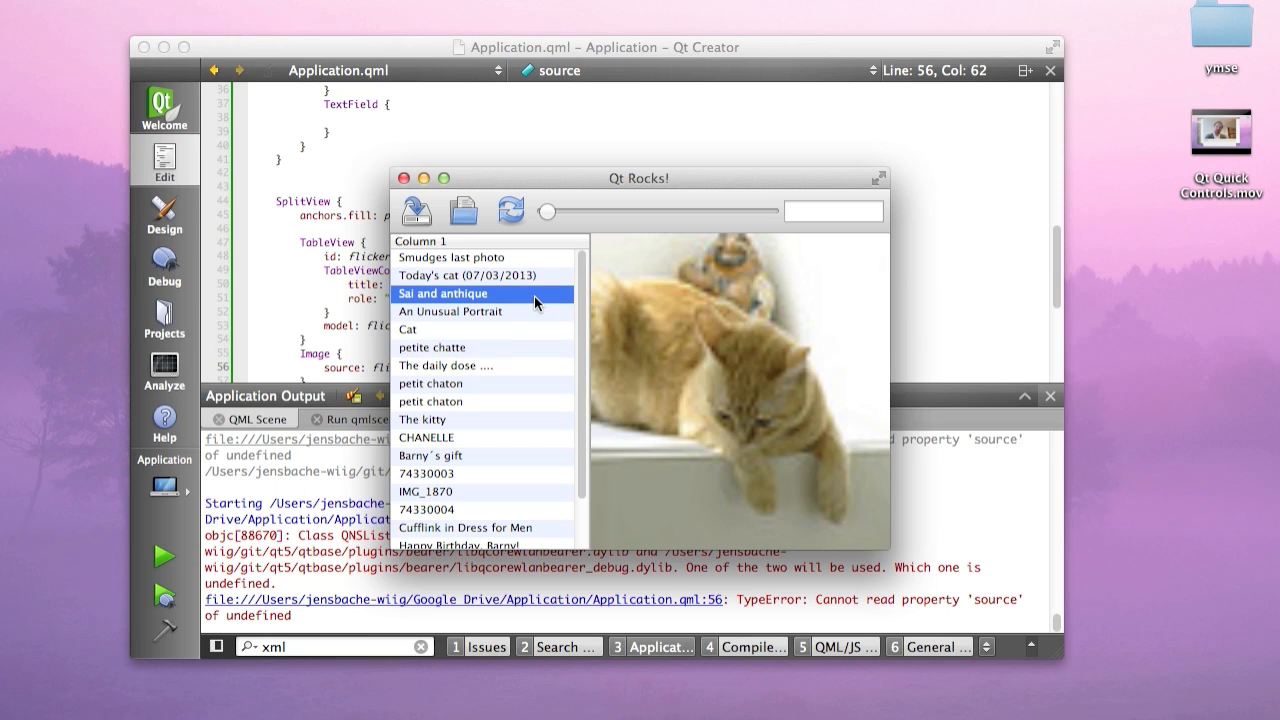
{"action": "mouse_move", "coordinate": [752, 382]}
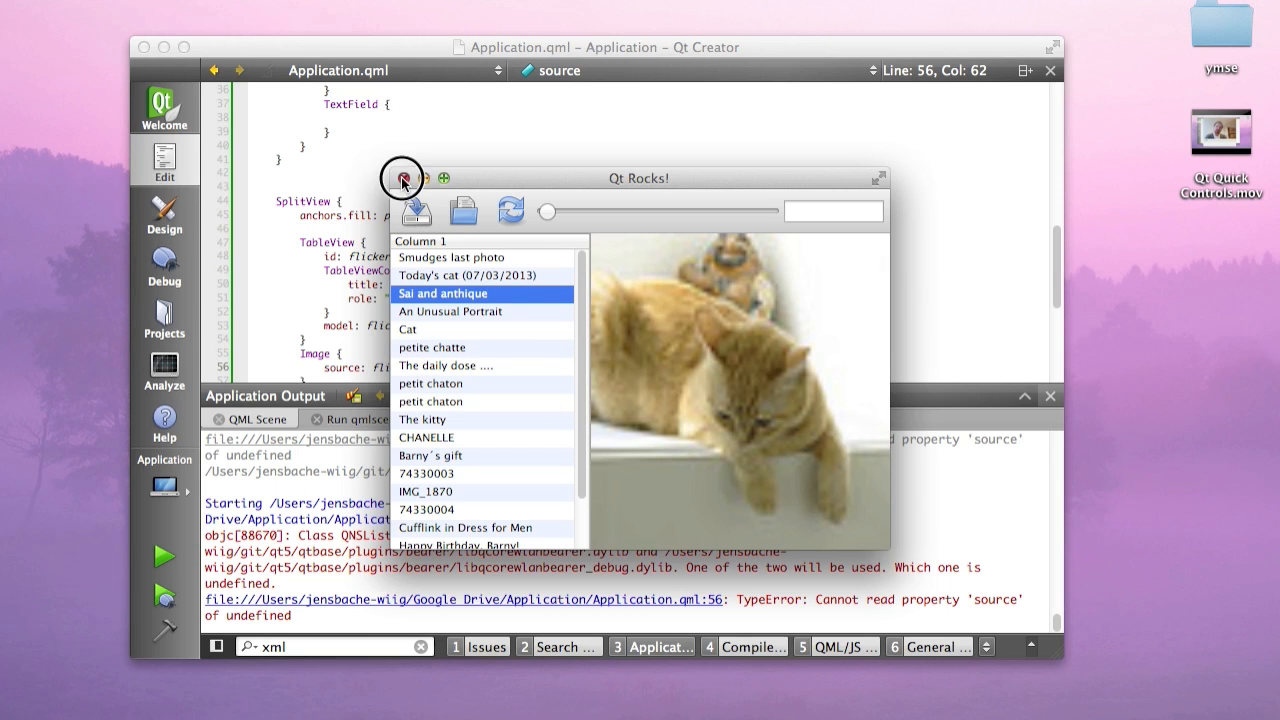
{"action": "left_click", "coordinate": [403, 181]}
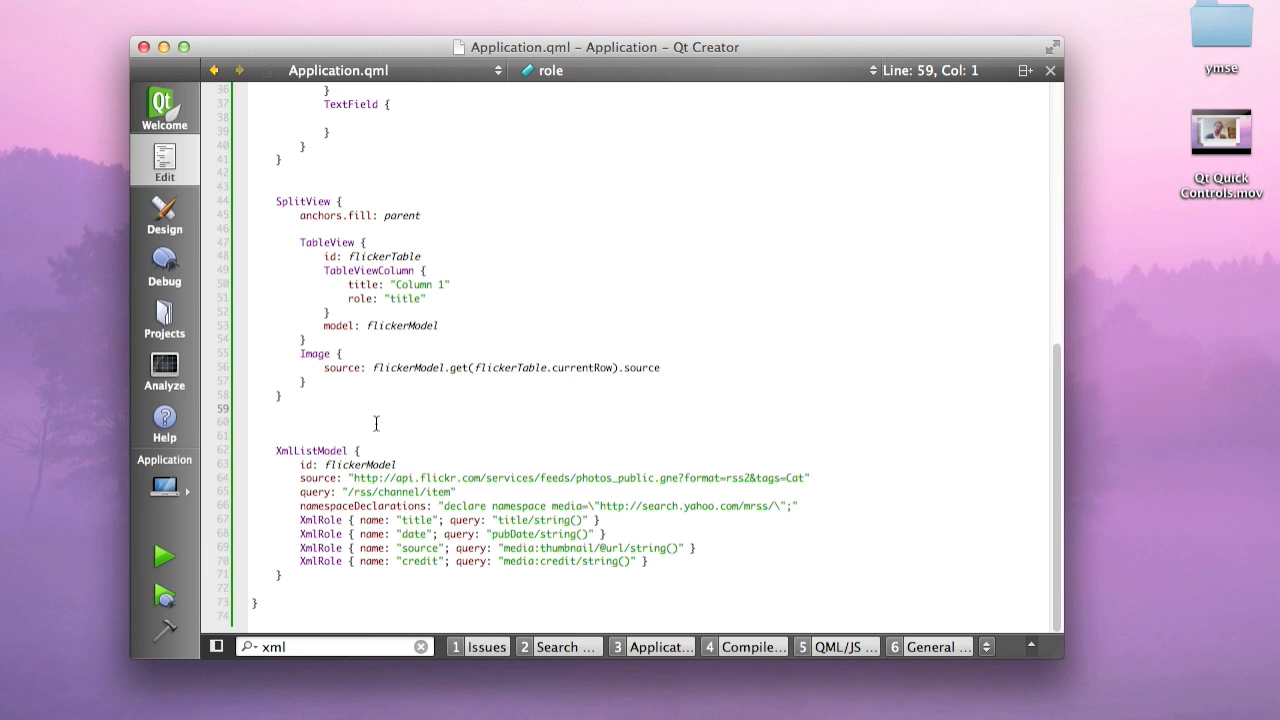
Add a StatusBar to Application.qml containing a Label with id label
{"action": "type", "text": "st"}
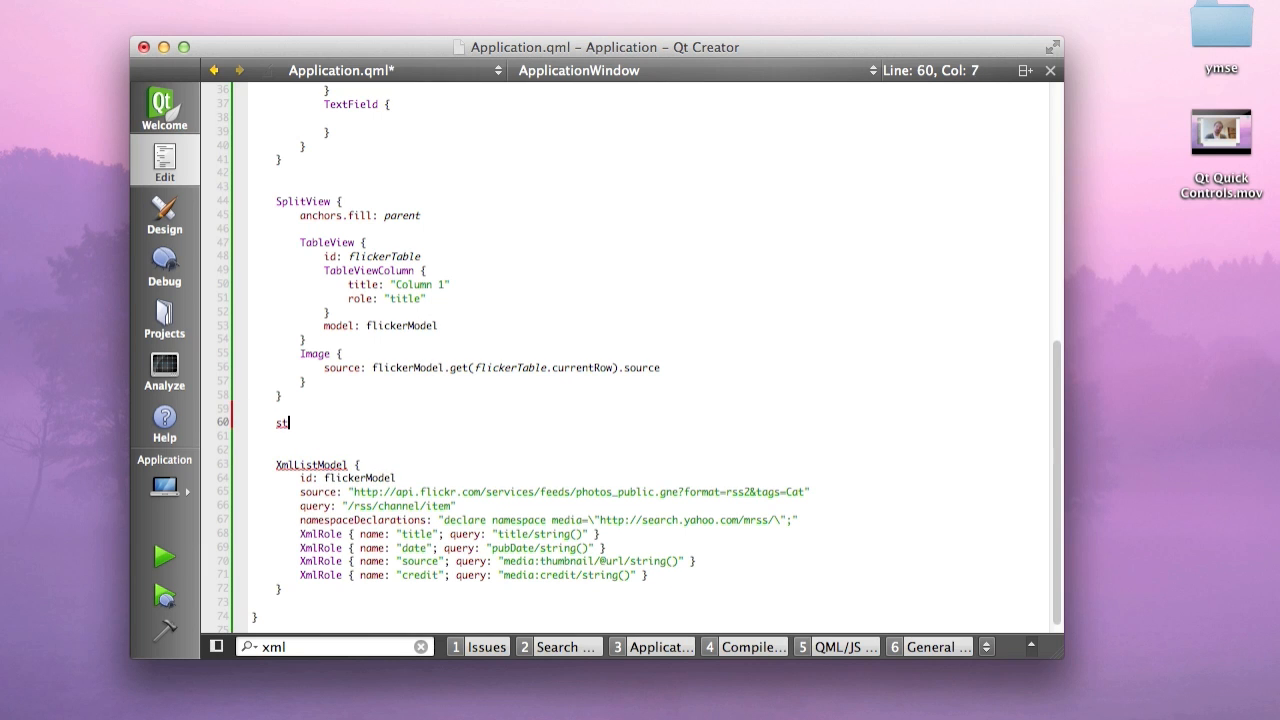
{"action": "type", "text": "atusBar:"}
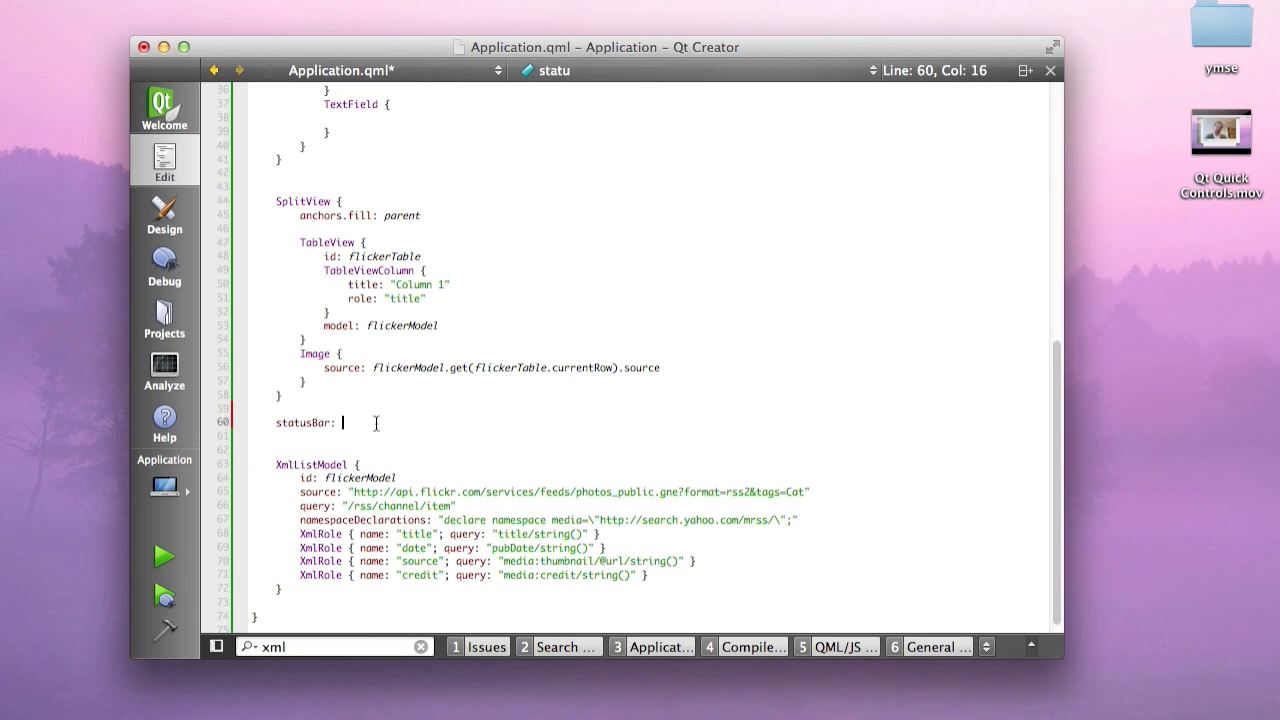
{"action": "type", "text": "StatusBar"}
{"action": "left_click", "coordinate": [645, 436]}
{"action": "type", "text": "Label"}
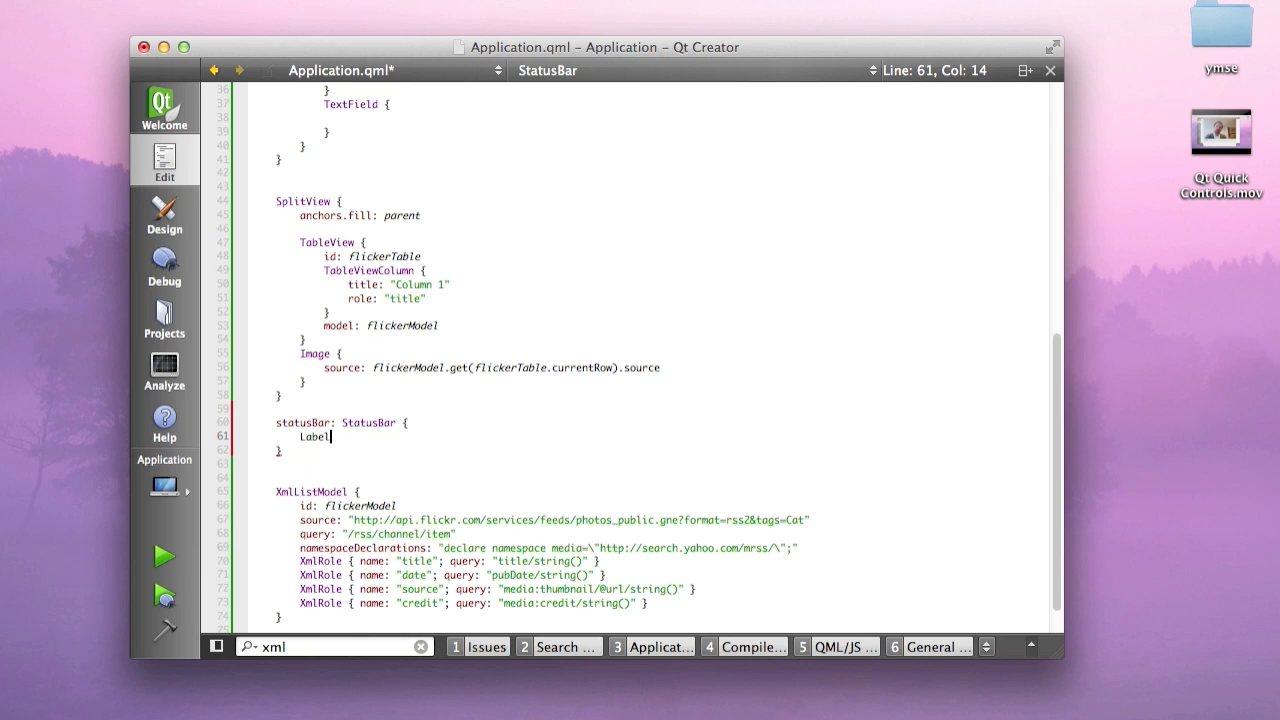
{"action": "type", "text": "{"}
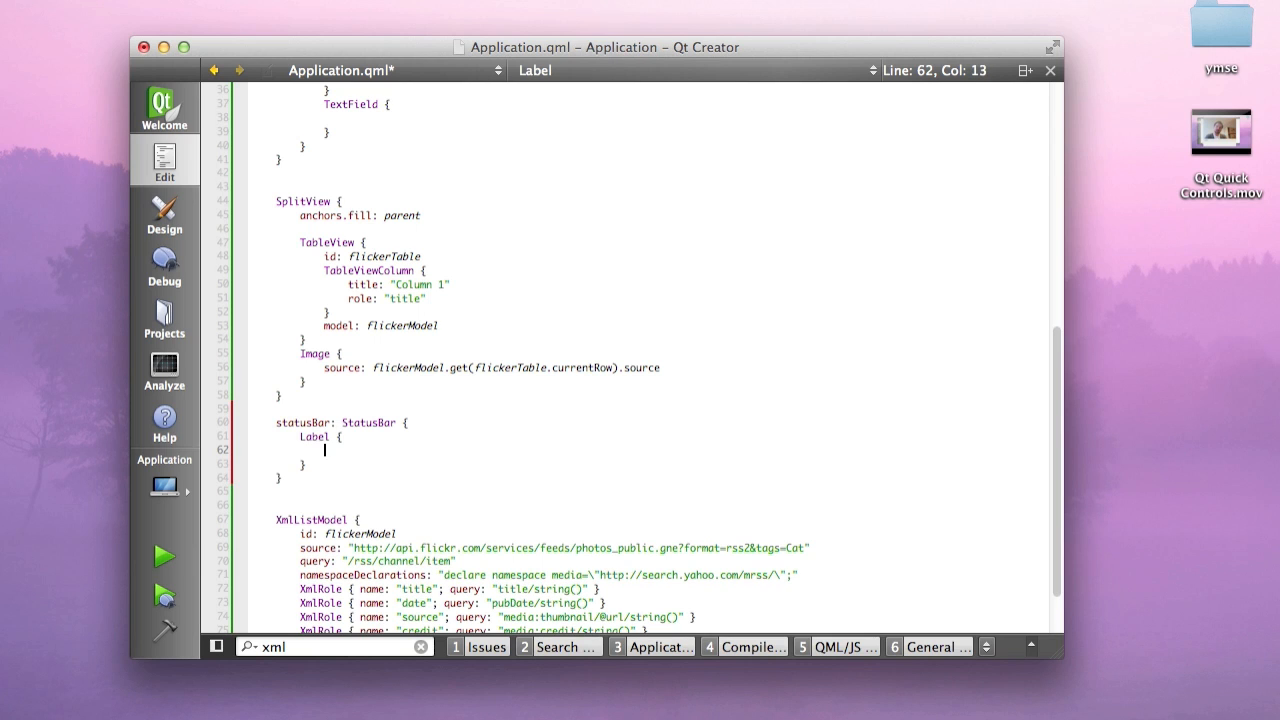
{"action": "type", "text": "id:"}
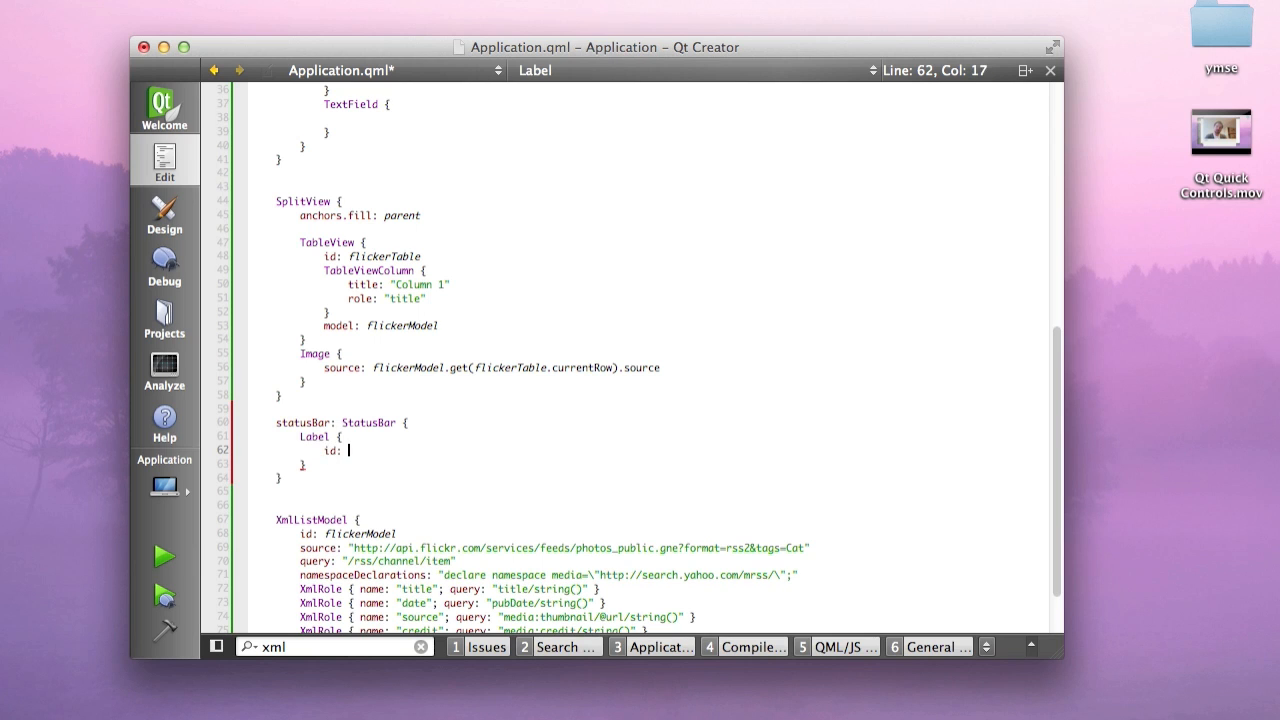
{"action": "type", "text": "label"}
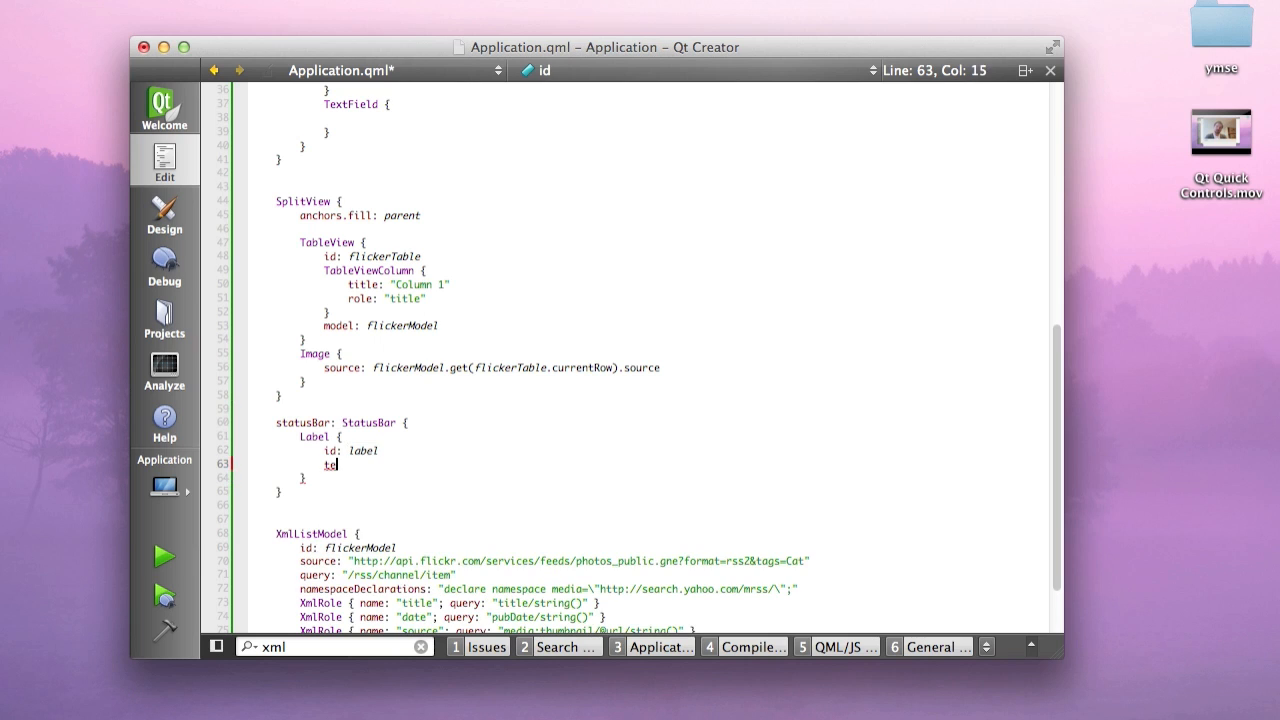
Bind the label text to image.source, give the Image id image, and launch the viewer
{"action": "type", "text": "xt:"}
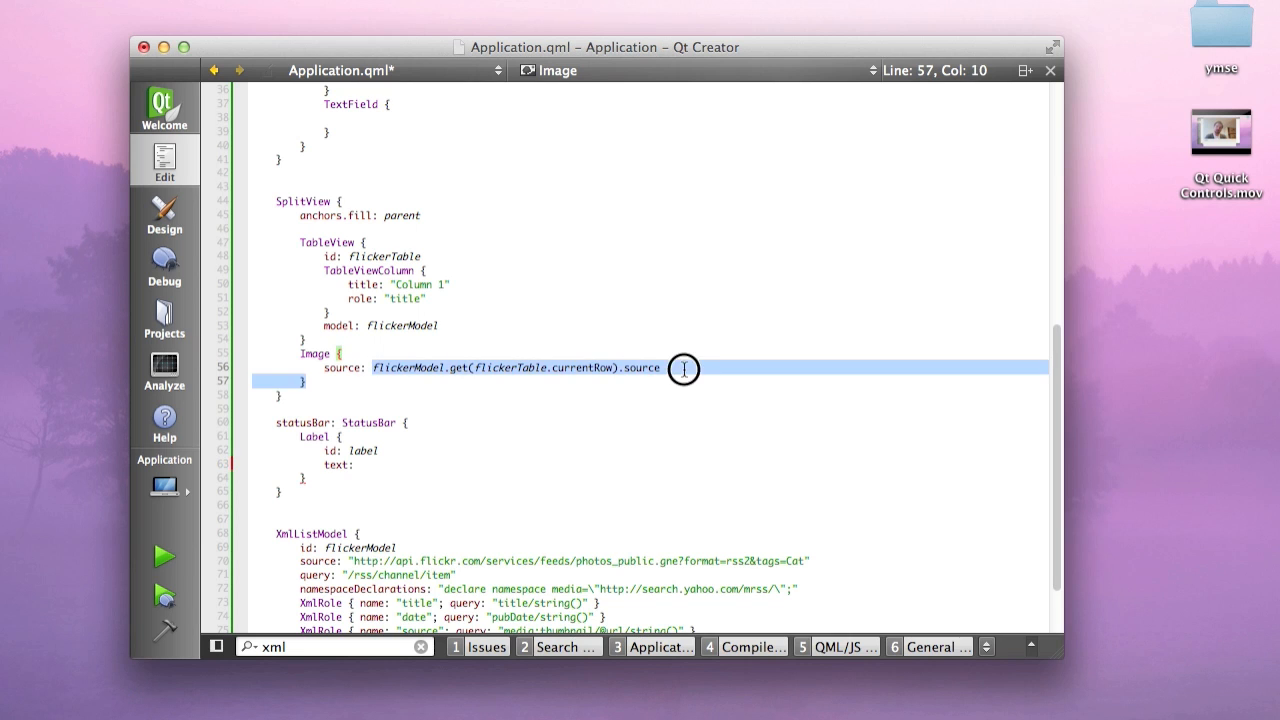
{"action": "left_click", "coordinate": [370, 355]}
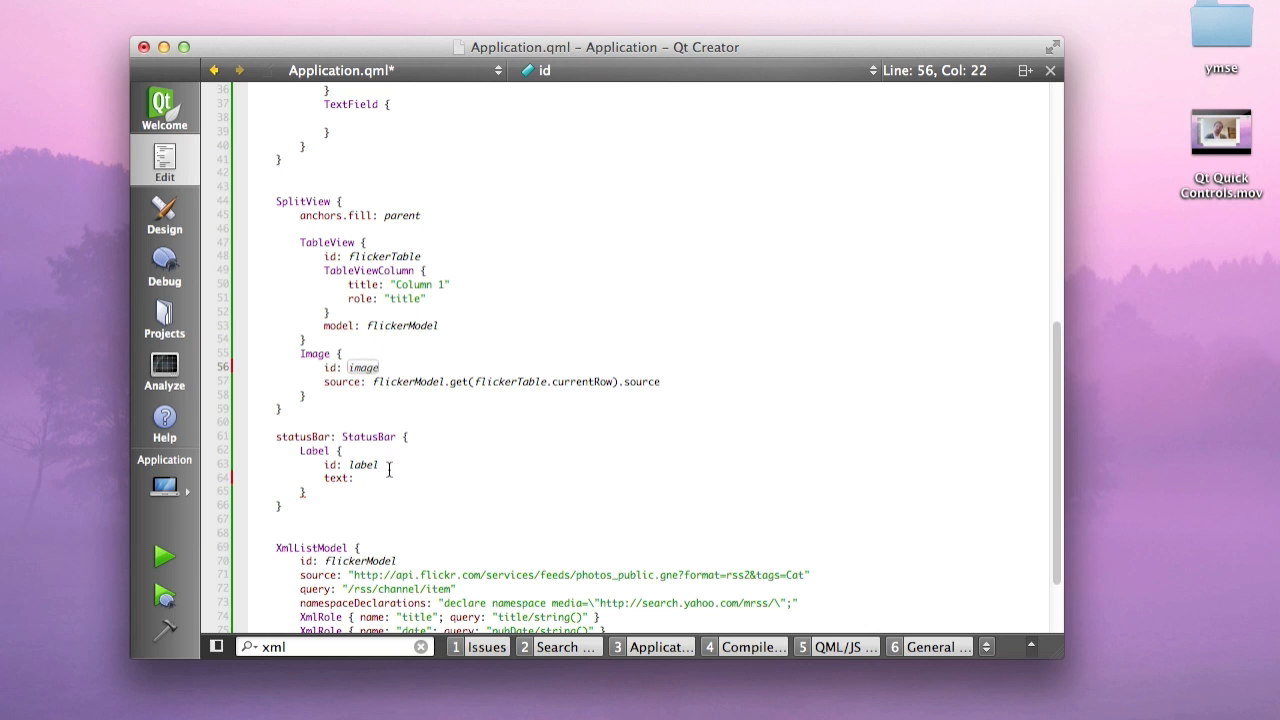
{"action": "type", "text": "image.source"}
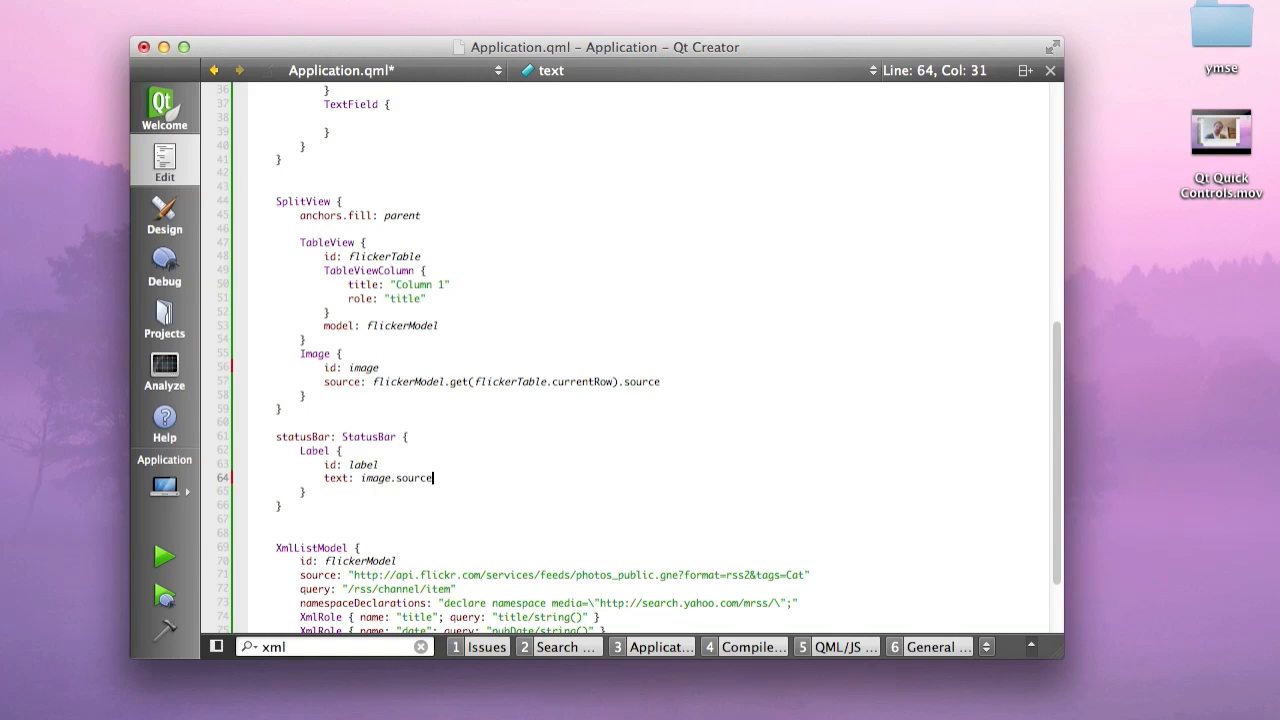
{"action": "left_click", "coordinate": [163, 556]}
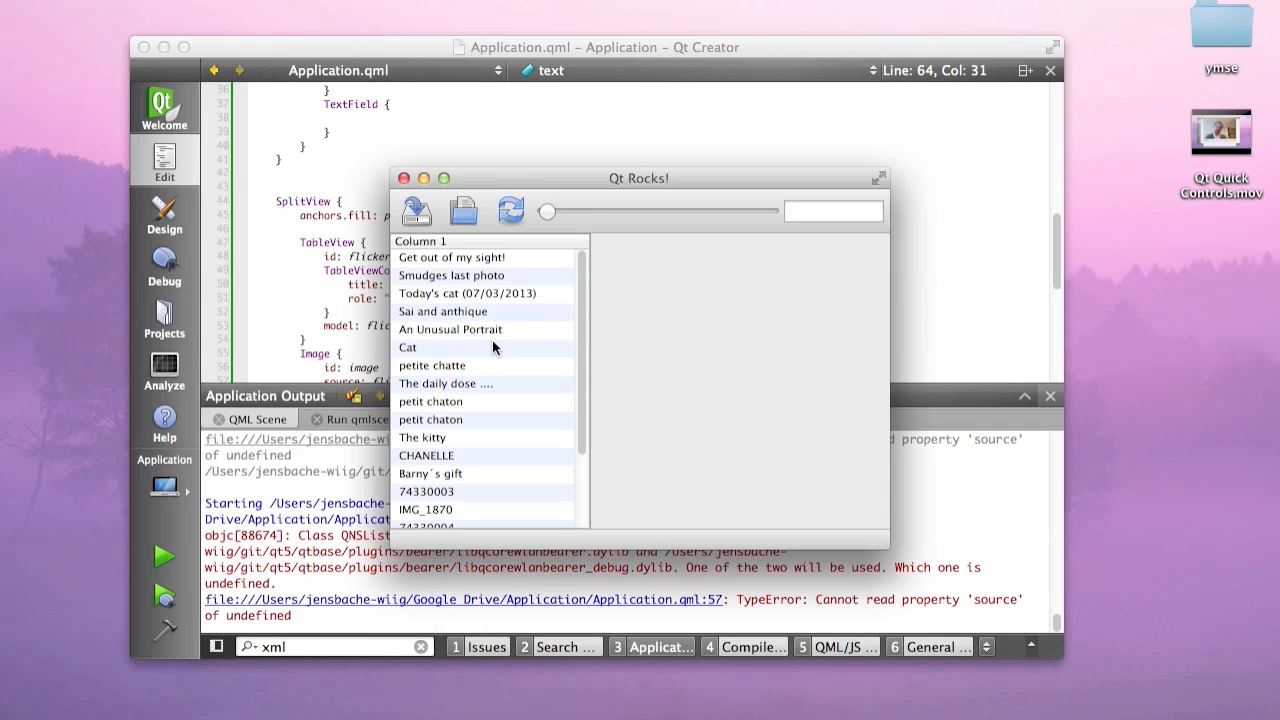
Select An Unusual Portrait, Today's cat, 74330003, petite chatte, daily dose and The kitty photos to check their URLs
{"action": "left_click", "coordinate": [451, 329]}
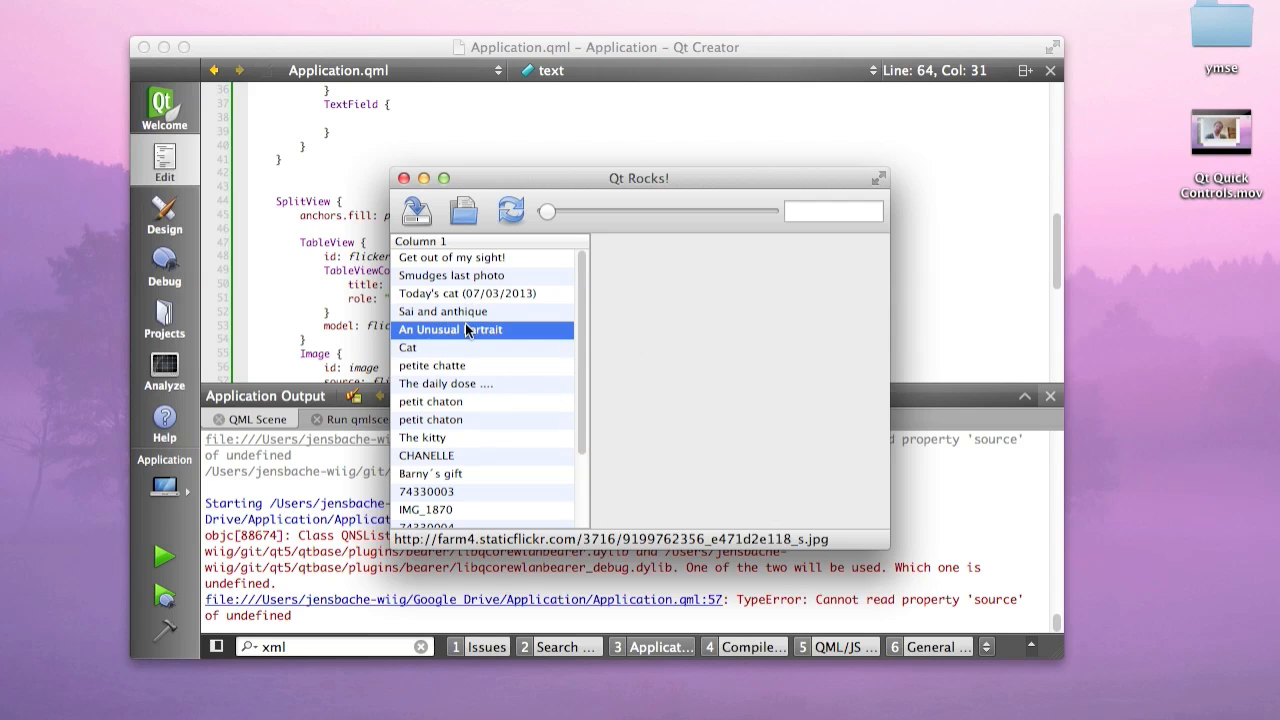
{"action": "left_click", "coordinate": [467, 293]}
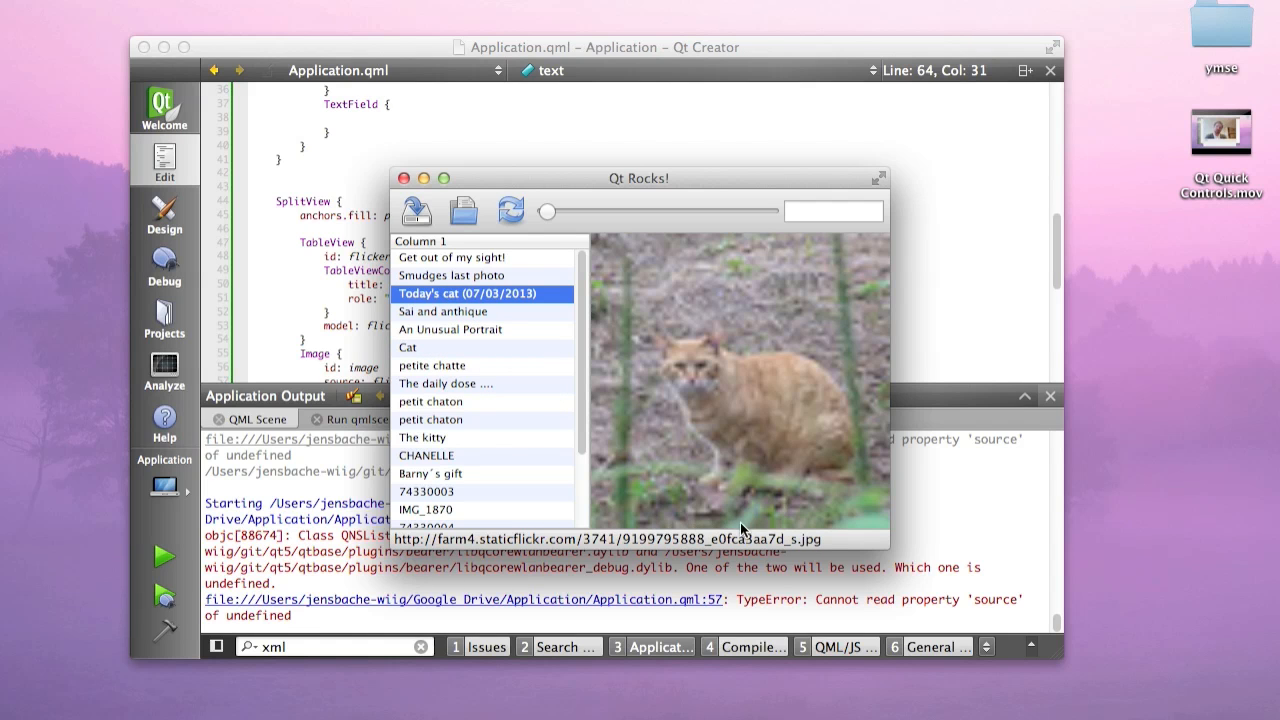
{"action": "left_click", "coordinate": [427, 491]}
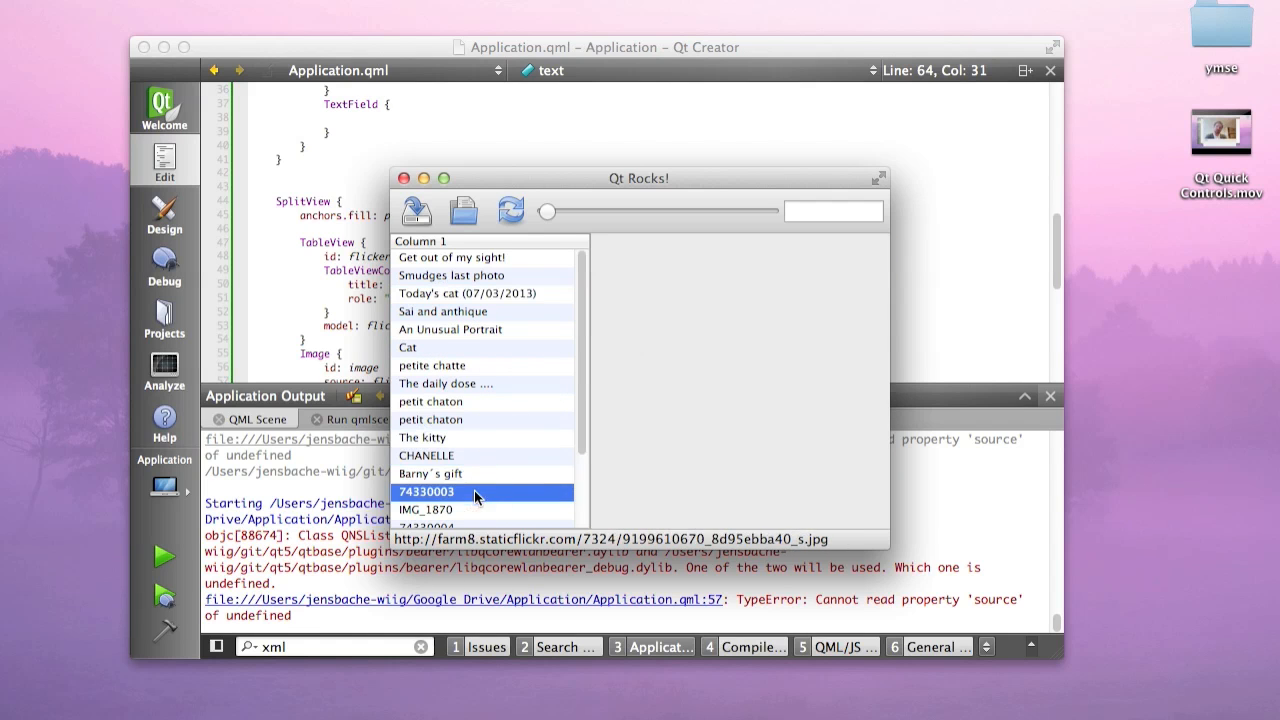
{"action": "left_click", "coordinate": [432, 365]}
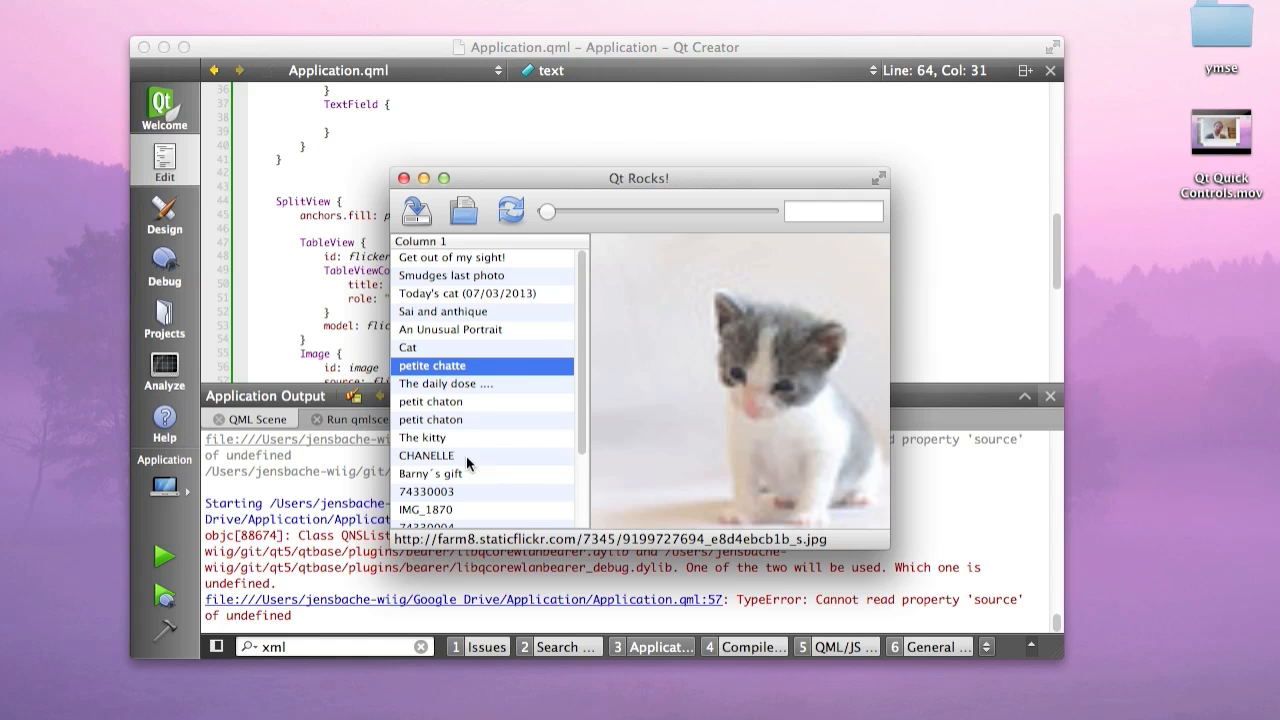
{"action": "left_click", "coordinate": [446, 383]}
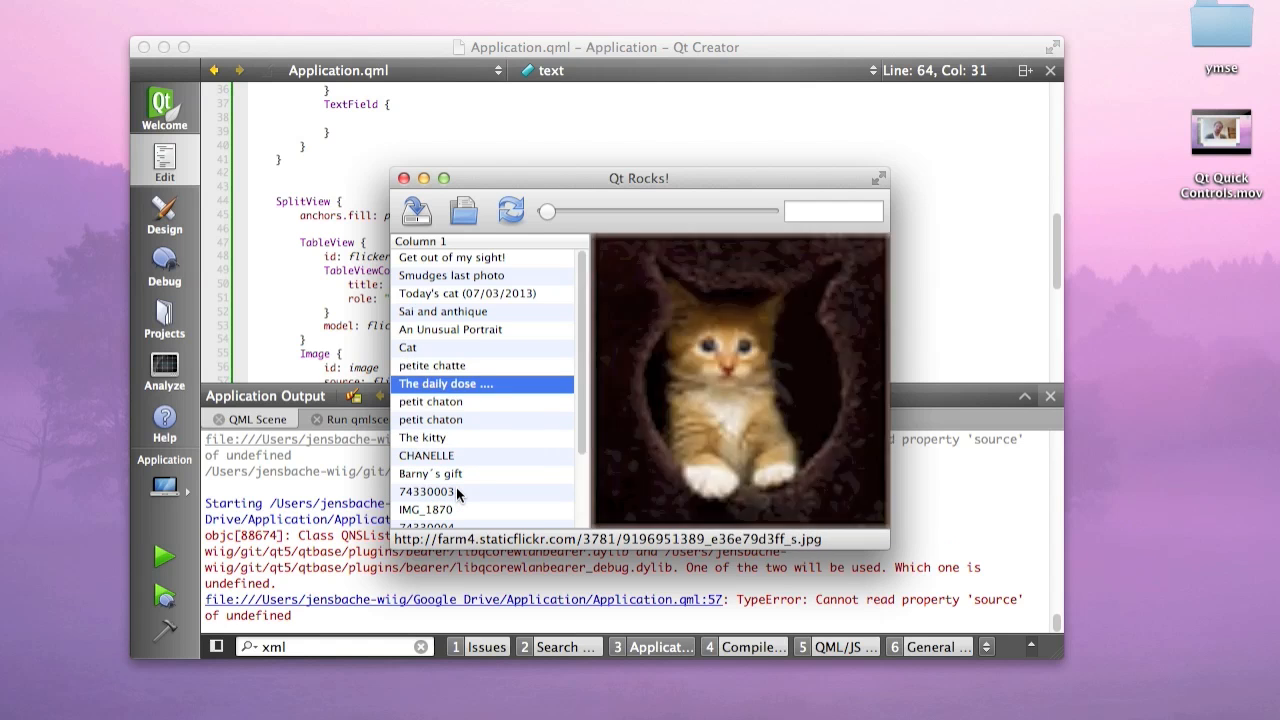
{"action": "left_click", "coordinate": [423, 437]}
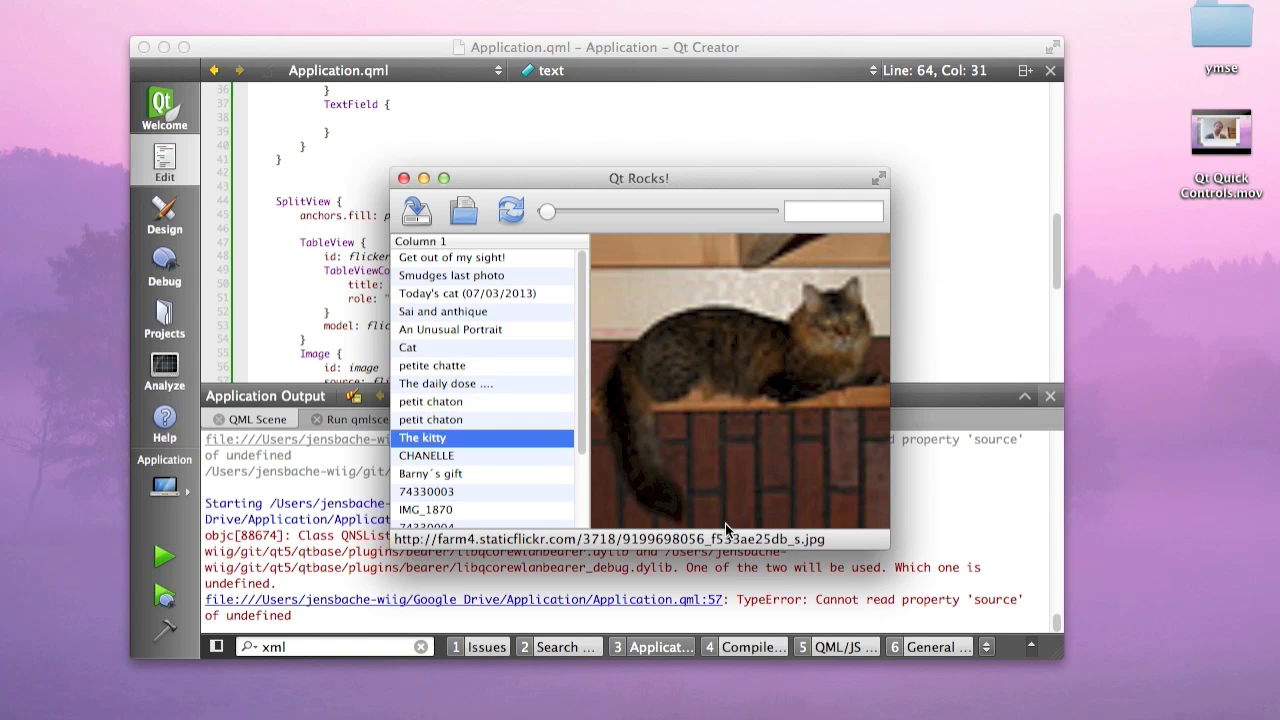
{"action": "mouse_move", "coordinate": [788, 548]}
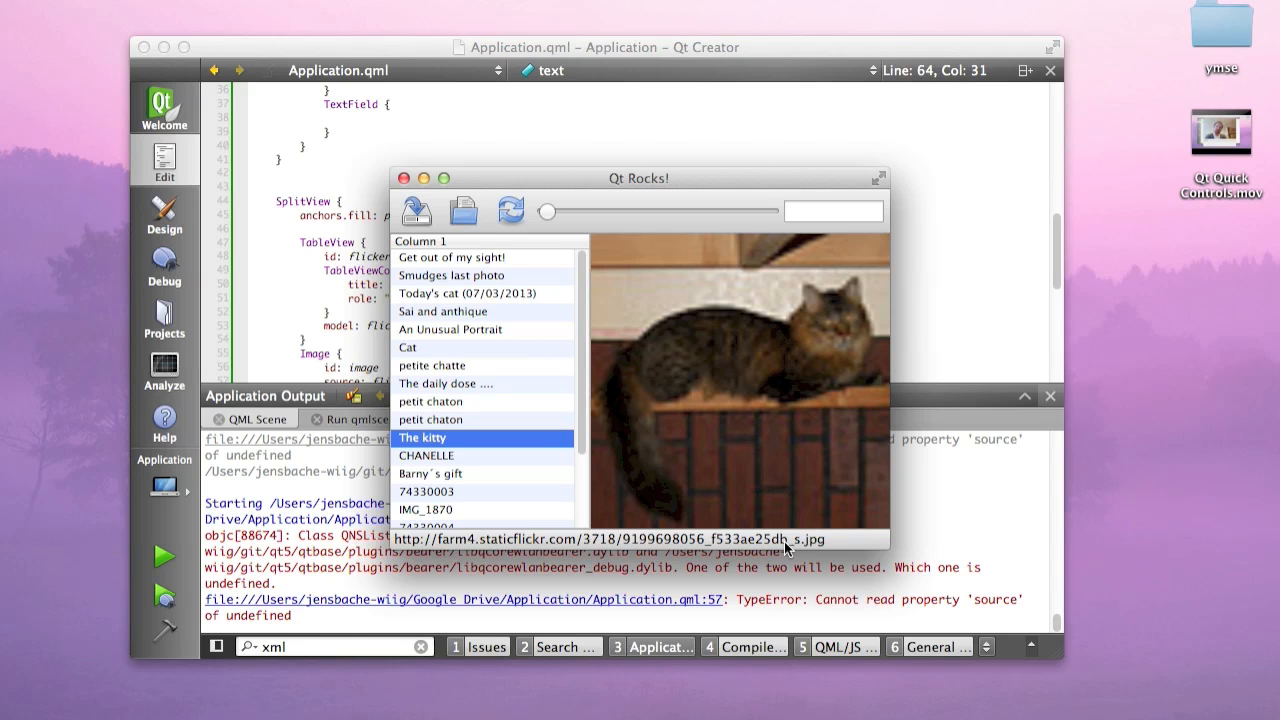
{"action": "mouse_move", "coordinate": [800, 547]}
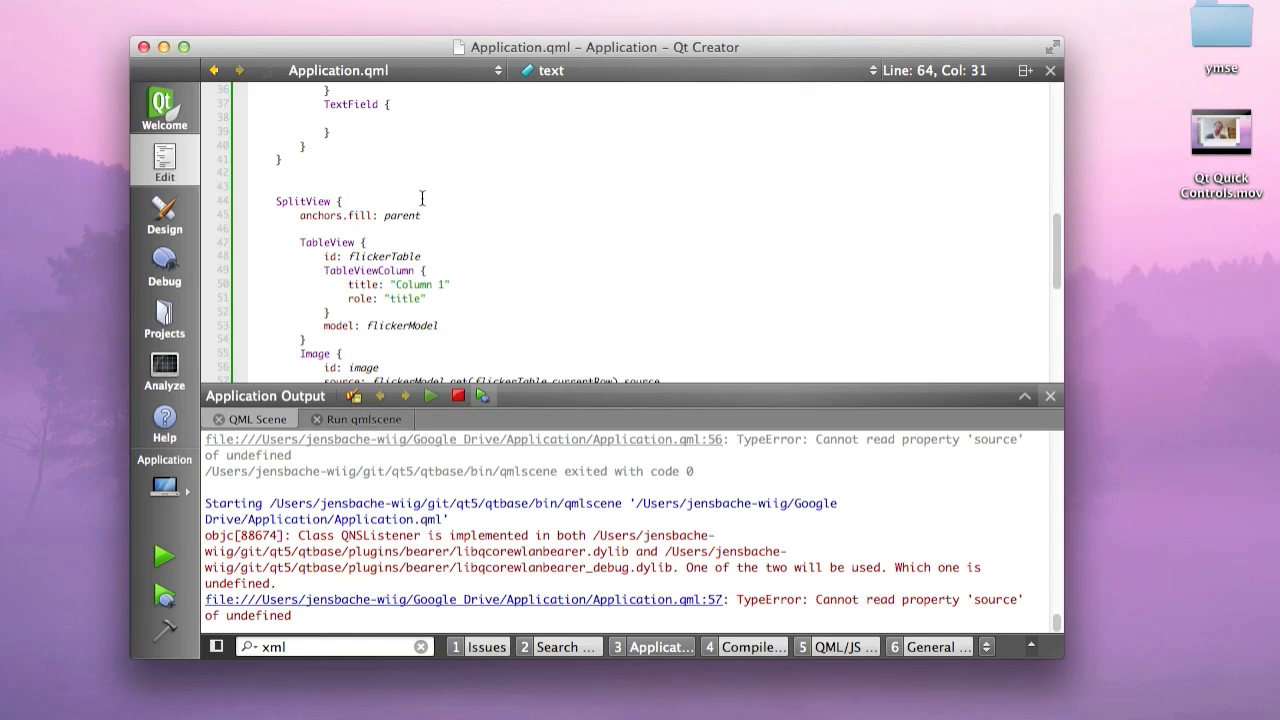
Append .replace("_s", "_b") to the Image source binding and relaunch the viewer
{"action": "left_click", "coordinate": [1050, 395]}
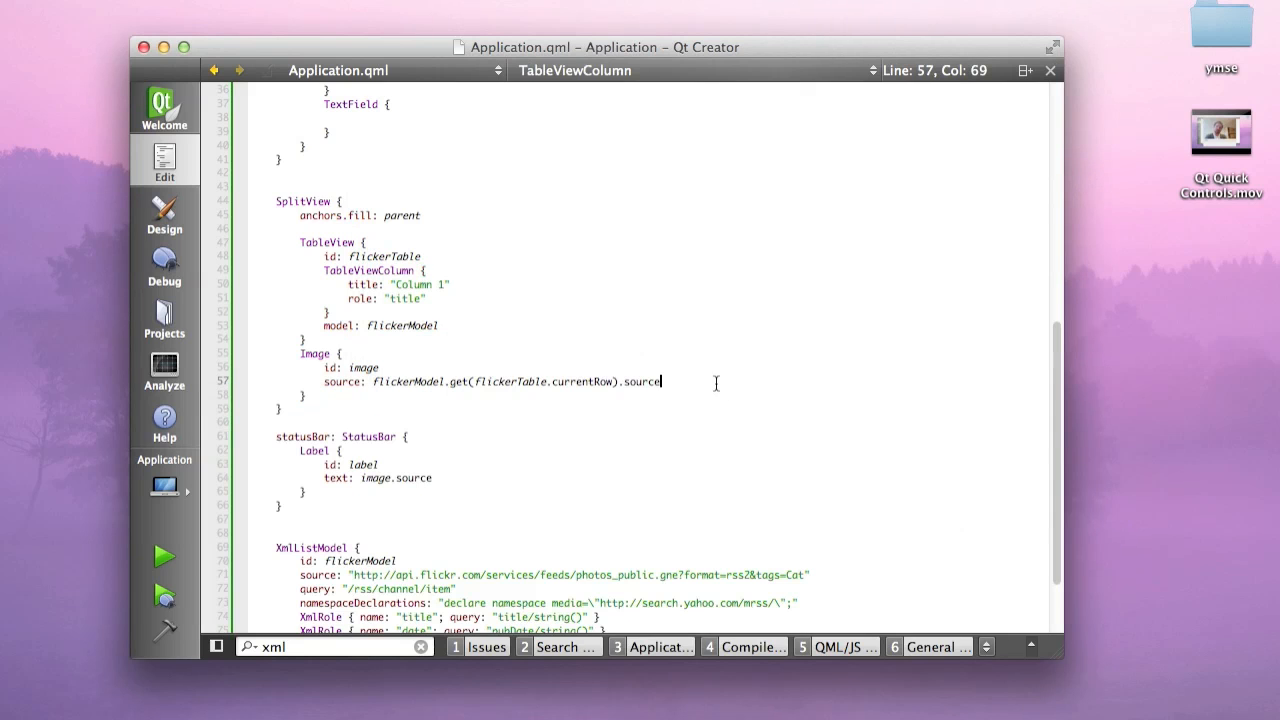
{"action": "scroll", "scroll_direction": "down", "scroll_amount": 3}
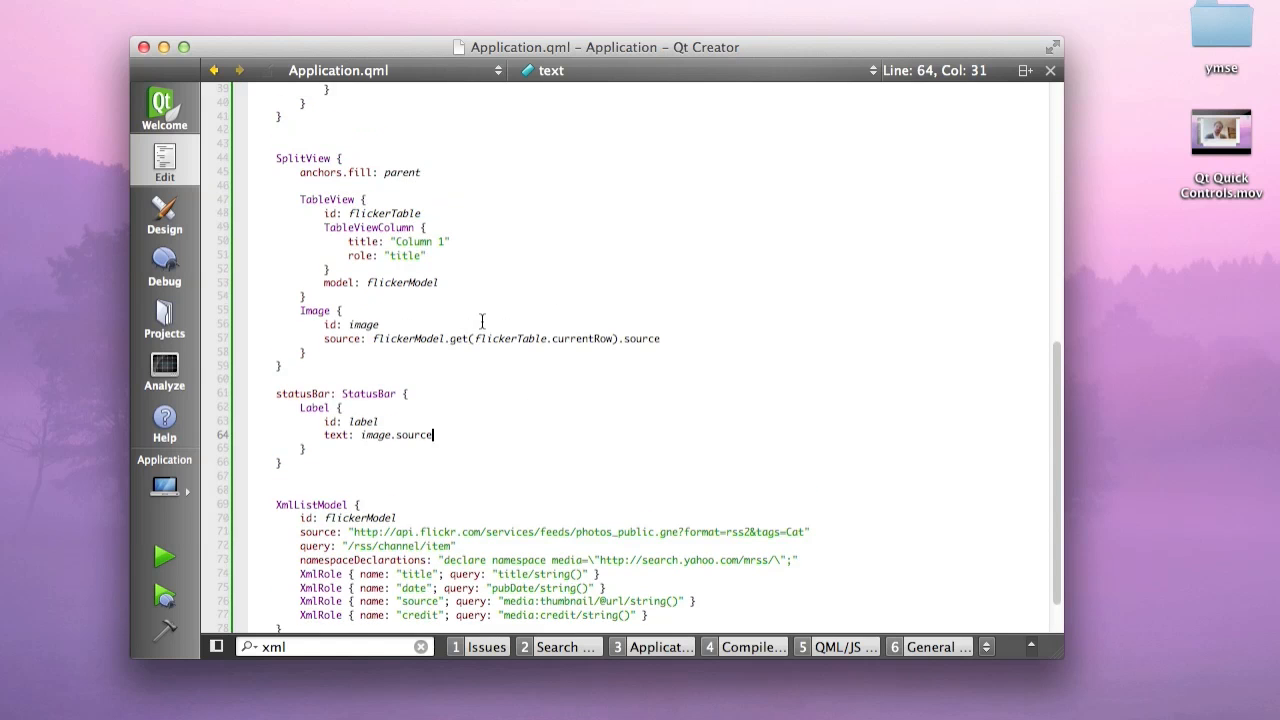
{"action": "mouse_move", "coordinate": [659, 332]}
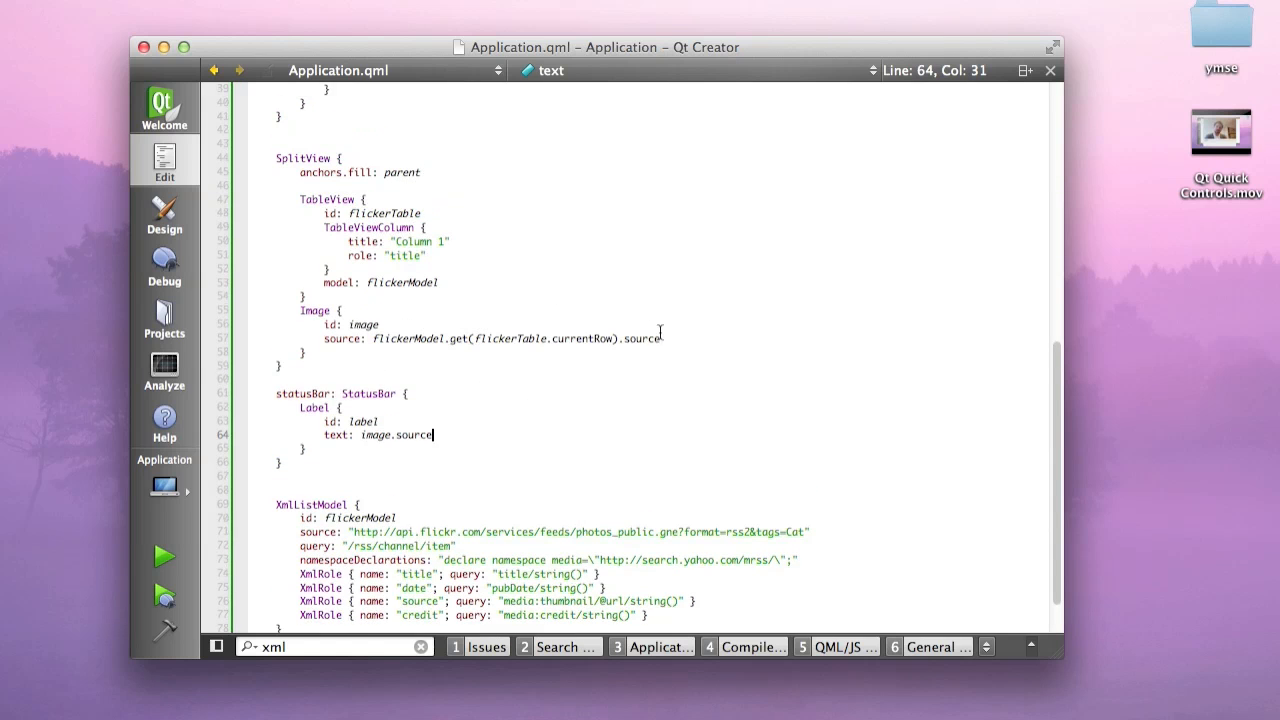
{"action": "type", "text": ".replace(\""}
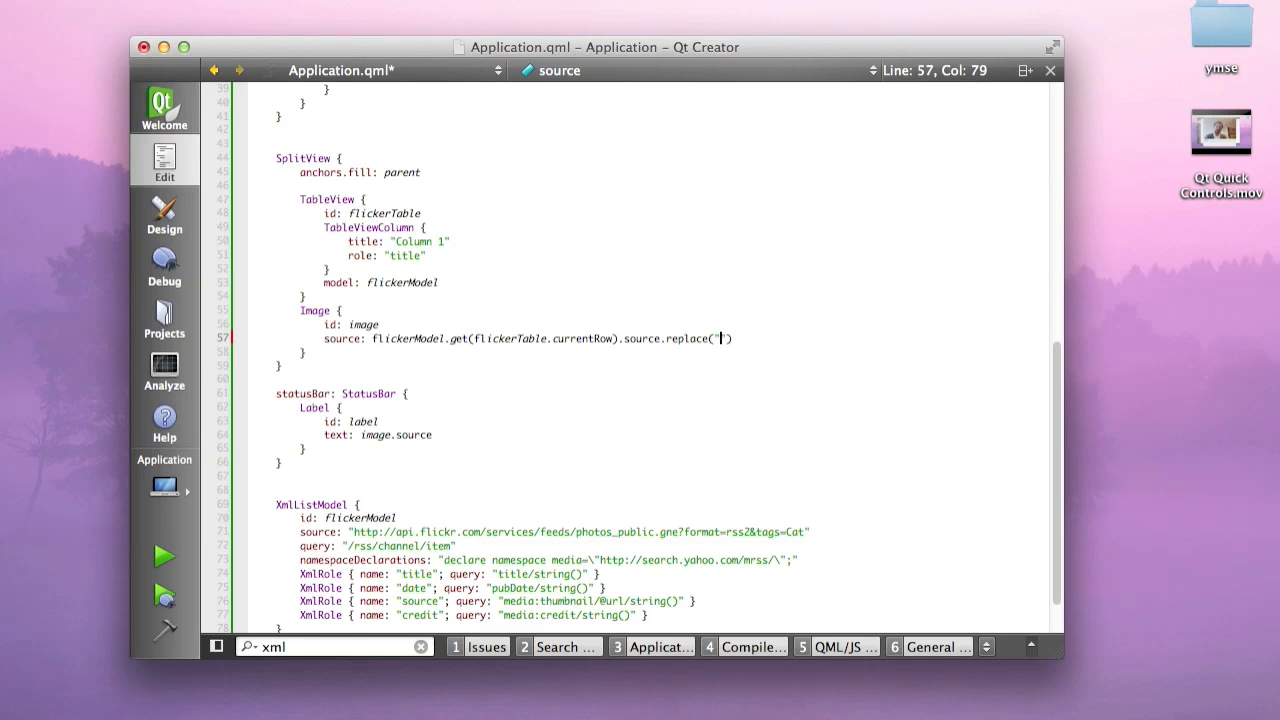
{"action": "type", "text": "_s\","}
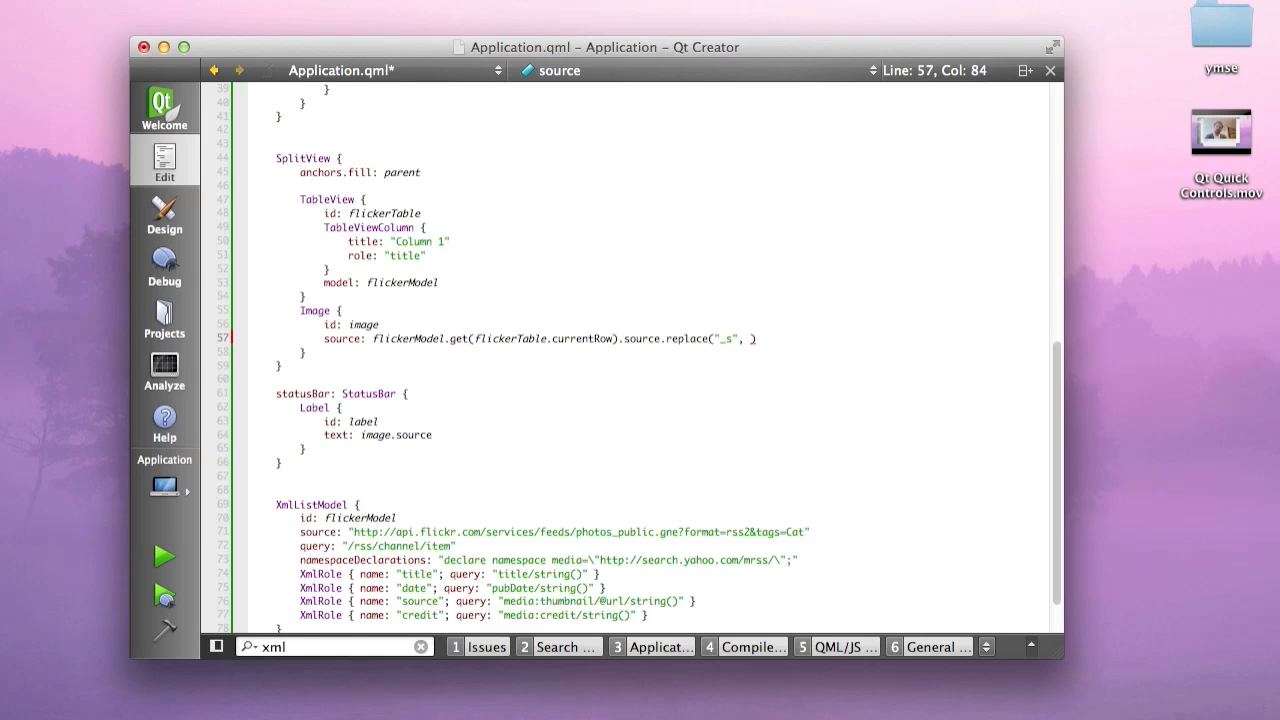
{"action": "type", "text": "_b"}
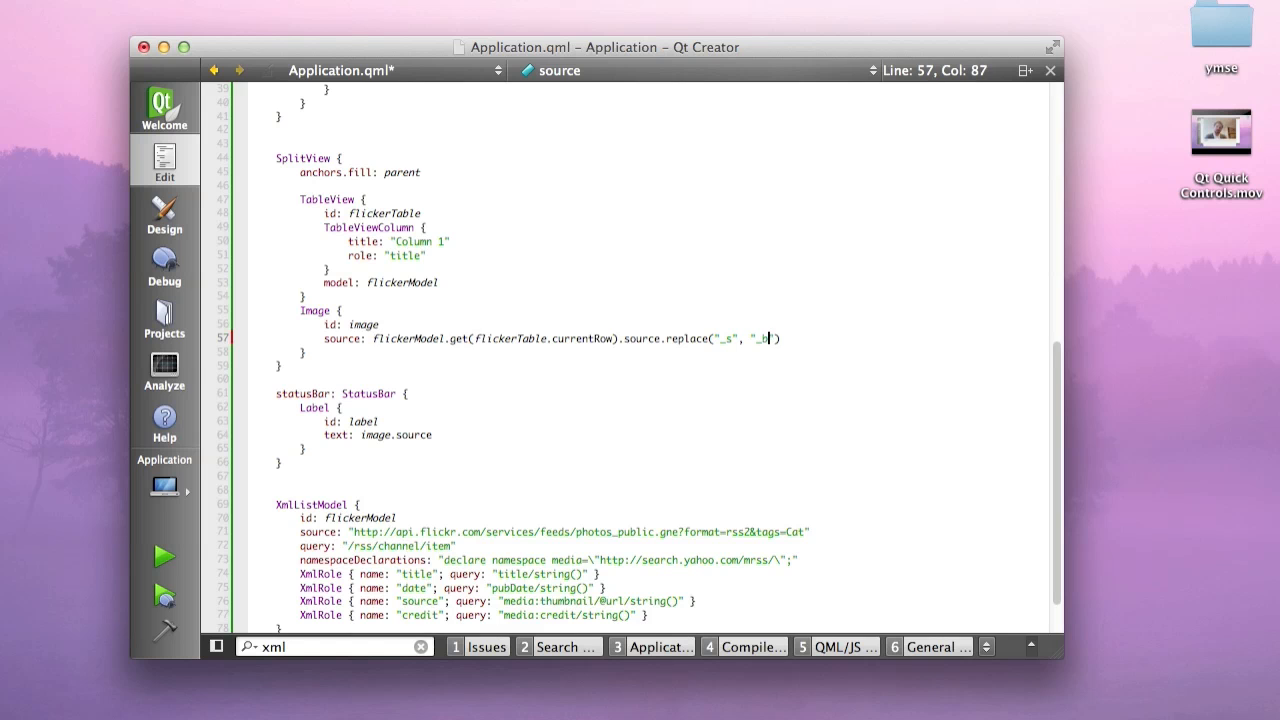
{"action": "left_click", "coordinate": [163, 556]}
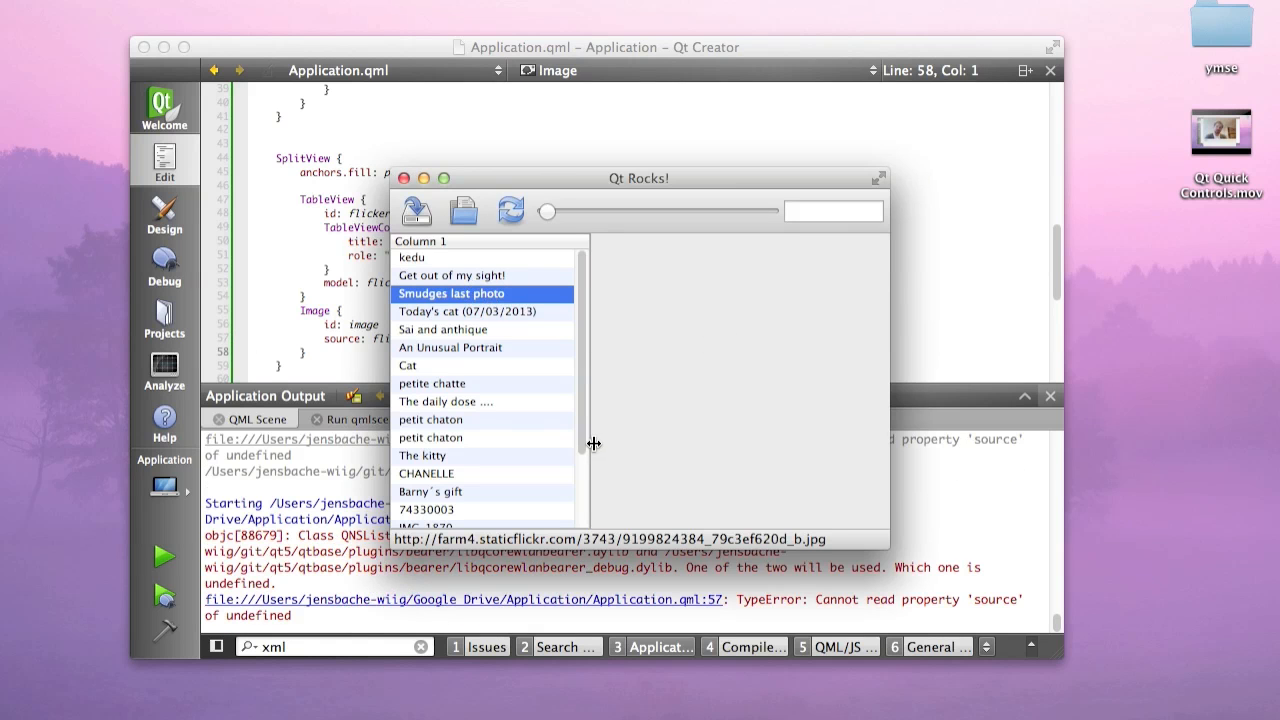
{"action": "mouse_move", "coordinate": [800, 545]}
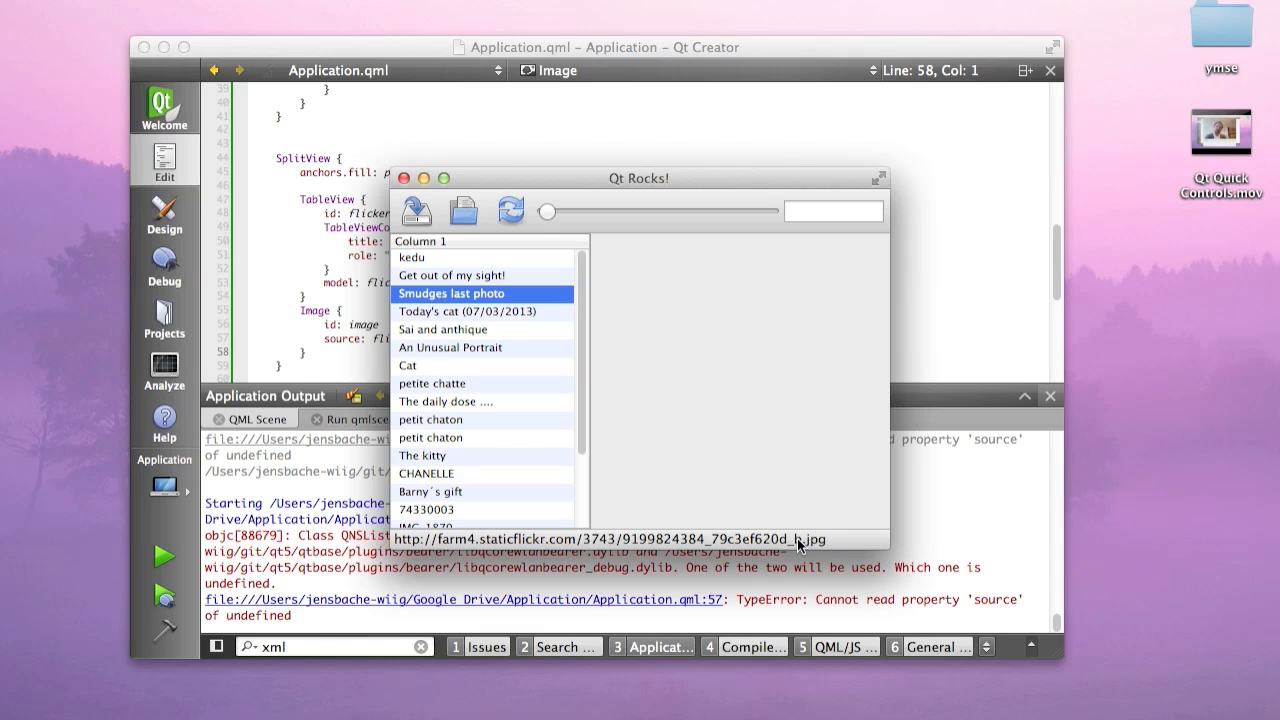
{"action": "mouse_move", "coordinate": [470, 305]}
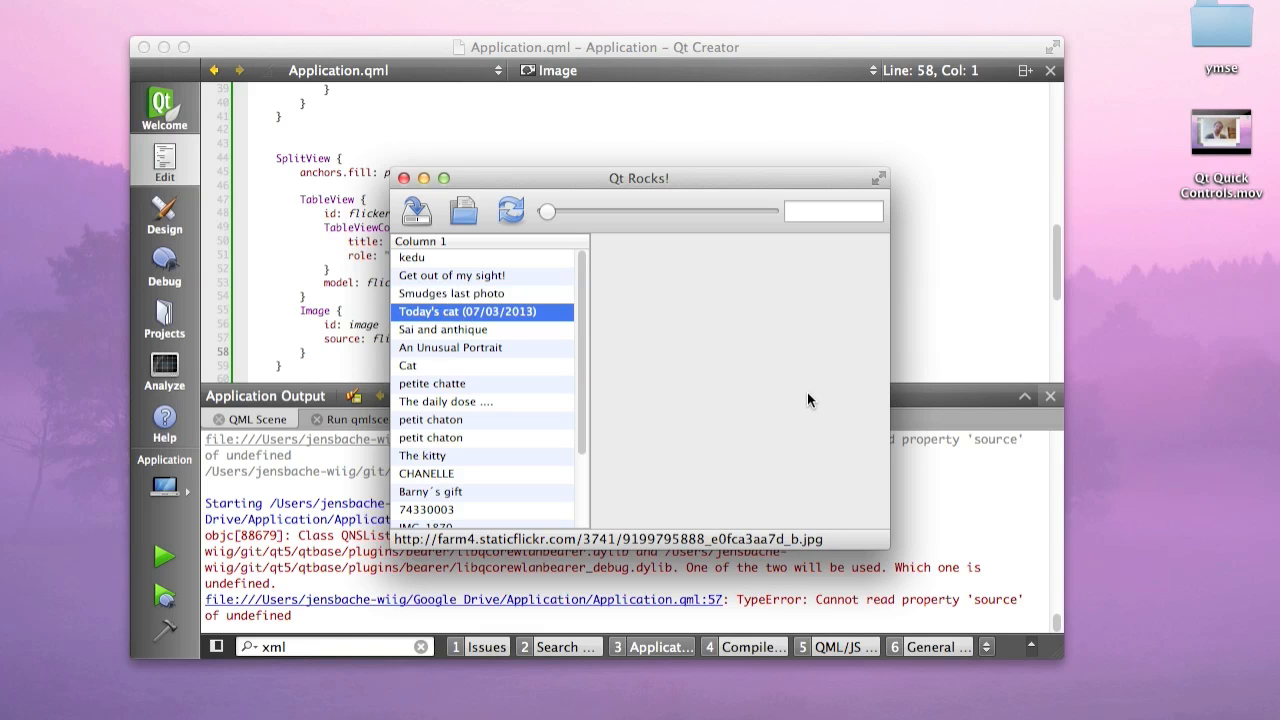
{"action": "mouse_move", "coordinate": [731, 403]}
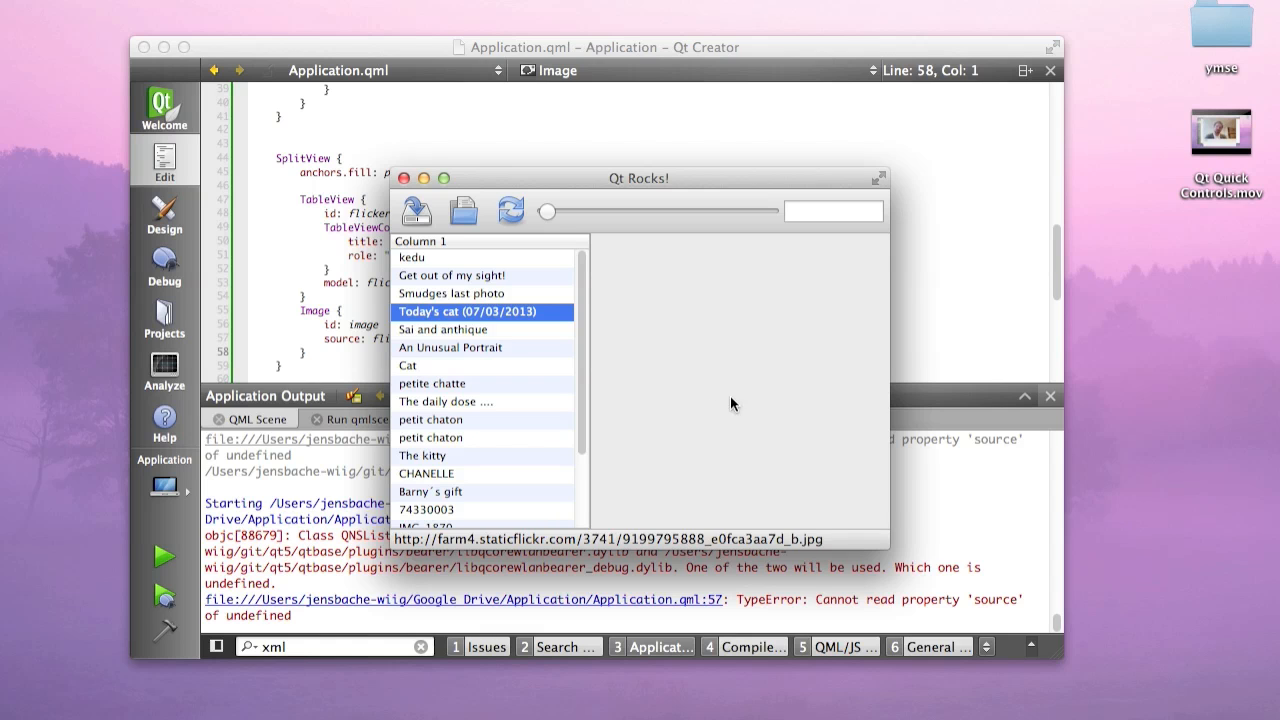
Select Today's cat (07/03/2013) to load its large _b photo and URL
{"action": "left_click", "coordinate": [467, 311]}
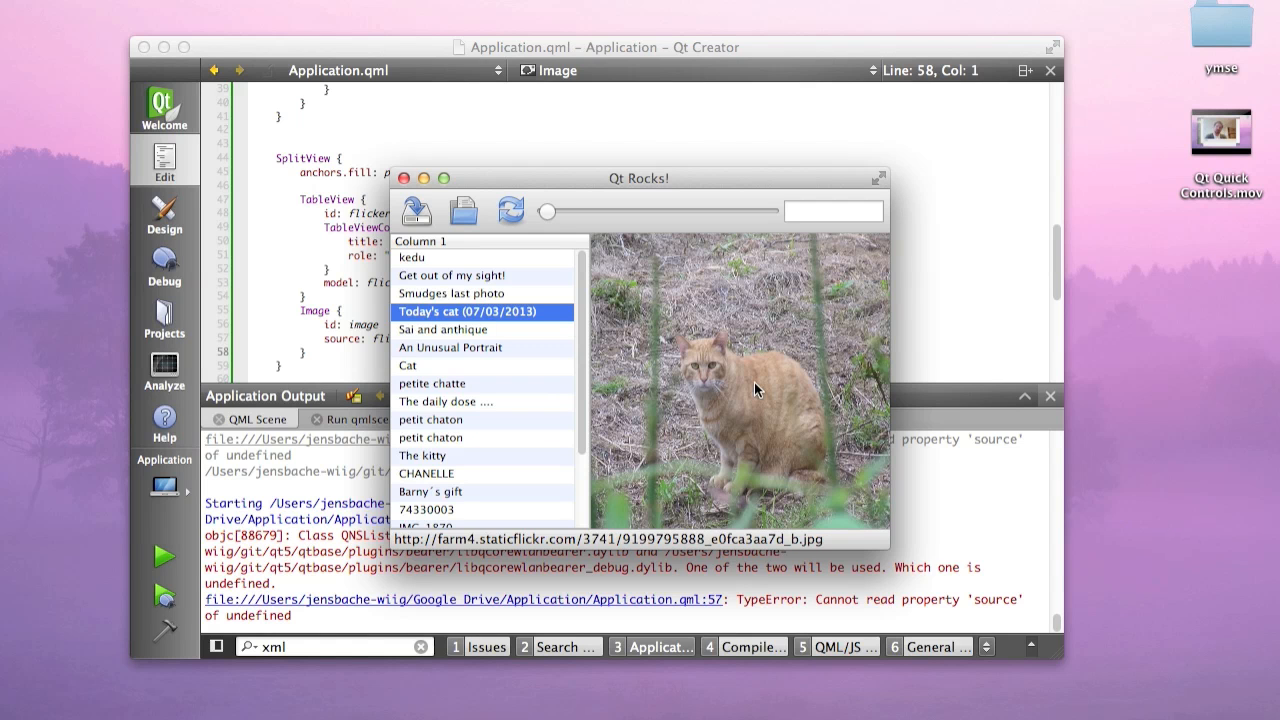
{"action": "mouse_move", "coordinate": [625, 405]}
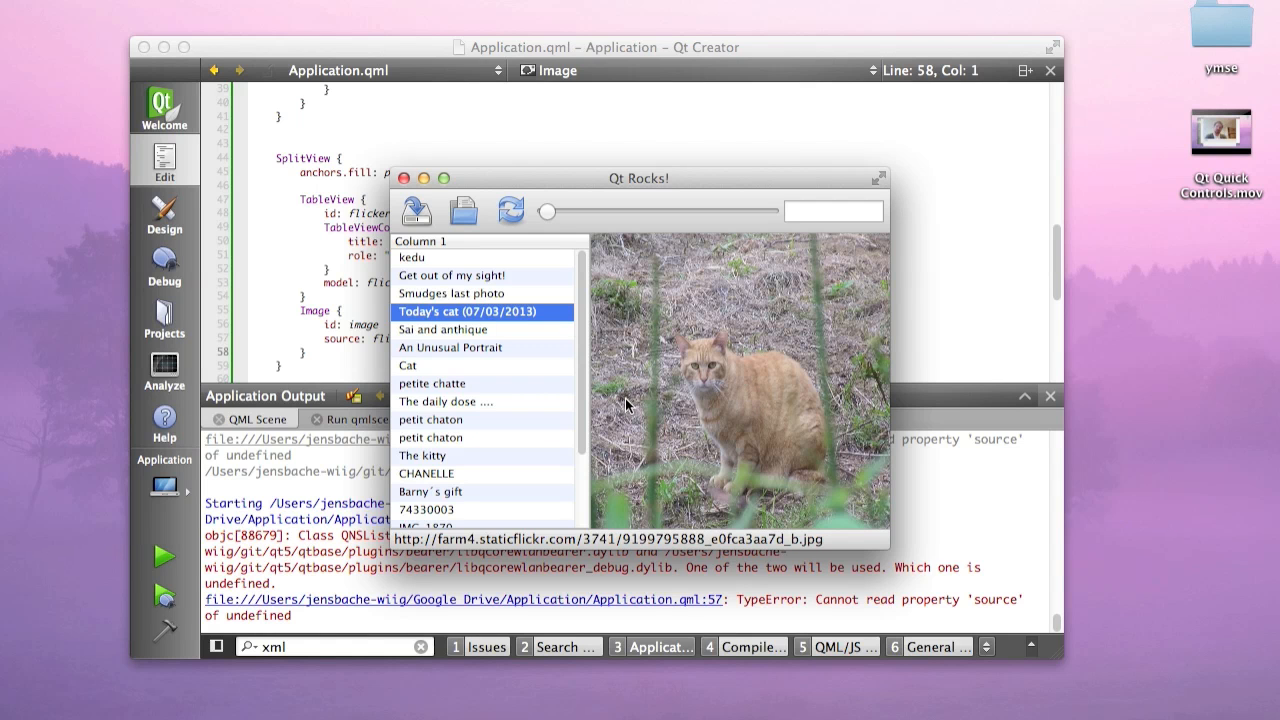
{"action": "mouse_move", "coordinate": [608, 330]}
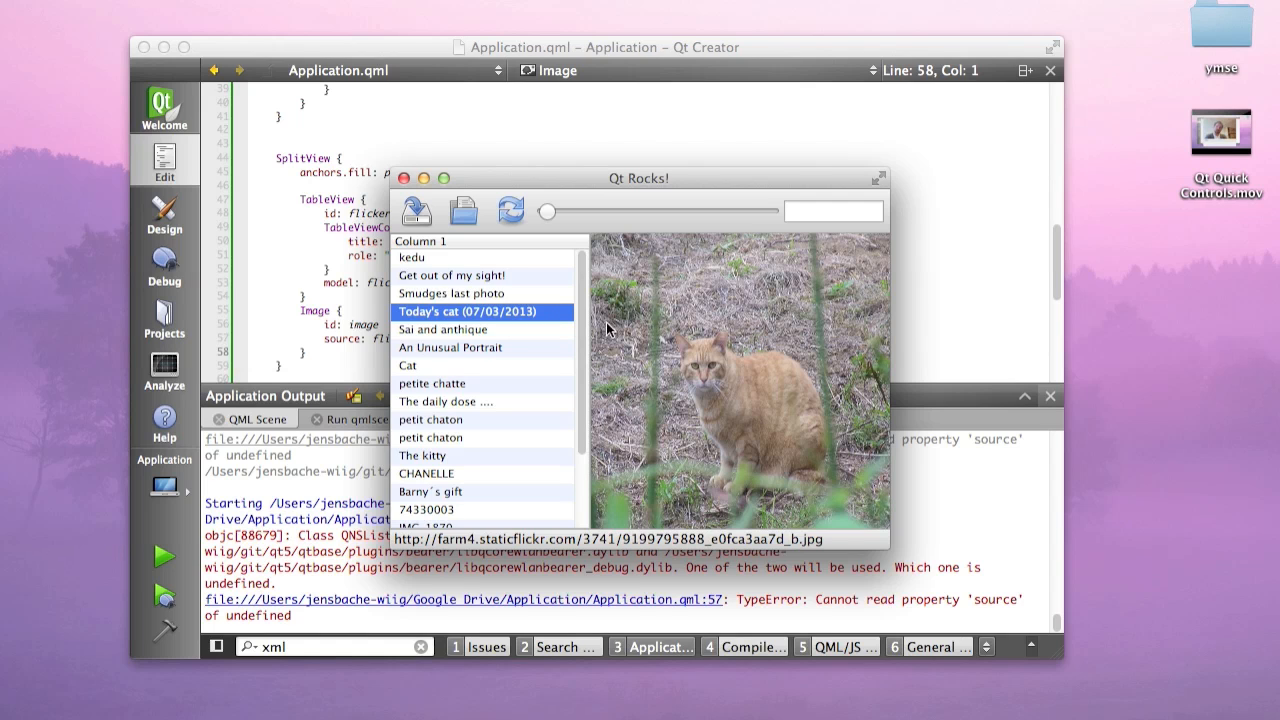
{"action": "mouse_move", "coordinate": [618, 260]}
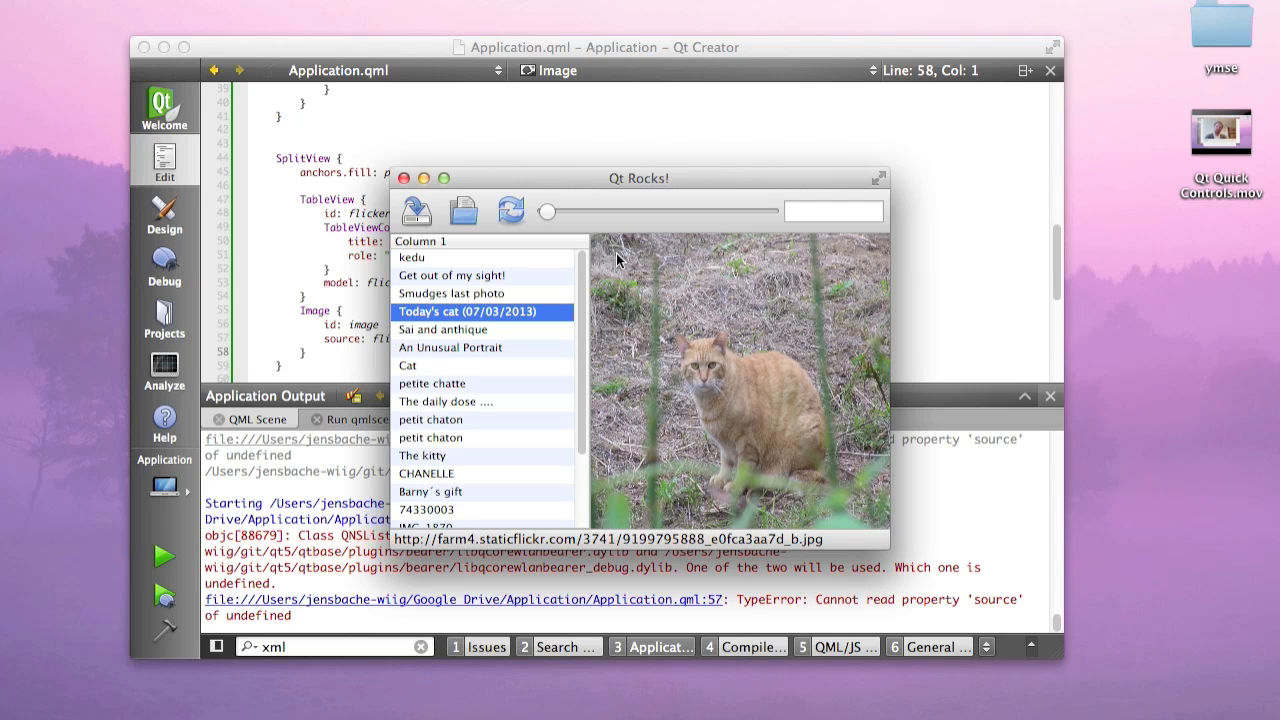
{"action": "mouse_move", "coordinate": [710, 545]}
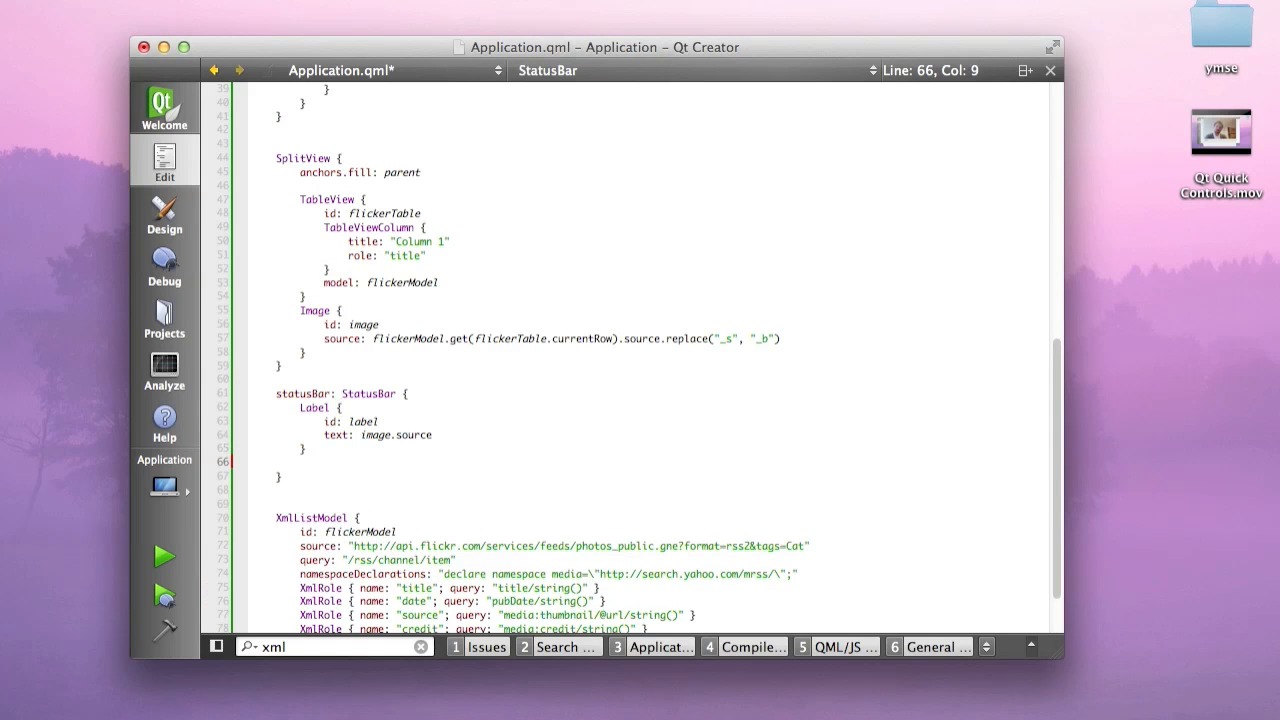
Add a ProgressBar with value image.progress beside the label block
{"action": "left_click", "coordinate": [302, 407]}
{"action": "type", "text": "RowLayout {"}
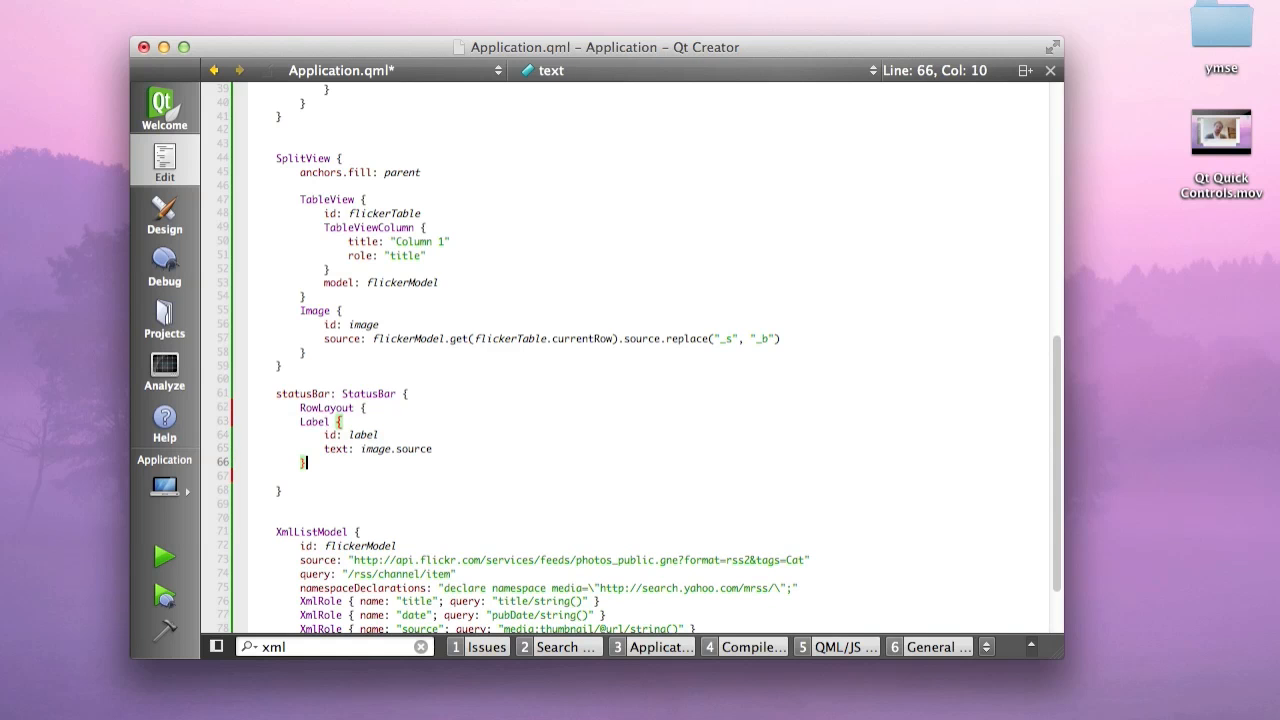
{"action": "key", "text": "Return"}
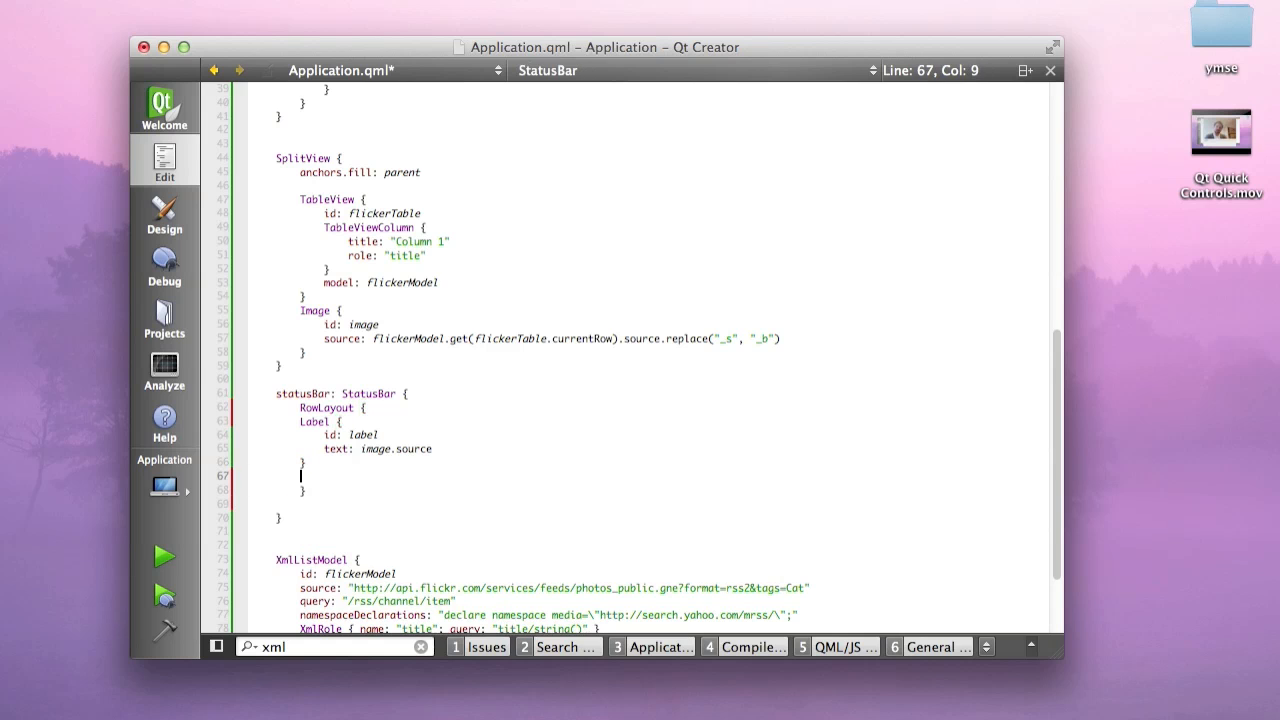
{"action": "type", "text": "ProgressBar {"}
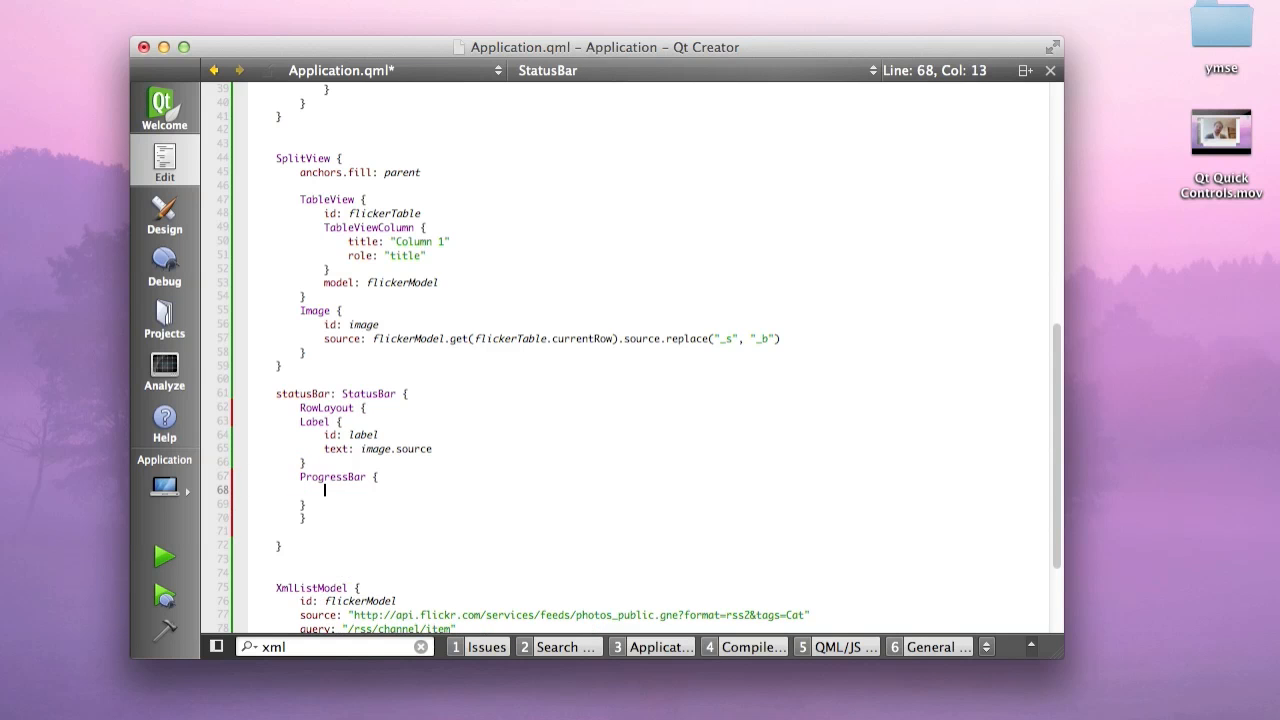
{"action": "type", "text": "value: image.progress"}
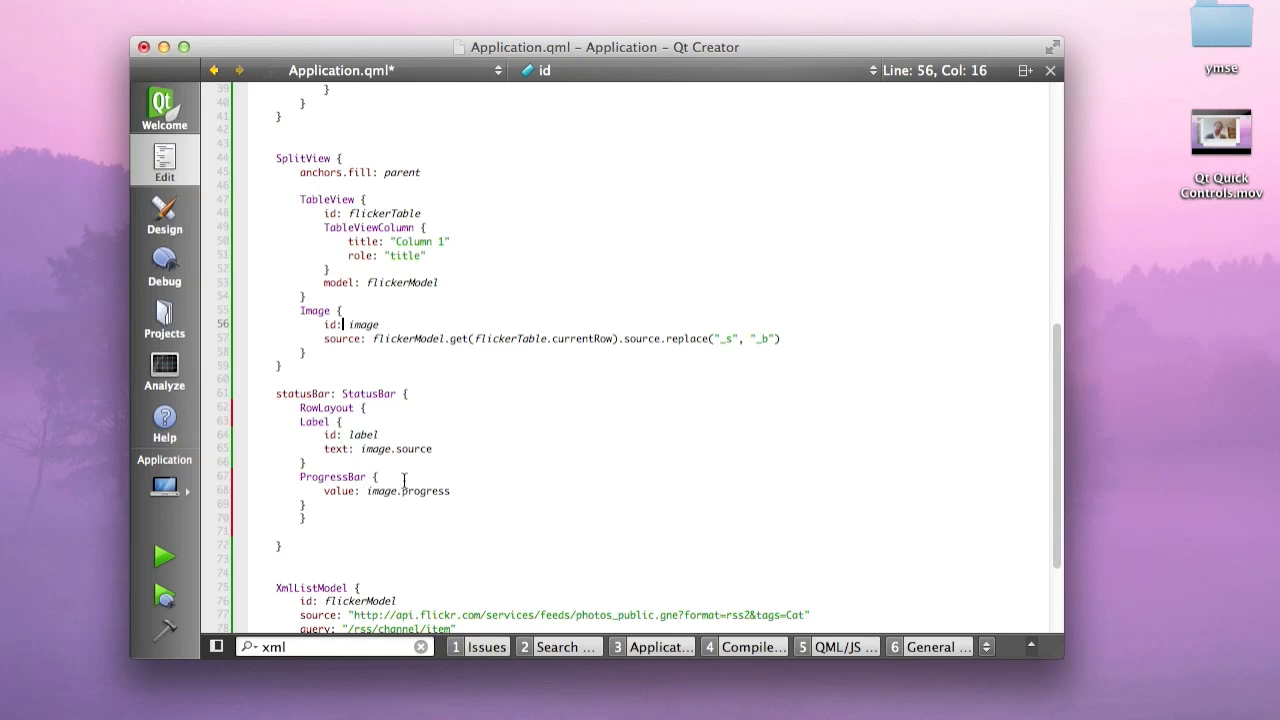
Give the Label Layout.fillWidth: true and elide: Text.ElideMiddle, then relaunch the viewer
{"action": "left_click", "coordinate": [340, 421]}
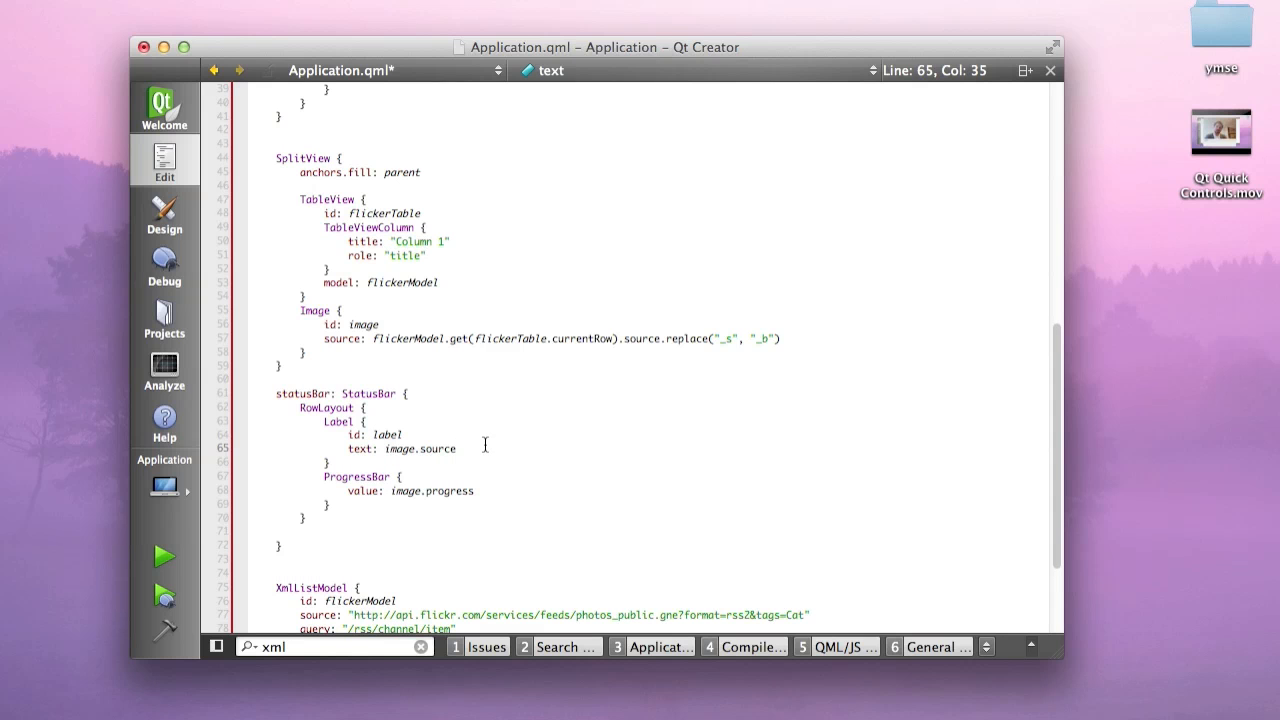
{"action": "key", "text": "Return"}
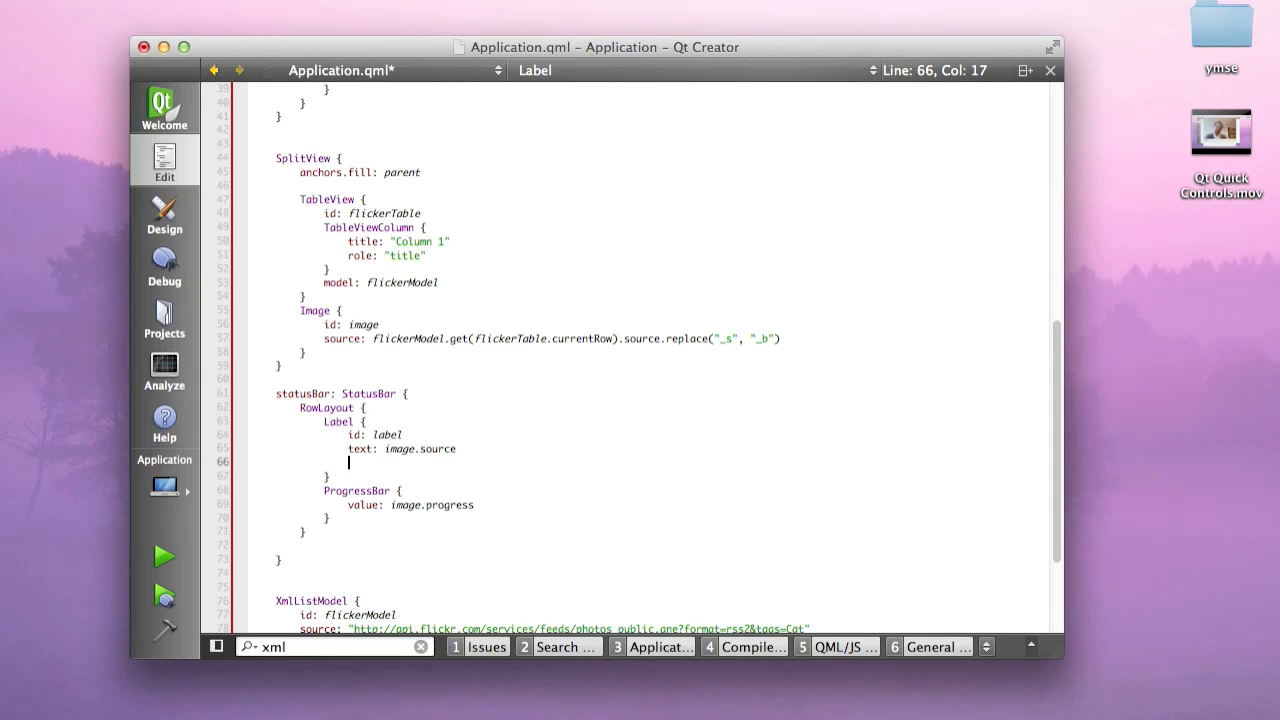
{"action": "type", "text": "Layout.fillWidth: true"}
{"action": "type", "text": "elide:"}
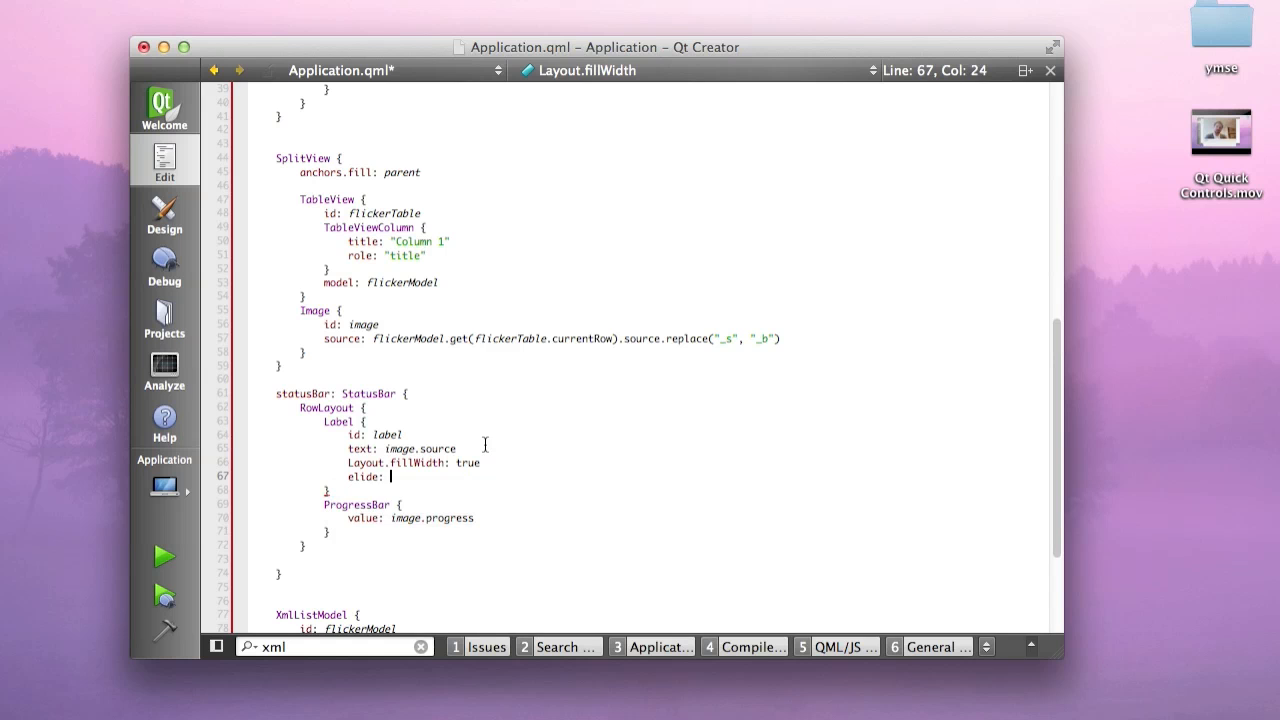
{"action": "type", "text": "Text.ElideMiddle"}
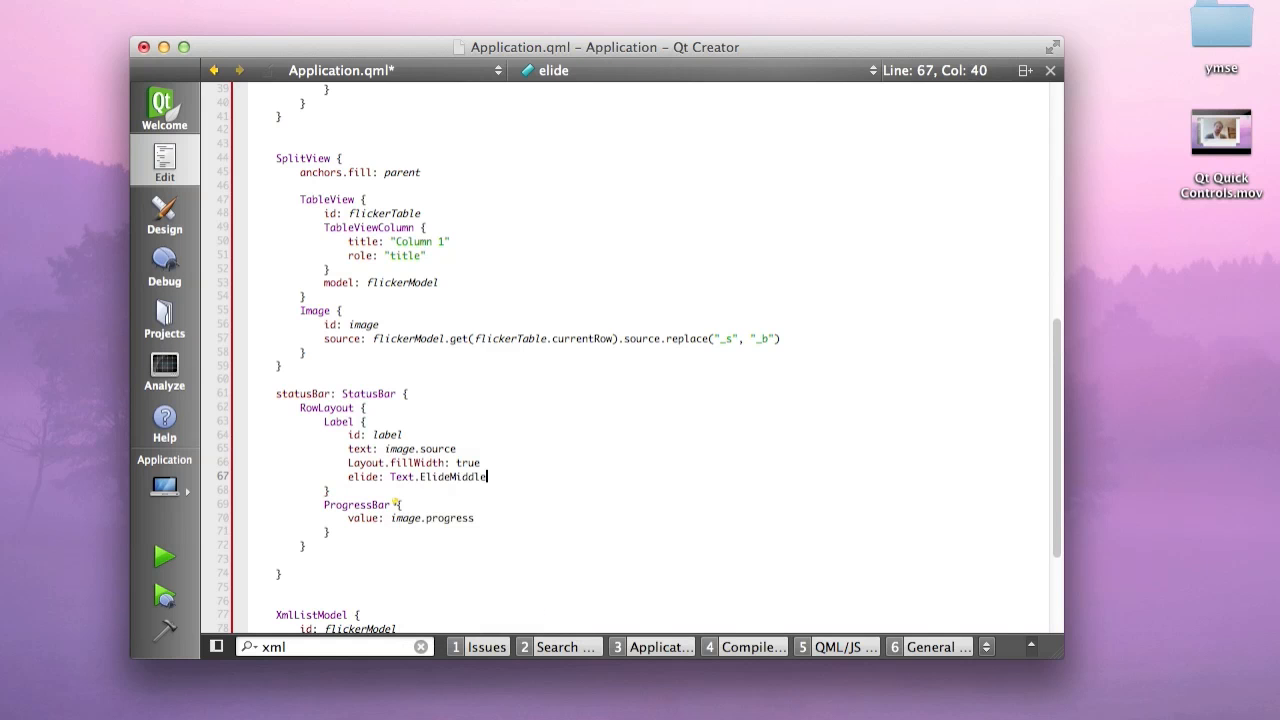
{"action": "left_click", "coordinate": [163, 556]}
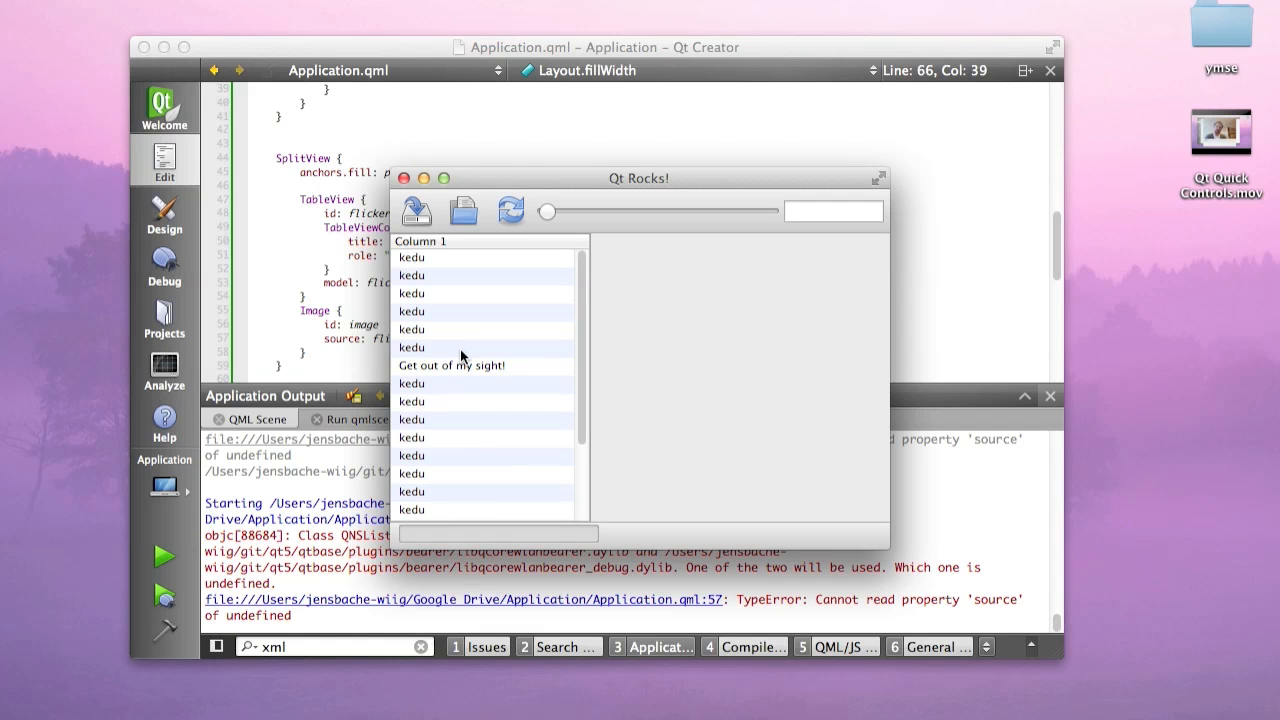
Bind the RowLayout width to parent.width, relaunch, and select two kedu photos
{"action": "left_click", "coordinate": [411, 347]}
{"action": "type", "text": "width"}
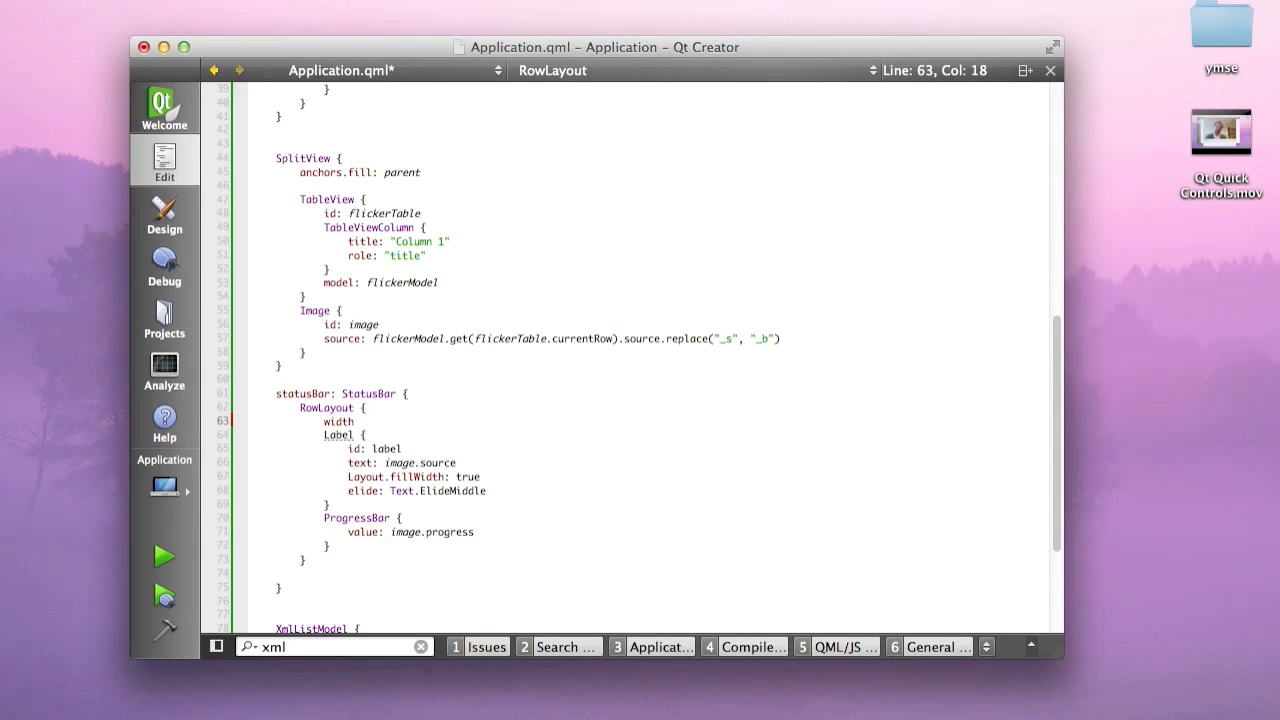
{"action": "left_click", "coordinate": [163, 556]}
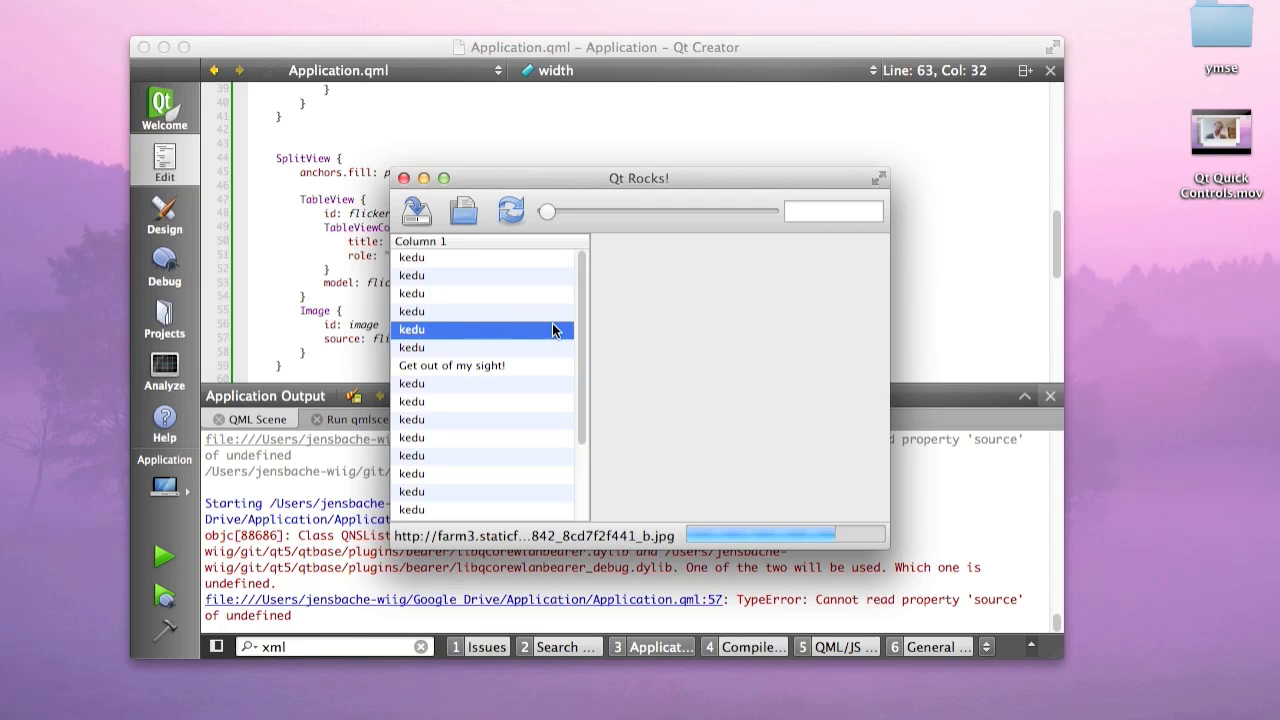
{"action": "left_click", "coordinate": [483, 401]}
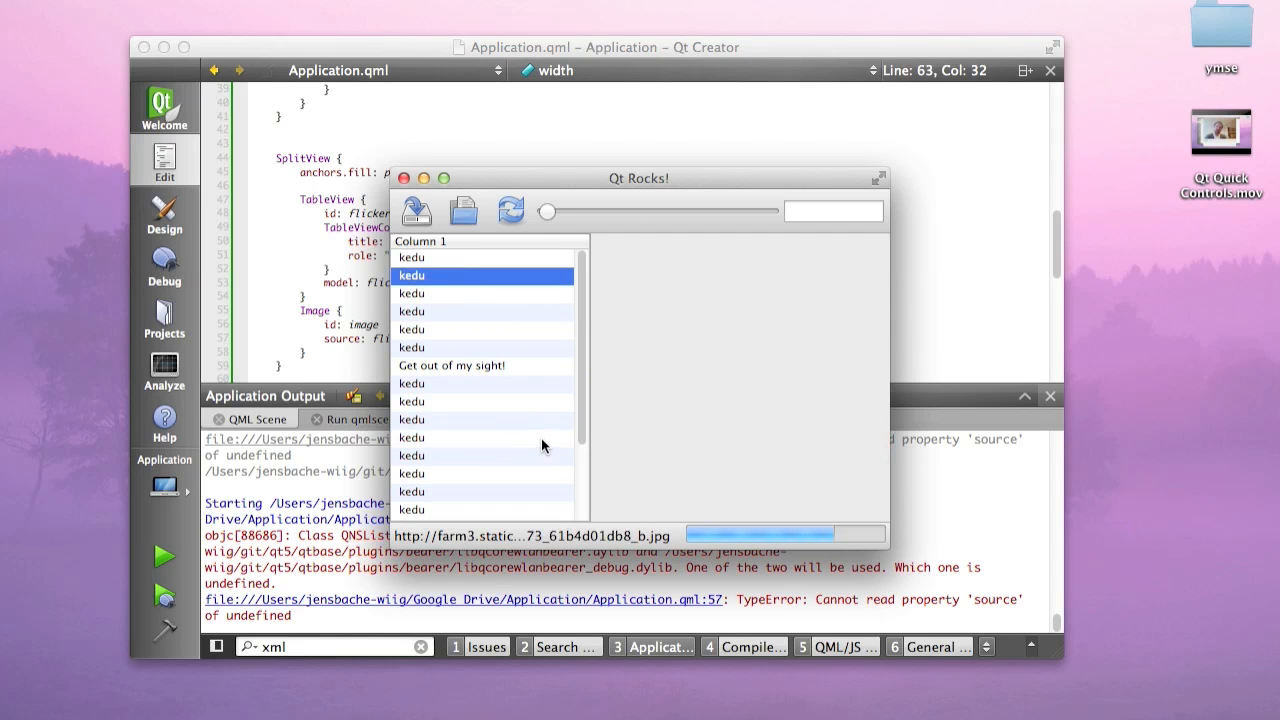
{"action": "left_click", "coordinate": [440, 329]}
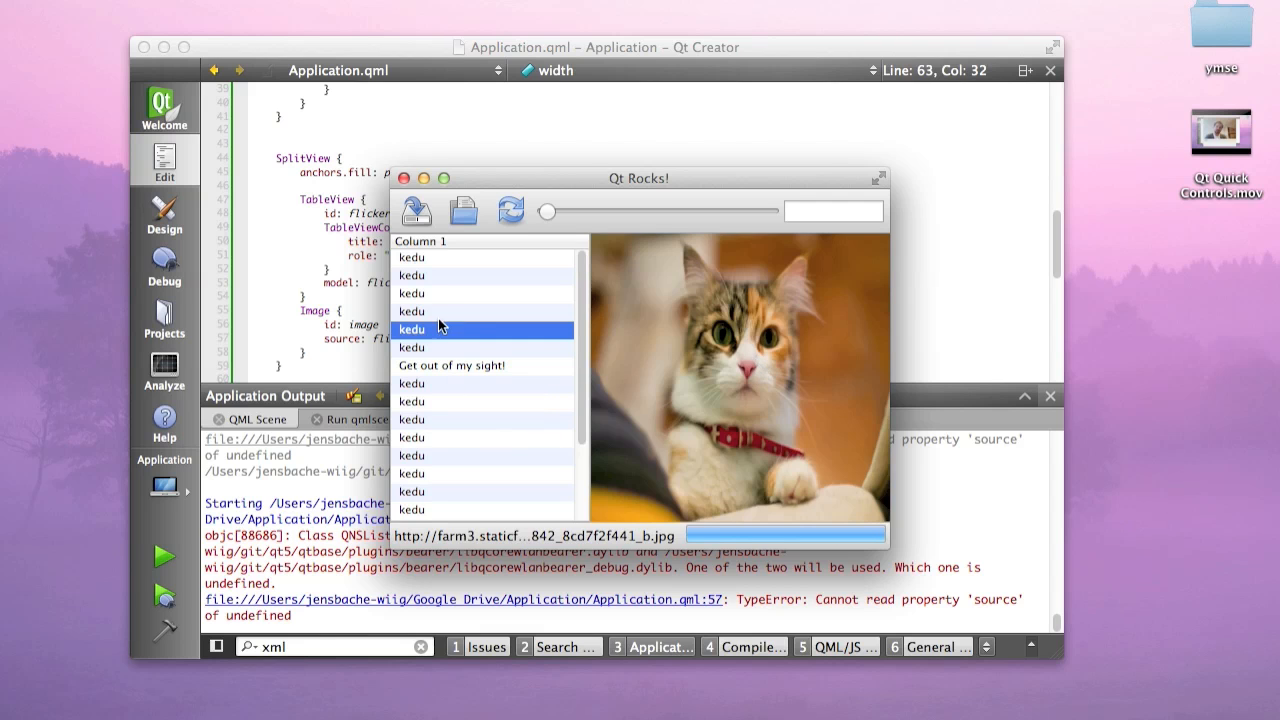
{"action": "mouse_move", "coordinate": [782, 319]}
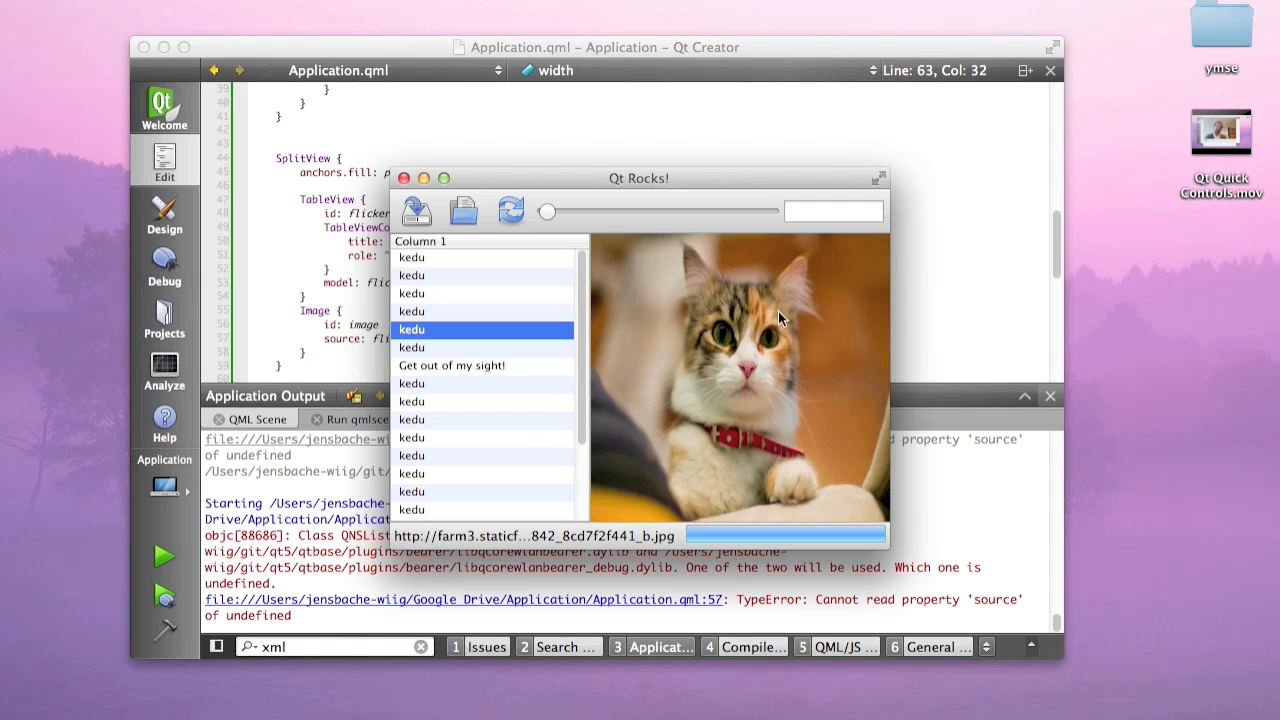
{"action": "mouse_move", "coordinate": [337, 156]}
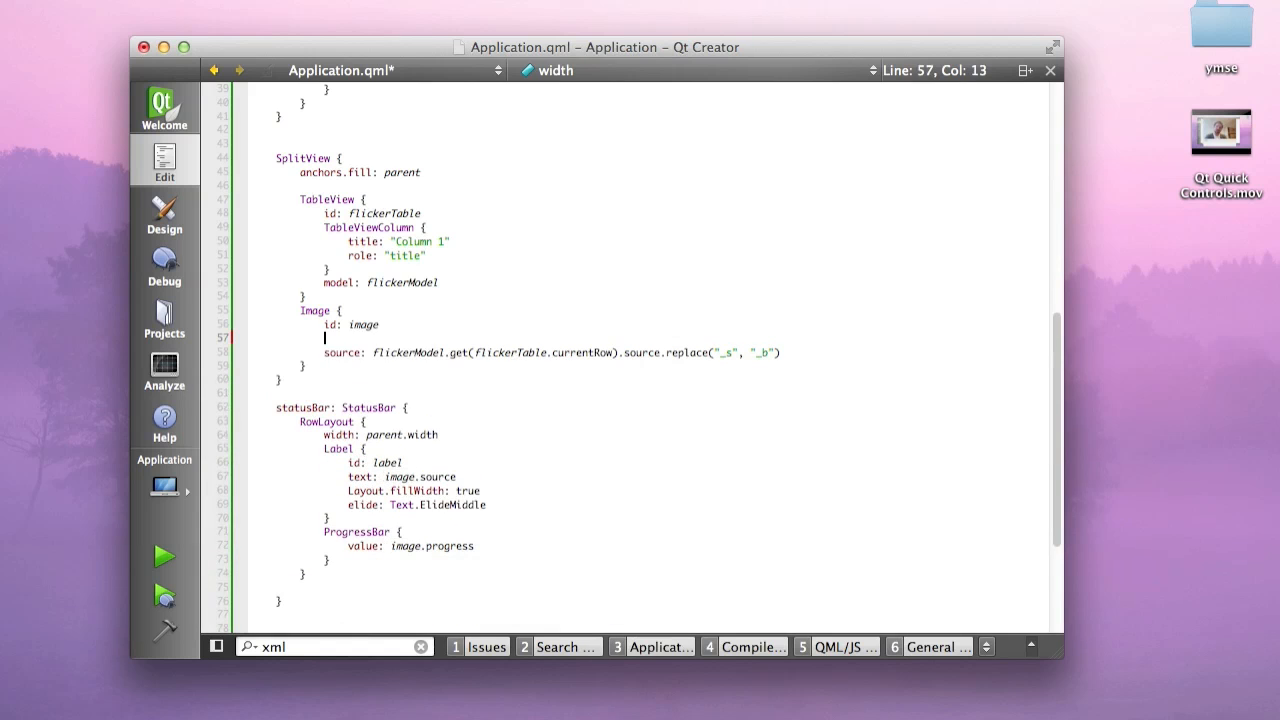
Set the Image fillMode to Image.PreserveAspectFit, test it in the viewer, then close it
{"action": "type", "text": "fillMode: Image.PreserveAspectFit"}
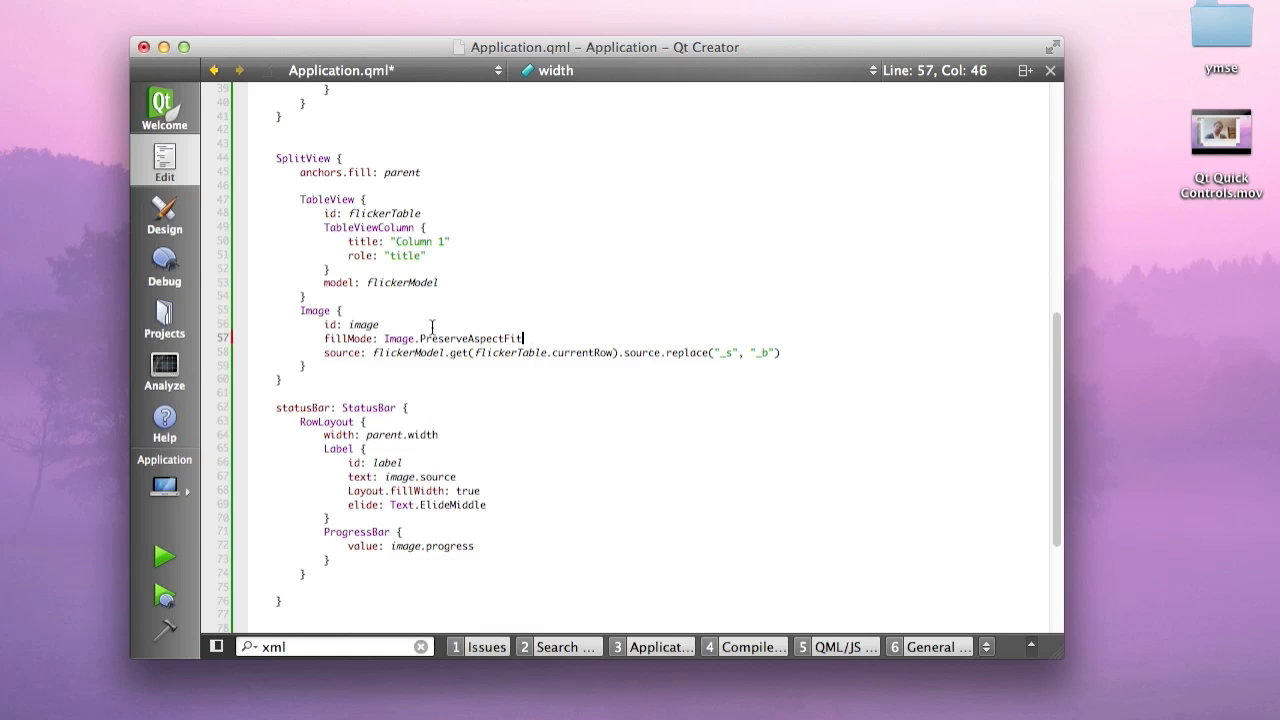
{"action": "left_click", "coordinate": [163, 557]}
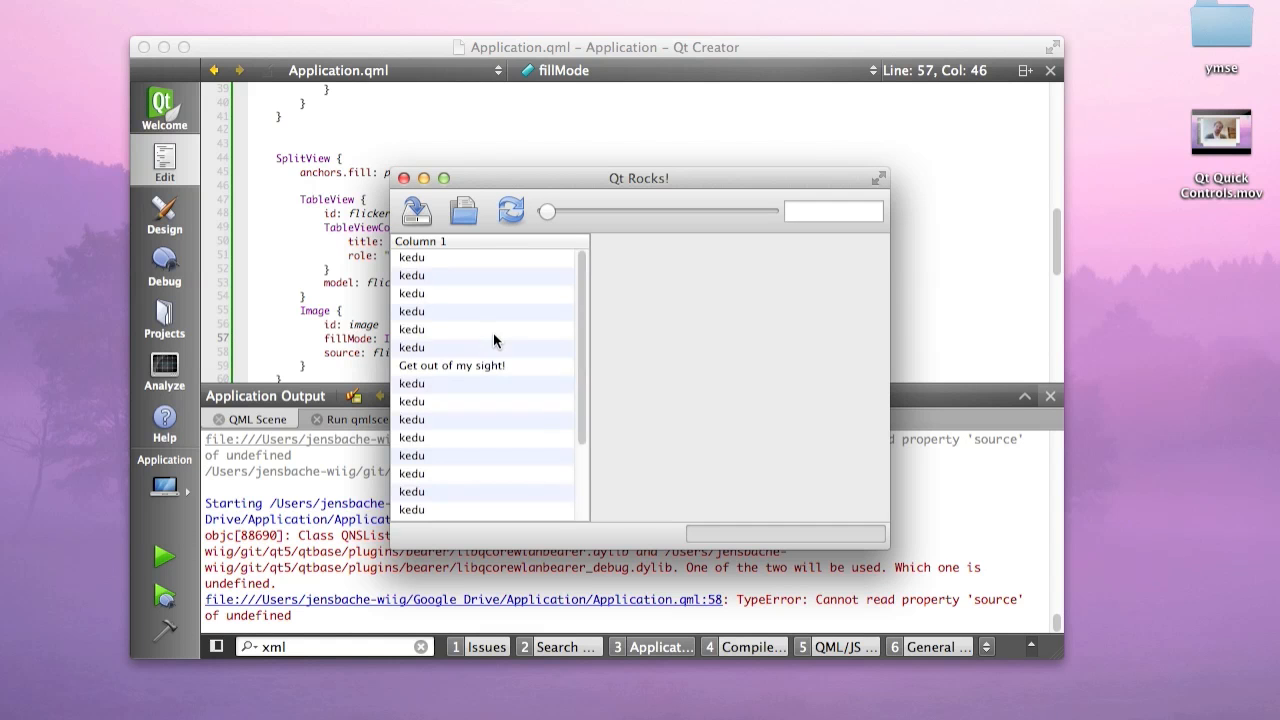
{"action": "left_click", "coordinate": [411, 401]}
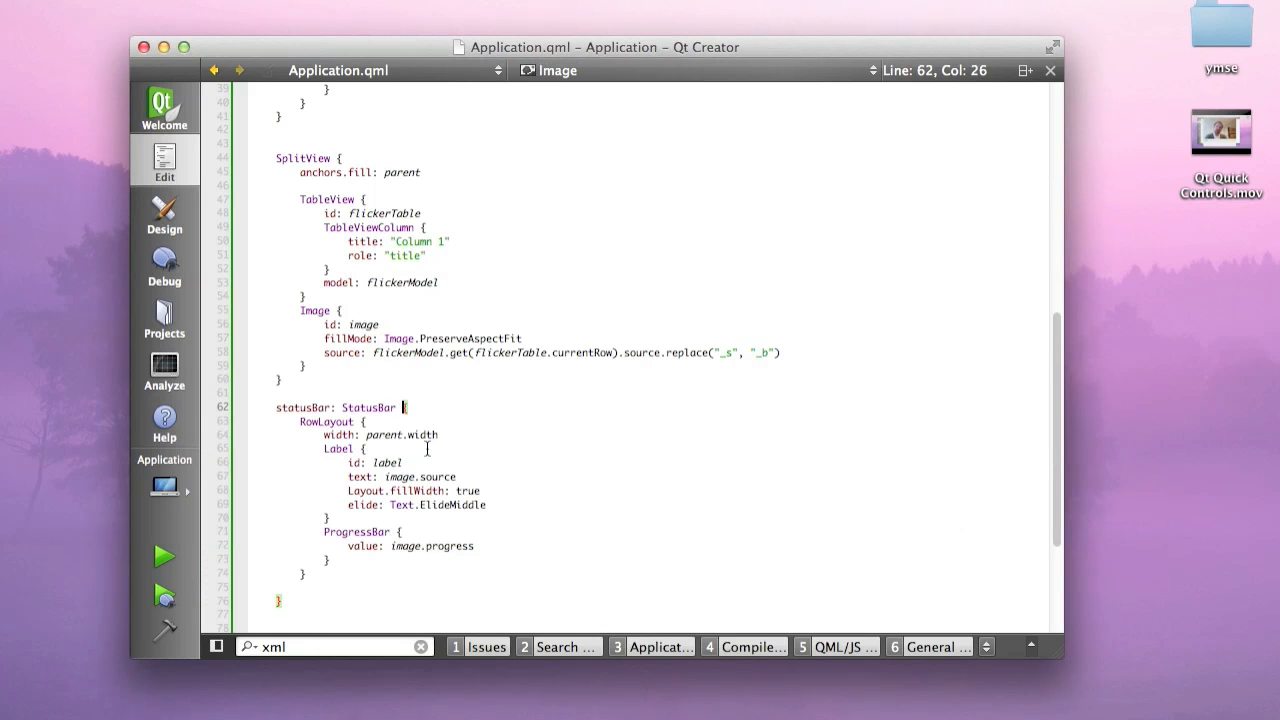
Set frameVisible: false on the TableView, relaunch the viewer, and return to the code
{"action": "scroll", "scroll_direction": "up", "scroll_amount": 3}
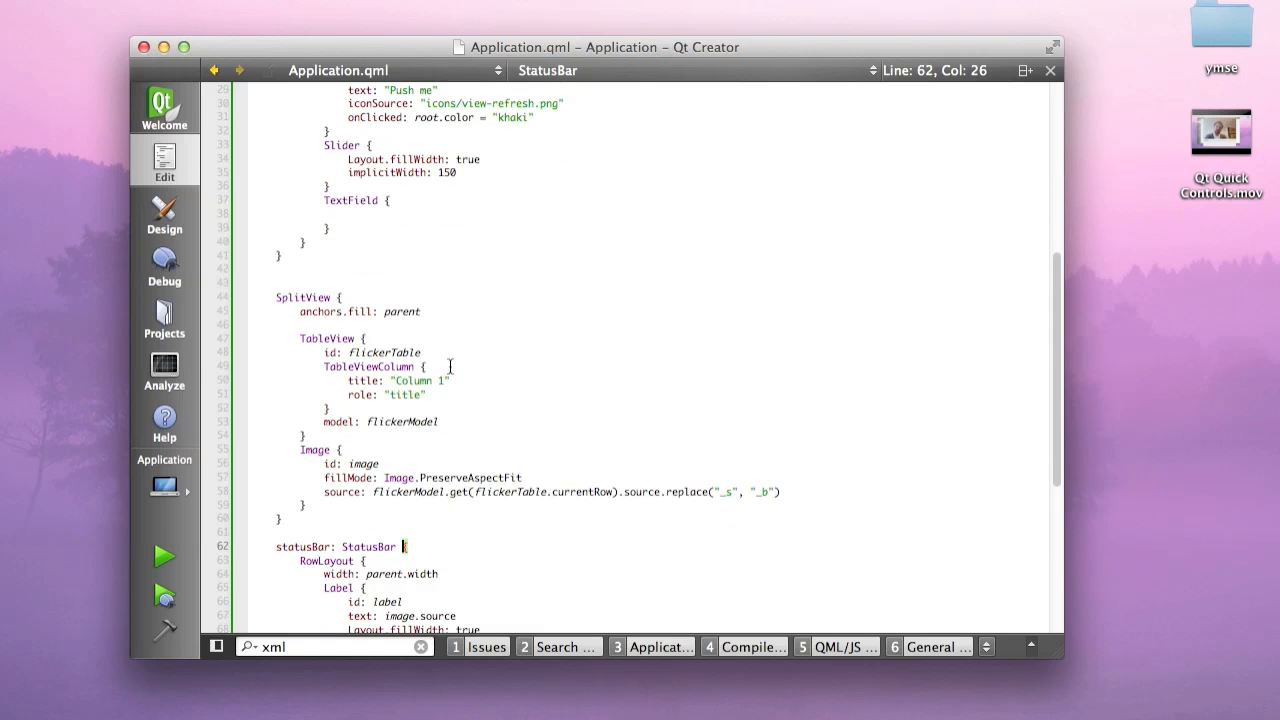
{"action": "type", "text": "frameVisible:"}
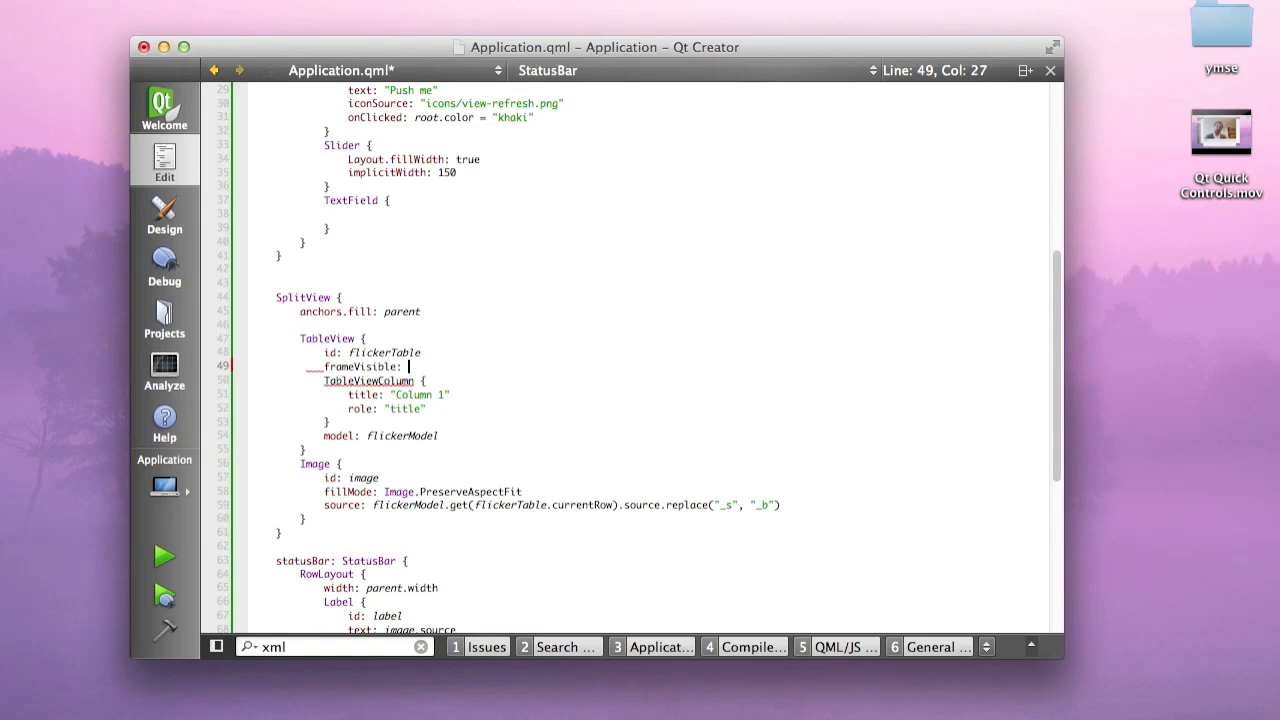
{"action": "type", "text": "false"}
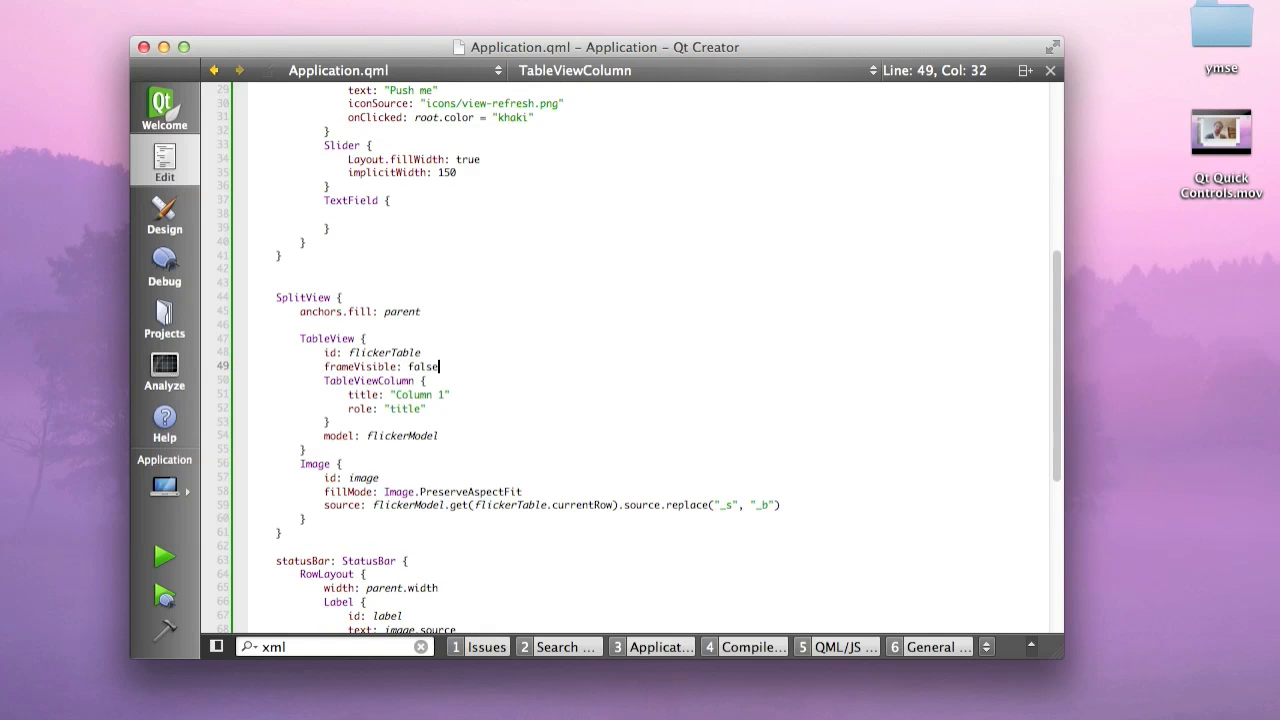
{"action": "left_click", "coordinate": [163, 556]}
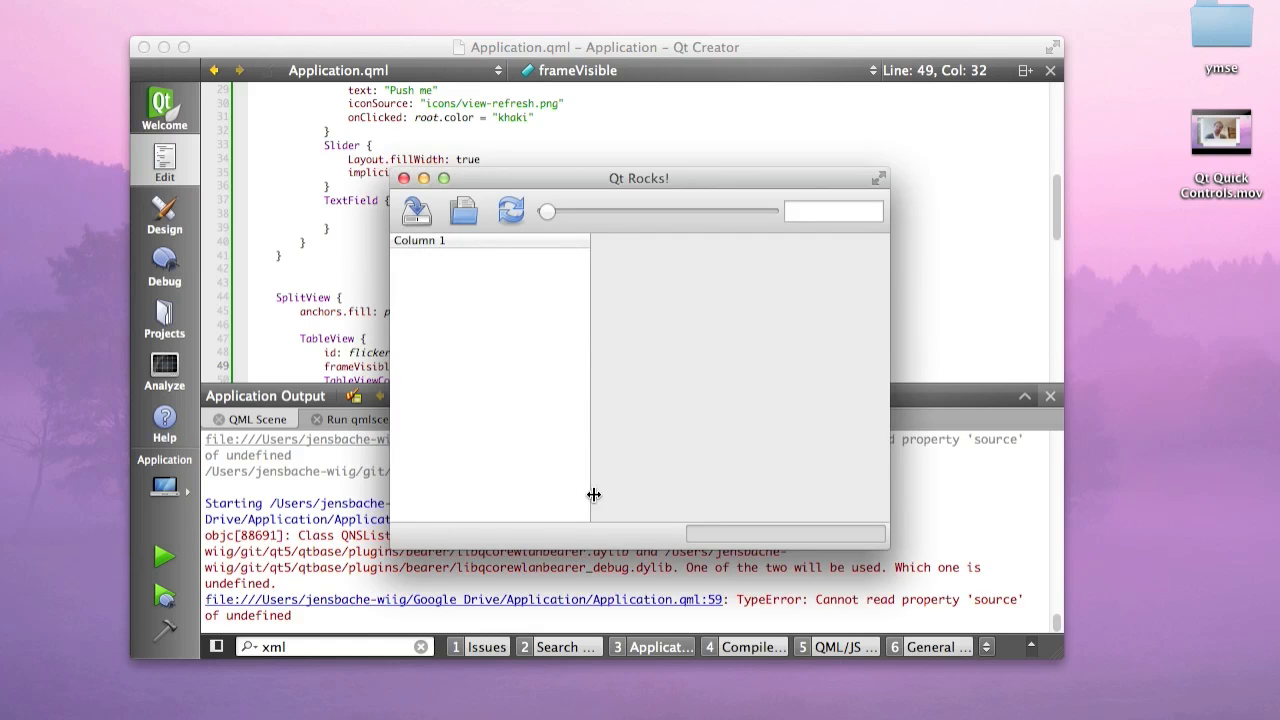
{"action": "mouse_move", "coordinate": [450, 218]}
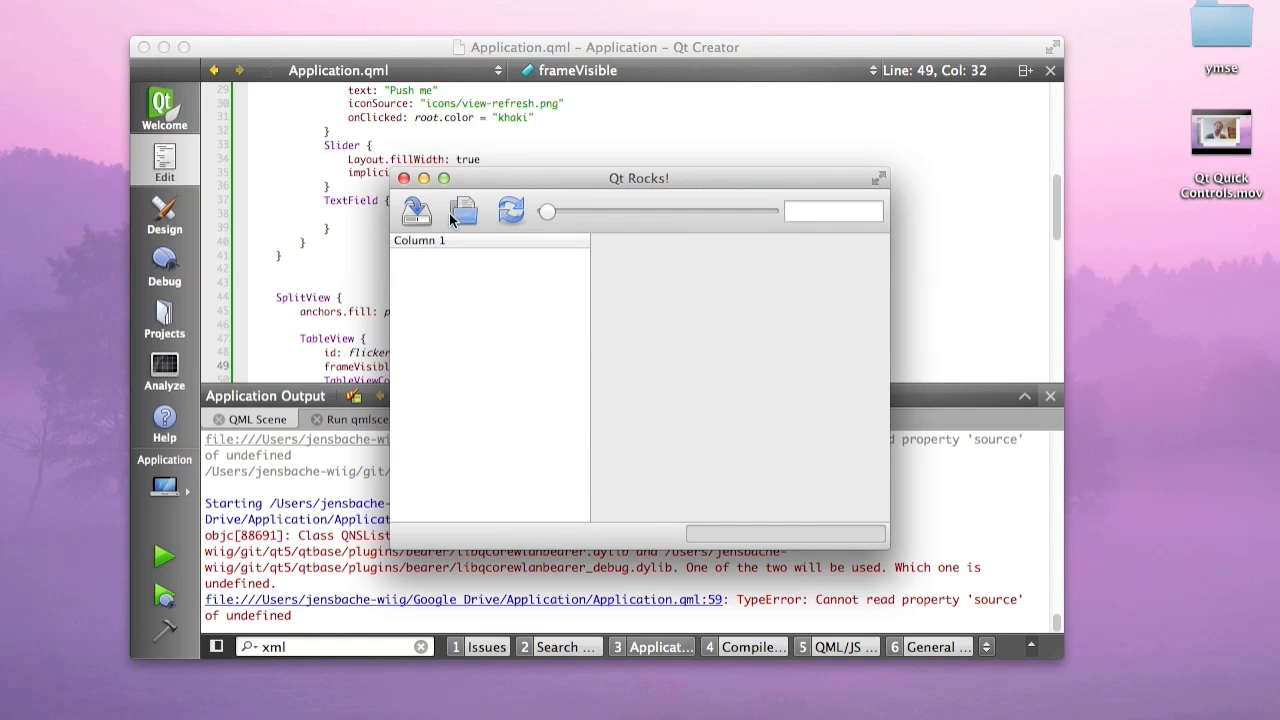
{"action": "left_click", "coordinate": [462, 210]}
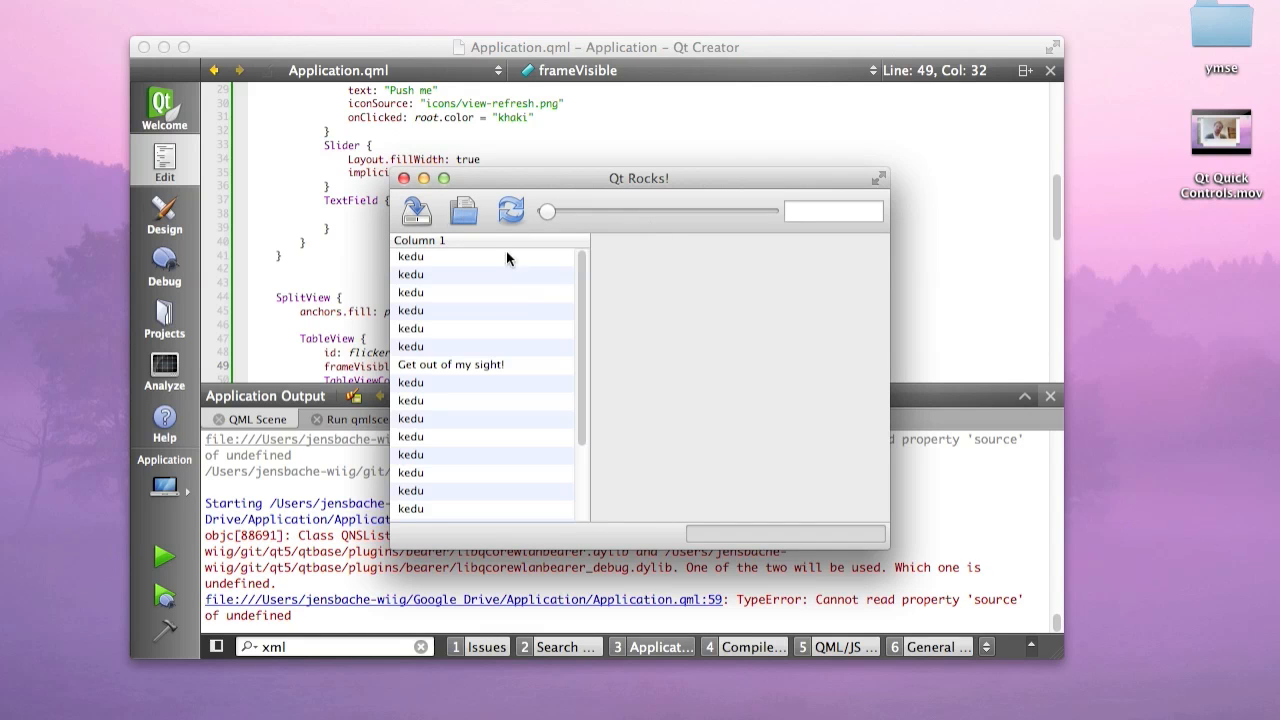
{"action": "left_click", "coordinate": [481, 364]}
{"action": "type", "text": "id:"}
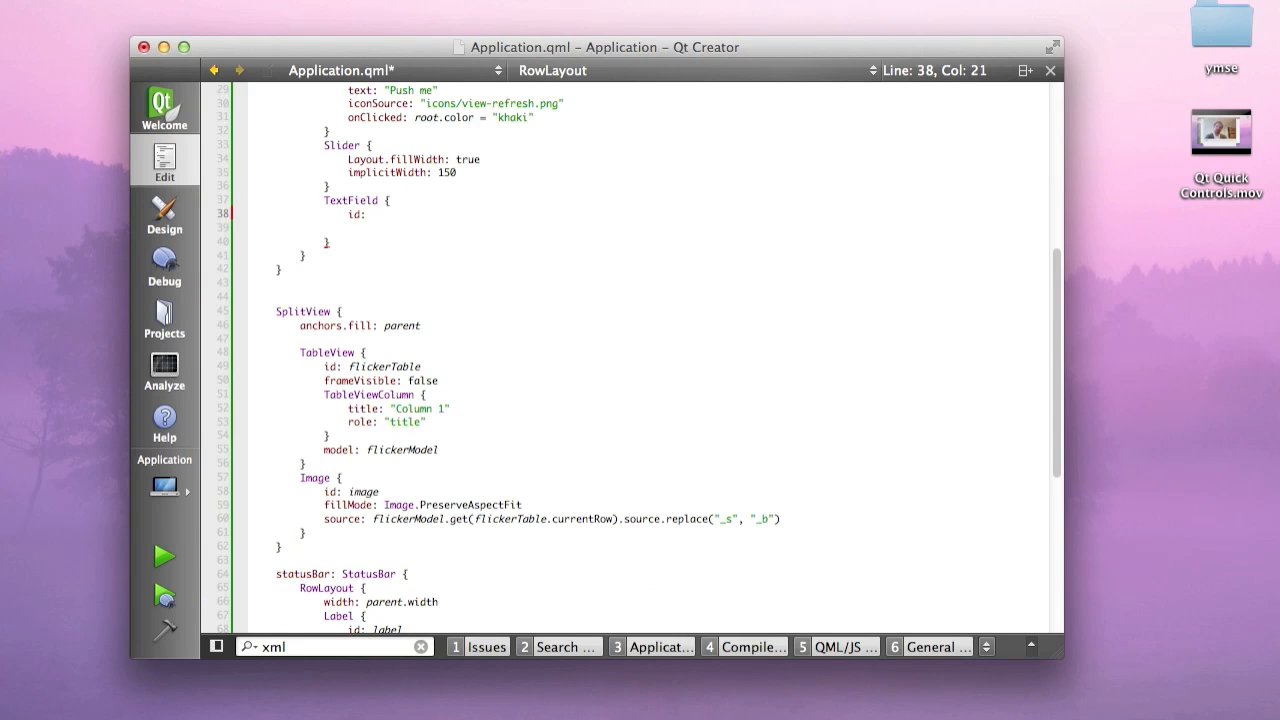
Give the TextField id searchField and append searchField.text to the tags= URL
{"action": "type", "text": "searchField"}
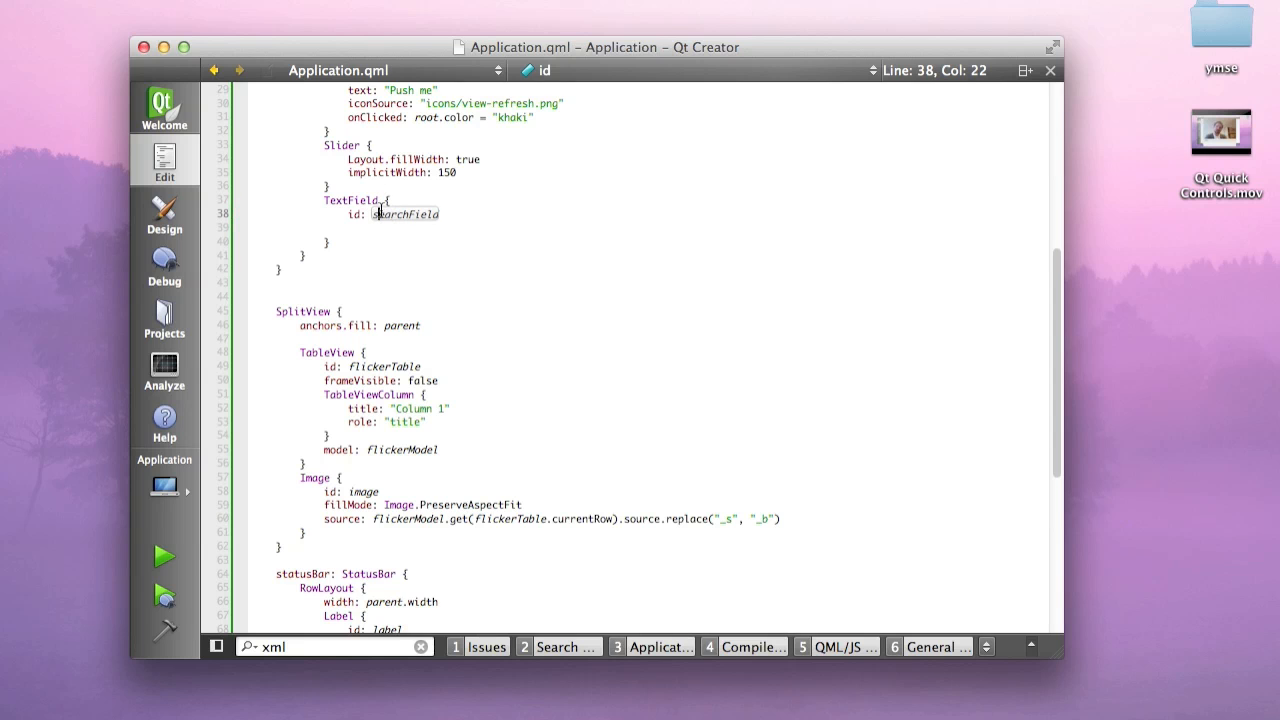
{"action": "scroll", "scroll_direction": "down", "scroll_amount": 3}
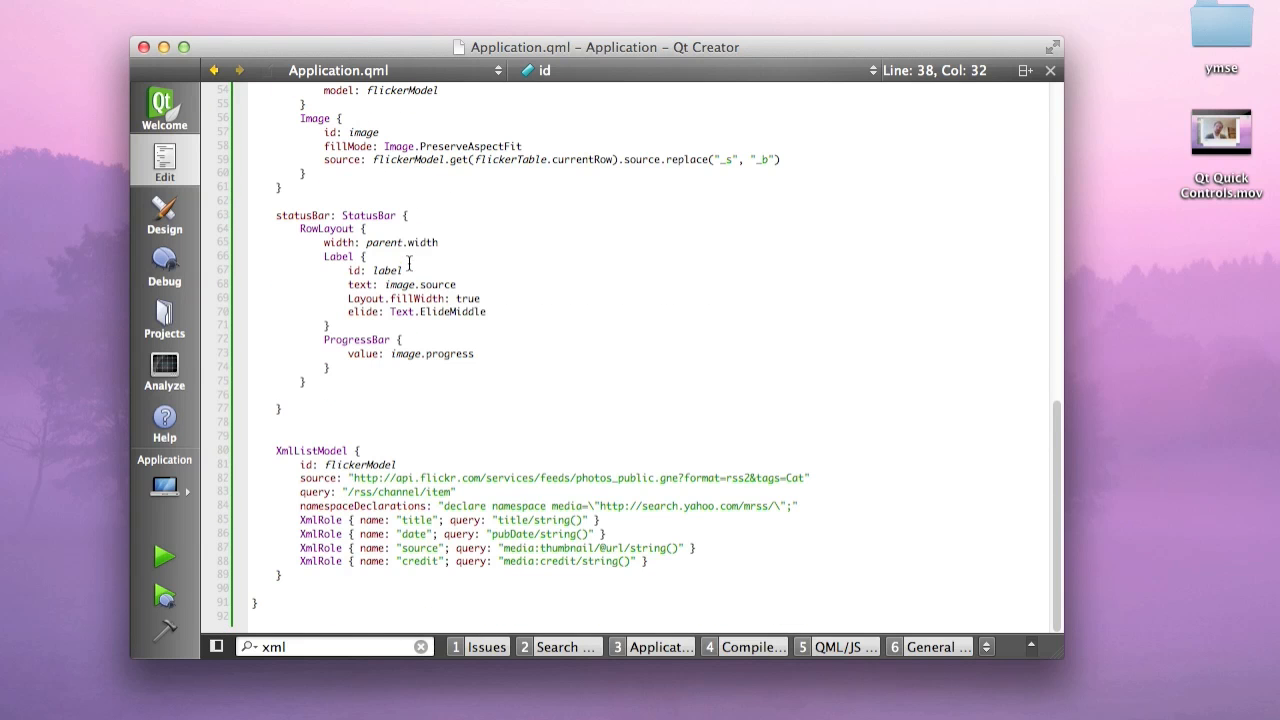
{"action": "left_click", "coordinate": [792, 477]}
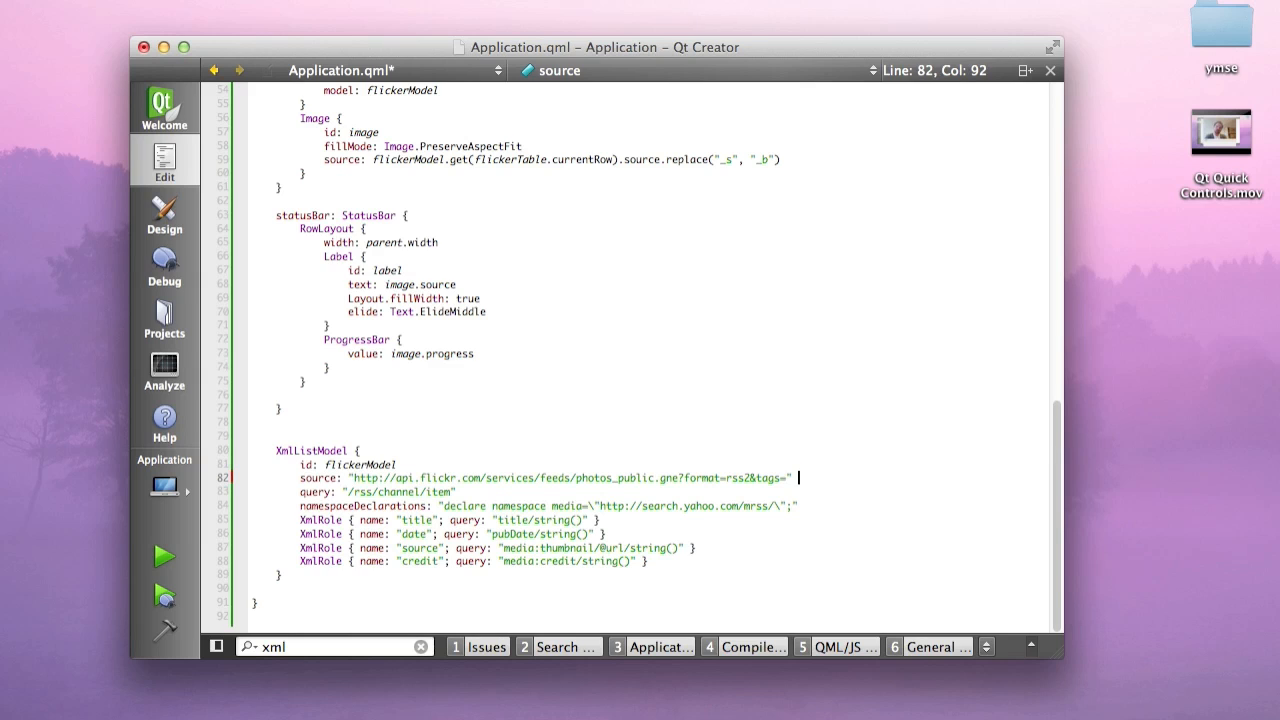
{"action": "type", "text": "searchField.text"}
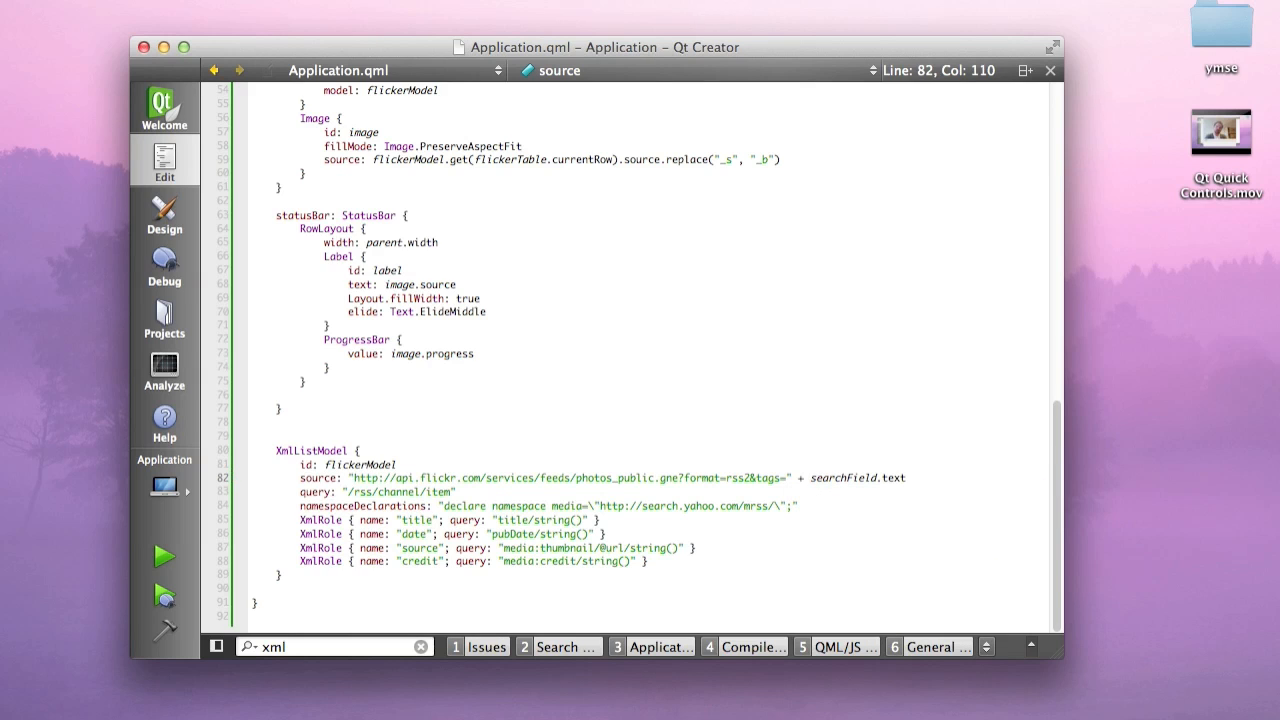
Run the viewer, search dog, show the photo titled 013, then close it
{"action": "left_click", "coordinate": [163, 556]}
{"action": "type", "text": "d"}
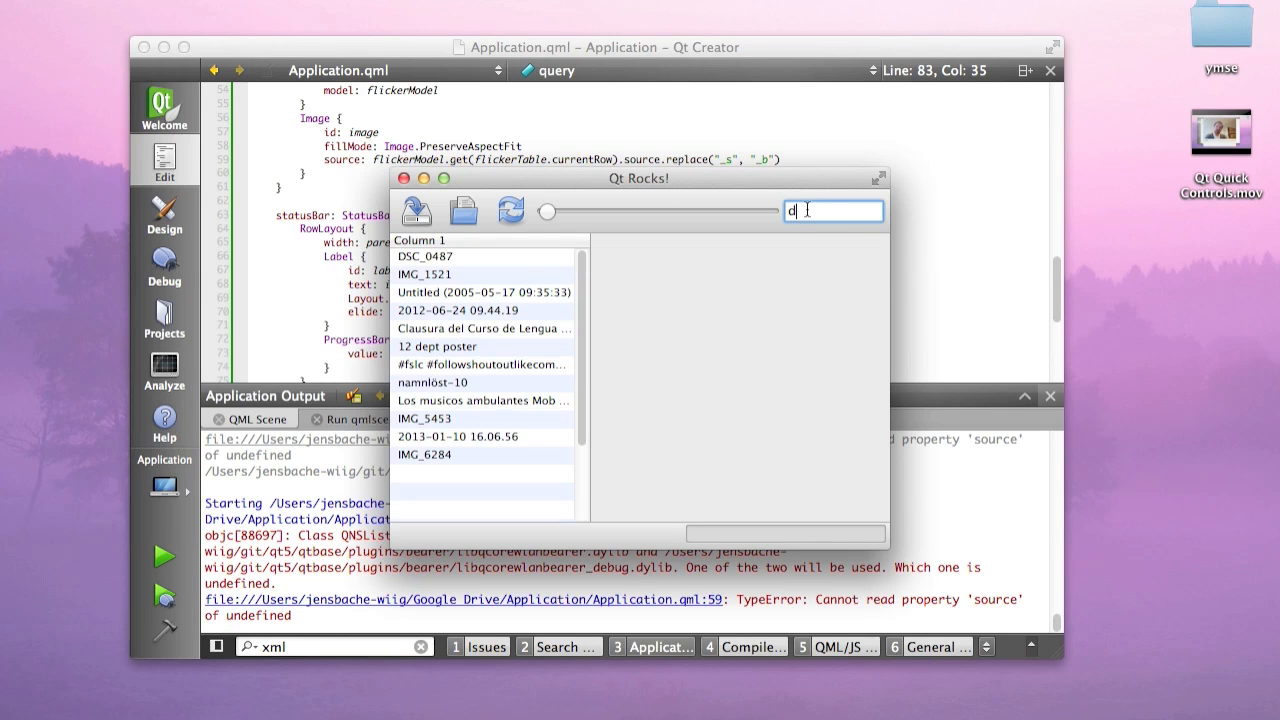
{"action": "type", "text": "og"}
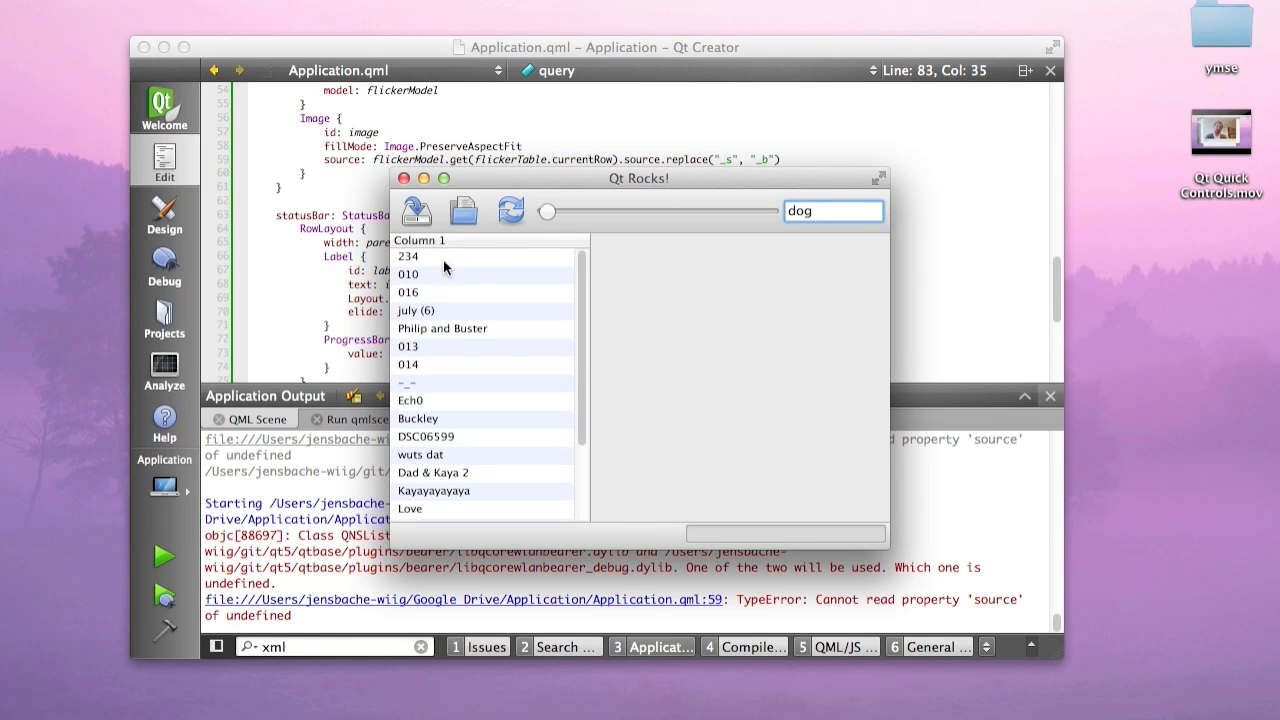
{"action": "left_click", "coordinate": [450, 347]}
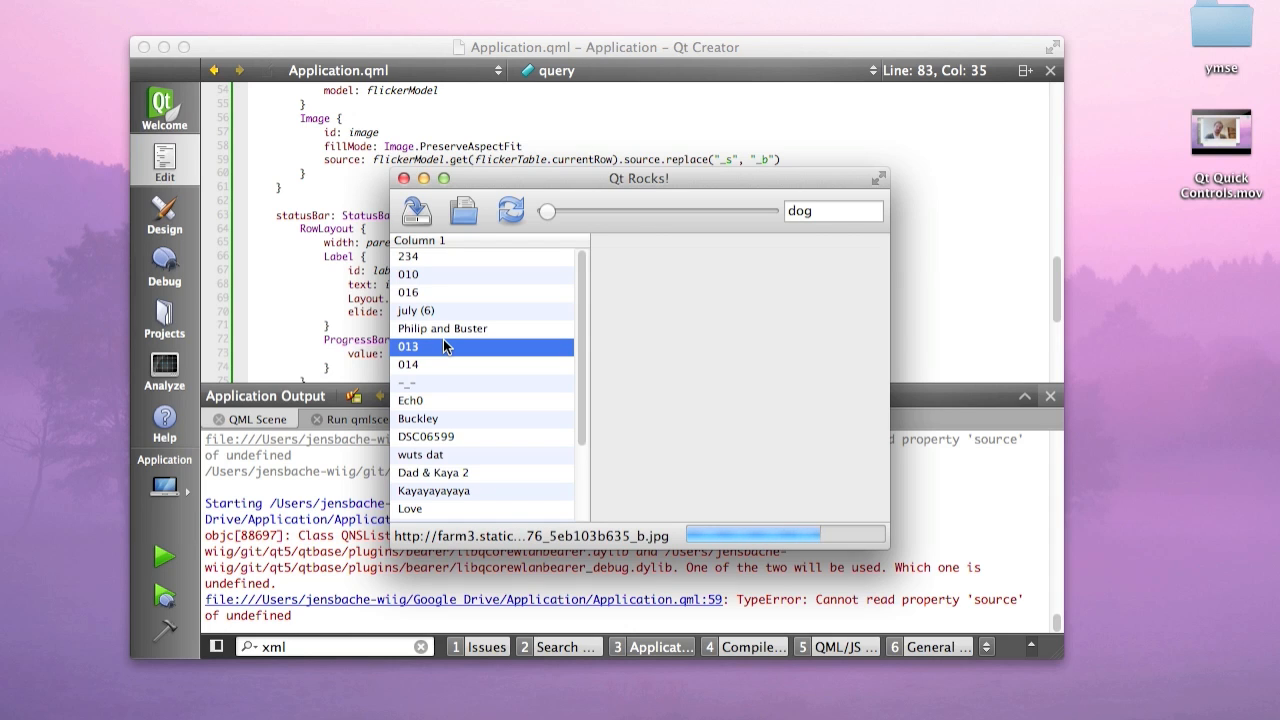
{"action": "mouse_move", "coordinate": [714, 519]}
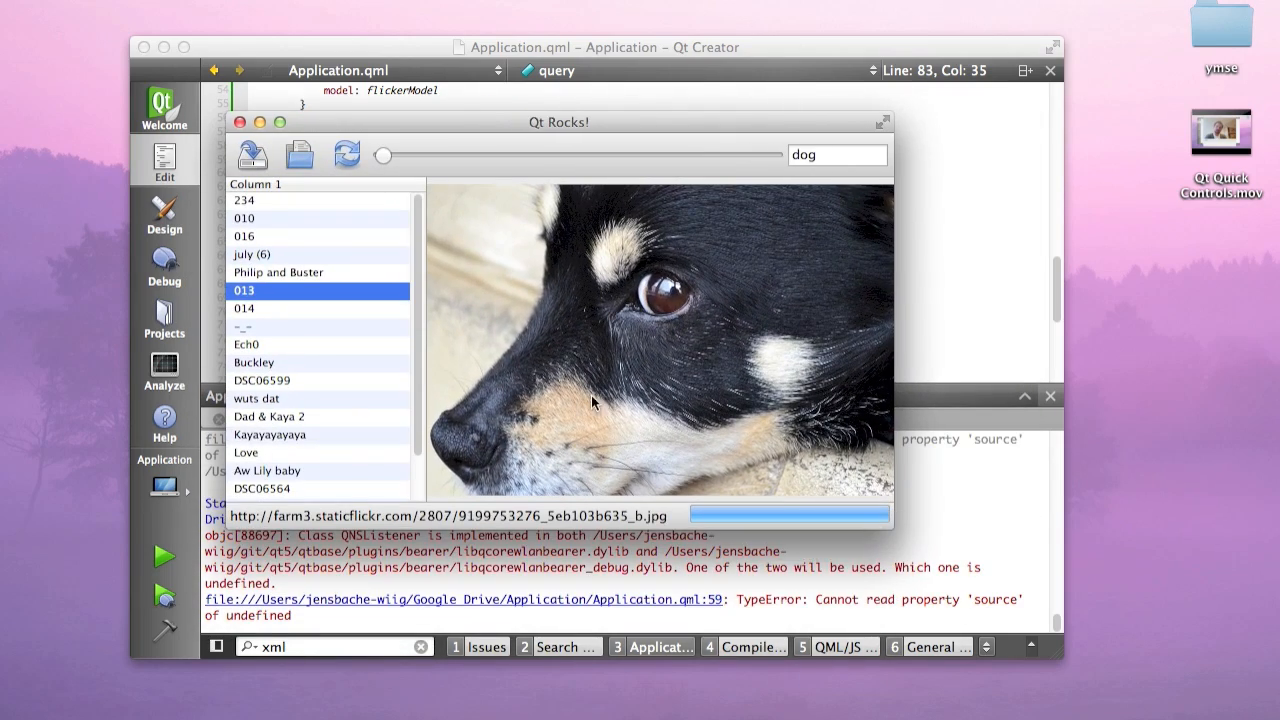
{"action": "left_click", "coordinate": [247, 308]}
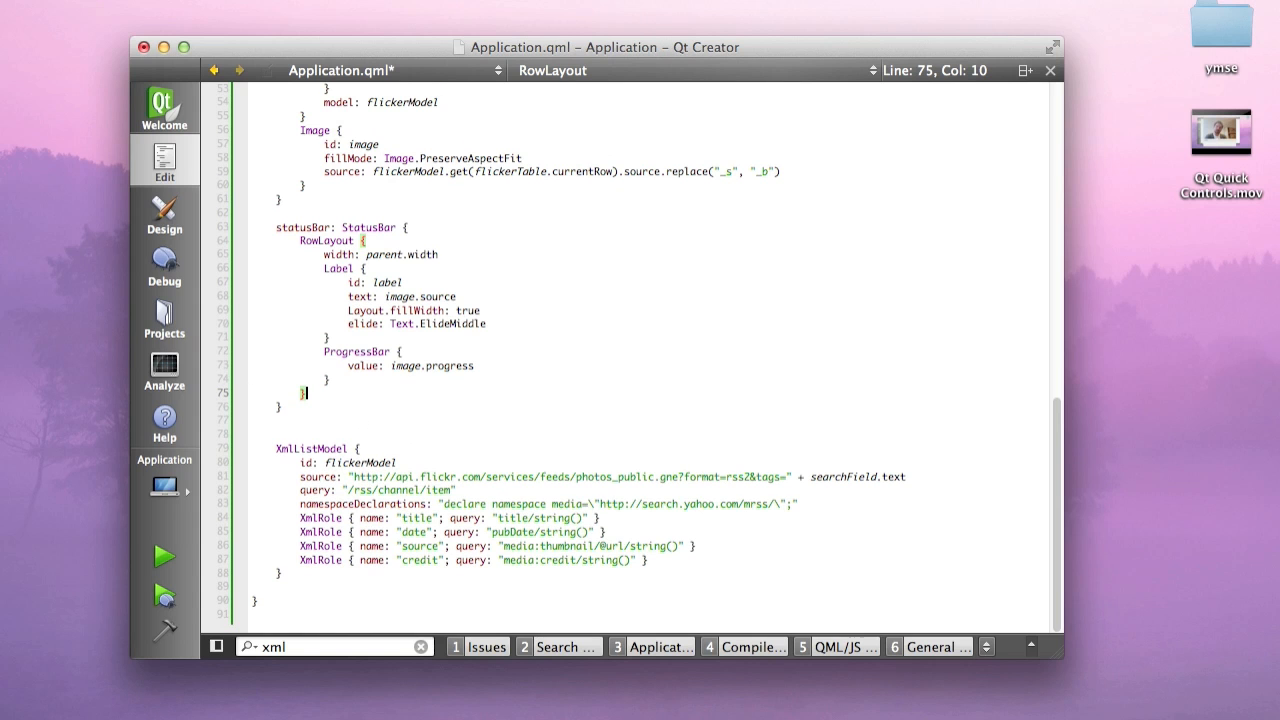
{"action": "scroll", "scroll_direction": "up", "scroll_amount": 3}
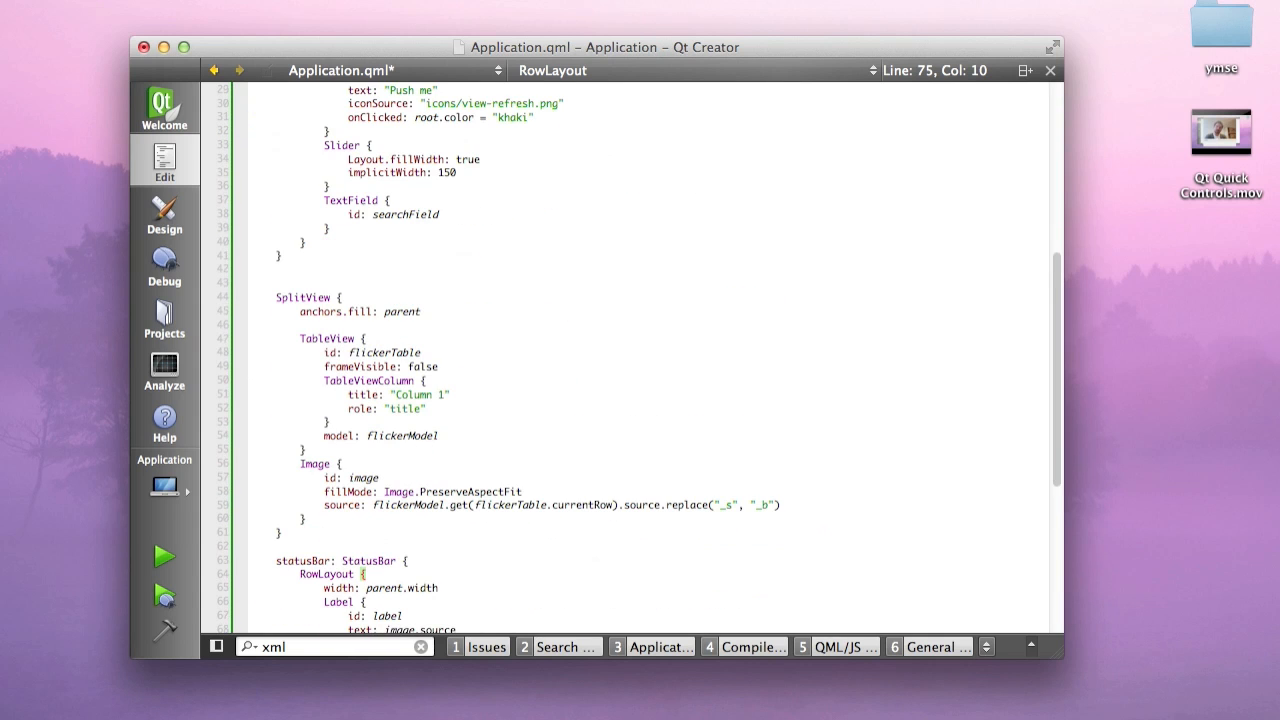
{"action": "left_click", "coordinate": [413, 283]}
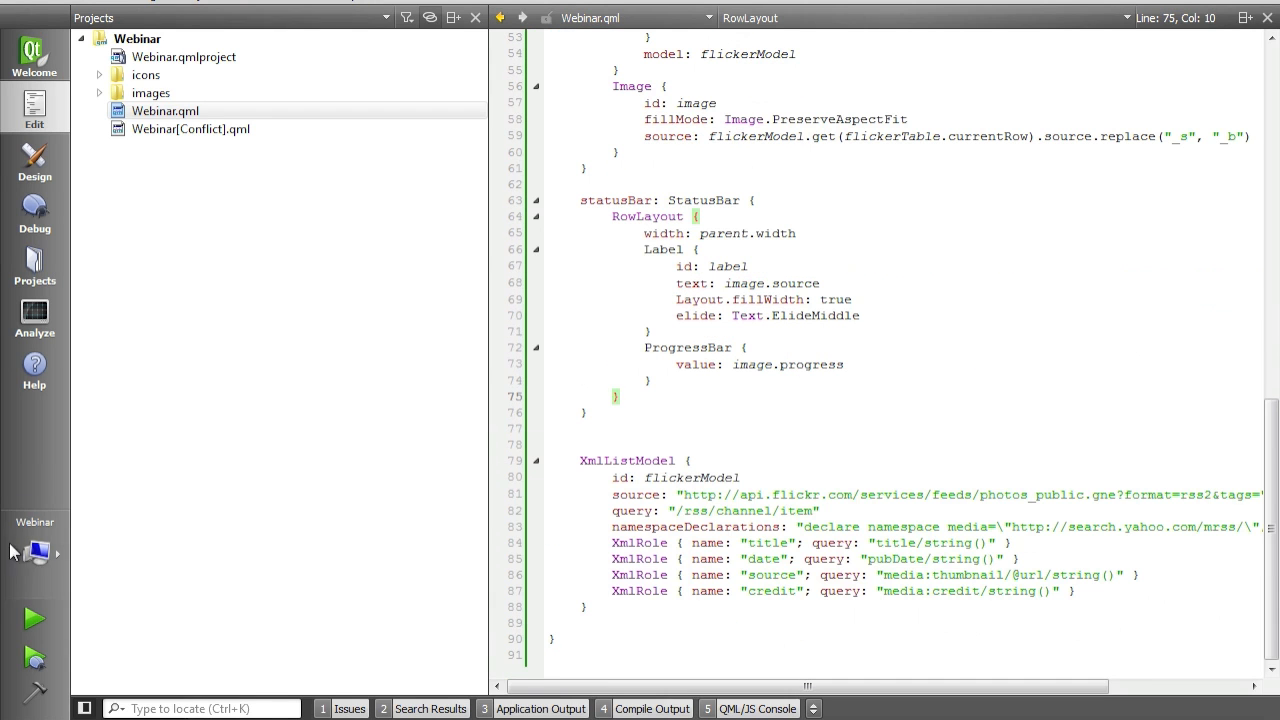
{"action": "left_click", "coordinate": [33, 618]}
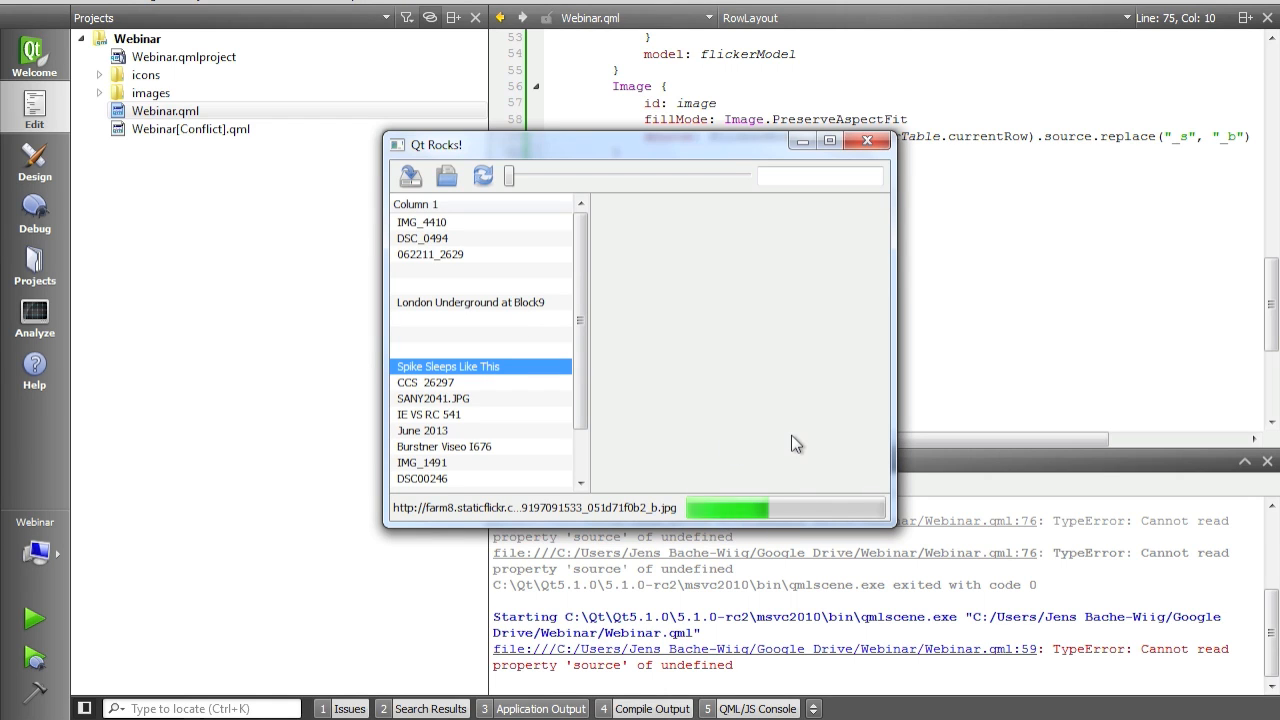
{"action": "mouse_move", "coordinate": [490, 408]}
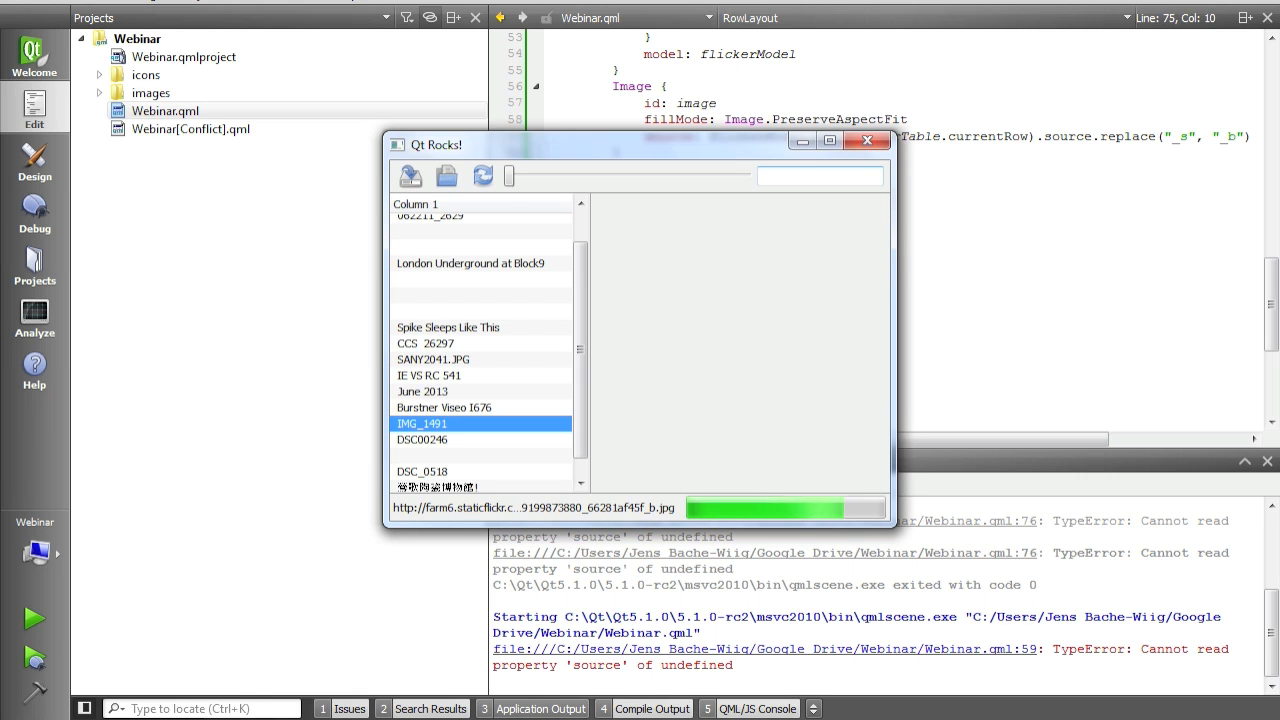
{"action": "mouse_move", "coordinate": [867, 140]}
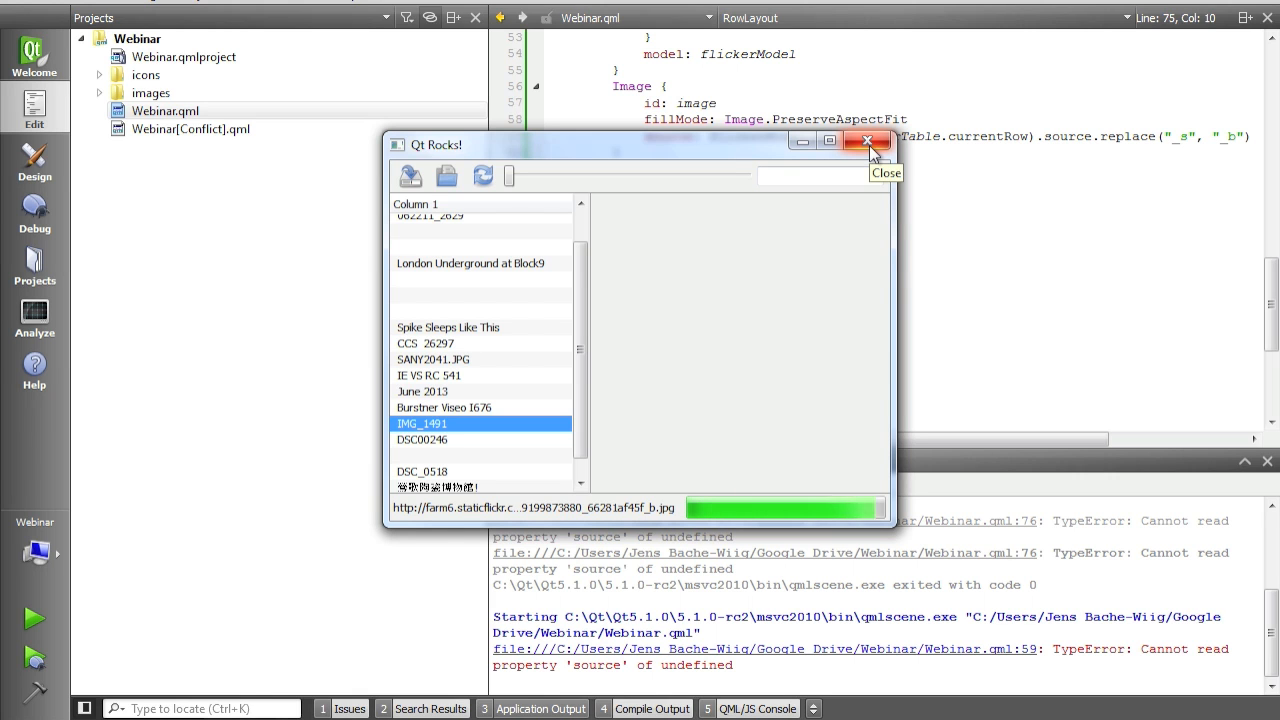
{"action": "left_click", "coordinate": [867, 140]}
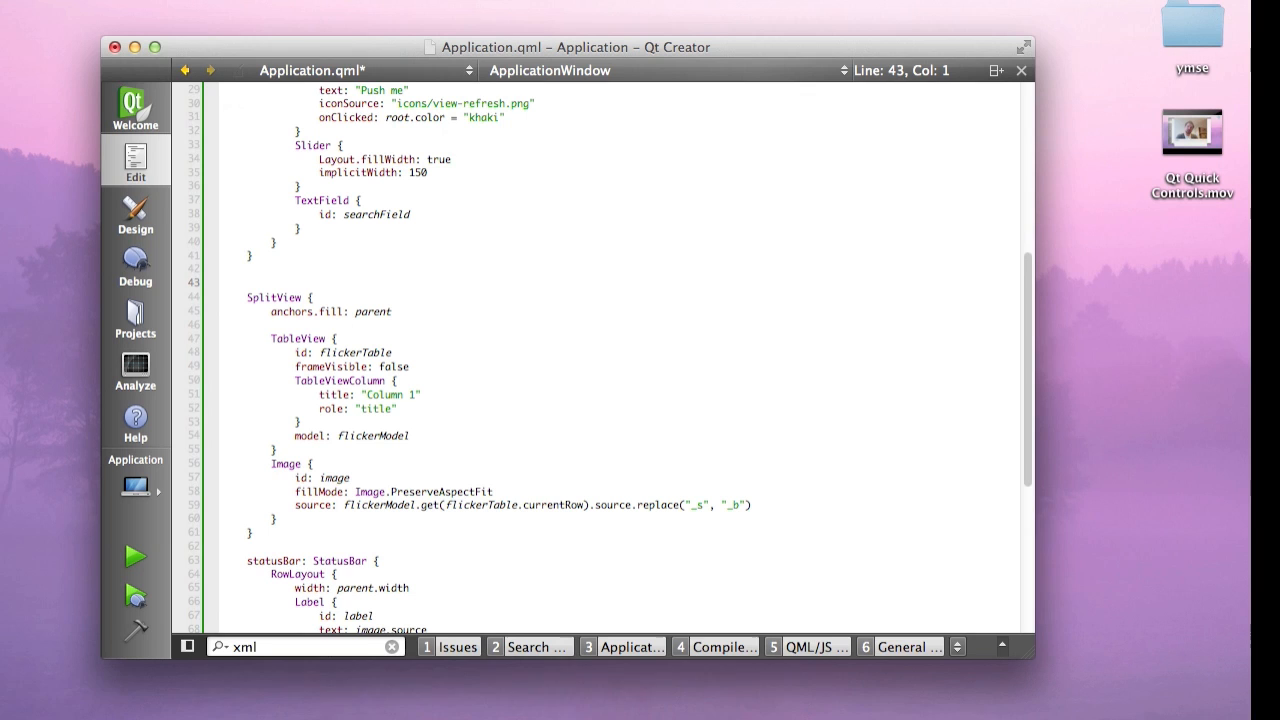
Run Component Gallery, choose Orange, and browse the Itemviews, Styles and Layouts demos
{"action": "left_click", "coordinate": [453, 393]}
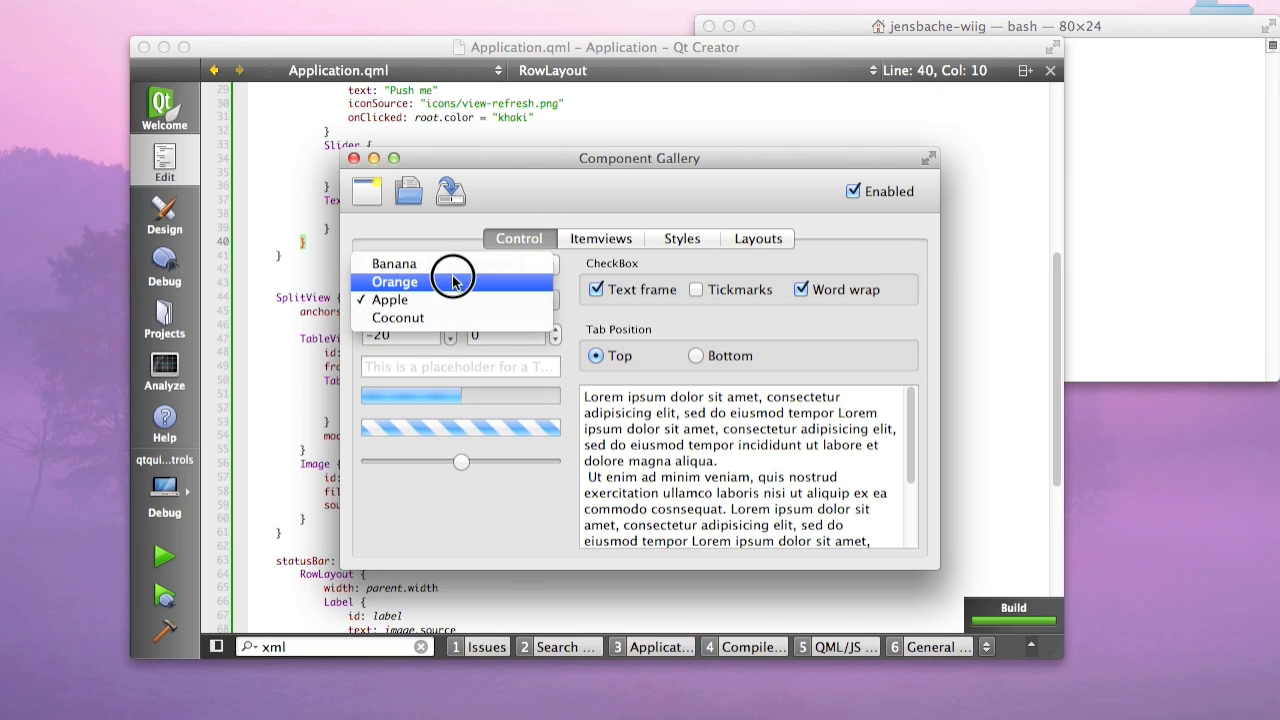
{"action": "left_click", "coordinate": [394, 281]}
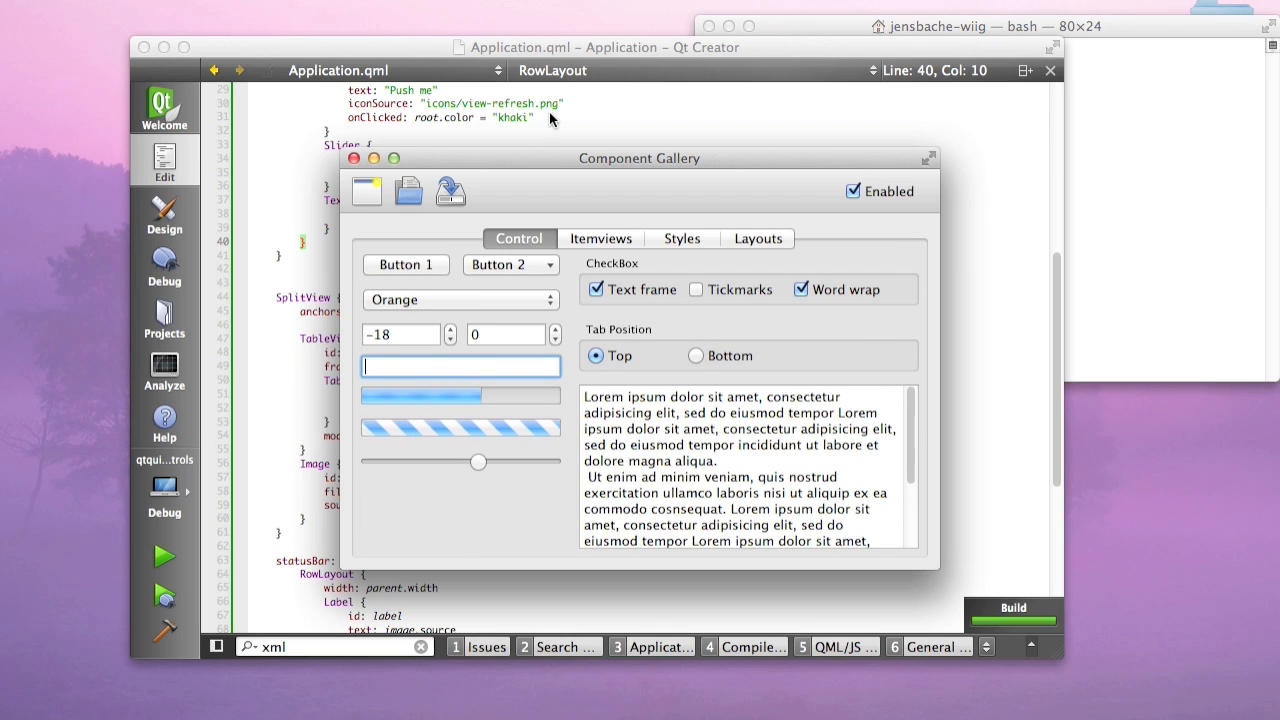
{"action": "left_click", "coordinate": [600, 238]}
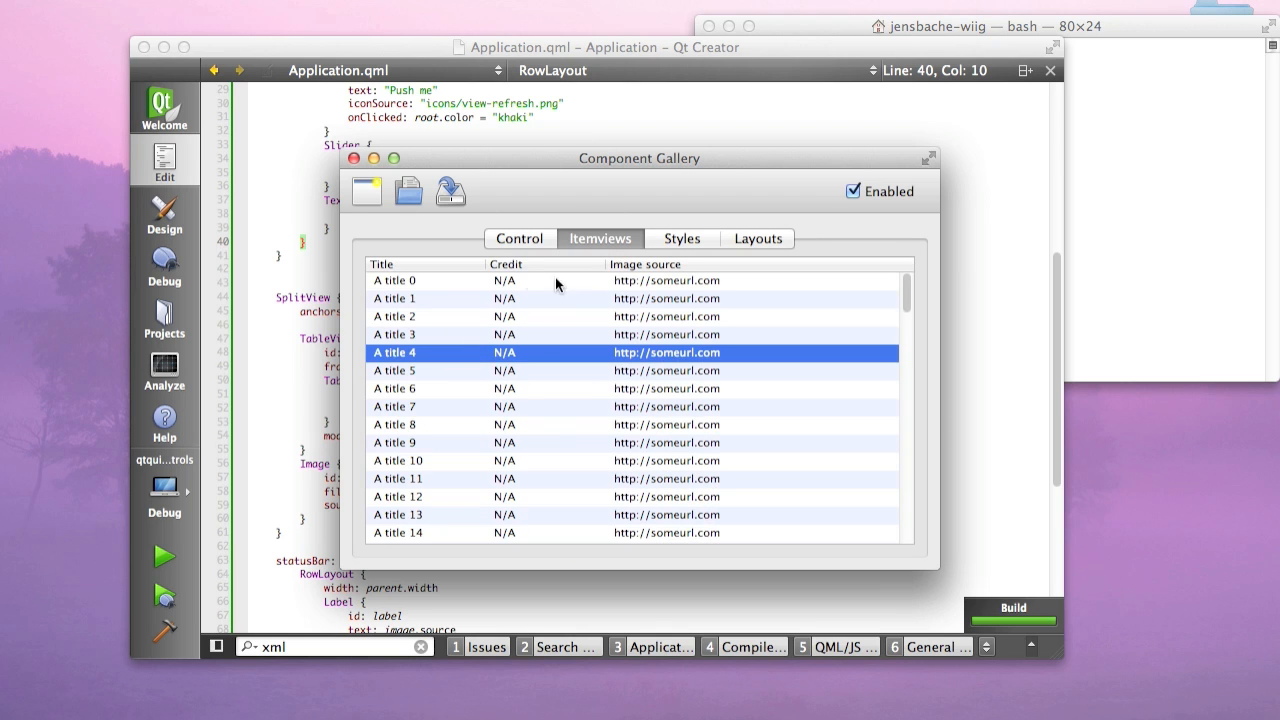
{"action": "left_click", "coordinate": [681, 238]}
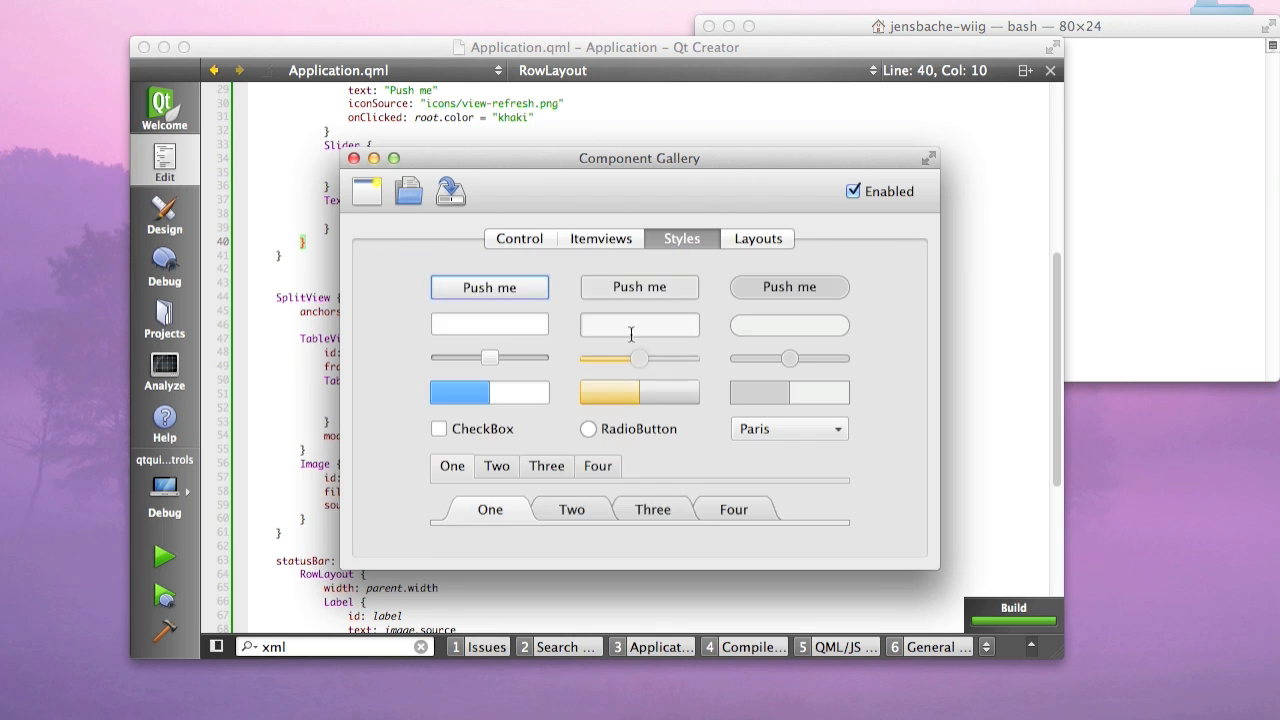
{"action": "mouse_move", "coordinate": [708, 376]}
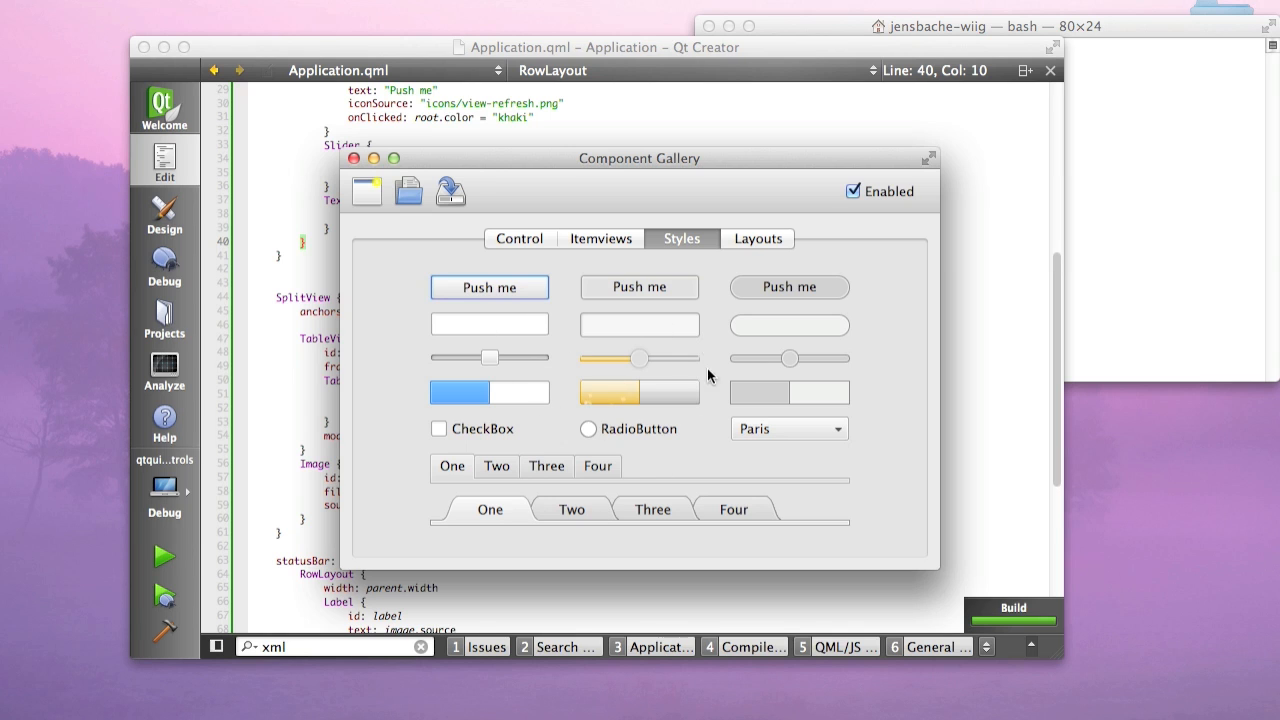
{"action": "mouse_move", "coordinate": [617, 403]}
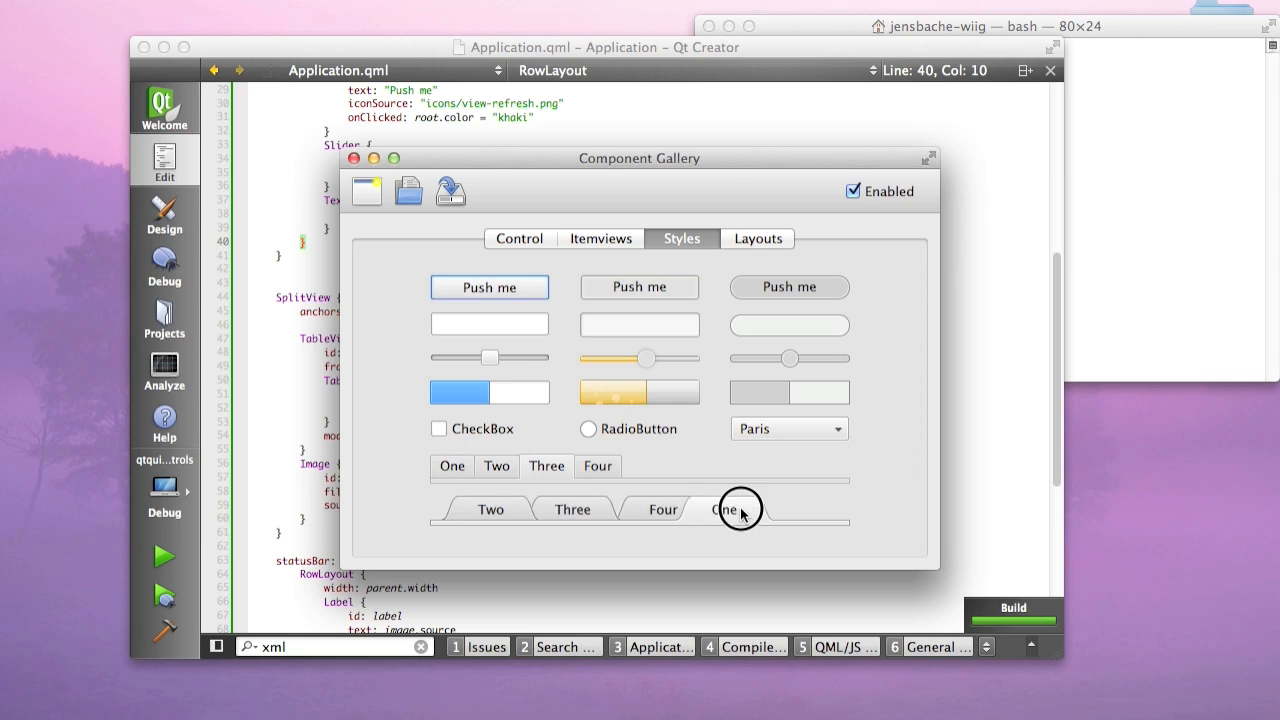
{"action": "left_click", "coordinate": [757, 238]}
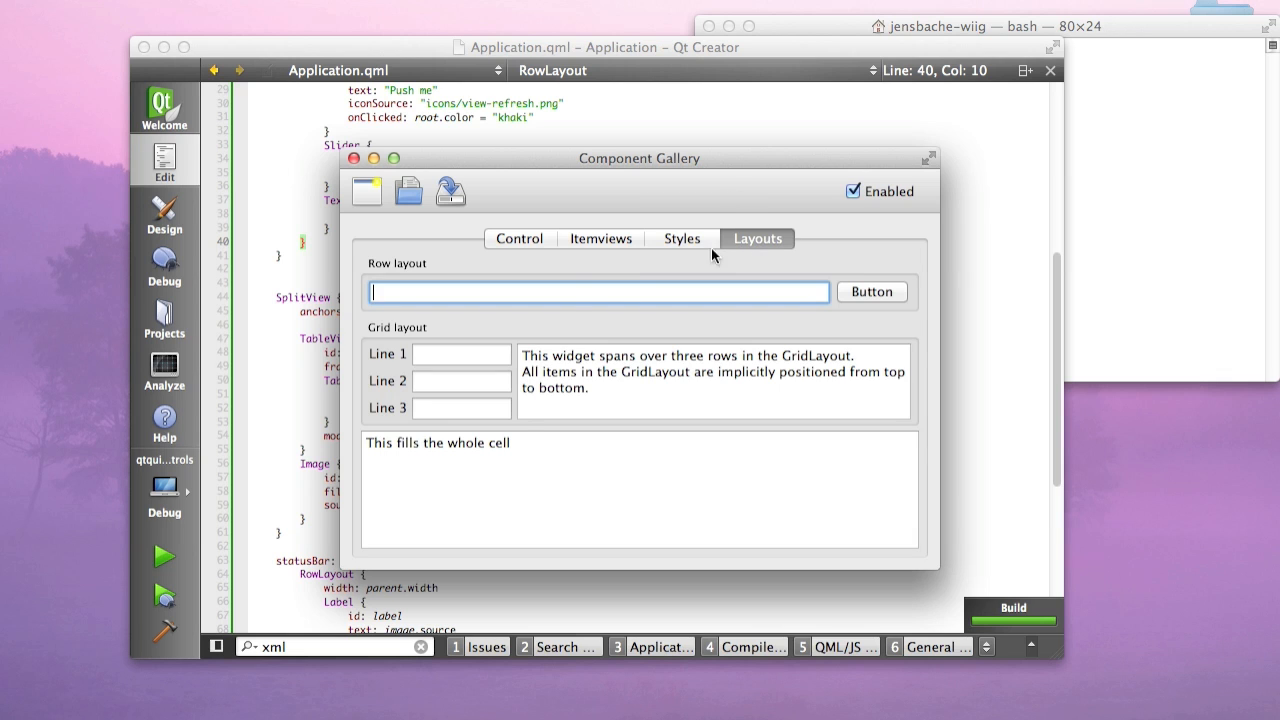
{"action": "mouse_move", "coordinate": [395, 283]}
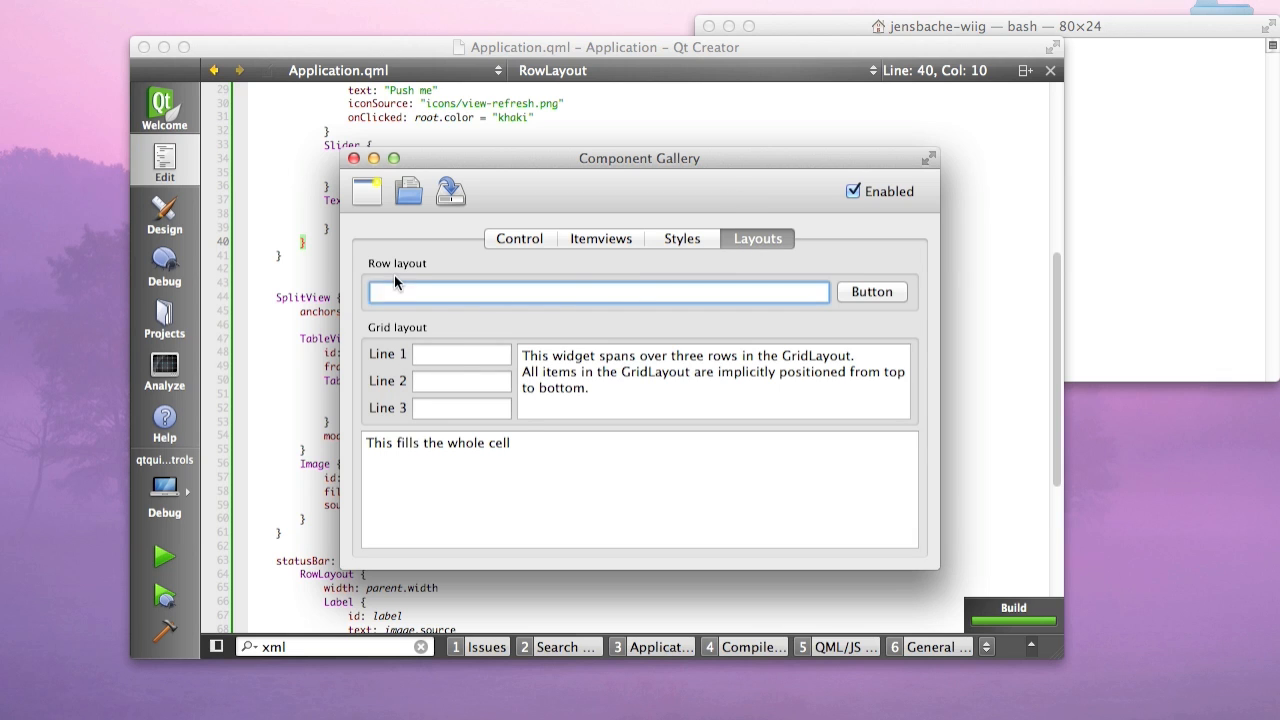